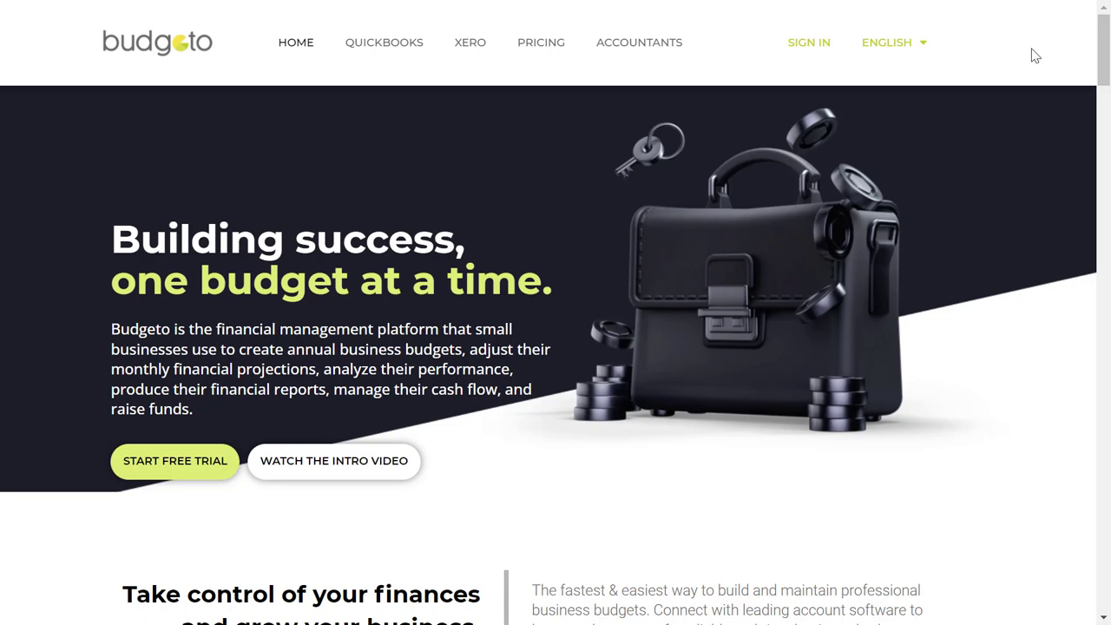
Browse the Budgeto landing page and start the free-trial sign-up
{"action": "scroll", "scroll_direction": "down", "scroll_amount": 3}
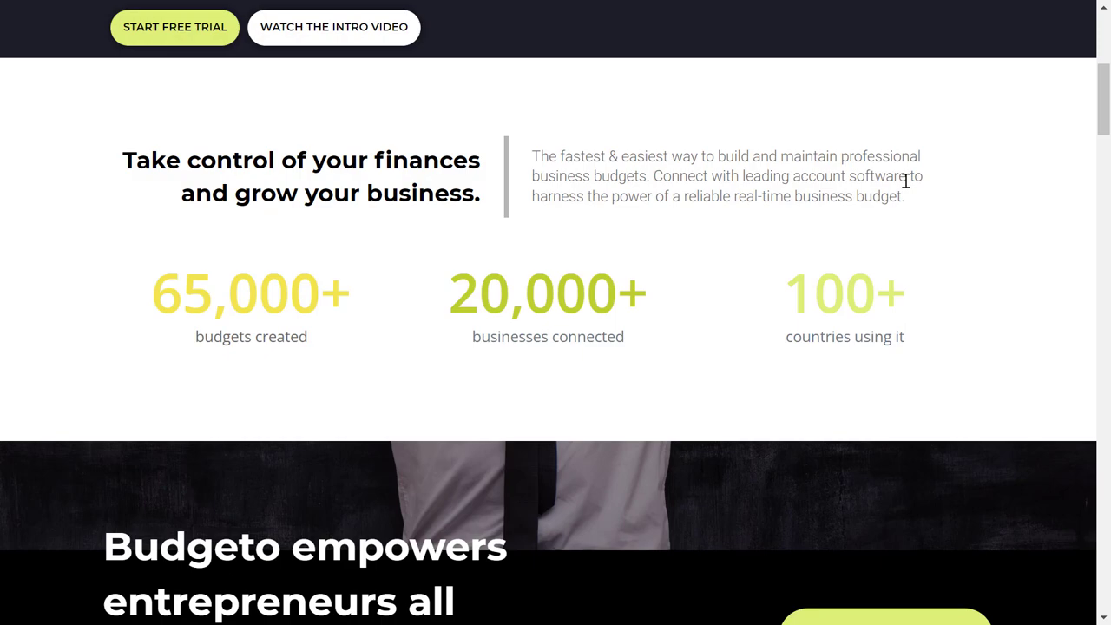
{"action": "scroll", "scroll_direction": "down", "scroll_amount": 3}
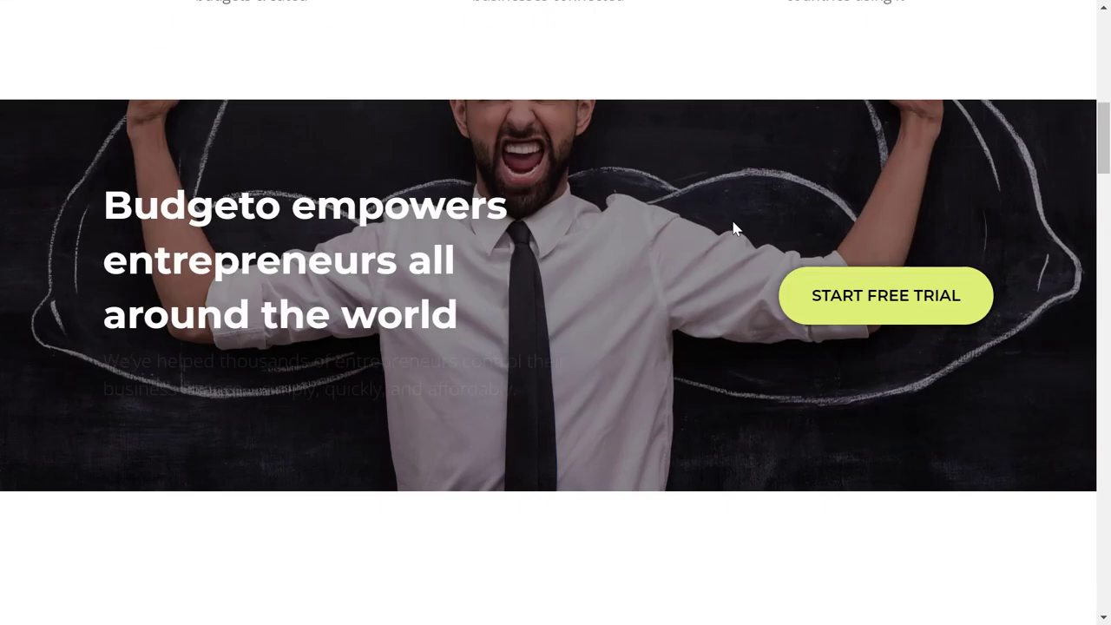
{"action": "scroll", "scroll_direction": "down", "scroll_amount": 3}
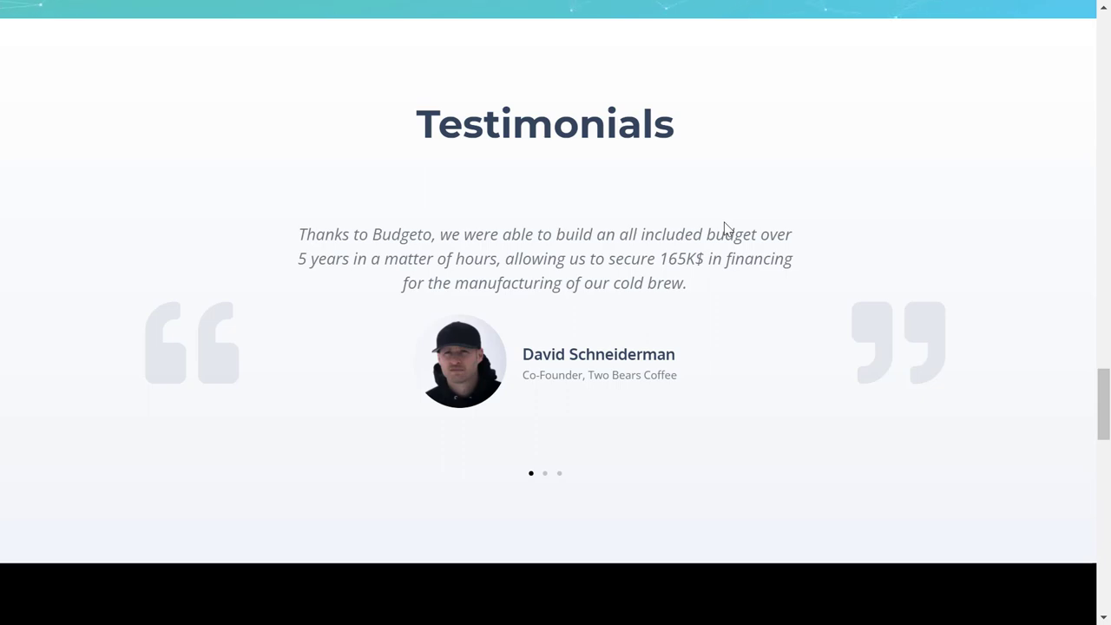
{"action": "scroll", "scroll_direction": "up", "scroll_amount": 3}
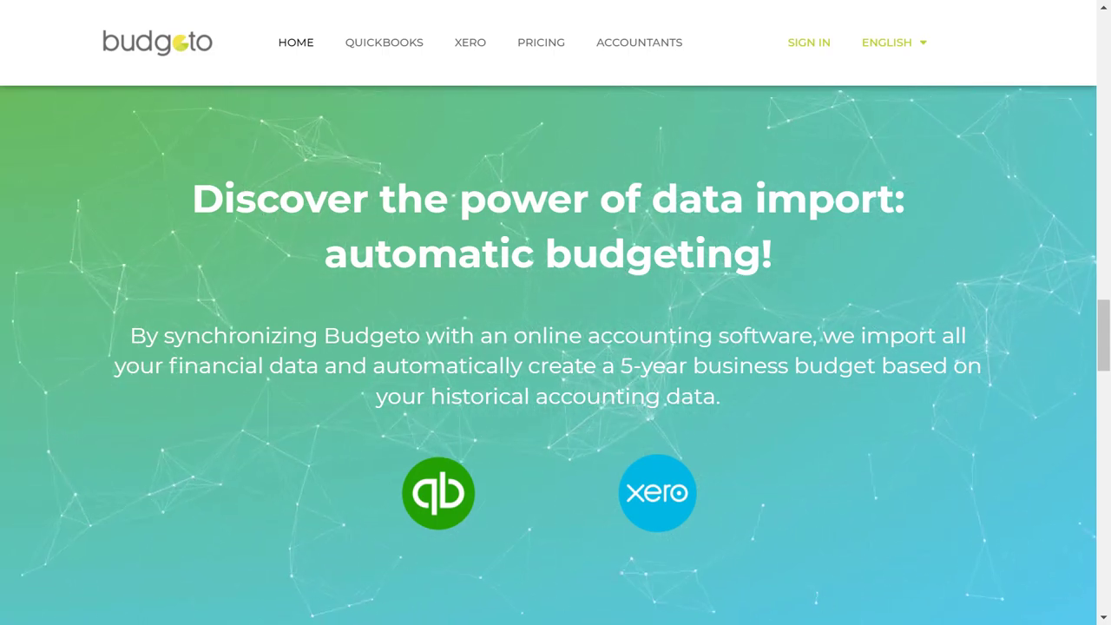
{"action": "scroll", "scroll_direction": "up", "scroll_amount": 3}
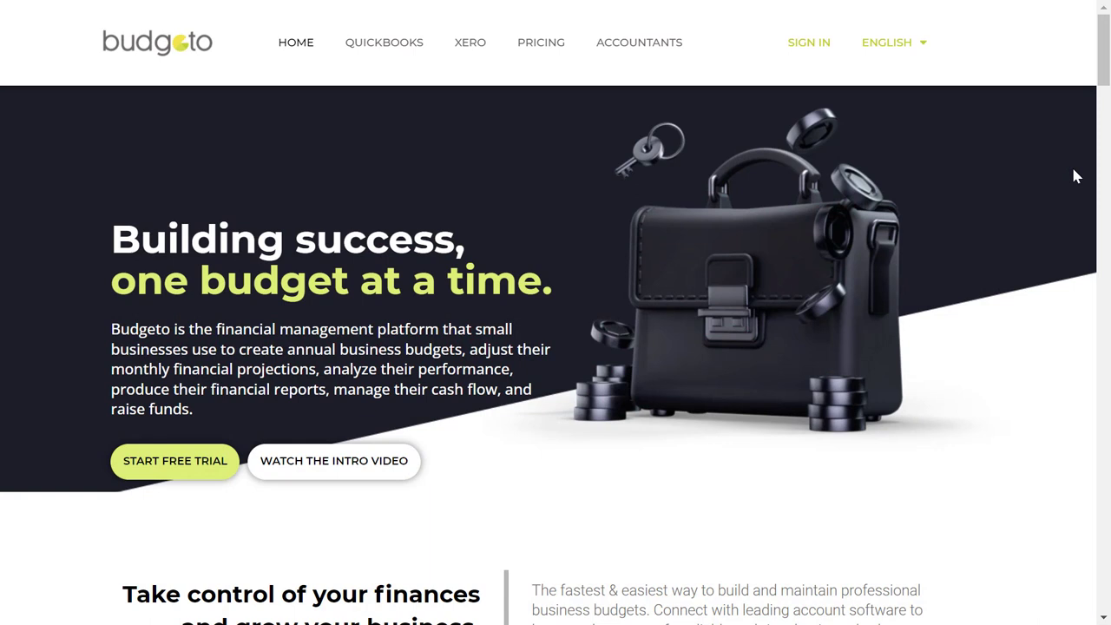
{"action": "mouse_move", "coordinate": [174, 462]}
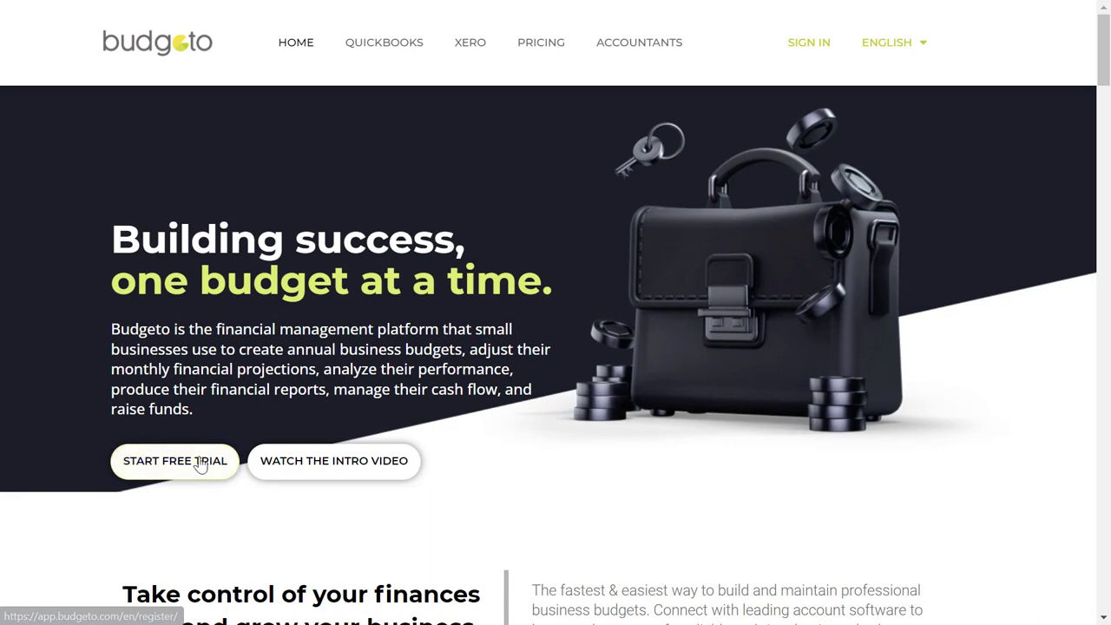
{"action": "left_click", "coordinate": [174, 461]}
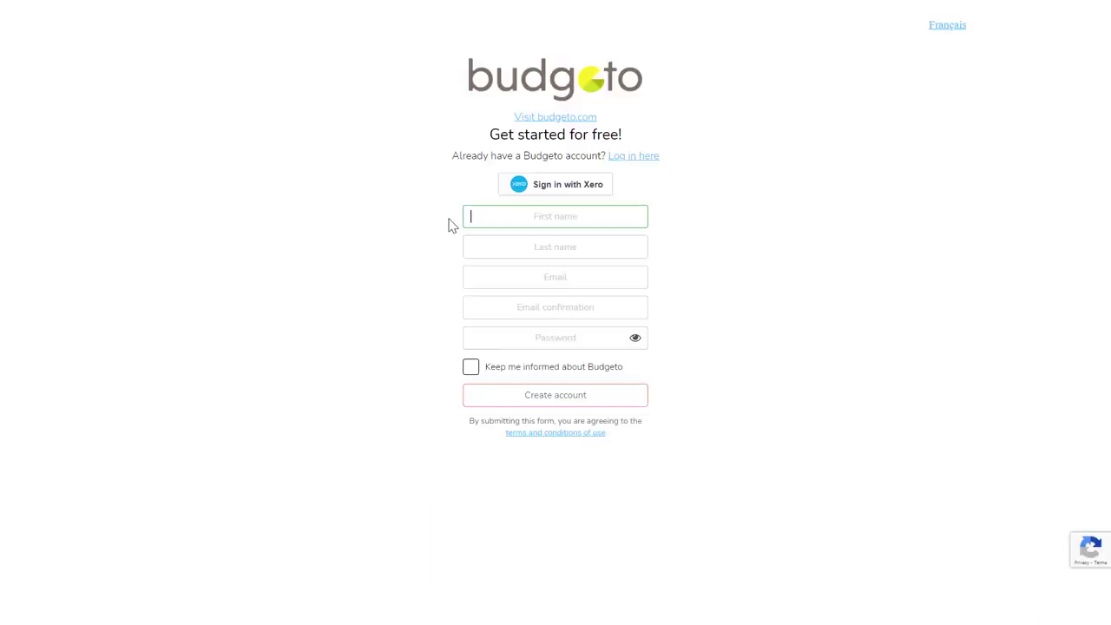
{"action": "type", "text": "JohnSmithDemo"}
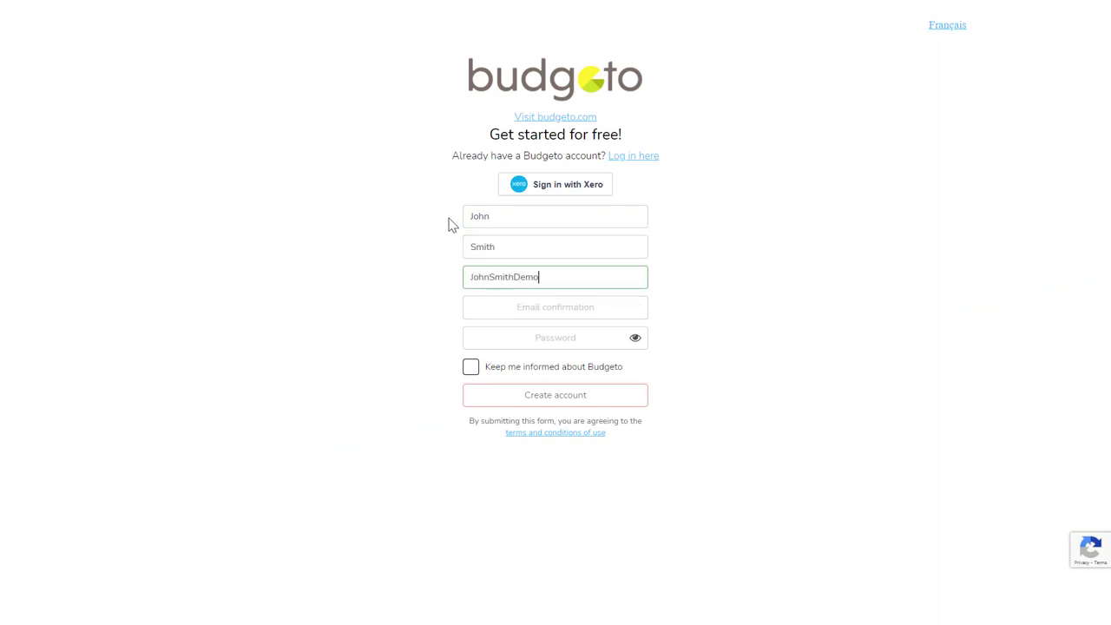
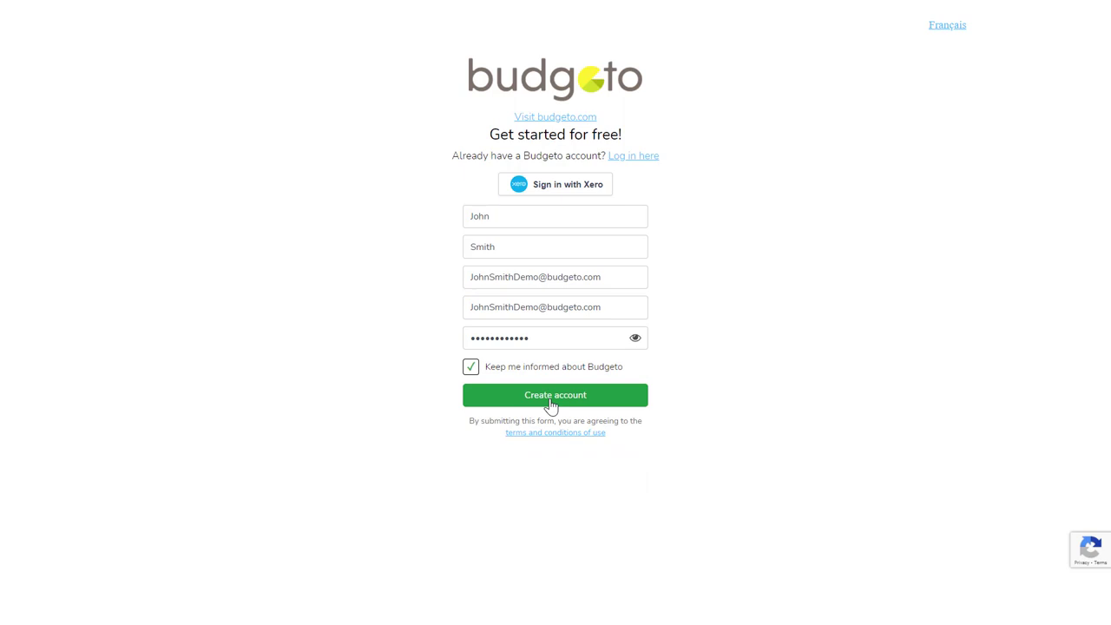
{"action": "left_click", "coordinate": [556, 395]}
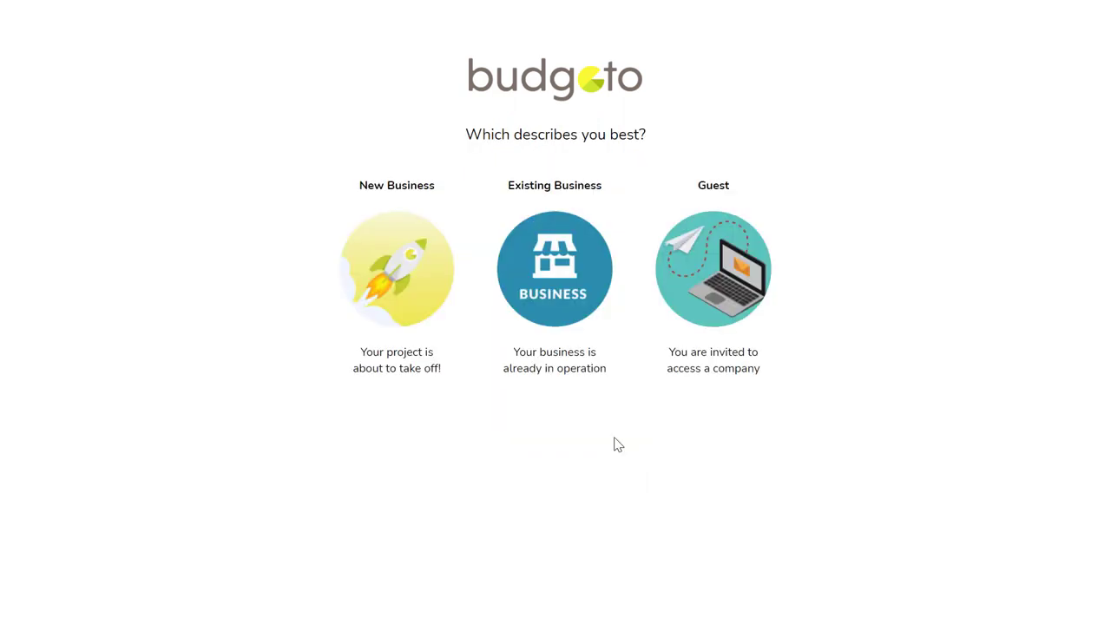
{"action": "mouse_move", "coordinate": [500, 427]}
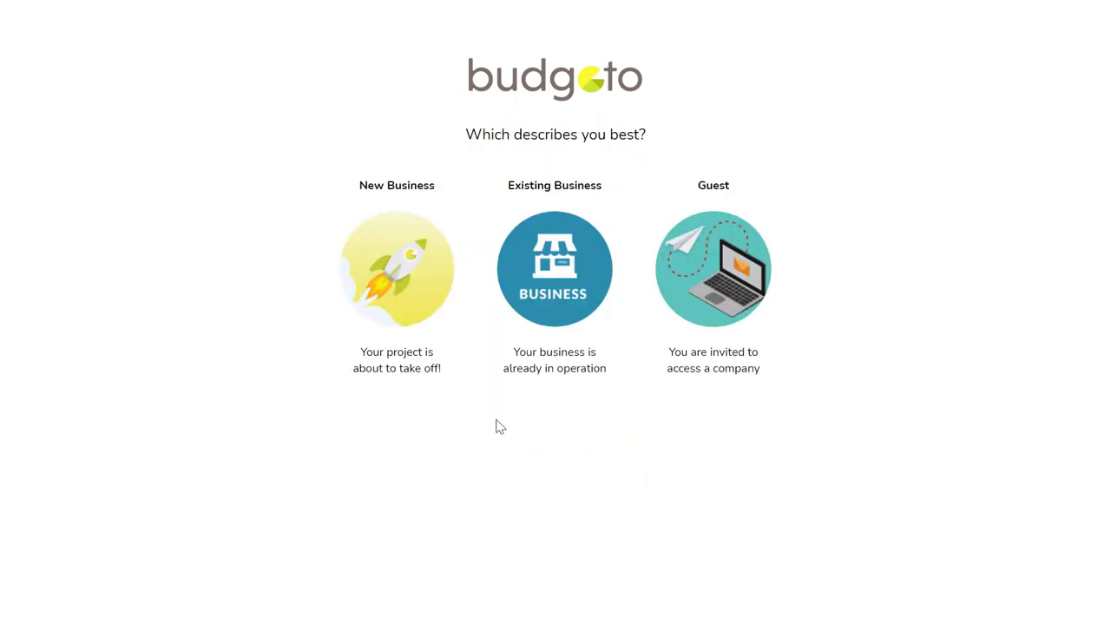
{"action": "mouse_move", "coordinate": [427, 452]}
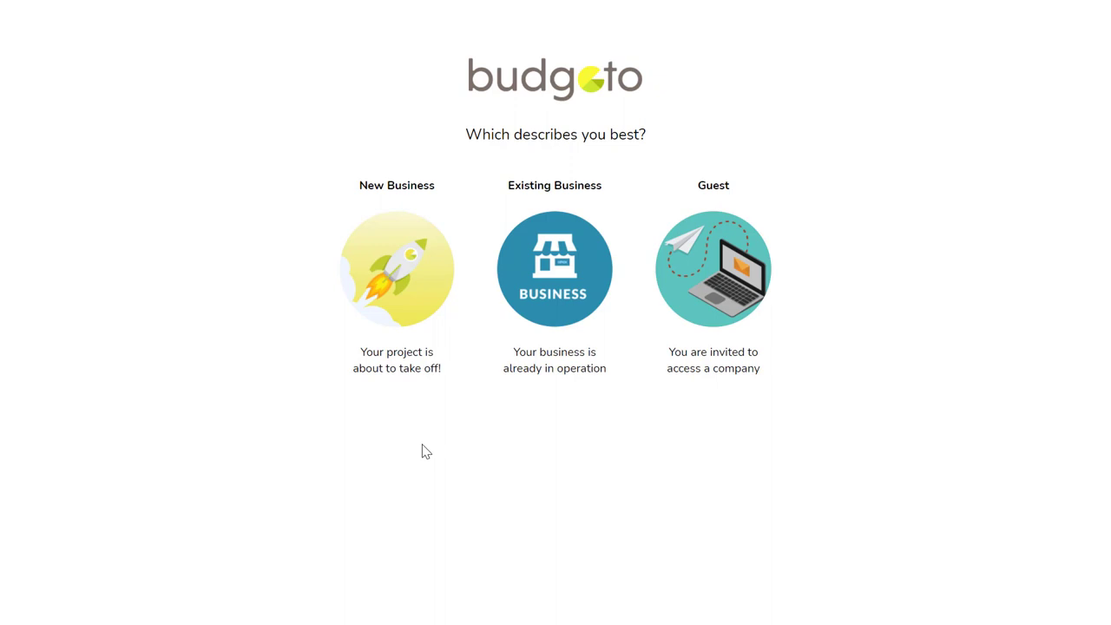
{"action": "mouse_move", "coordinate": [545, 437]}
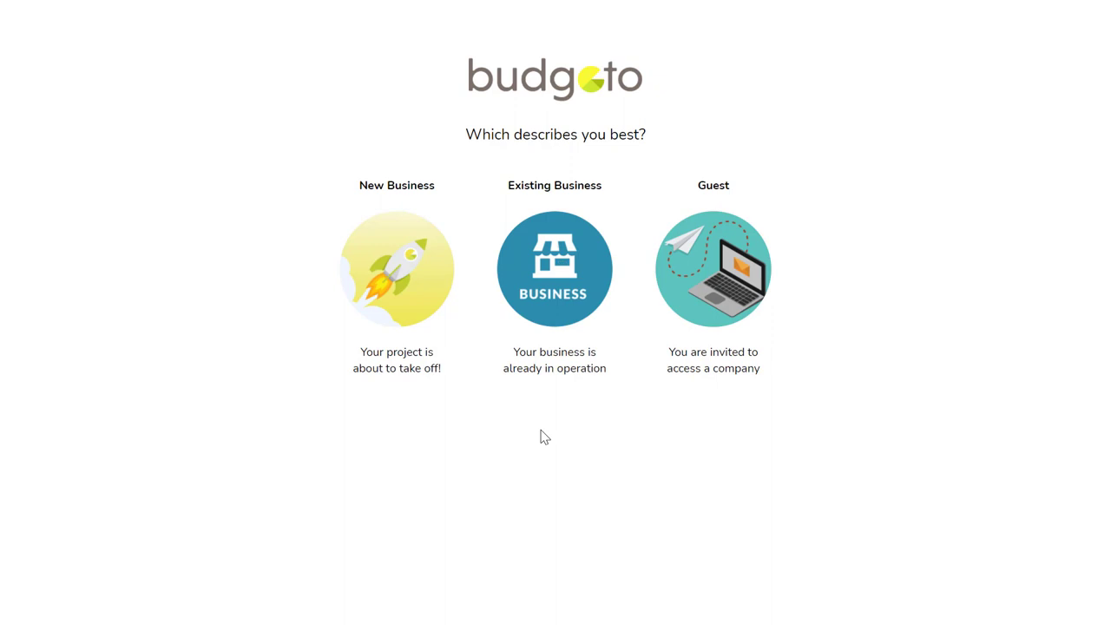
{"action": "mouse_move", "coordinate": [720, 425]}
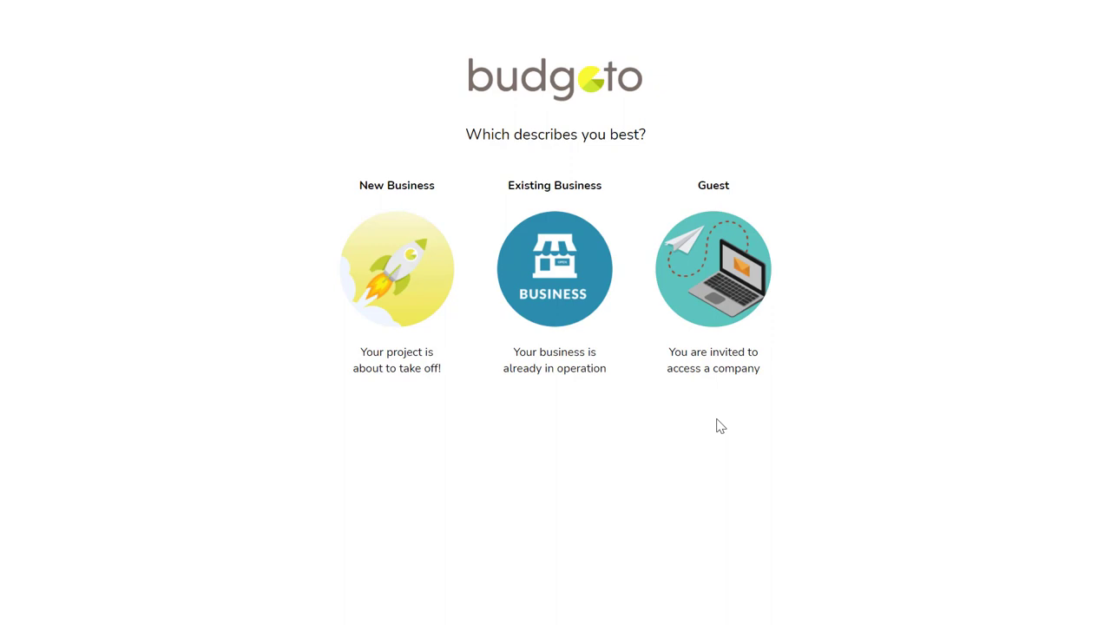
{"action": "mouse_move", "coordinate": [433, 285]}
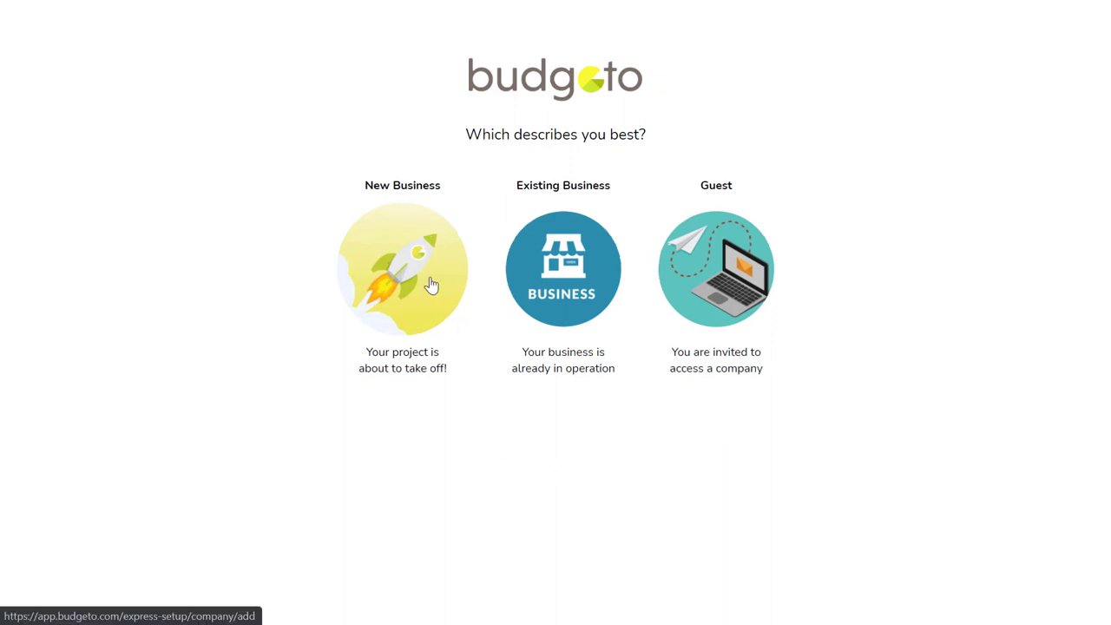
Set up the new business Demo Inc launching 2022 in Canada and finish the details
{"action": "left_click", "coordinate": [403, 267]}
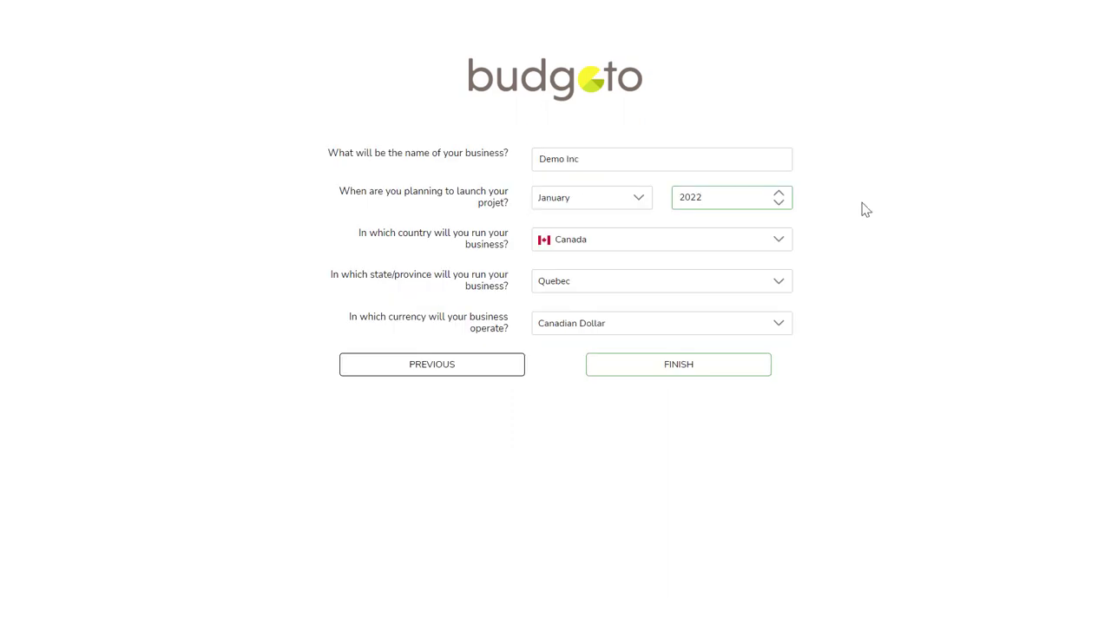
{"action": "left_click", "coordinate": [729, 198]}
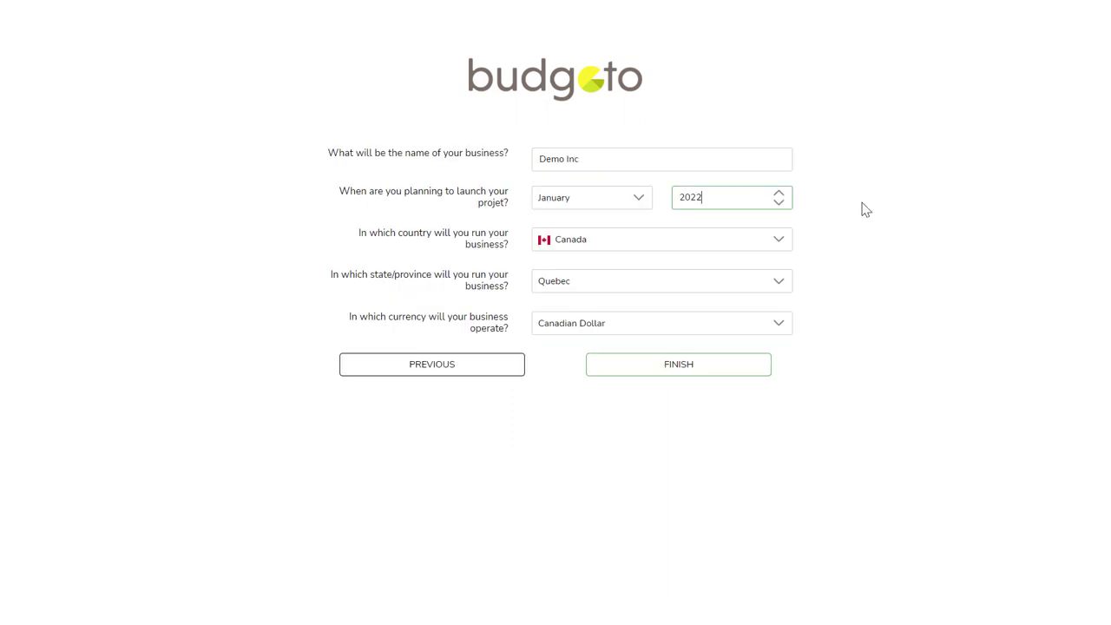
{"action": "mouse_move", "coordinate": [635, 253]}
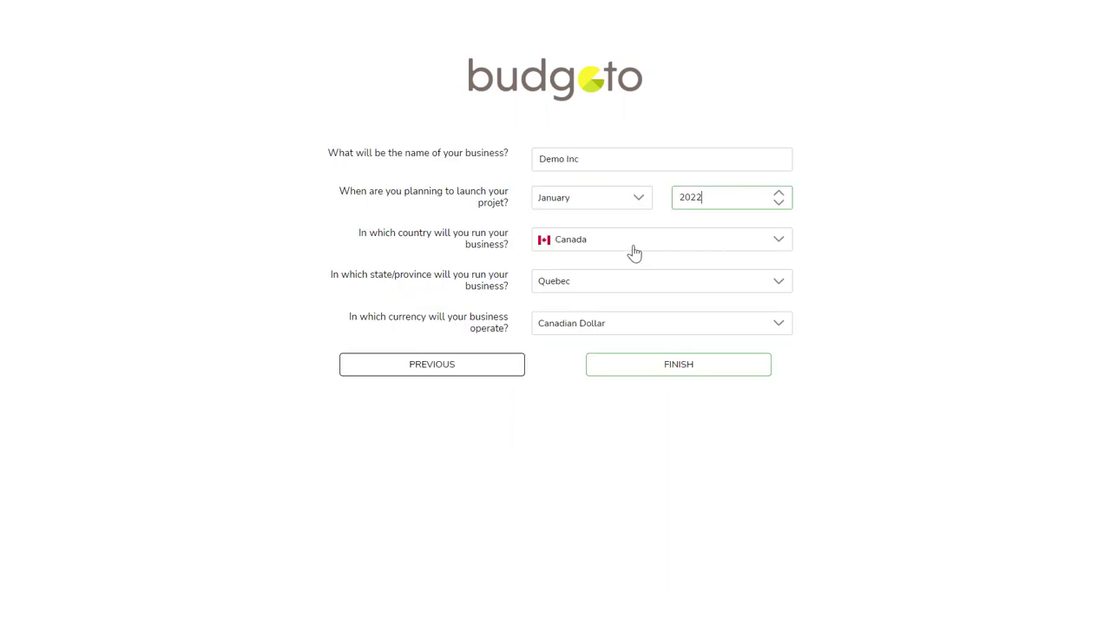
{"action": "left_click", "coordinate": [660, 240]}
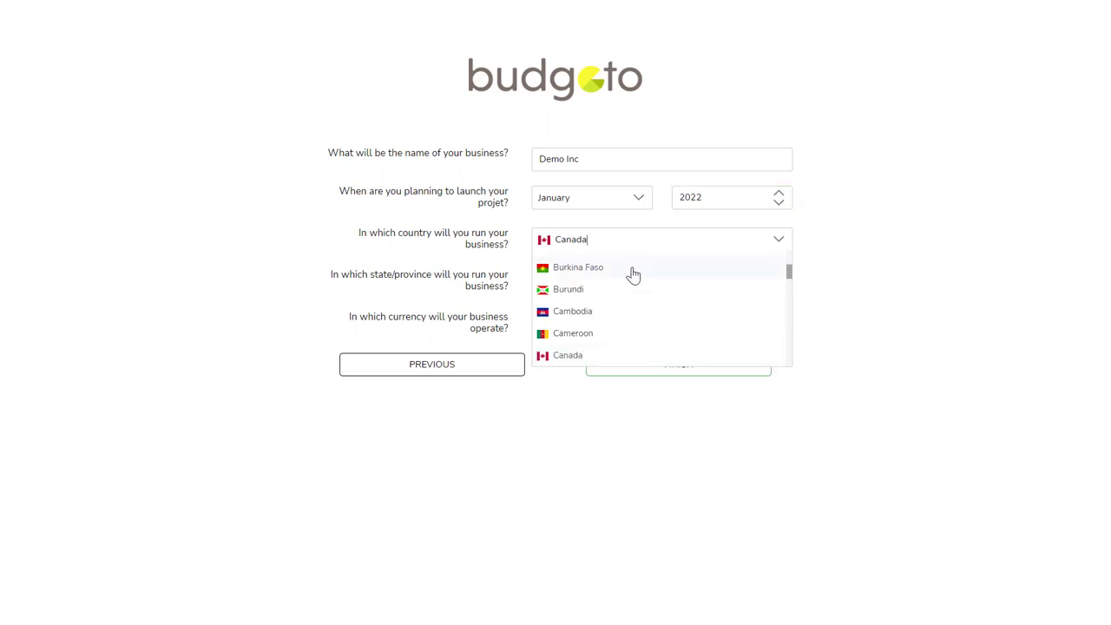
{"action": "left_click", "coordinate": [566, 354]}
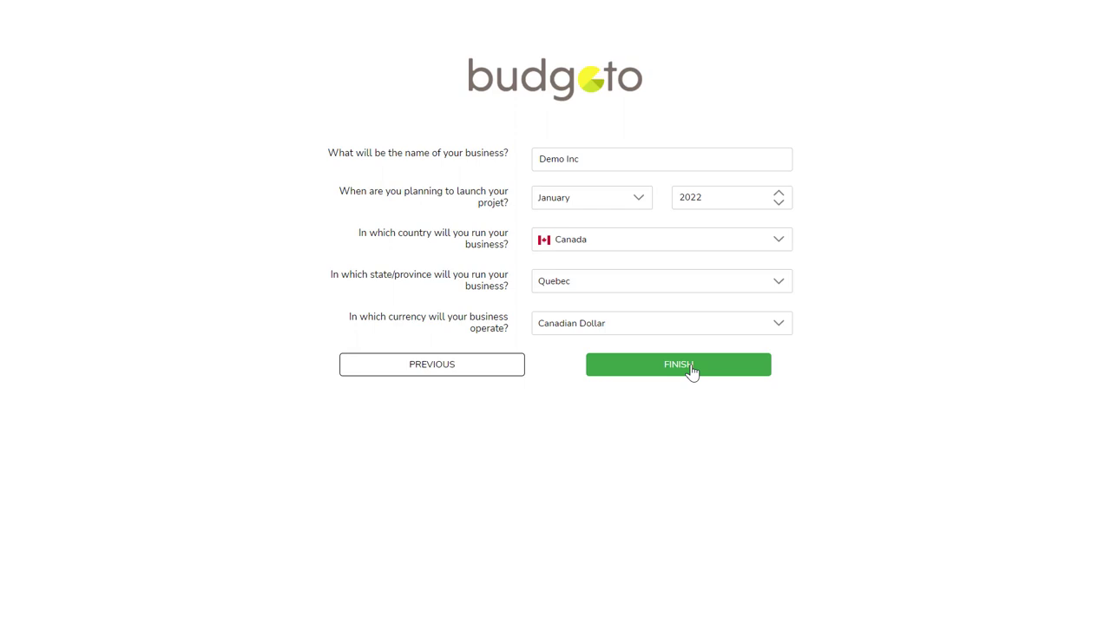
{"action": "left_click", "coordinate": [677, 365]}
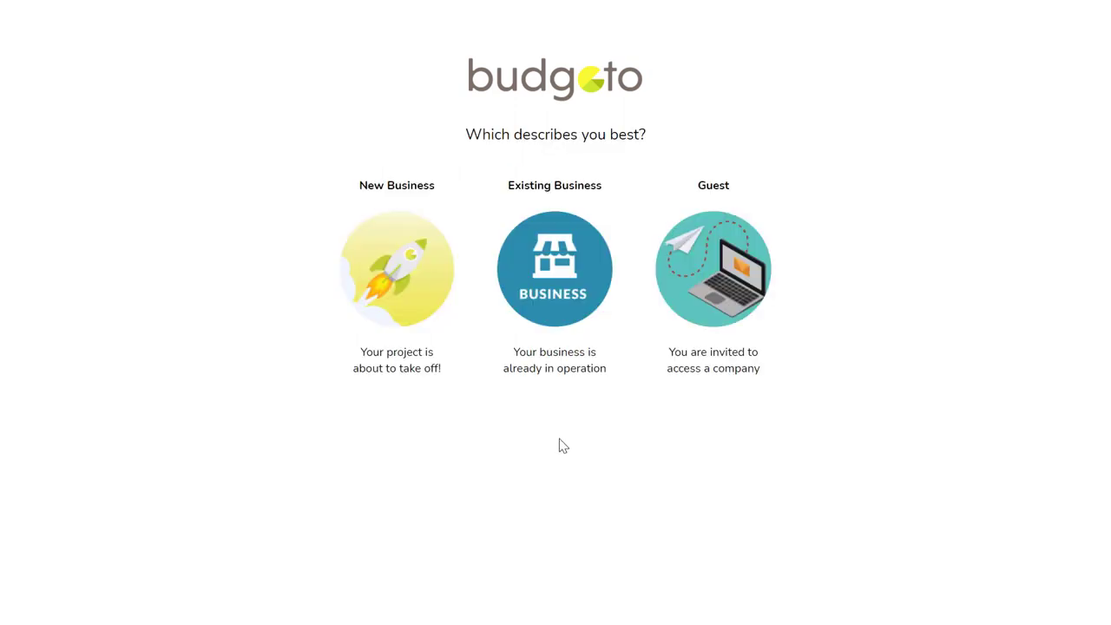
{"action": "mouse_move", "coordinate": [586, 455]}
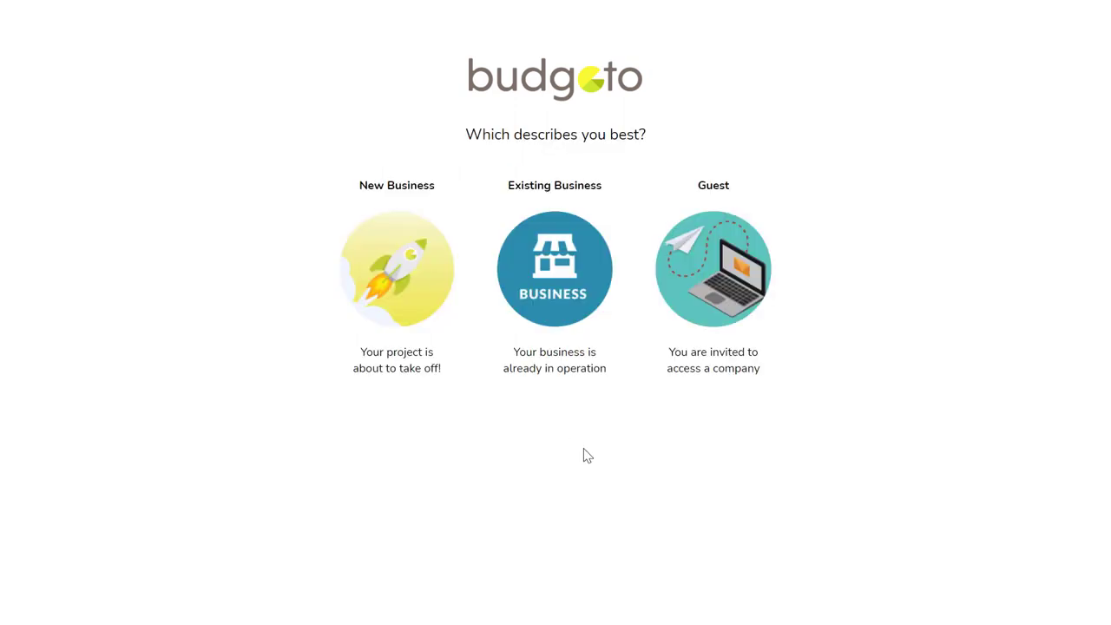
Choose Existing Business to reach the connection partner selection
{"action": "left_click", "coordinate": [555, 268]}
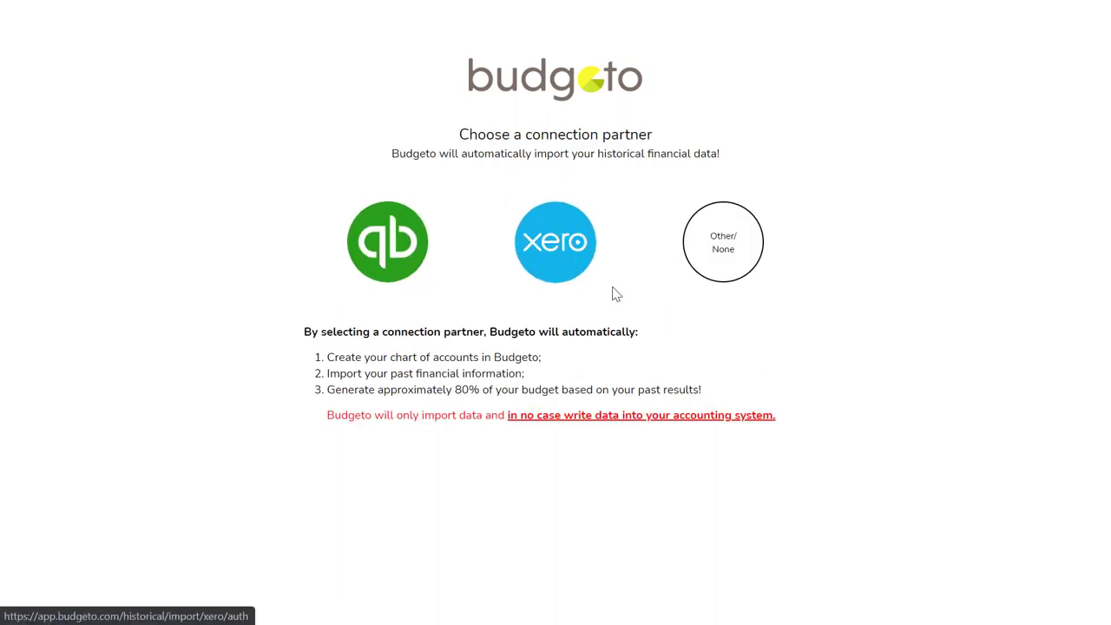
{"action": "mouse_move", "coordinate": [459, 305]}
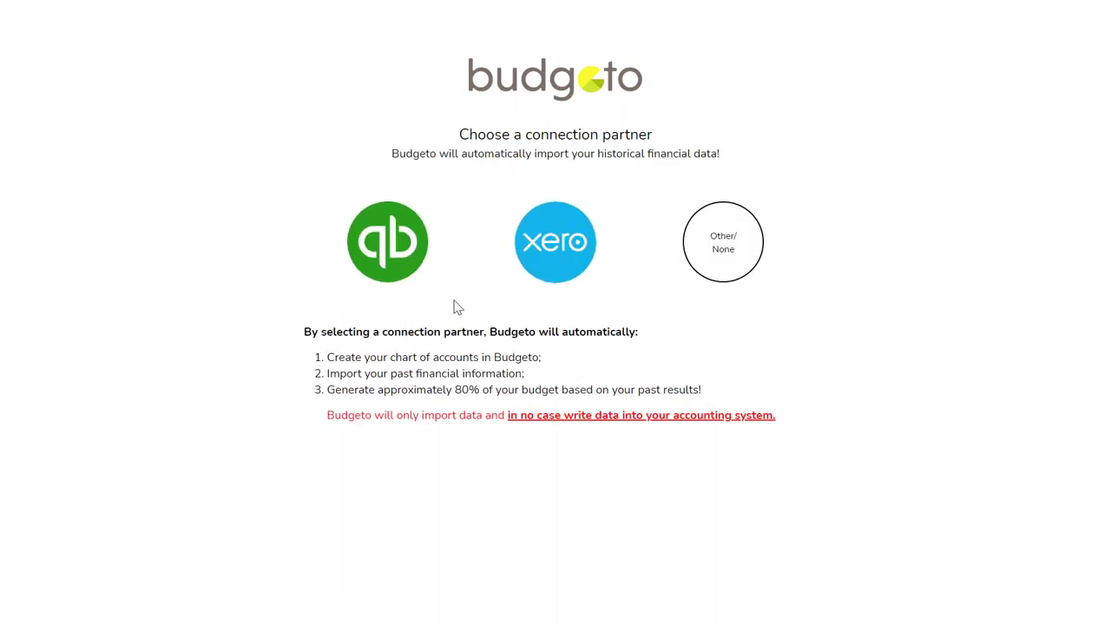
{"action": "mouse_move", "coordinate": [628, 309]}
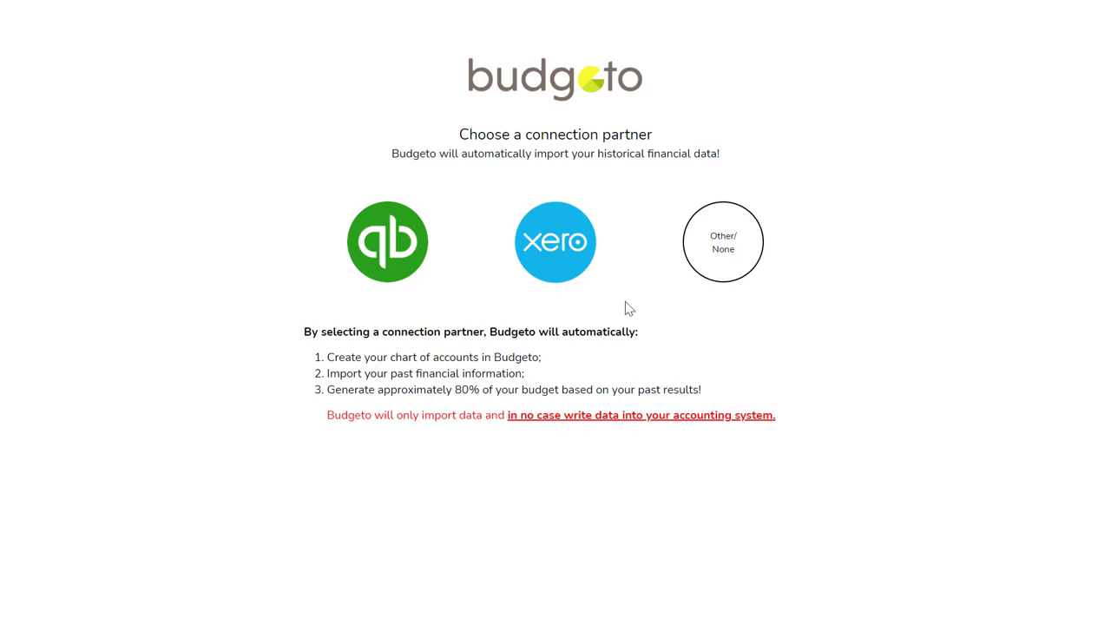
{"action": "mouse_move", "coordinate": [670, 260]}
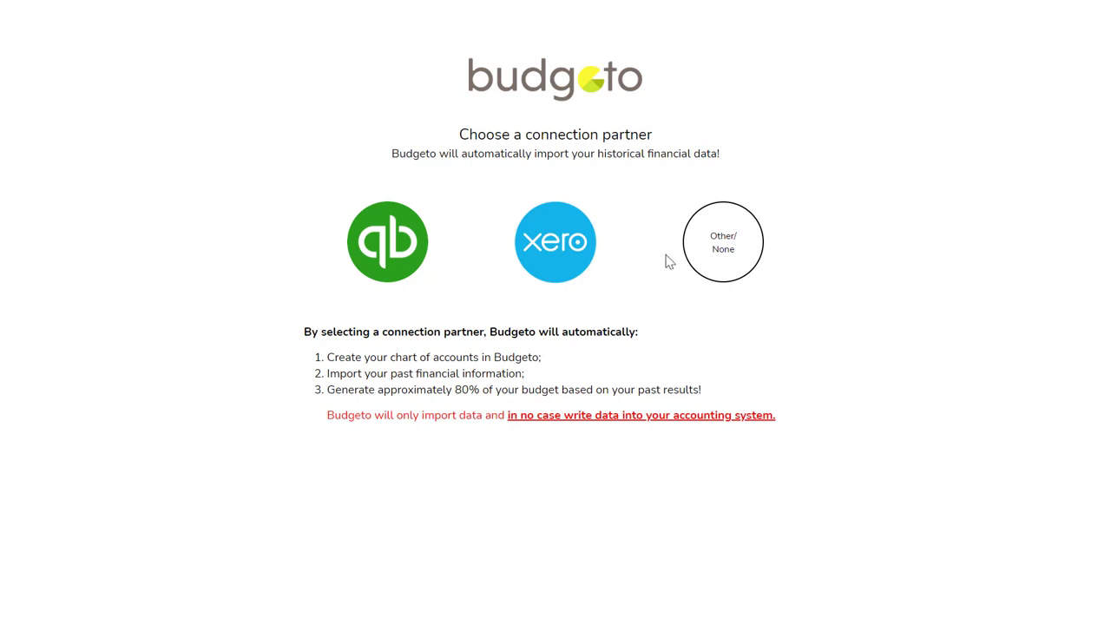
{"action": "mouse_move", "coordinate": [681, 264]}
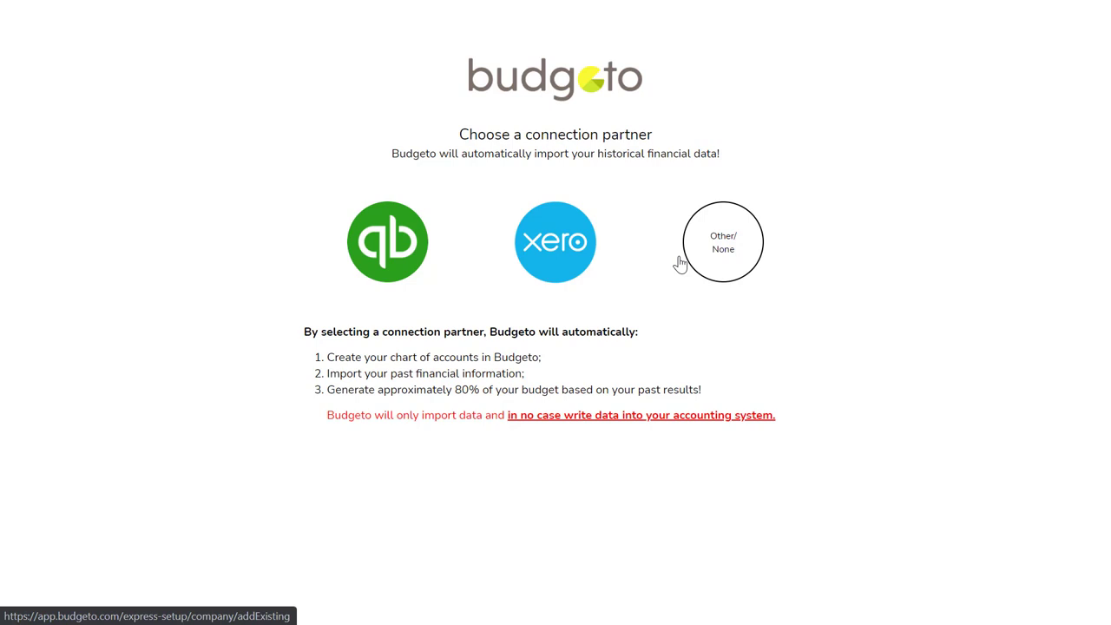
Skip the accounting connection, dismiss the welcome tour and close the help panel
{"action": "left_click", "coordinate": [722, 242]}
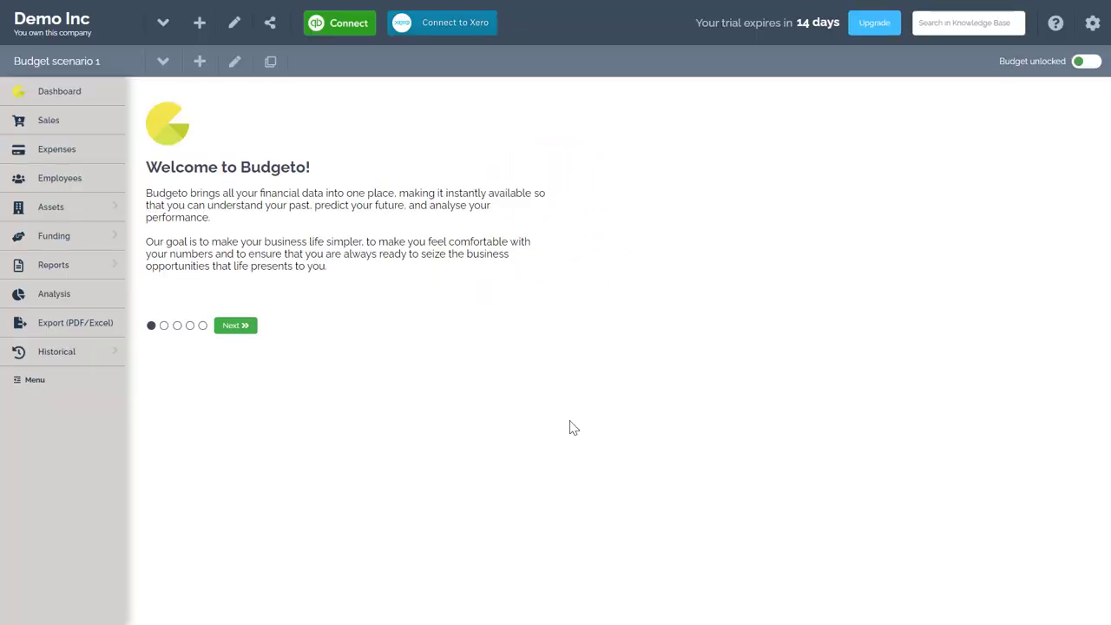
{"action": "left_click", "coordinate": [236, 325]}
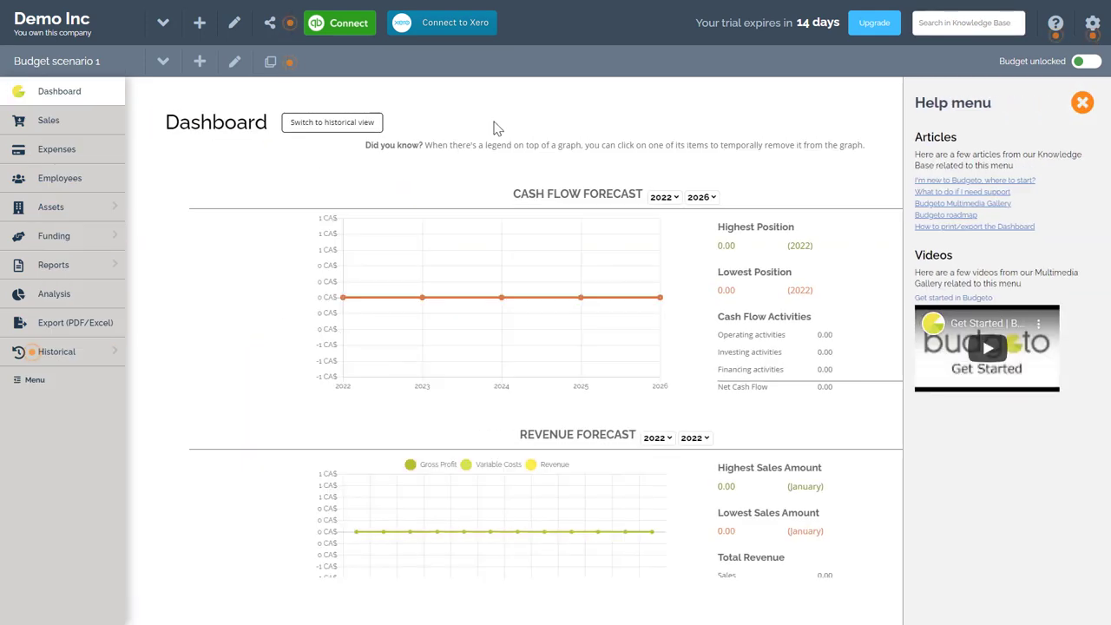
{"action": "mouse_move", "coordinate": [507, 112]}
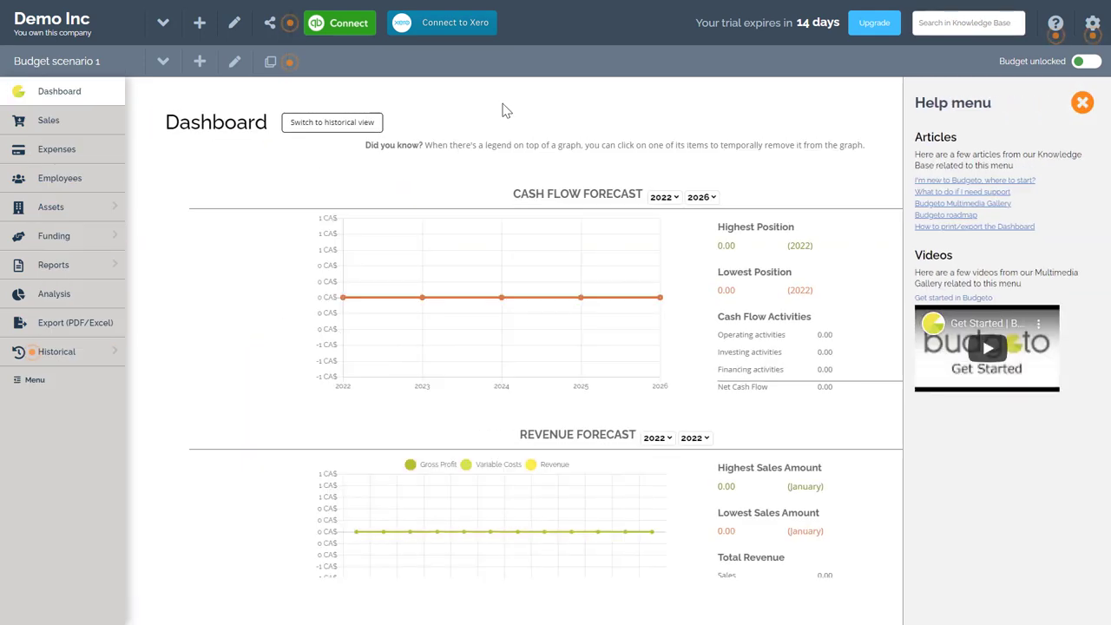
{"action": "mouse_move", "coordinate": [959, 118]}
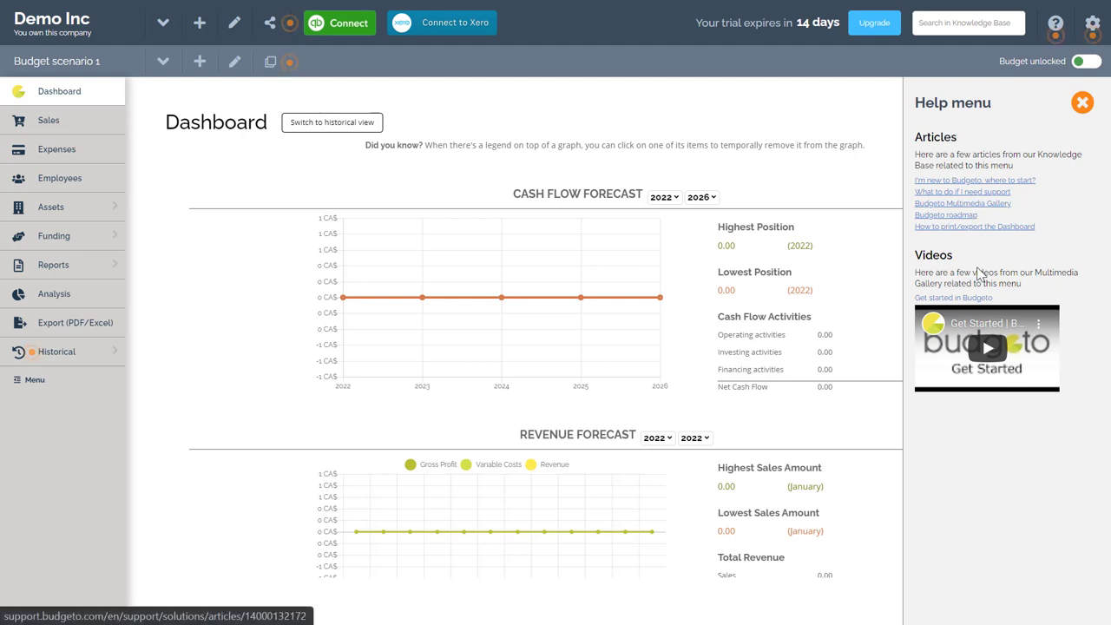
{"action": "mouse_move", "coordinate": [996, 323]}
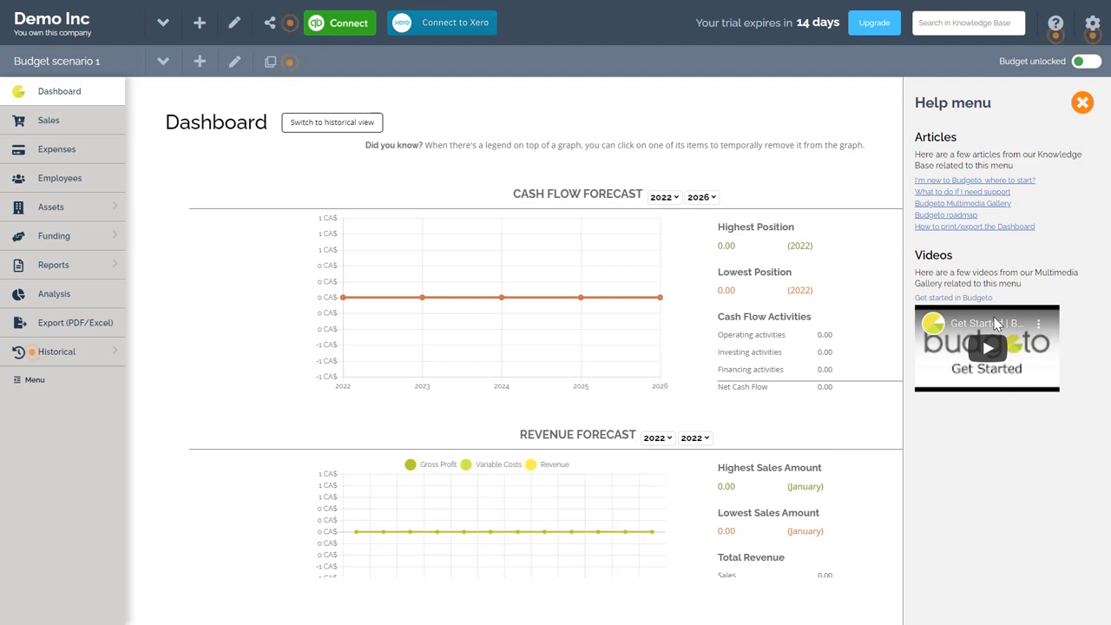
{"action": "mouse_move", "coordinate": [928, 209]}
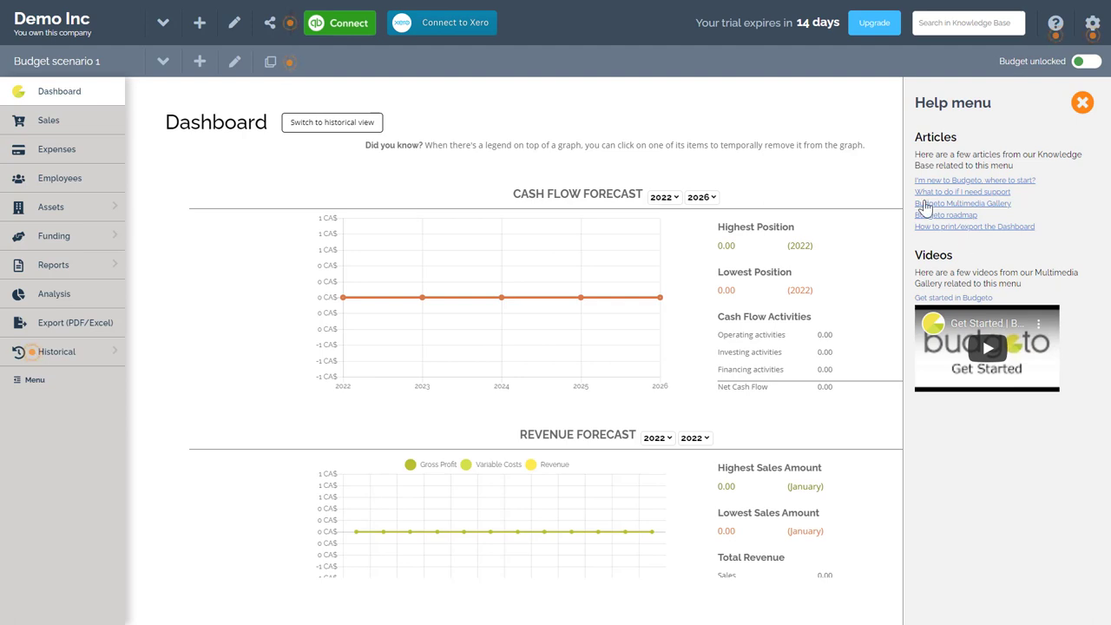
{"action": "mouse_move", "coordinate": [1042, 124]}
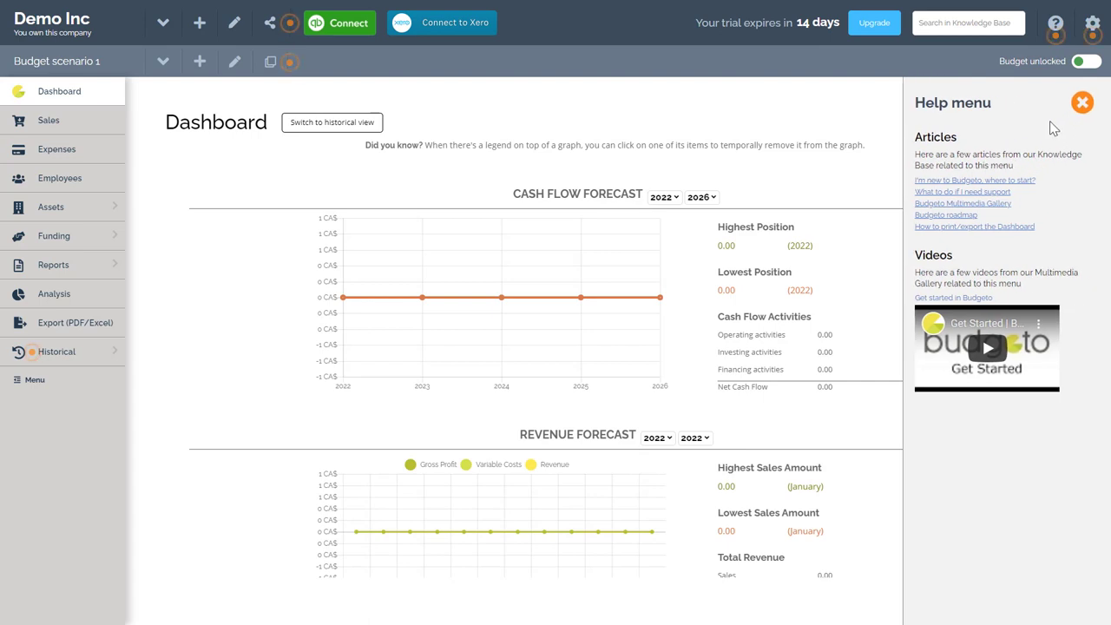
{"action": "left_click", "coordinate": [1083, 101]}
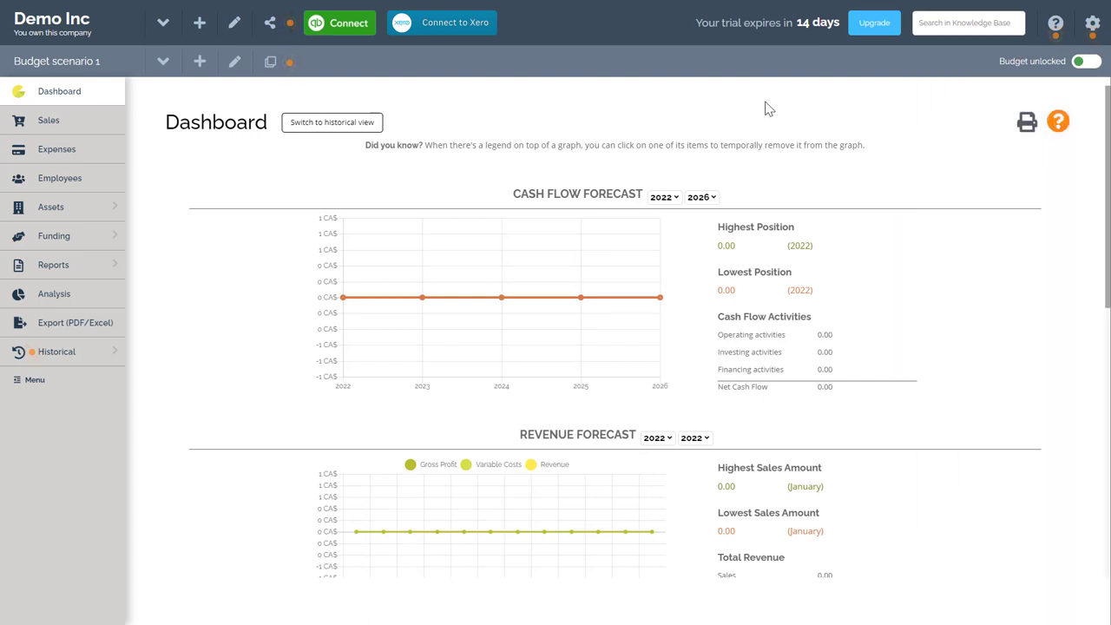
{"action": "mouse_move", "coordinate": [118, 95]}
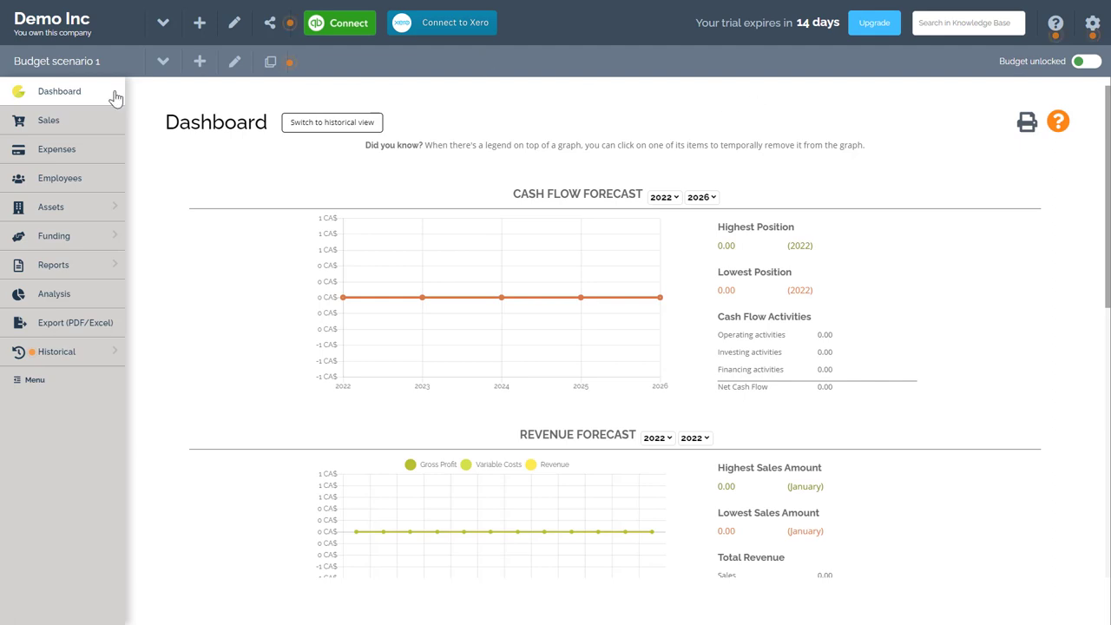
Start a new sale for product Custom Bag with a Sales department
{"action": "left_click", "coordinate": [49, 119]}
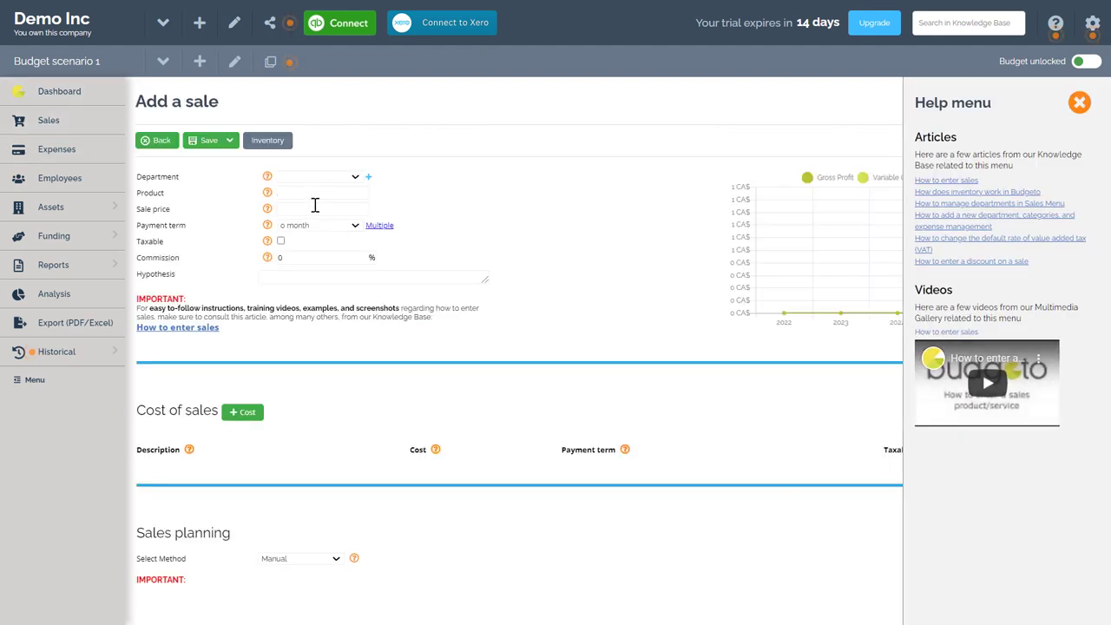
{"action": "type", "text": "Custo"}
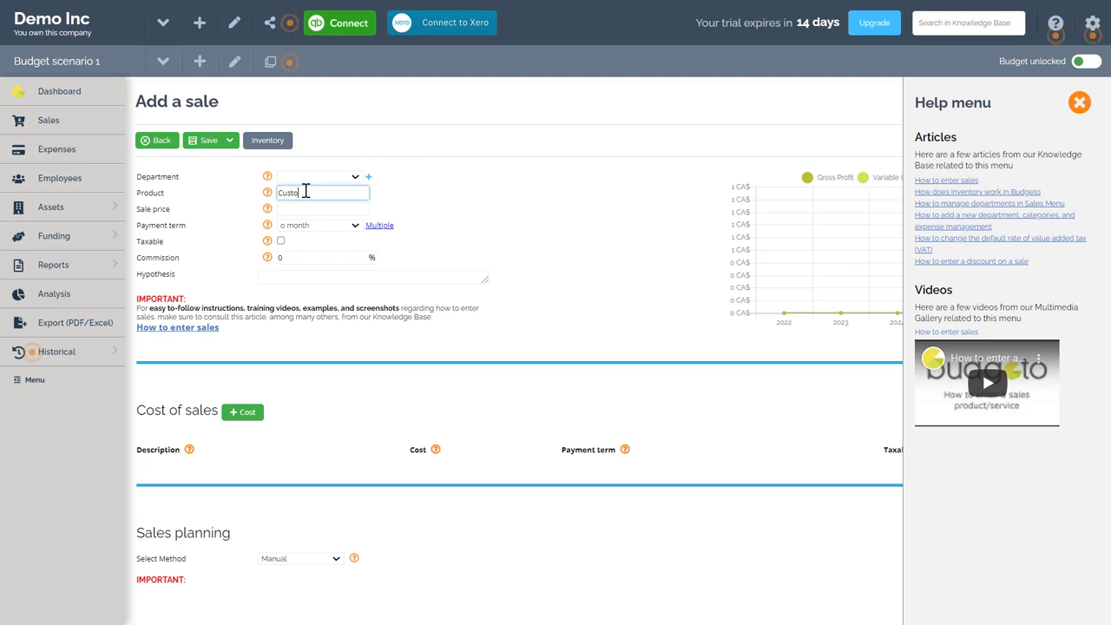
{"action": "type", "text": "Custom Bag"}
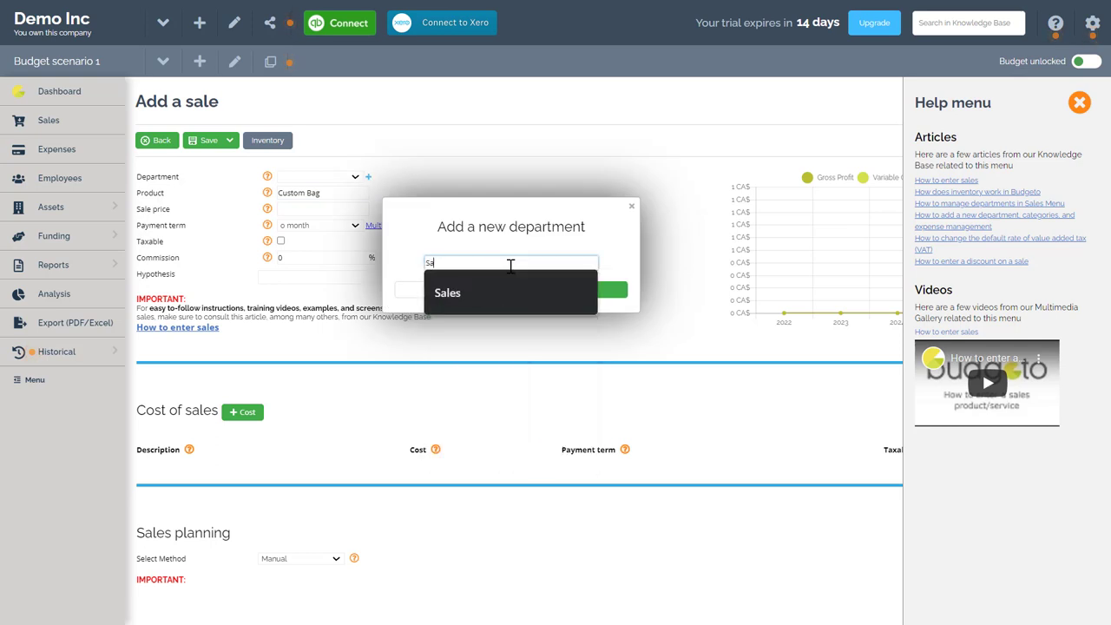
{"action": "left_click", "coordinate": [448, 292]}
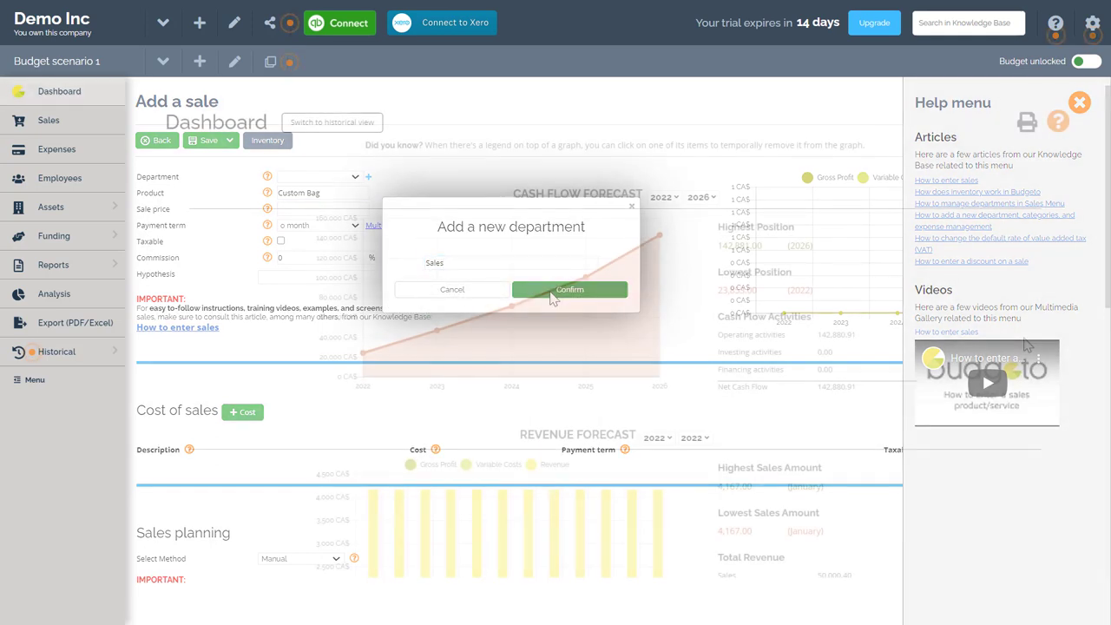
Confirm the Sales department and add two blank department rows in the management page
{"action": "left_click", "coordinate": [570, 288]}
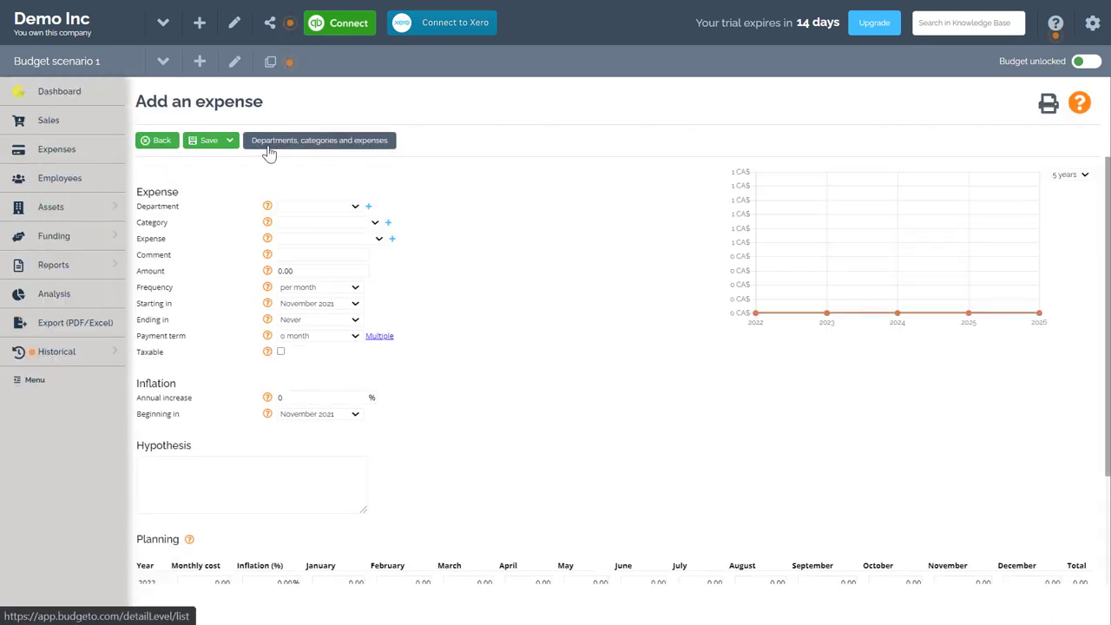
{"action": "left_click", "coordinate": [320, 139]}
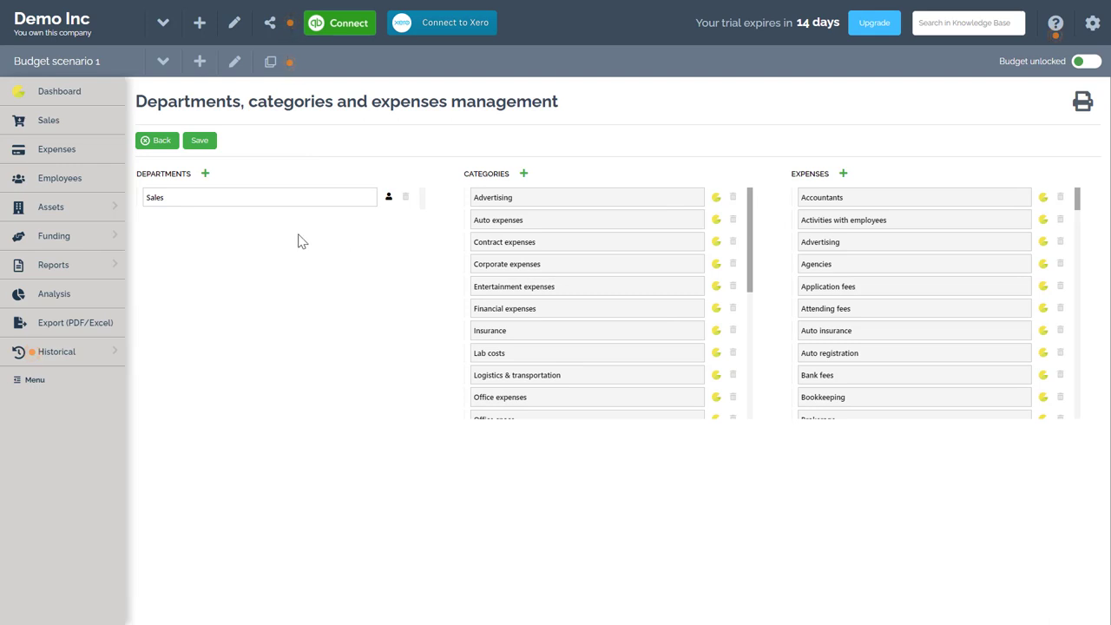
{"action": "left_click", "coordinate": [204, 174]}
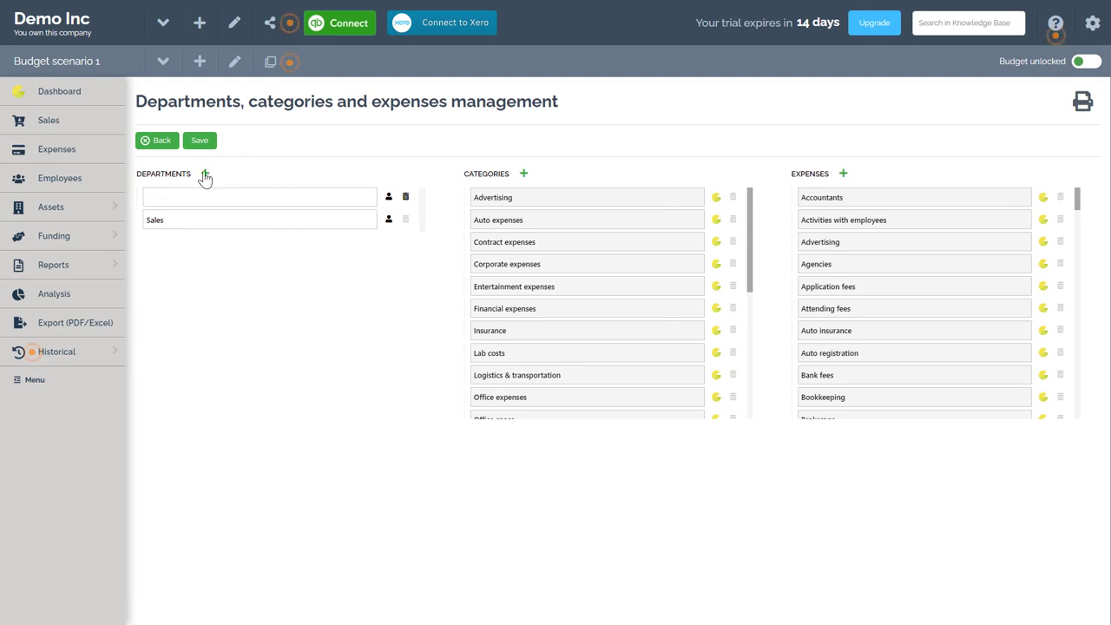
{"action": "left_click", "coordinate": [205, 174]}
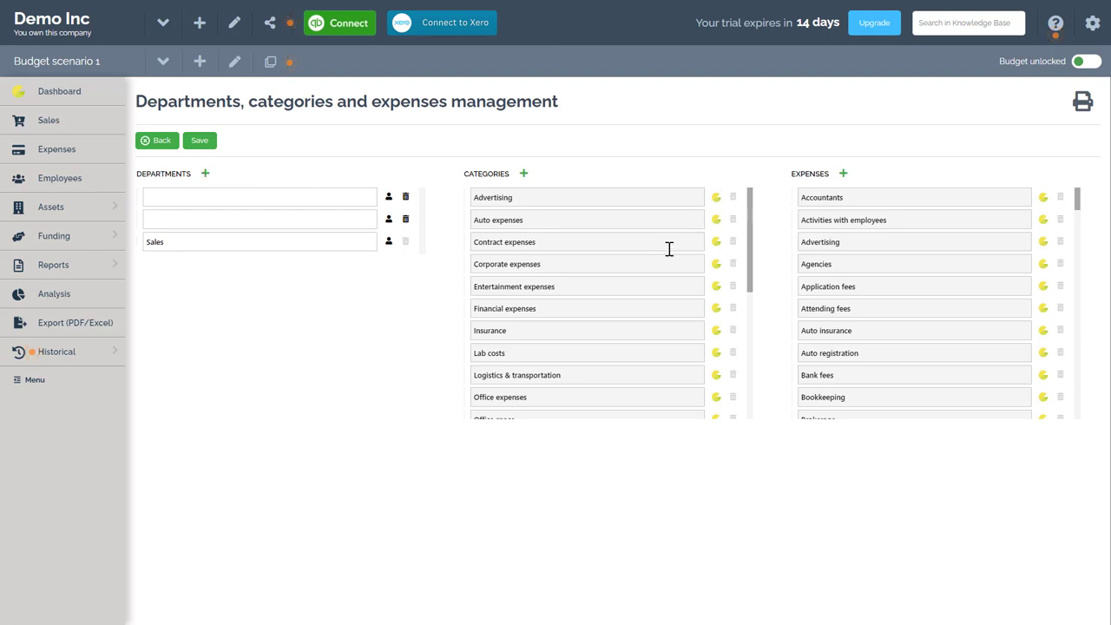
{"action": "mouse_move", "coordinate": [719, 243]}
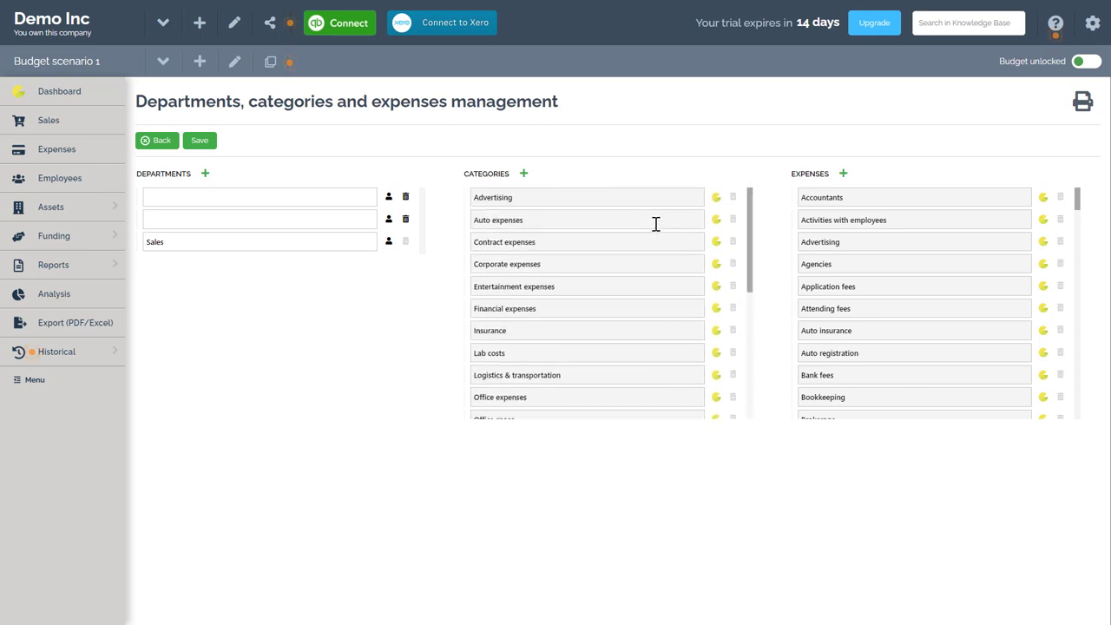
{"action": "mouse_move", "coordinate": [669, 158]}
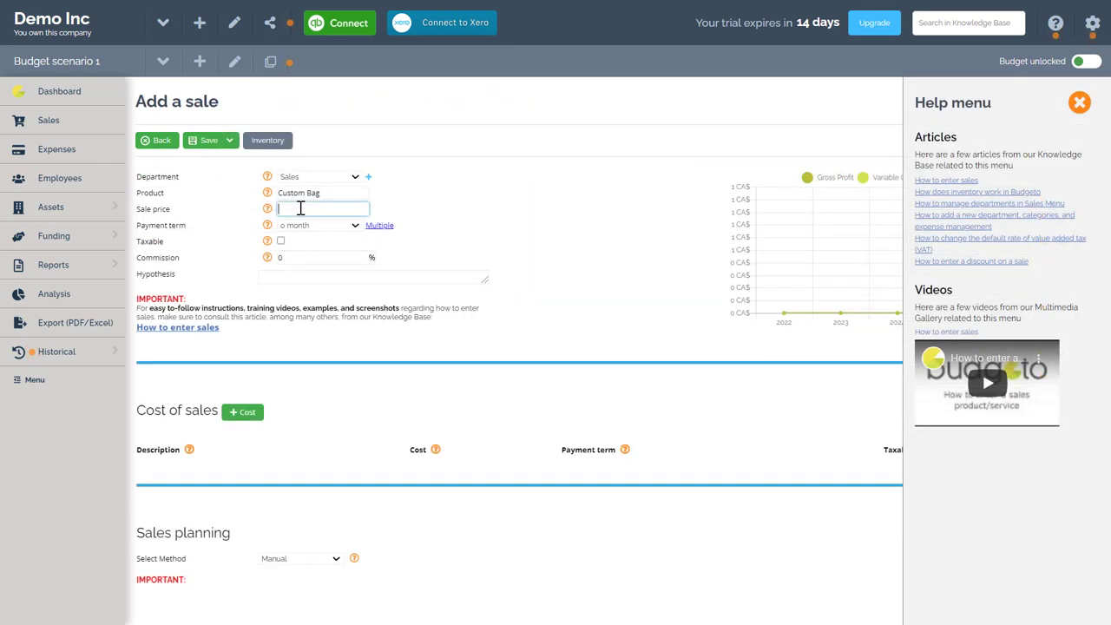
Set Custom Bag to price 30, paid 1 month after, taxable, and begin the hypothesis text
{"action": "type", "text": "30"}
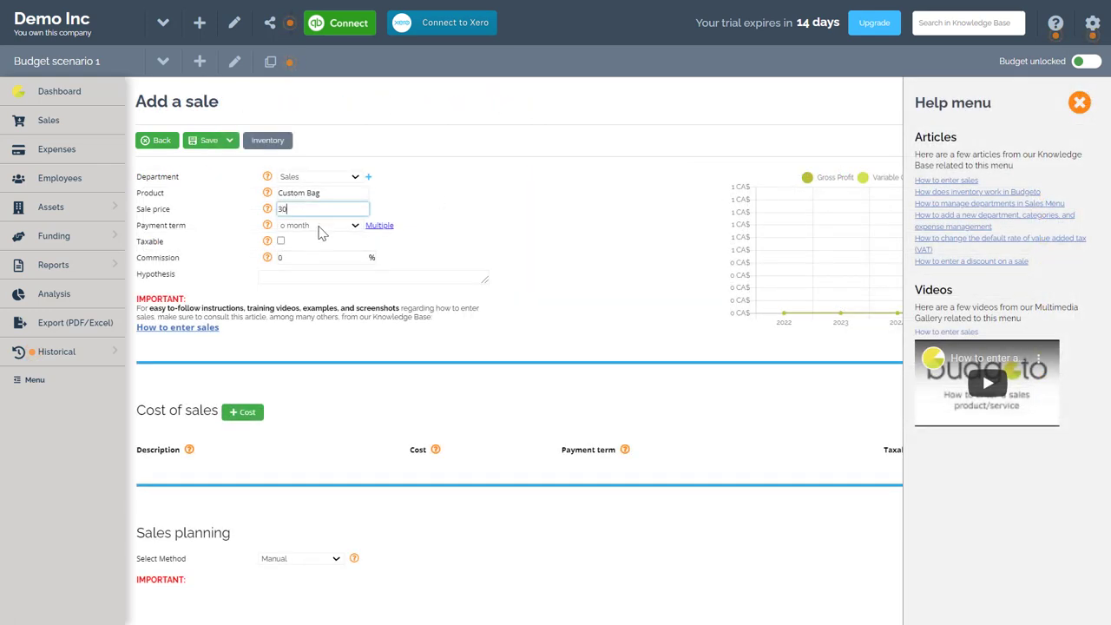
{"action": "left_click", "coordinate": [320, 225]}
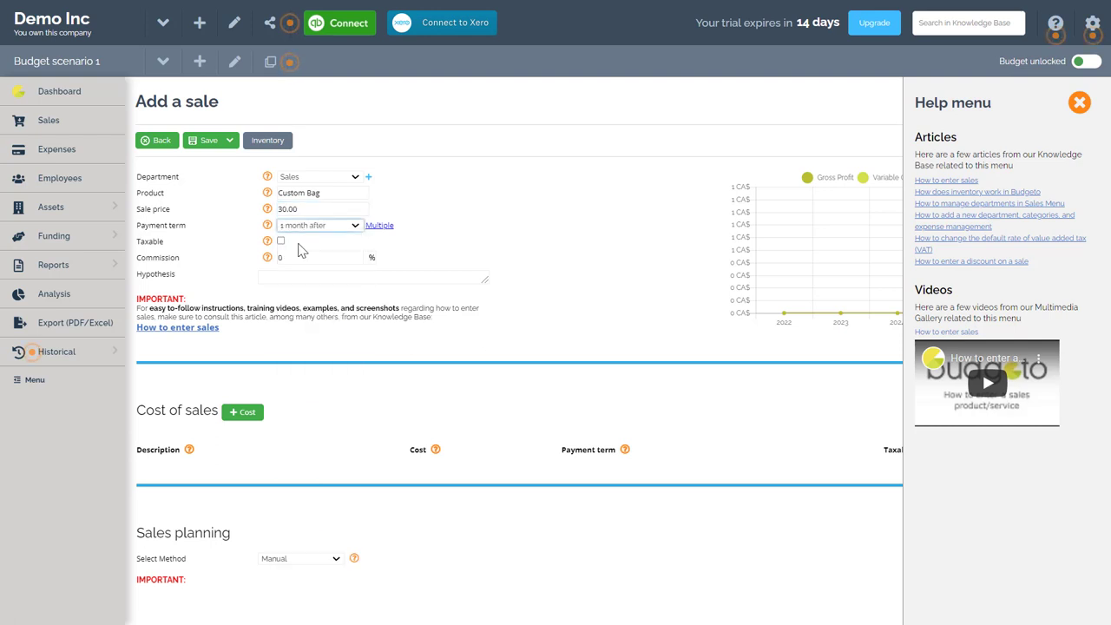
{"action": "left_click", "coordinate": [281, 240]}
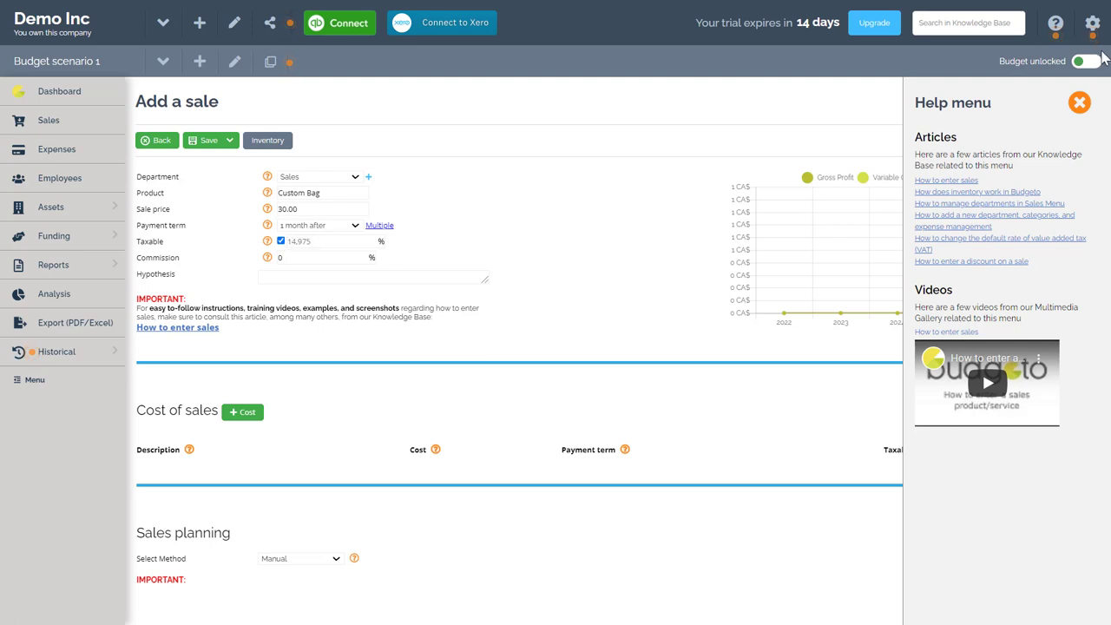
{"action": "left_click", "coordinate": [1092, 23]}
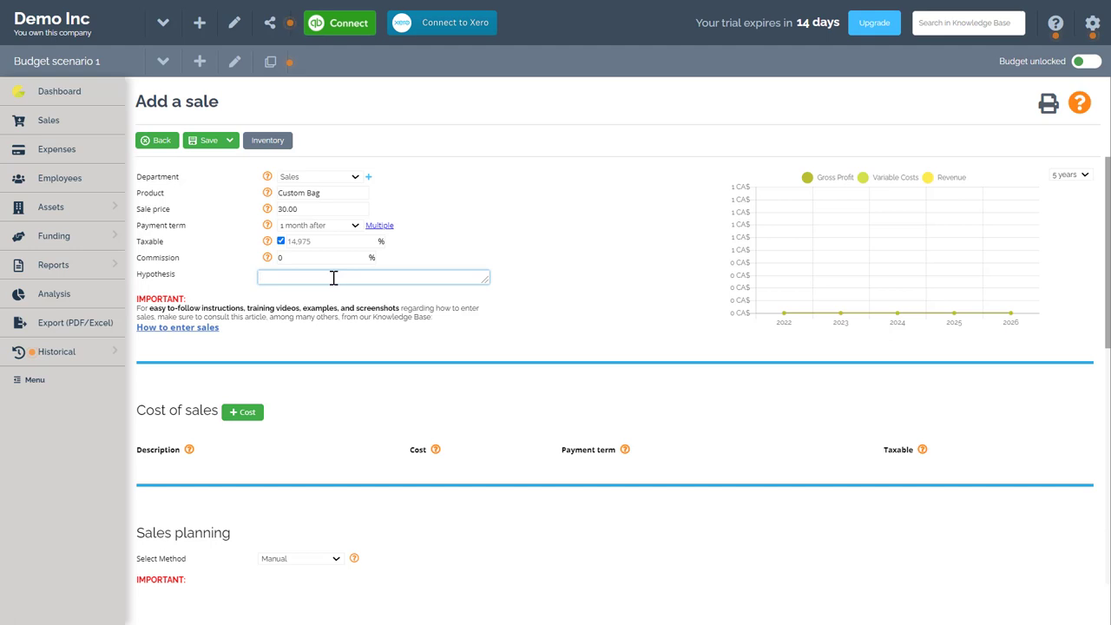
{"action": "type", "text": "Bu"}
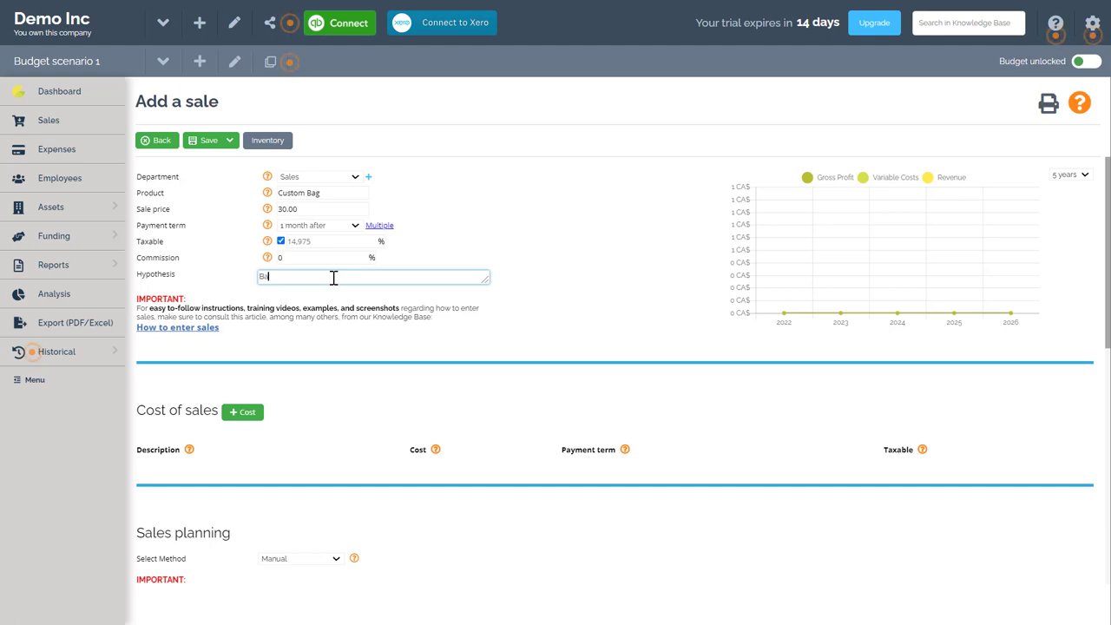
Finish hypothesis BagA1 and add a taxable COGS cost at 50% of the sale price
{"action": "type", "text": "agA1"}
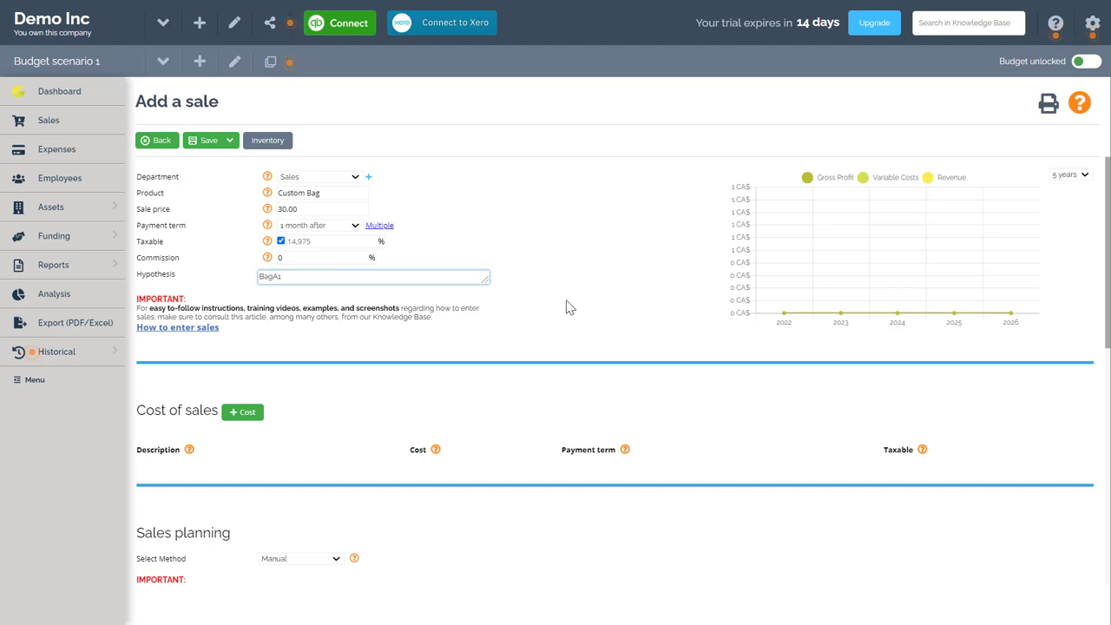
{"action": "left_click", "coordinate": [243, 412]}
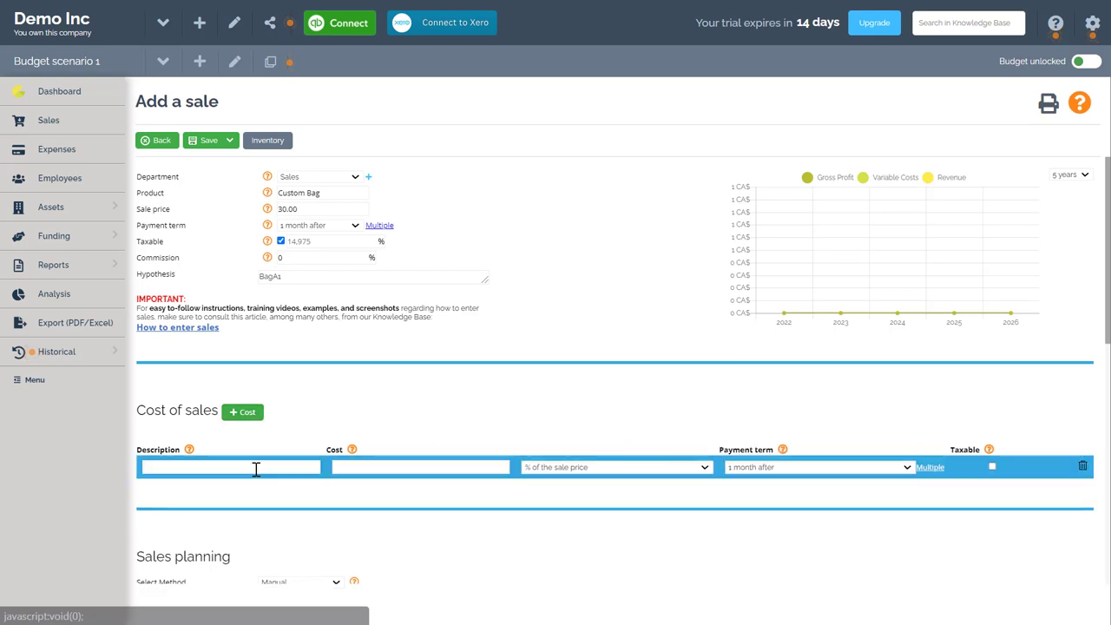
{"action": "type", "text": "COGS"}
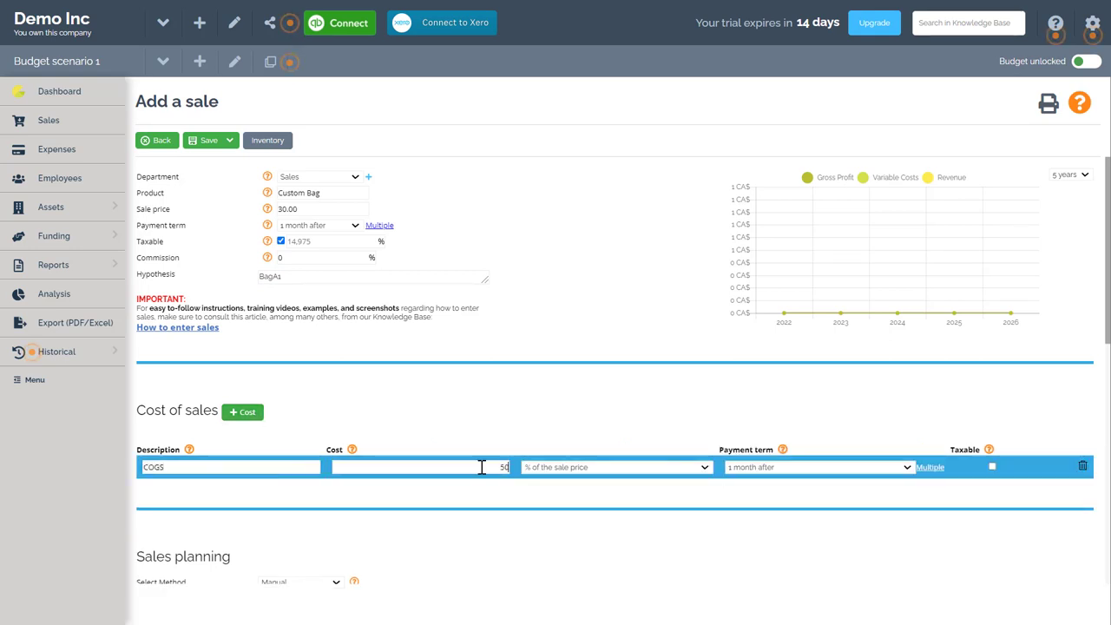
{"action": "left_click", "coordinate": [616, 467]}
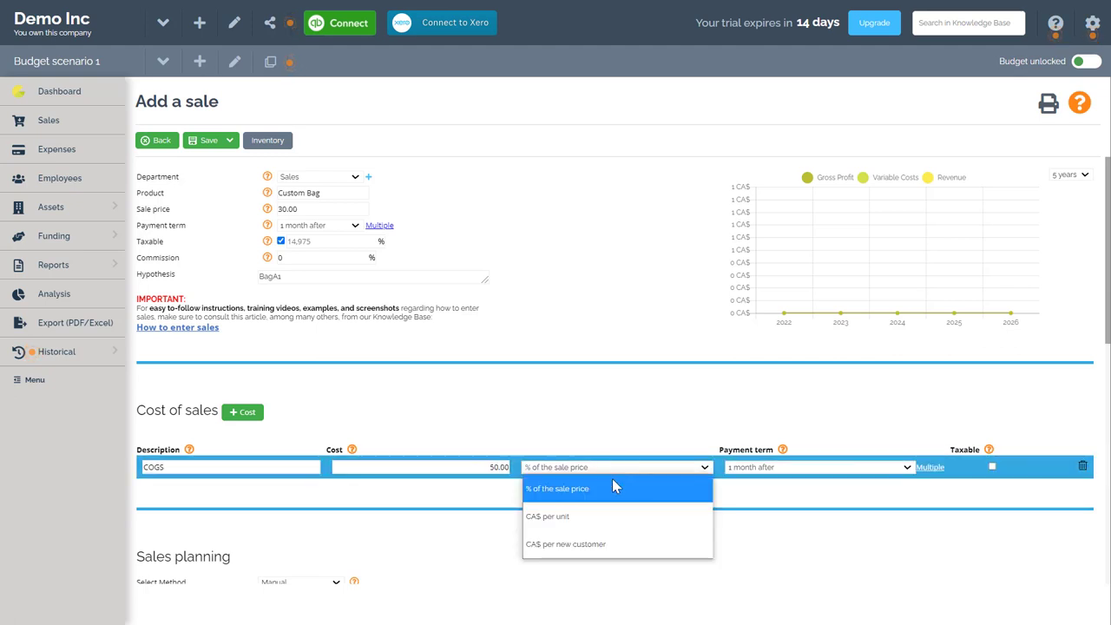
{"action": "mouse_move", "coordinate": [588, 496]}
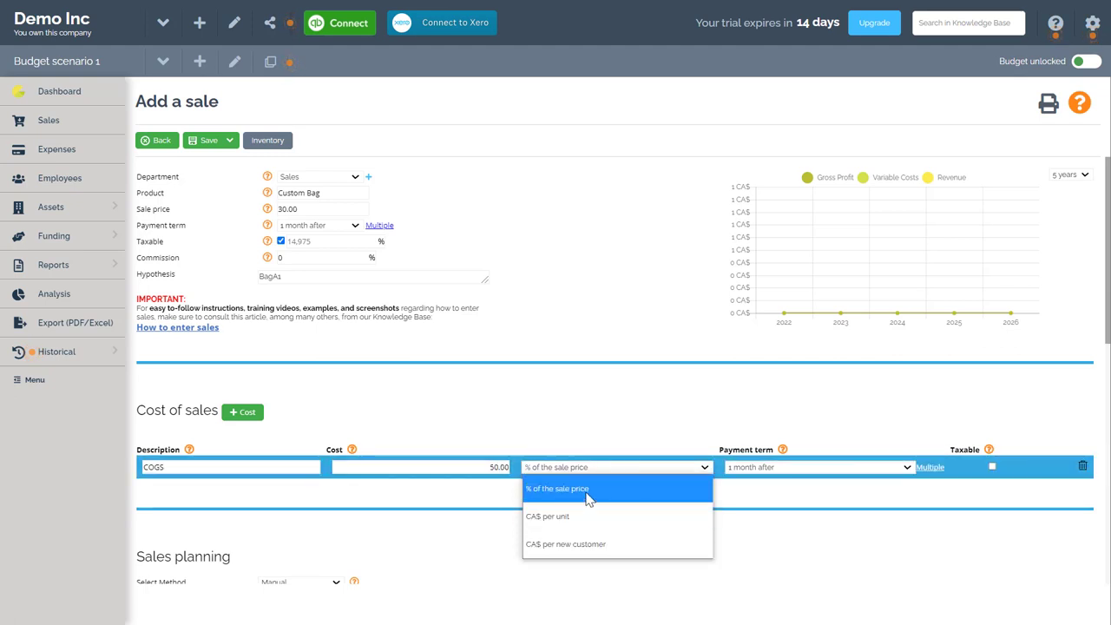
{"action": "left_click", "coordinate": [556, 488]}
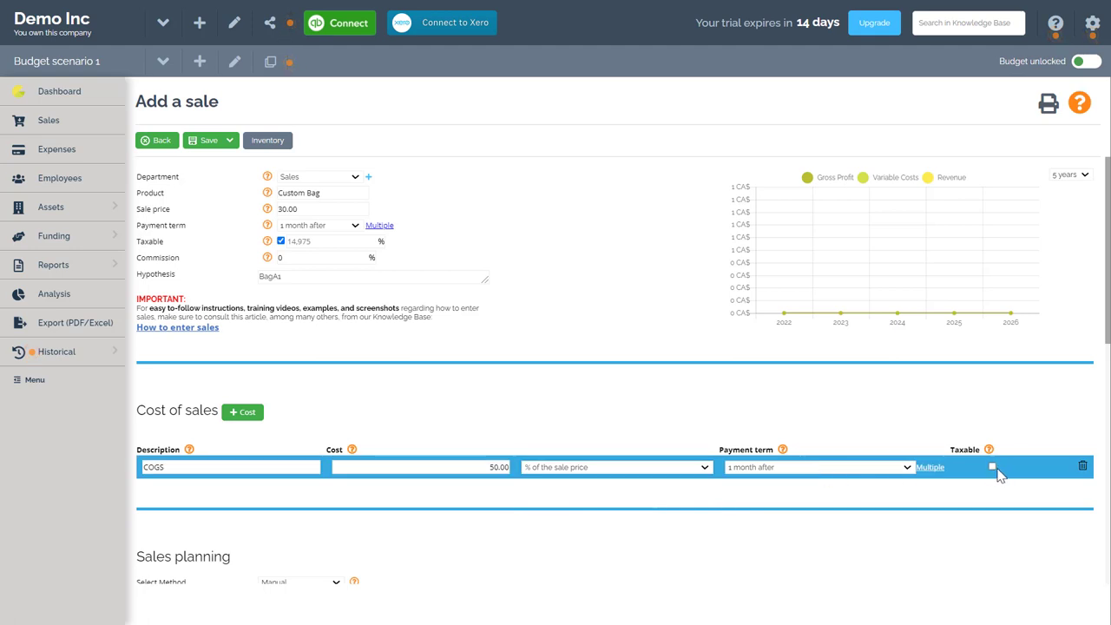
{"action": "left_click", "coordinate": [993, 467]}
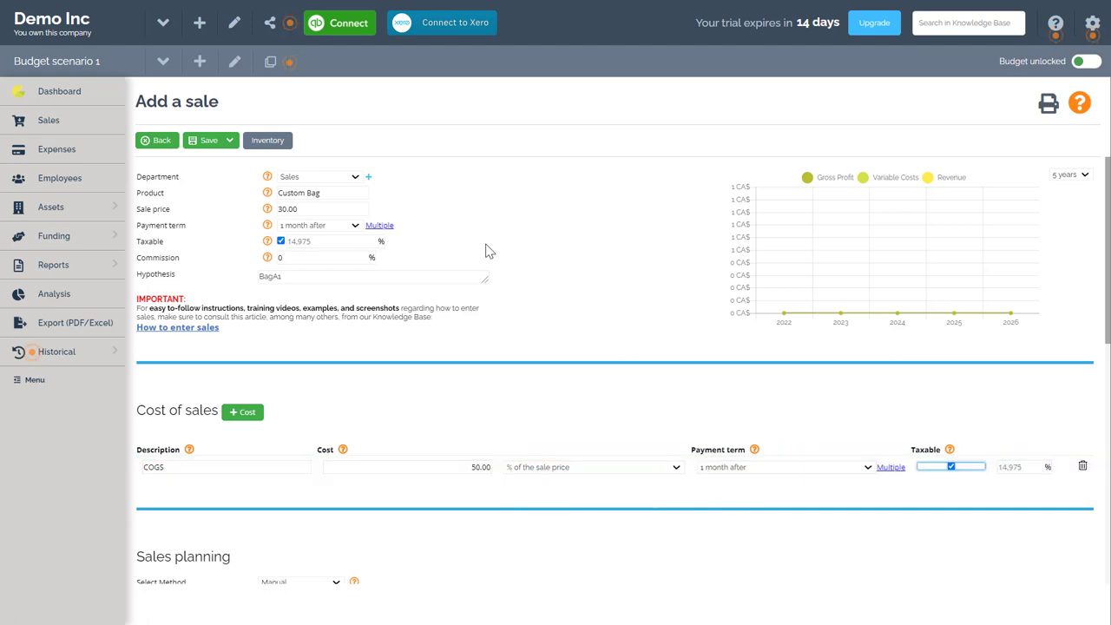
Switch the sales planning method to Growth and enter a product activity figure of 2
{"action": "scroll", "scroll_direction": "down", "scroll_amount": 3}
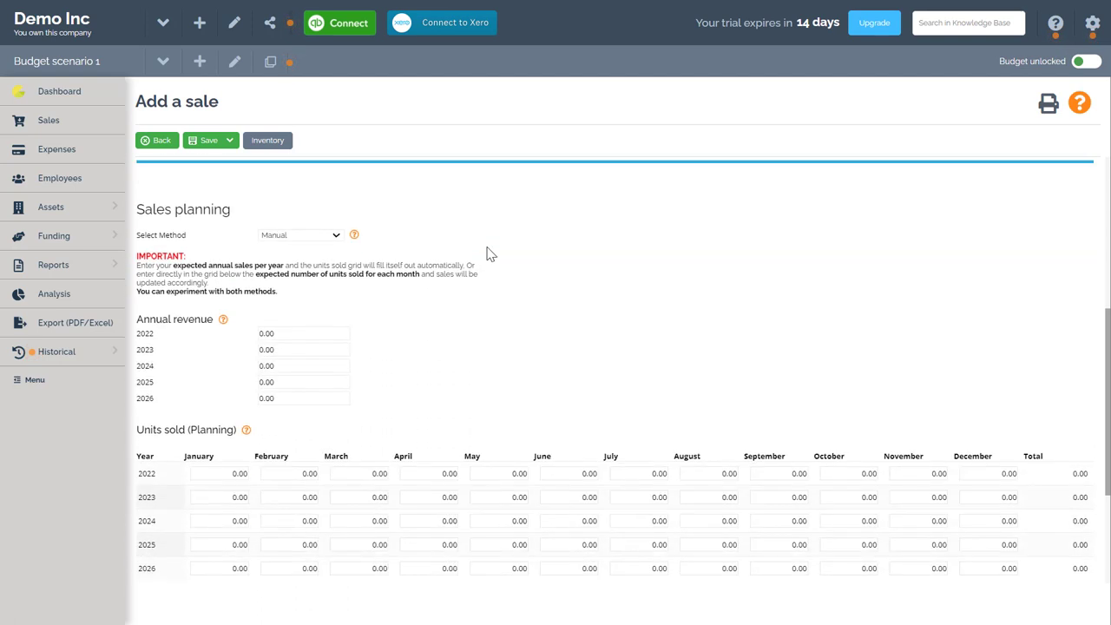
{"action": "mouse_move", "coordinate": [171, 234]}
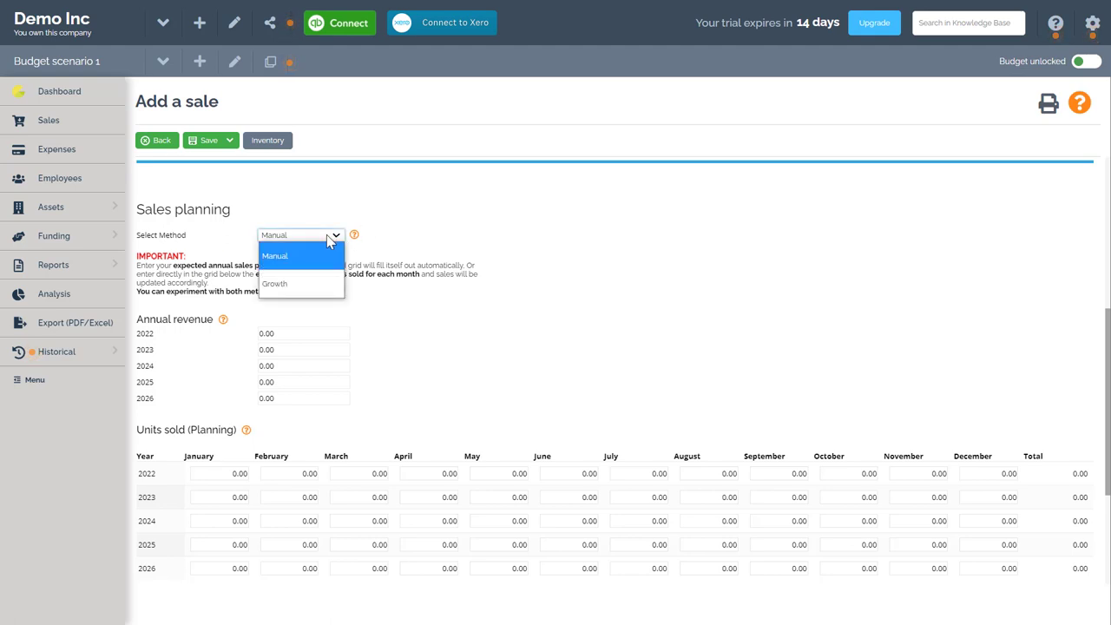
{"action": "left_click", "coordinate": [275, 255]}
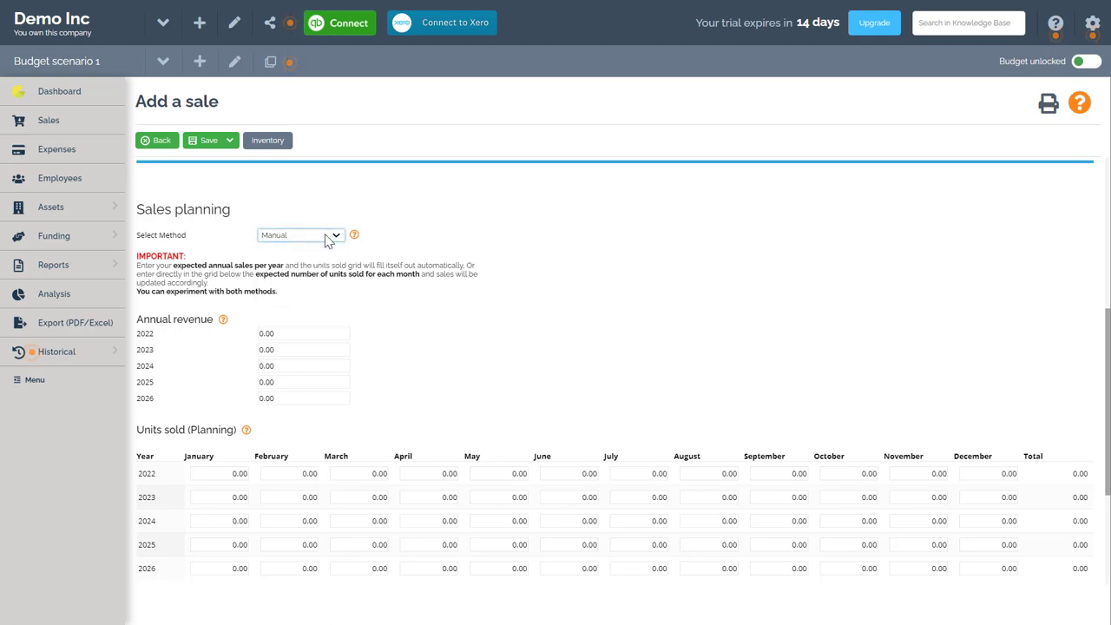
{"action": "scroll", "scroll_direction": "down", "scroll_amount": 3}
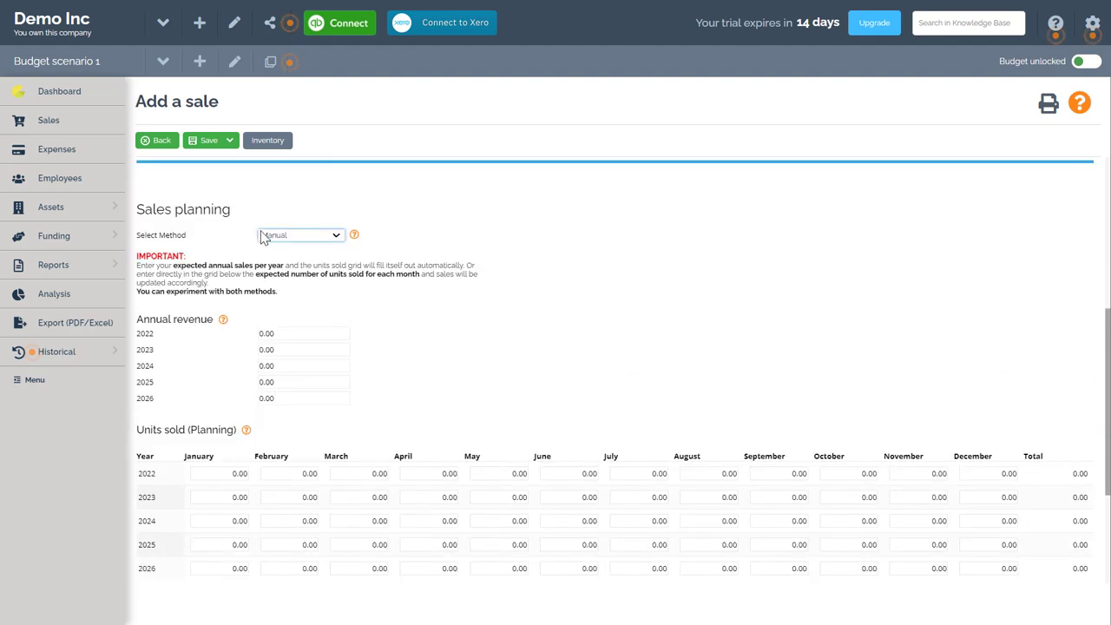
{"action": "left_click", "coordinate": [298, 234]}
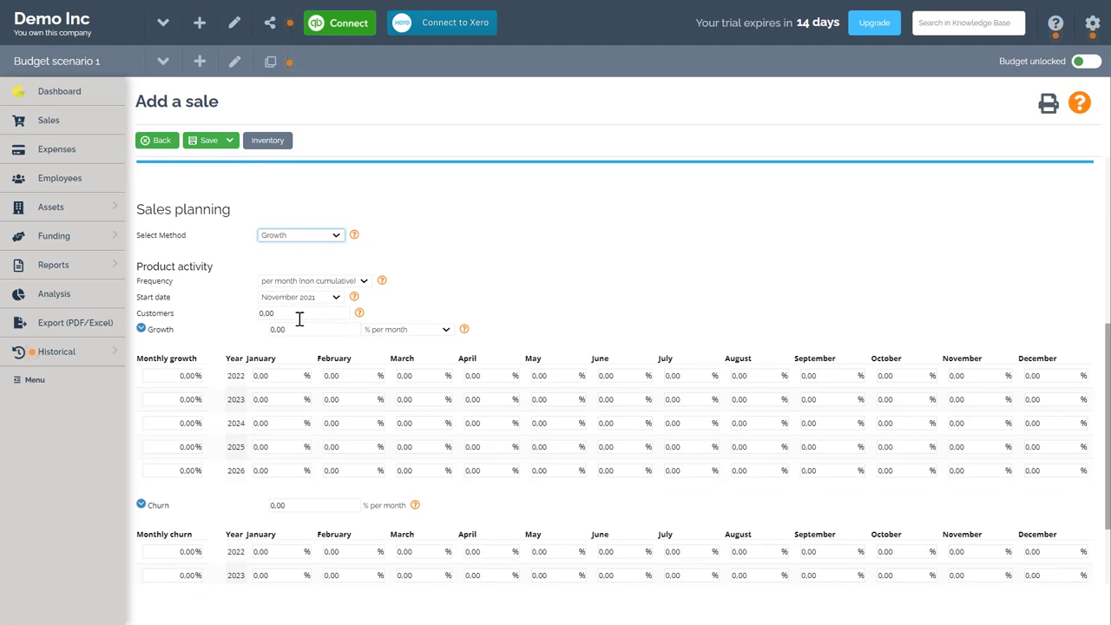
{"action": "mouse_move", "coordinate": [342, 334]}
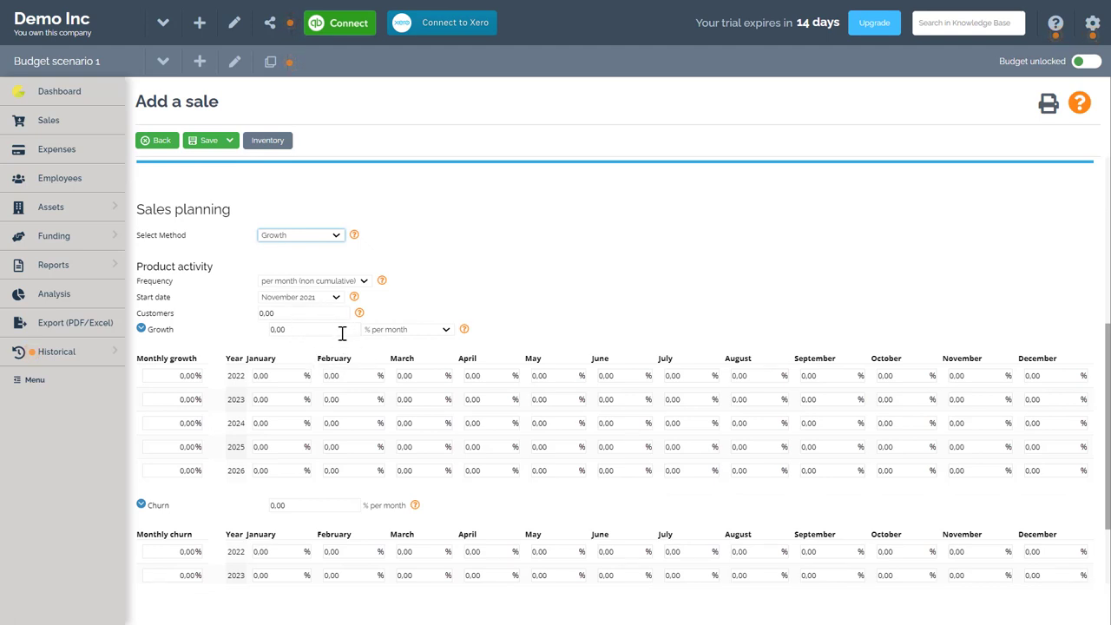
{"action": "type", "text": "200.00"}
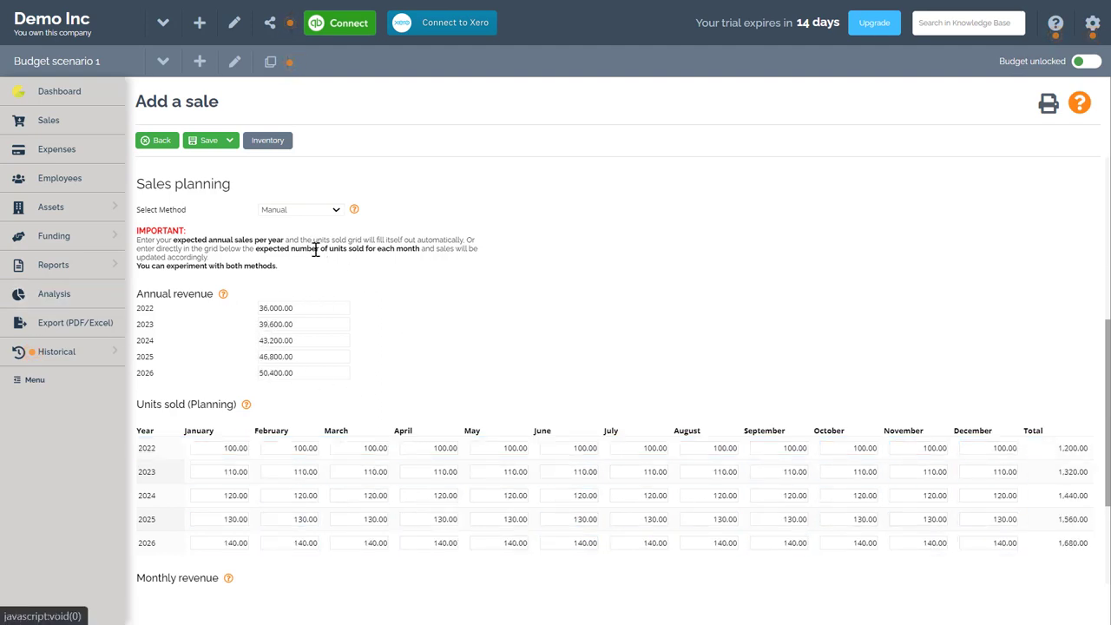
{"action": "mouse_move", "coordinate": [182, 386]}
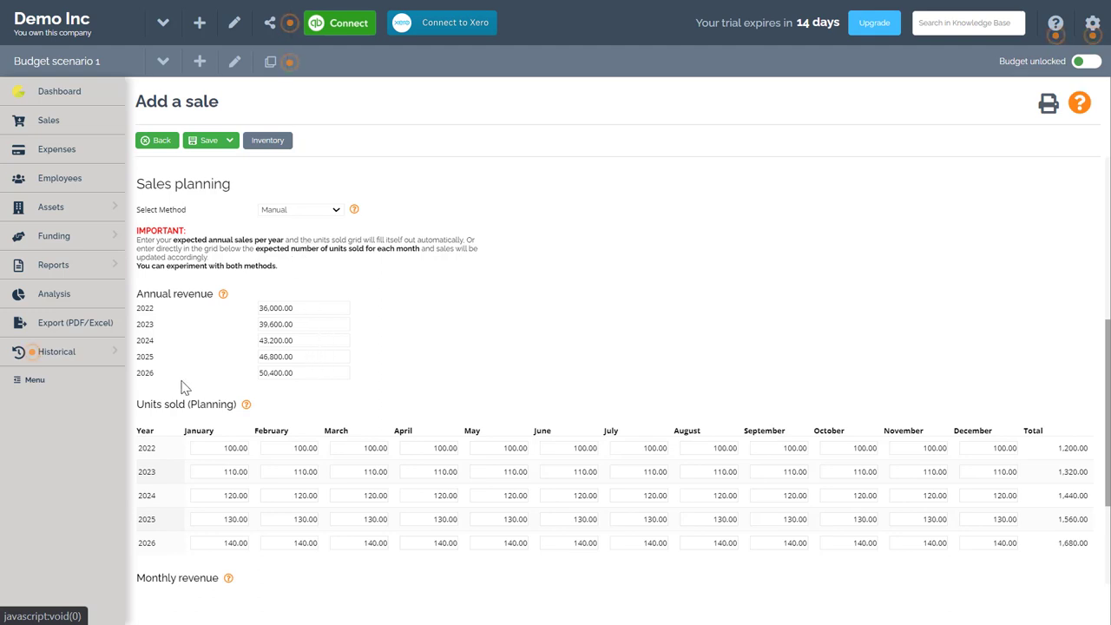
{"action": "mouse_move", "coordinate": [379, 363]}
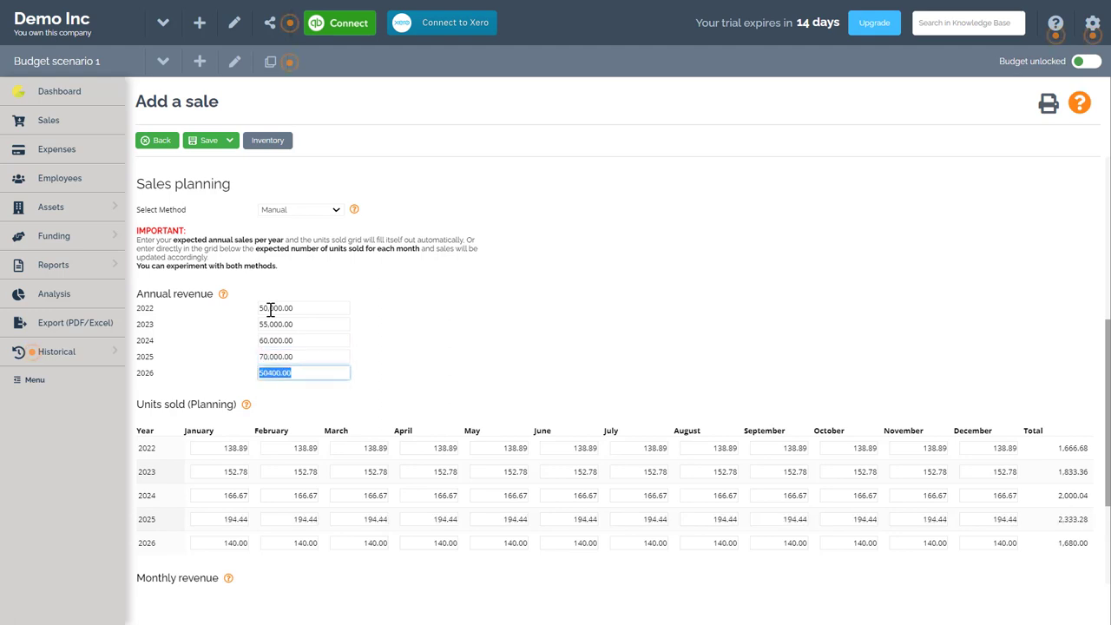
Enter the 2026 annual revenue of 100,000 and recalculate the monthly units
{"action": "type", "text": "10000"}
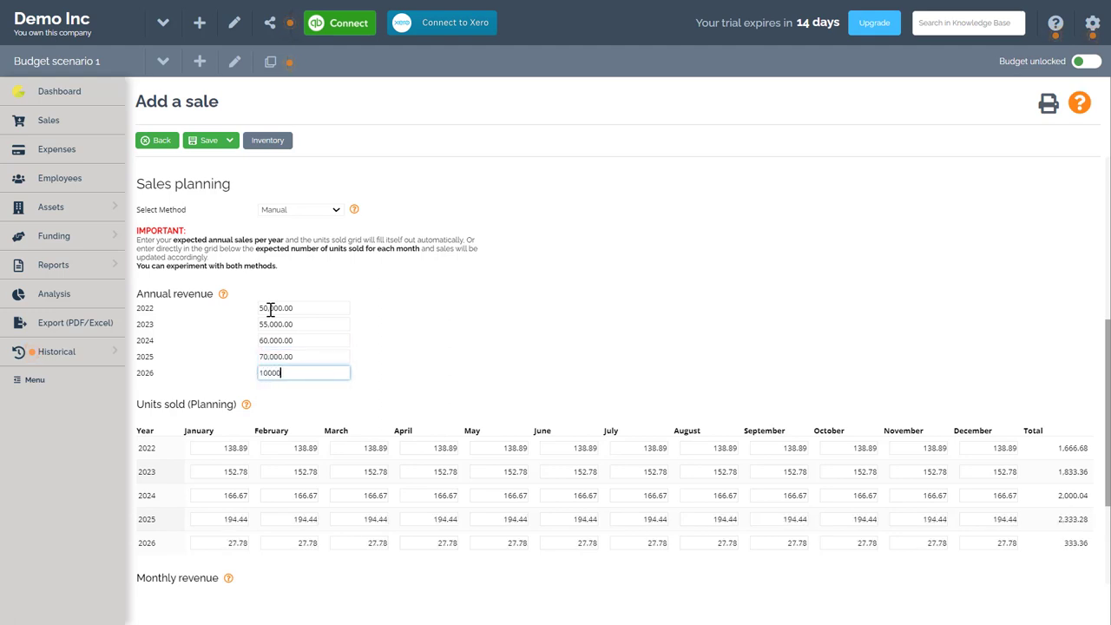
{"action": "left_click", "coordinate": [797, 382]}
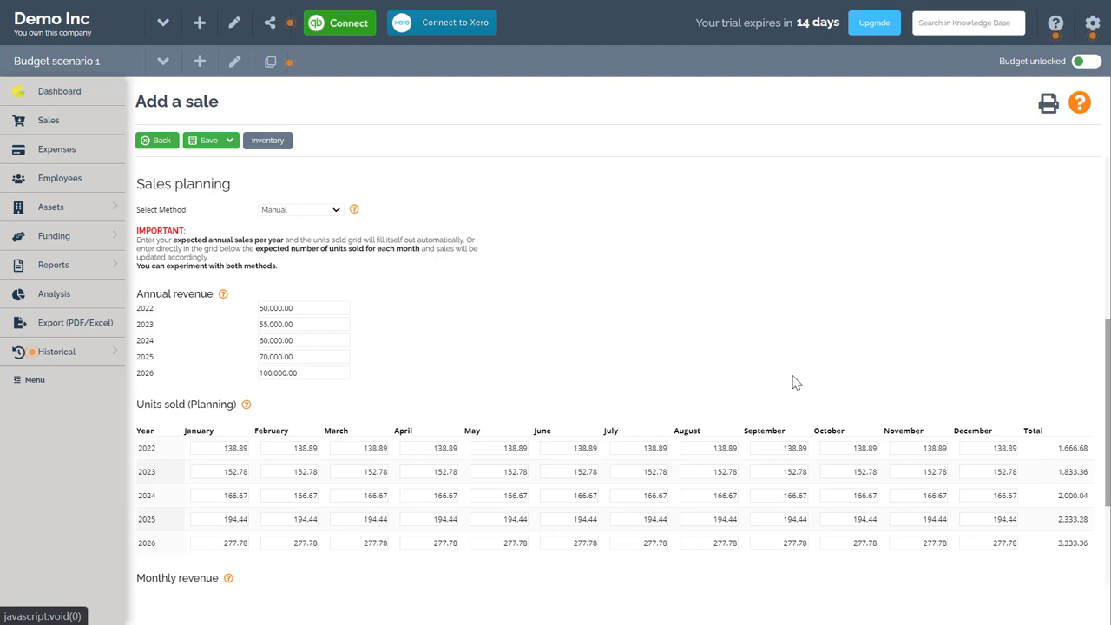
{"action": "mouse_move", "coordinate": [782, 373]}
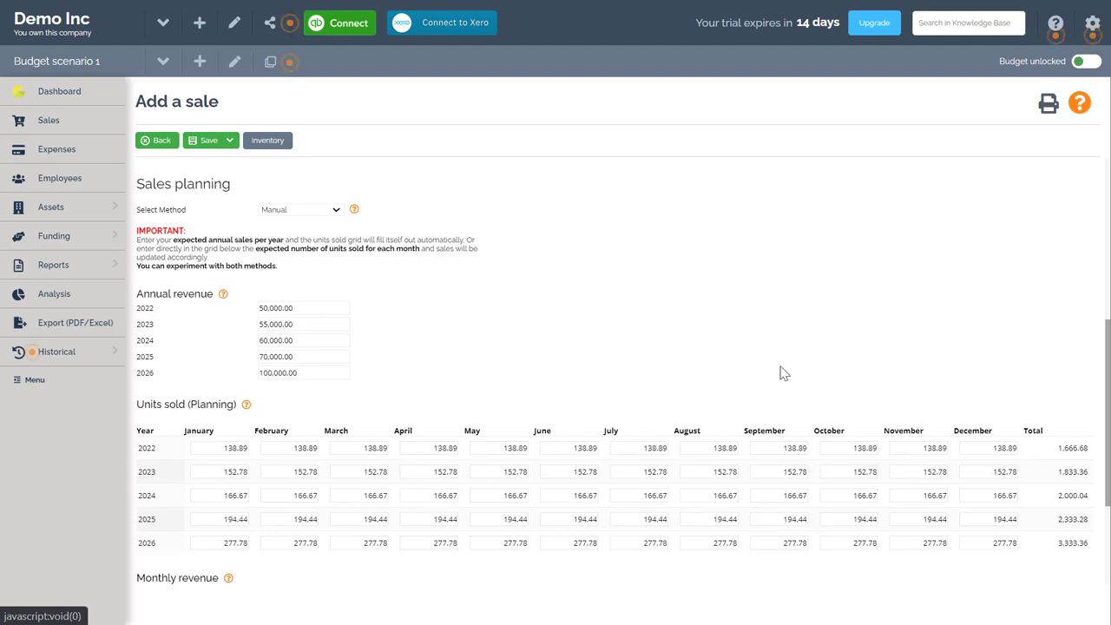
Save the Custom Bag sale via the Save dropdown so the form becomes Modify a sale
{"action": "left_click", "coordinate": [229, 139]}
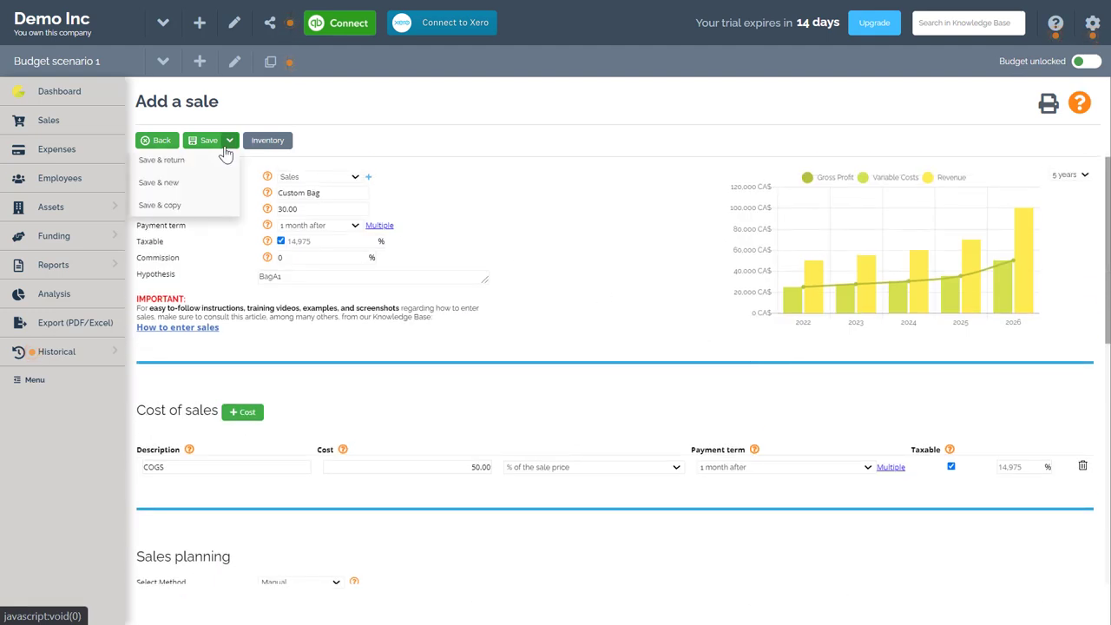
{"action": "left_click", "coordinate": [159, 159]}
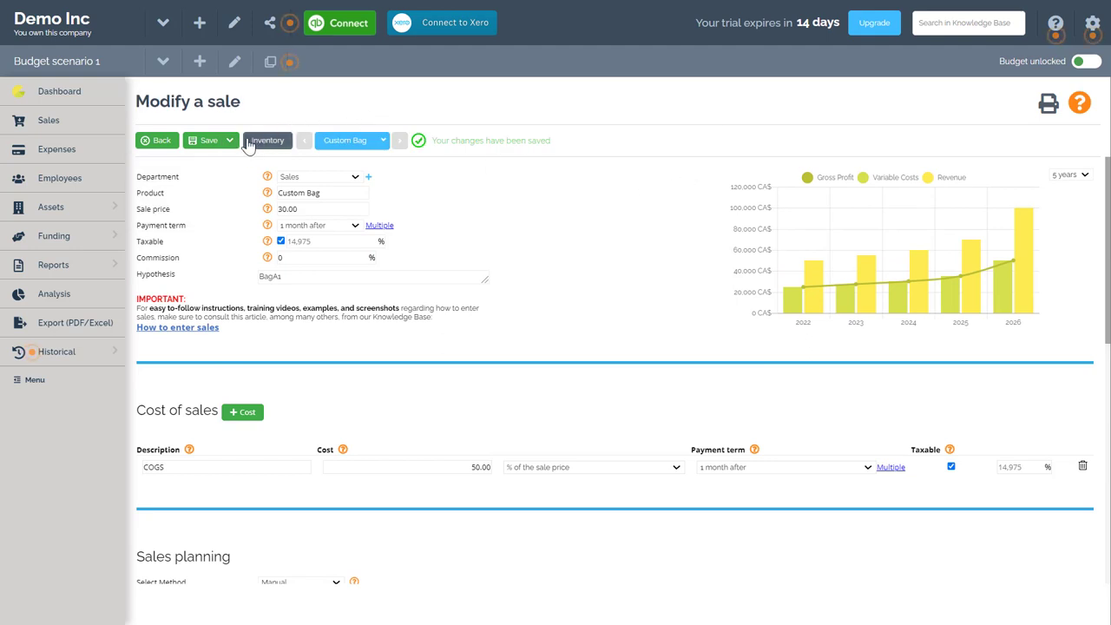
{"action": "left_click", "coordinate": [229, 139]}
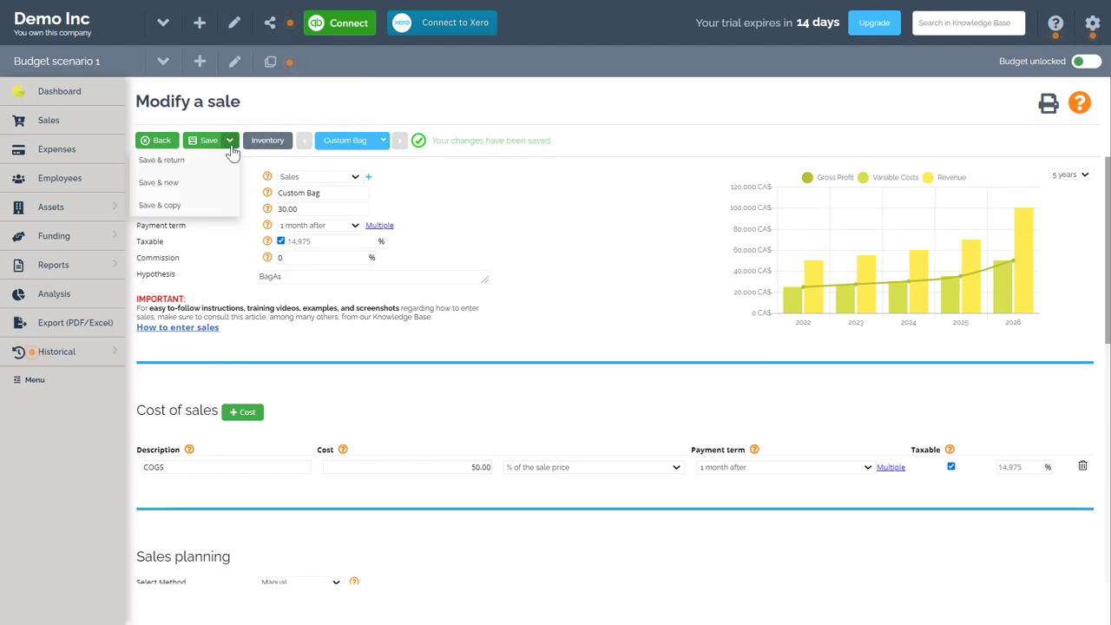
{"action": "mouse_move", "coordinate": [208, 216]}
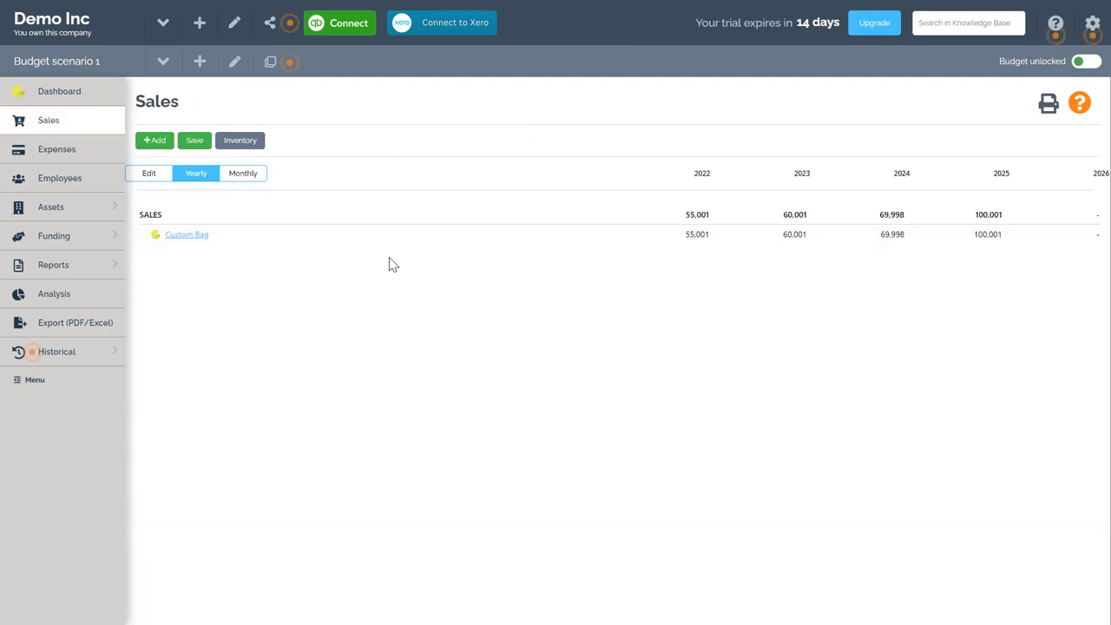
Show the Sales list in Edit view with Custom Bag's details, then go to Inventory
{"action": "left_click", "coordinate": [149, 173]}
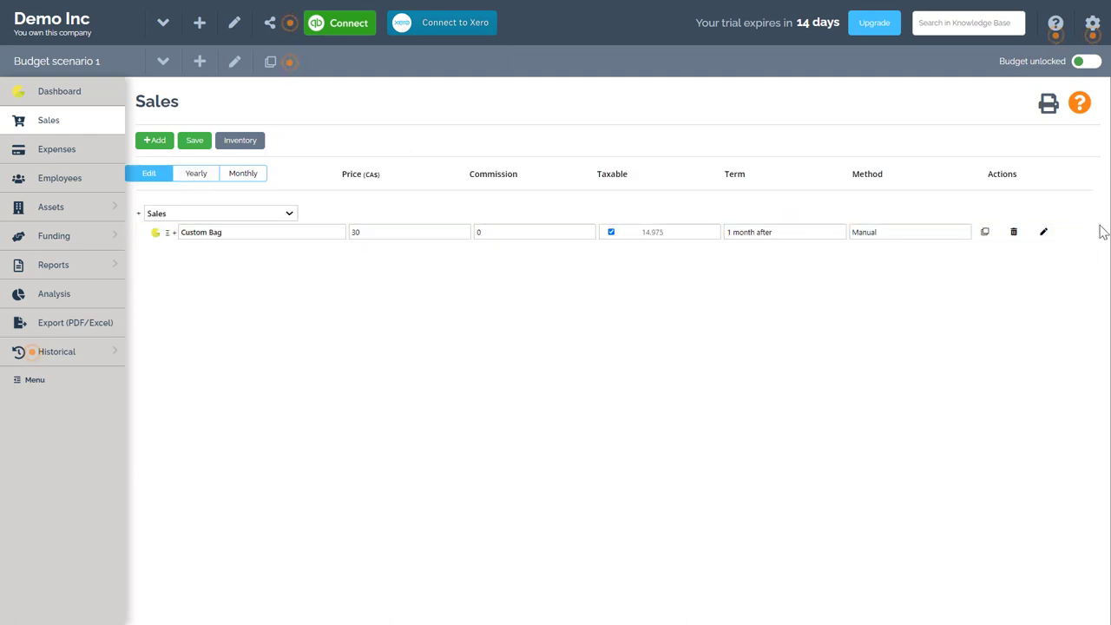
{"action": "left_click", "coordinate": [1044, 232]}
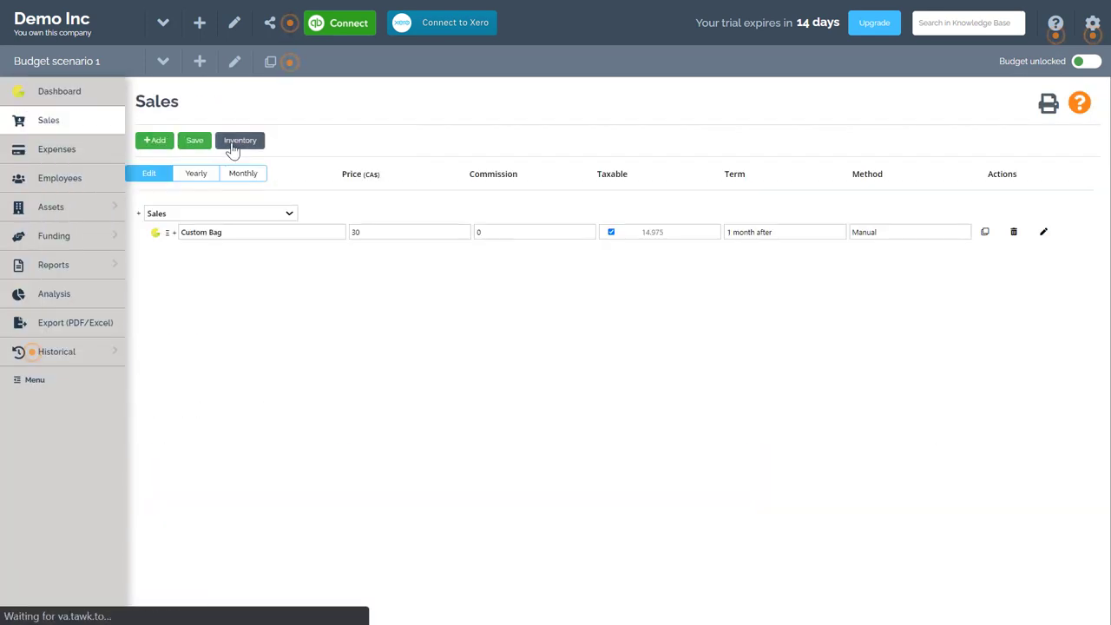
Expand Custom Bag's purchase planning grid and read the help article 'How does inventory work in Budgeto?'
{"action": "left_click", "coordinate": [240, 139]}
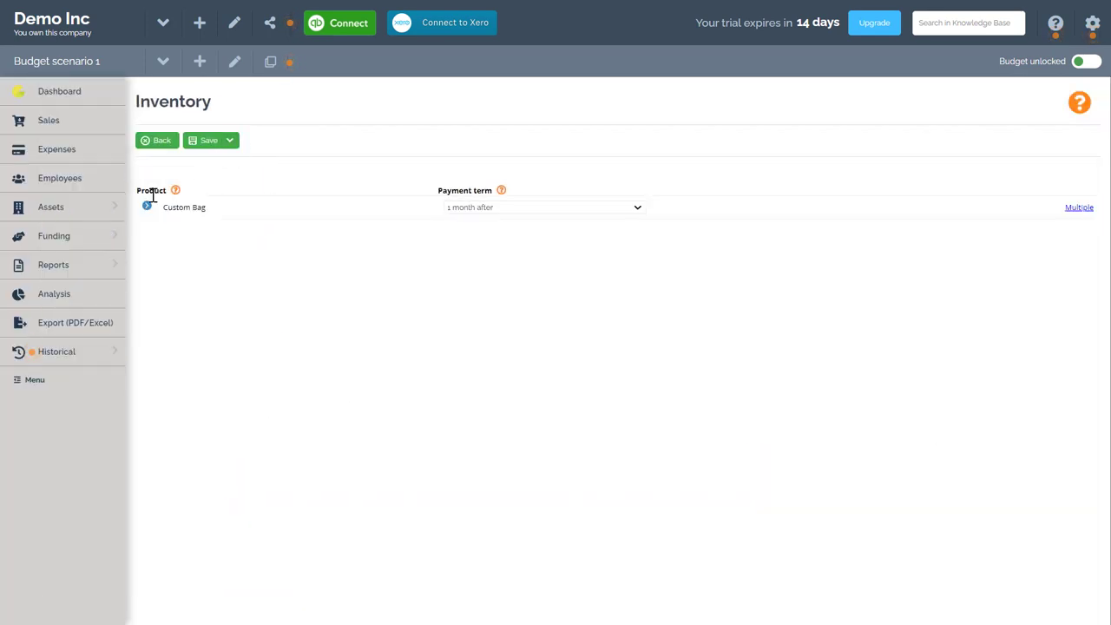
{"action": "left_click", "coordinate": [146, 207]}
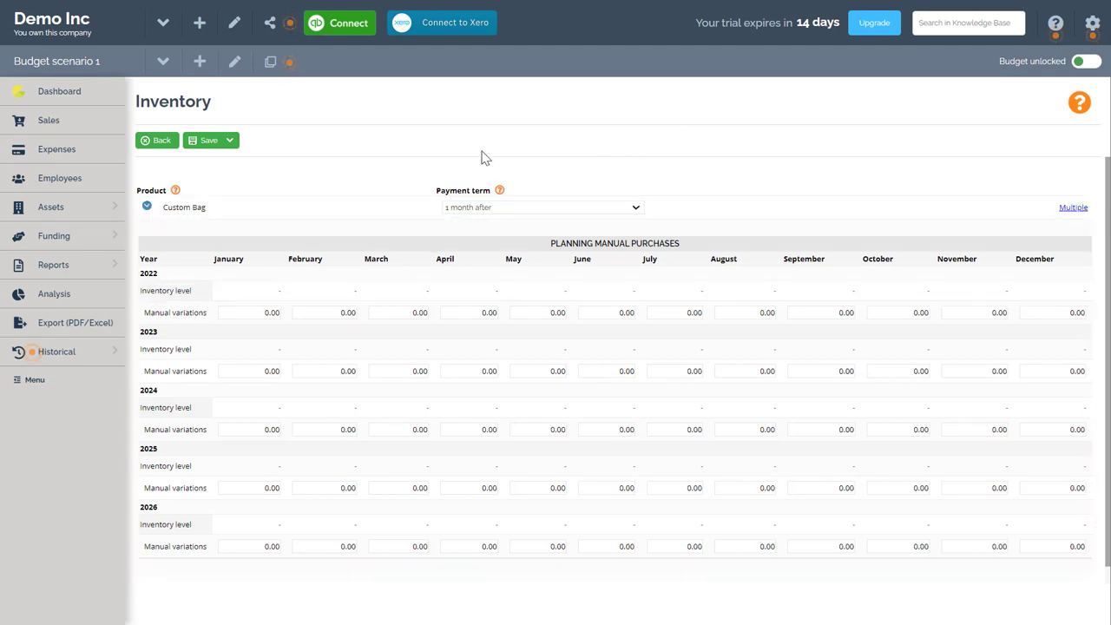
{"action": "mouse_move", "coordinate": [1080, 102]}
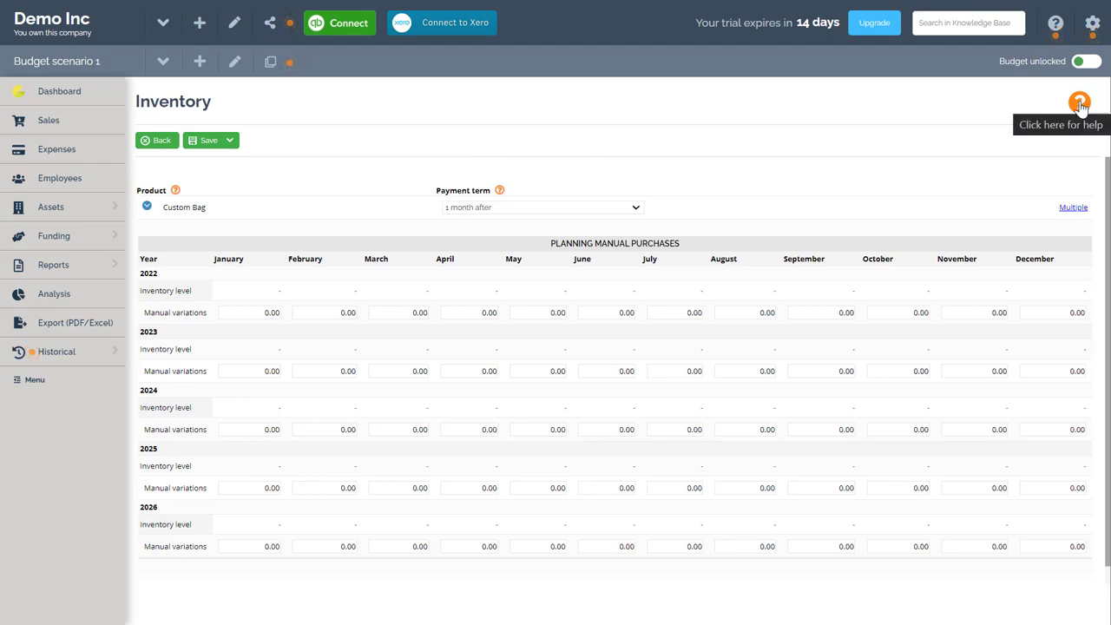
{"action": "left_click", "coordinate": [1080, 102]}
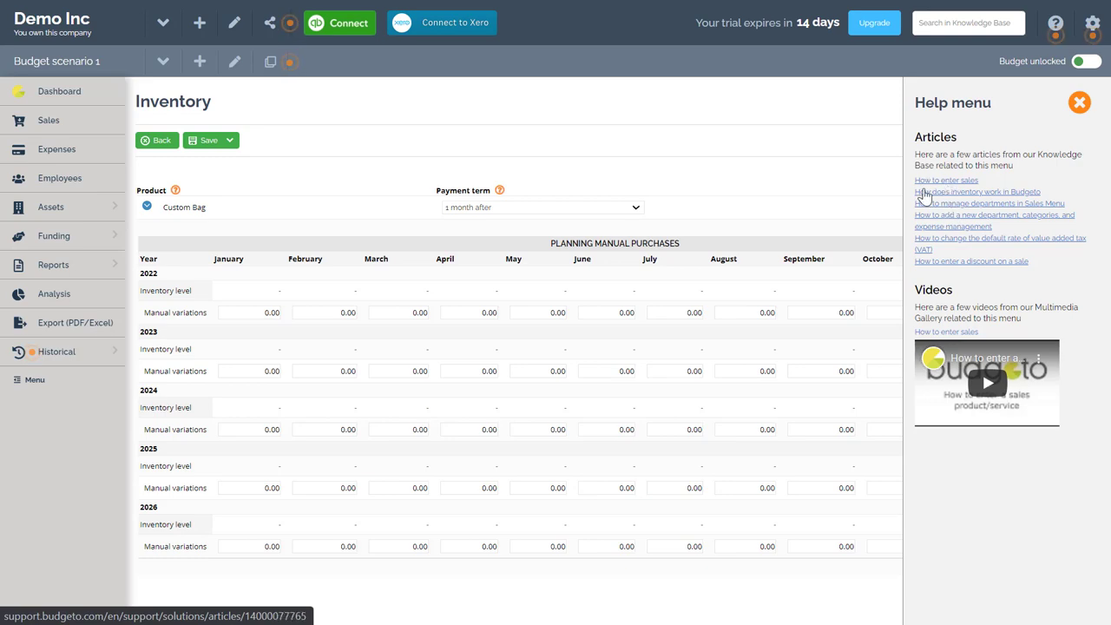
{"action": "left_click", "coordinate": [976, 191]}
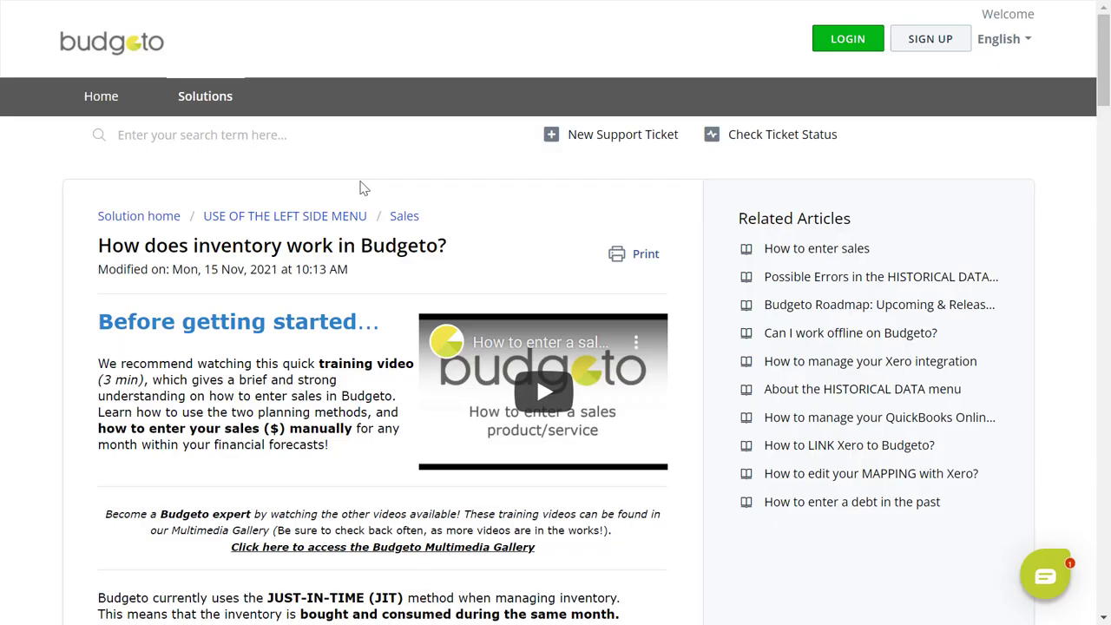
{"action": "scroll", "scroll_direction": "down", "scroll_amount": 3}
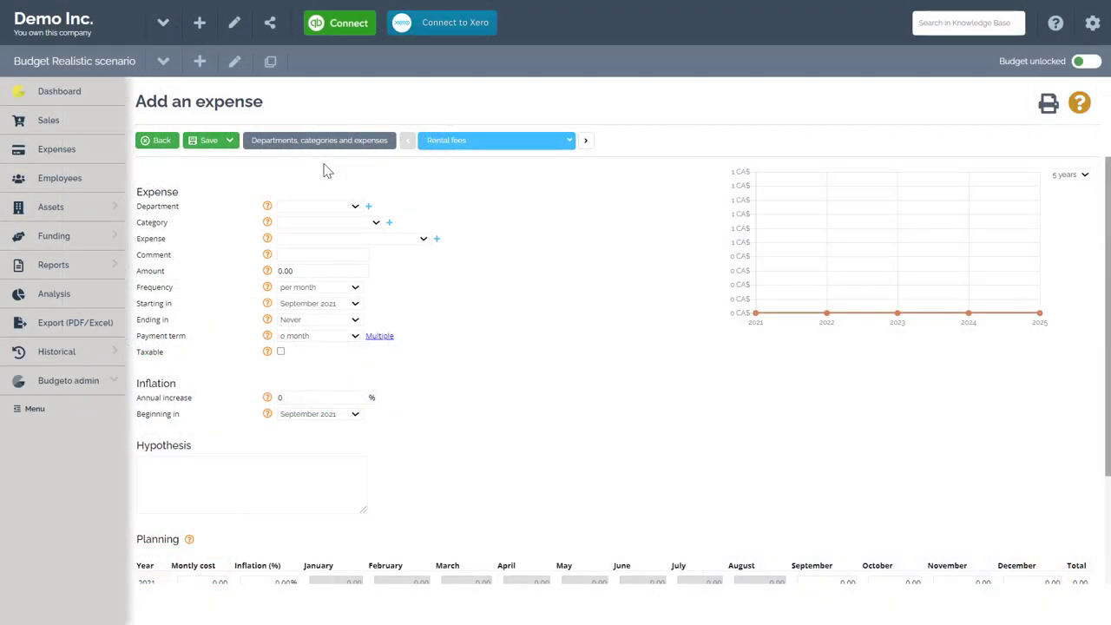
{"action": "mouse_move", "coordinate": [337, 212]}
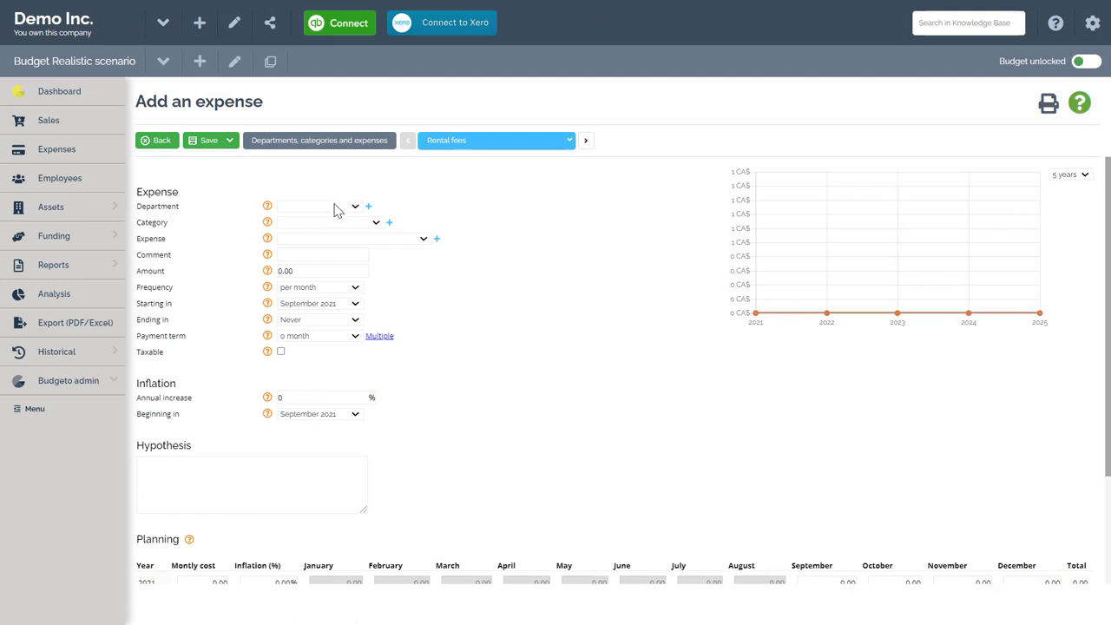
Set the new expense's department to Administration and category to Office space
{"action": "left_click", "coordinate": [316, 205]}
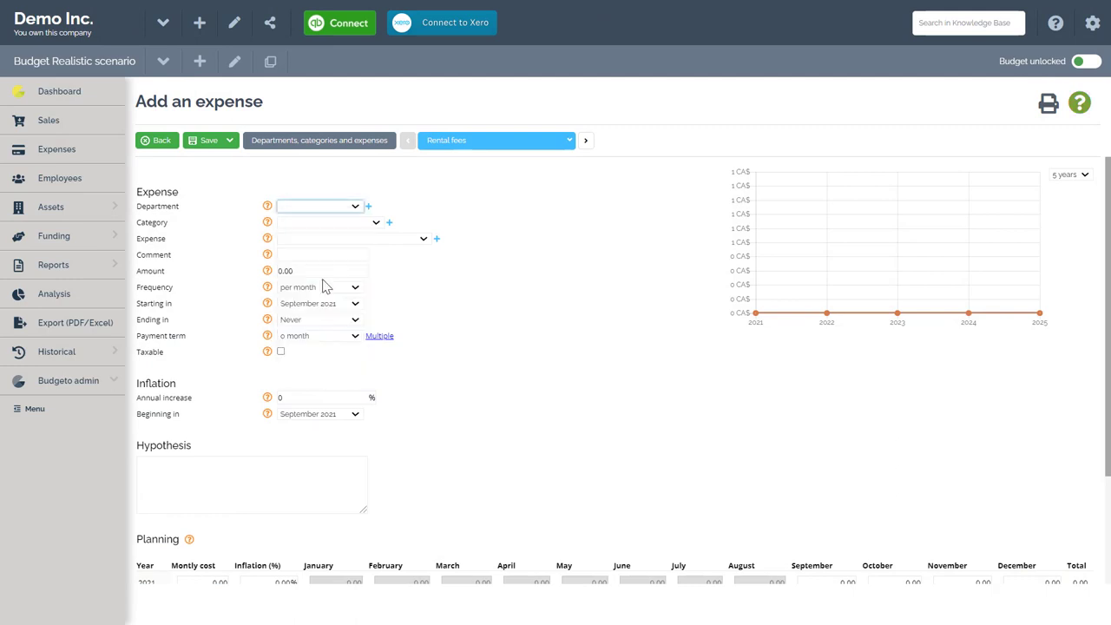
{"action": "left_click", "coordinate": [319, 205]}
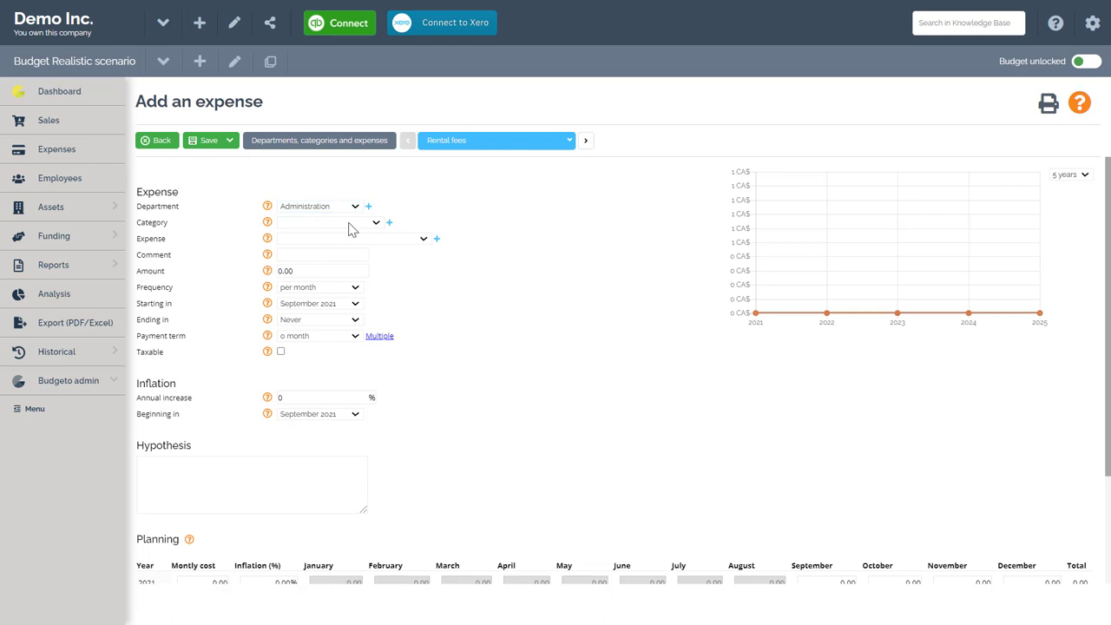
{"action": "left_click", "coordinate": [375, 223]}
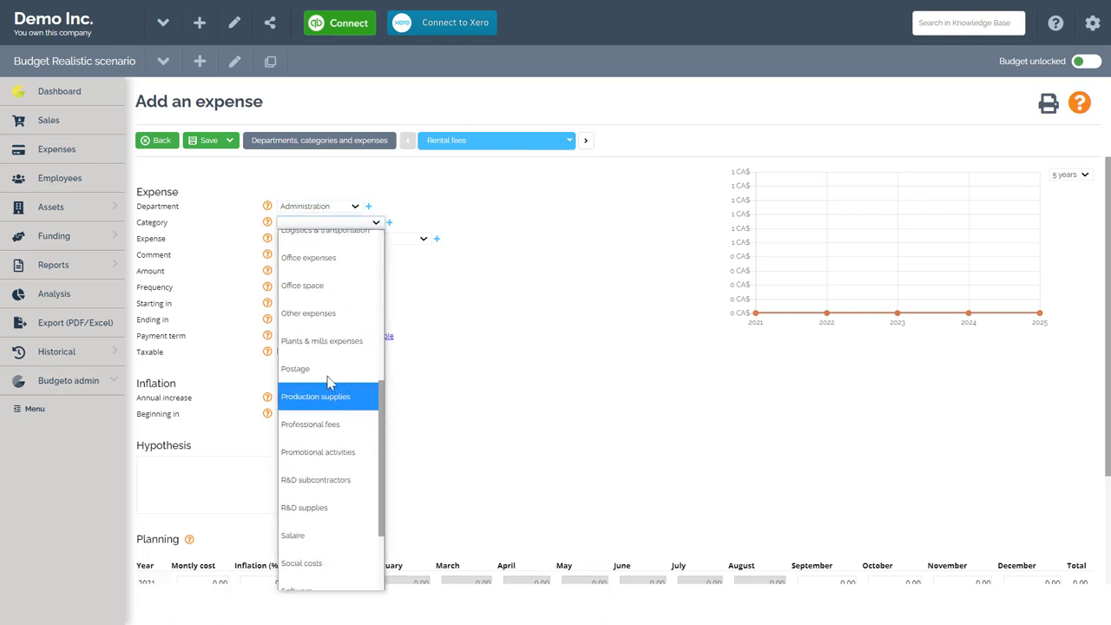
{"action": "left_click", "coordinate": [302, 284]}
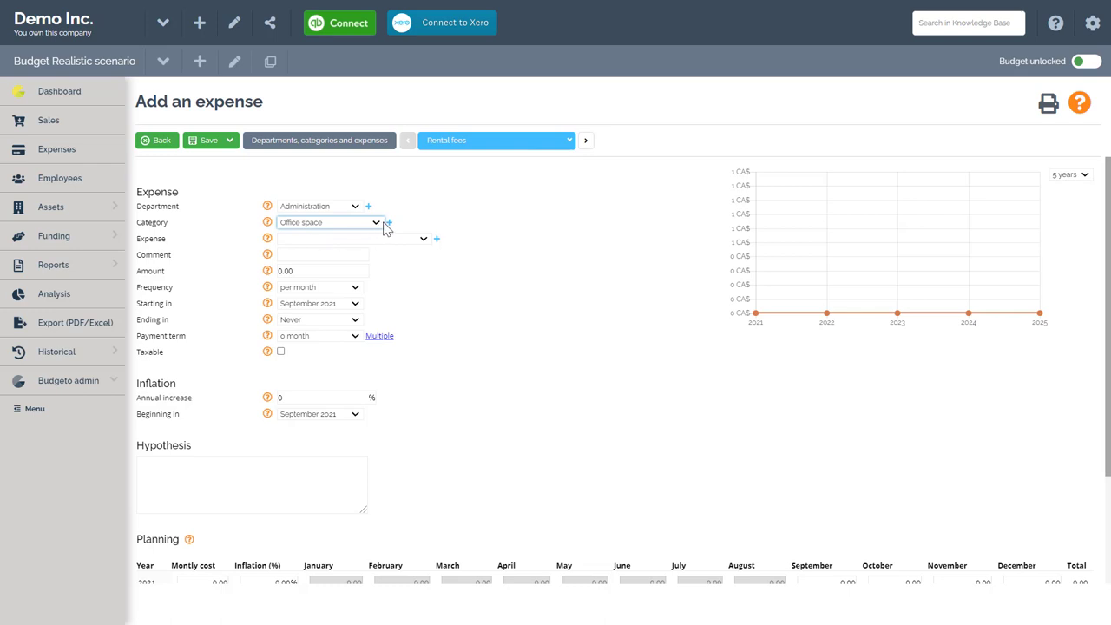
Choose Rental fees as the expense type and bring up the Add an expense prompt
{"action": "left_click", "coordinate": [388, 223]}
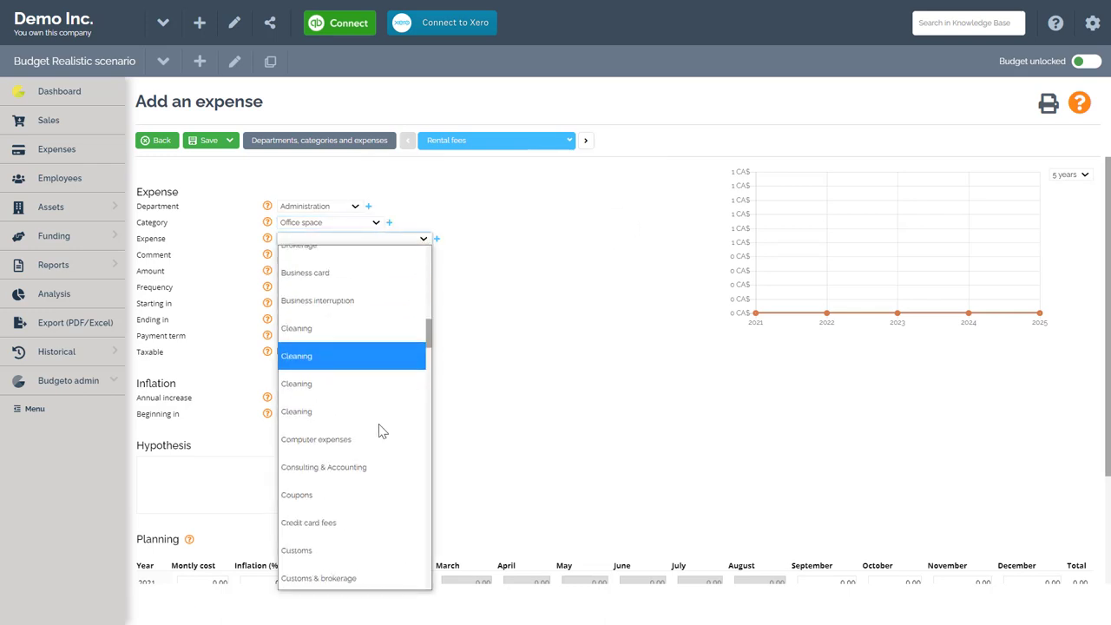
{"action": "scroll", "scroll_direction": "down", "scroll_amount": 3}
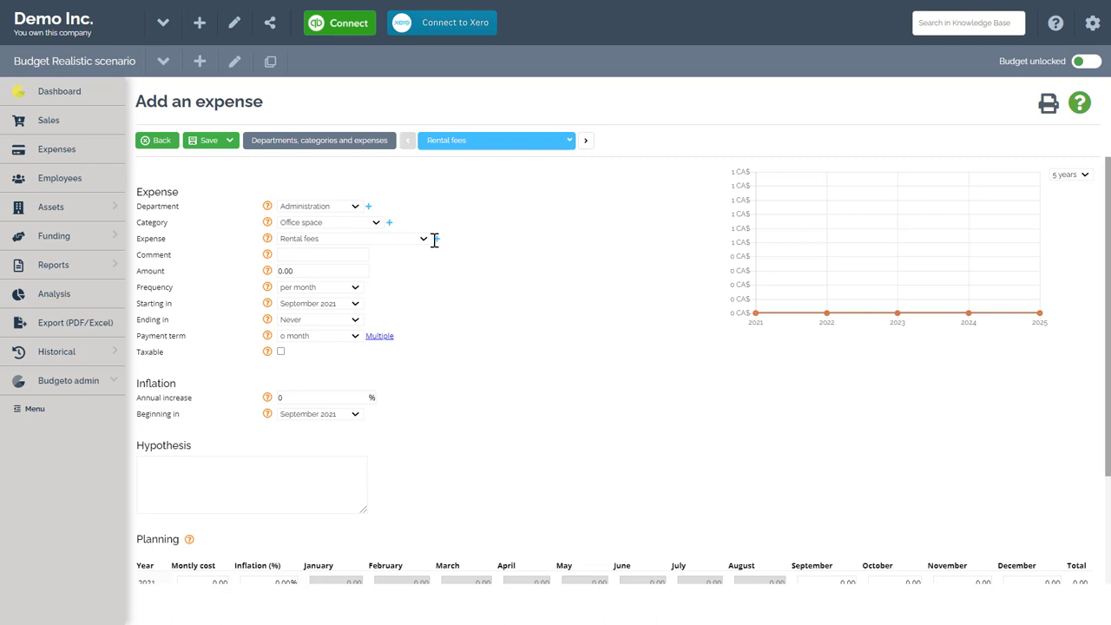
{"action": "left_click", "coordinate": [209, 139]}
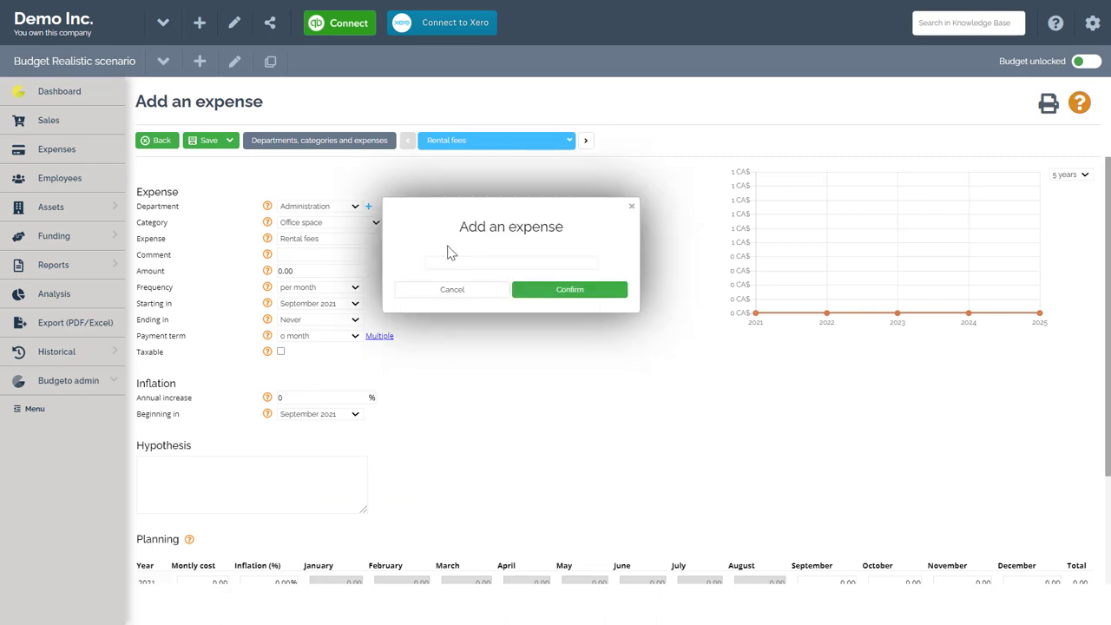
{"action": "mouse_move", "coordinate": [483, 311]}
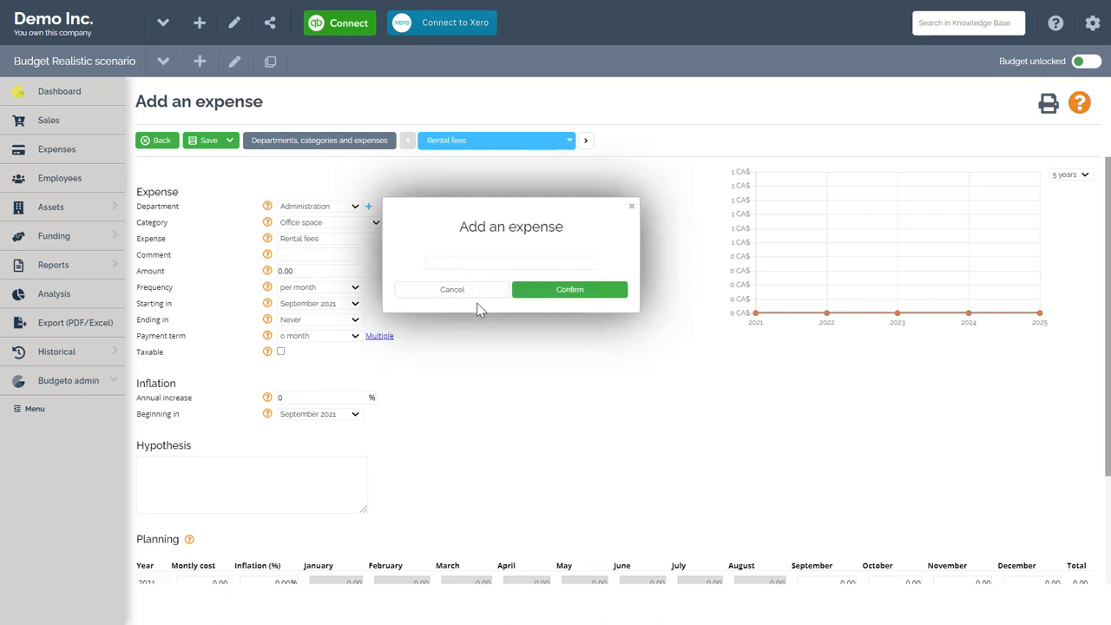
{"action": "mouse_move", "coordinate": [597, 223]}
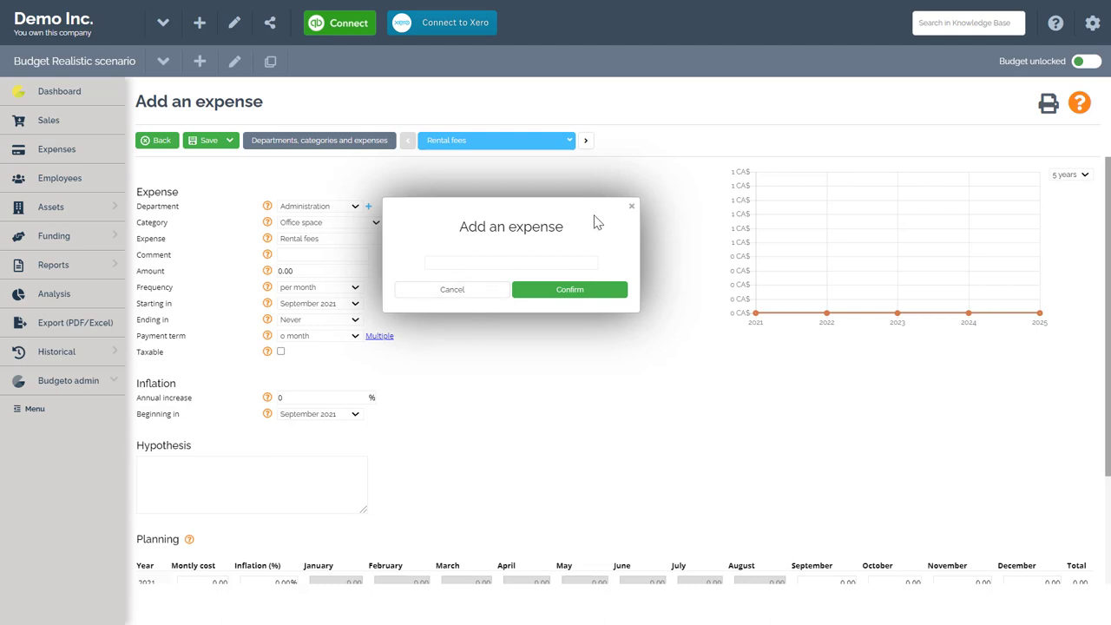
Comment '1st of every month', start the expense in January 2022 and mark it taxable
{"action": "type", "text": "1st of"}
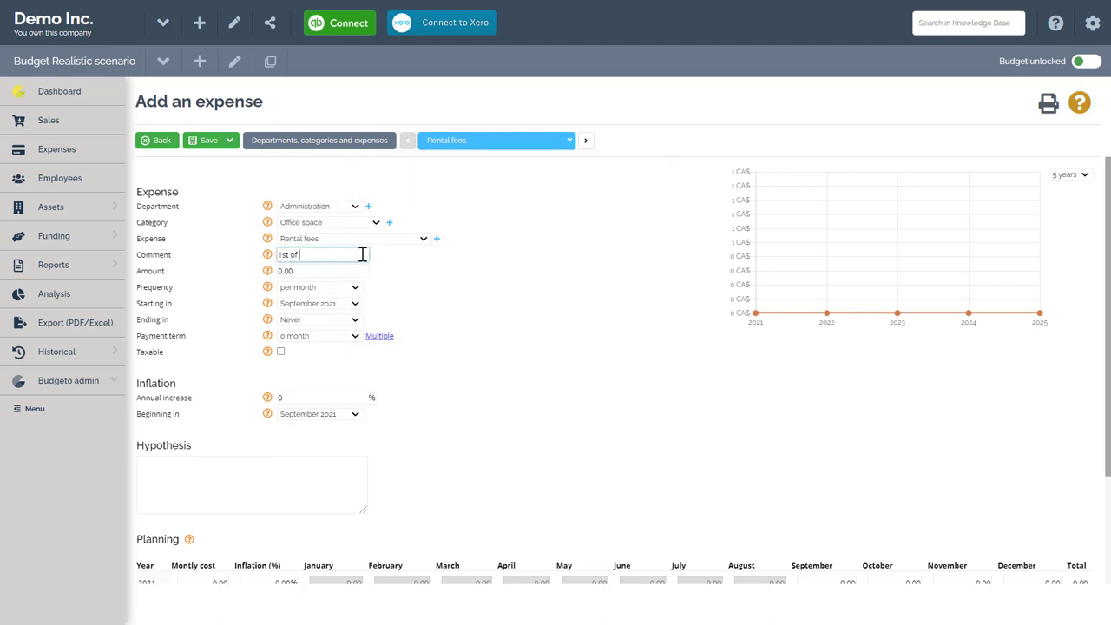
{"action": "type", "text": "every month"}
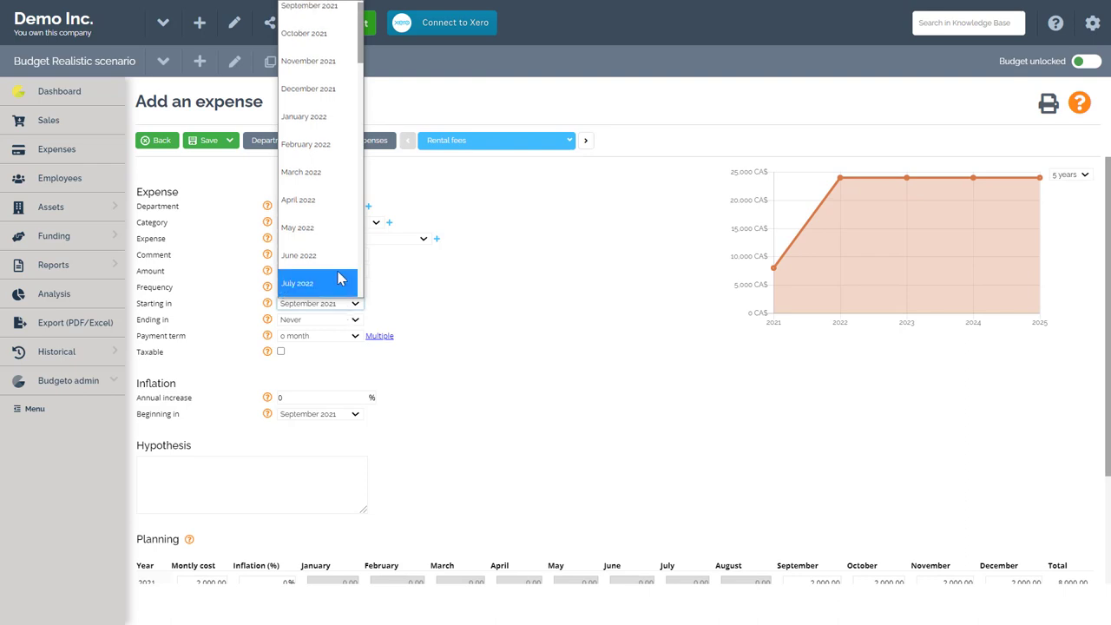
{"action": "left_click", "coordinate": [304, 115]}
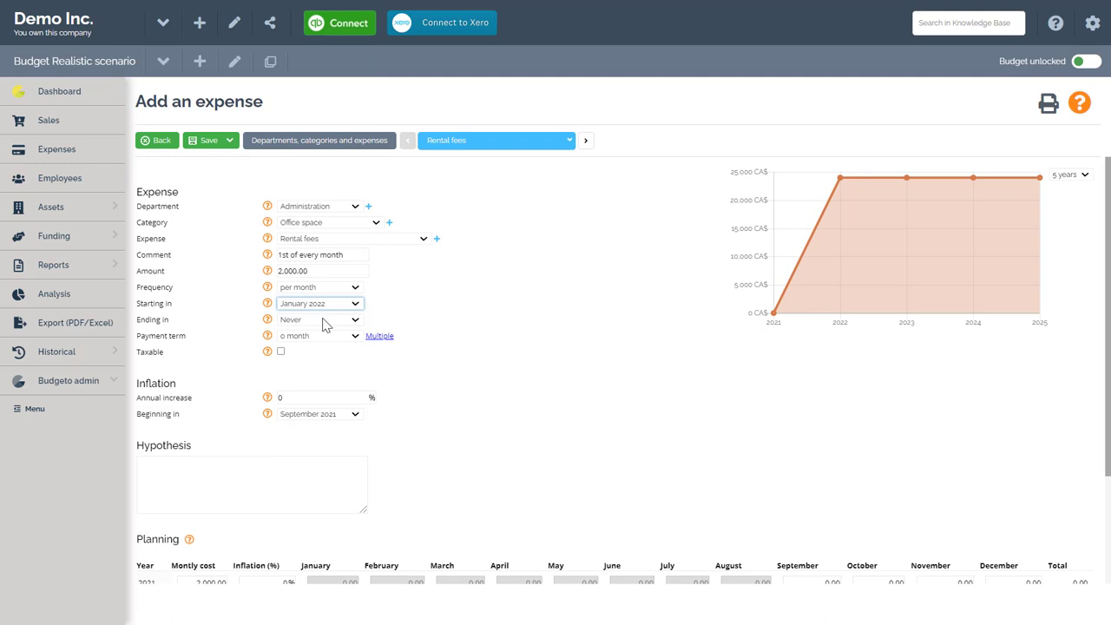
{"action": "mouse_move", "coordinate": [316, 328]}
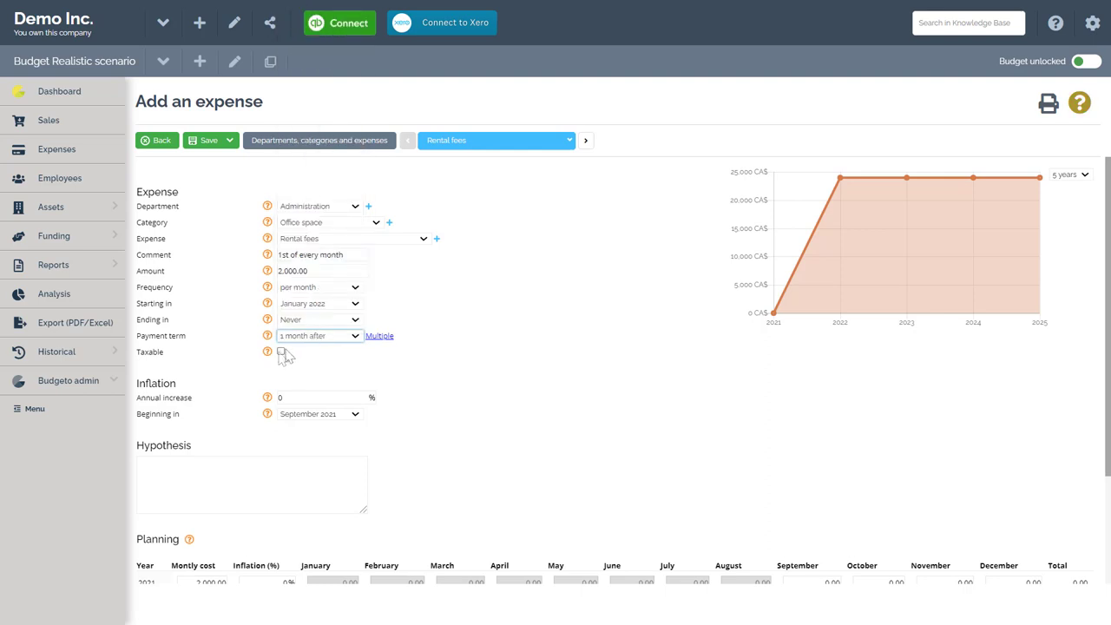
{"action": "left_click", "coordinate": [281, 351]}
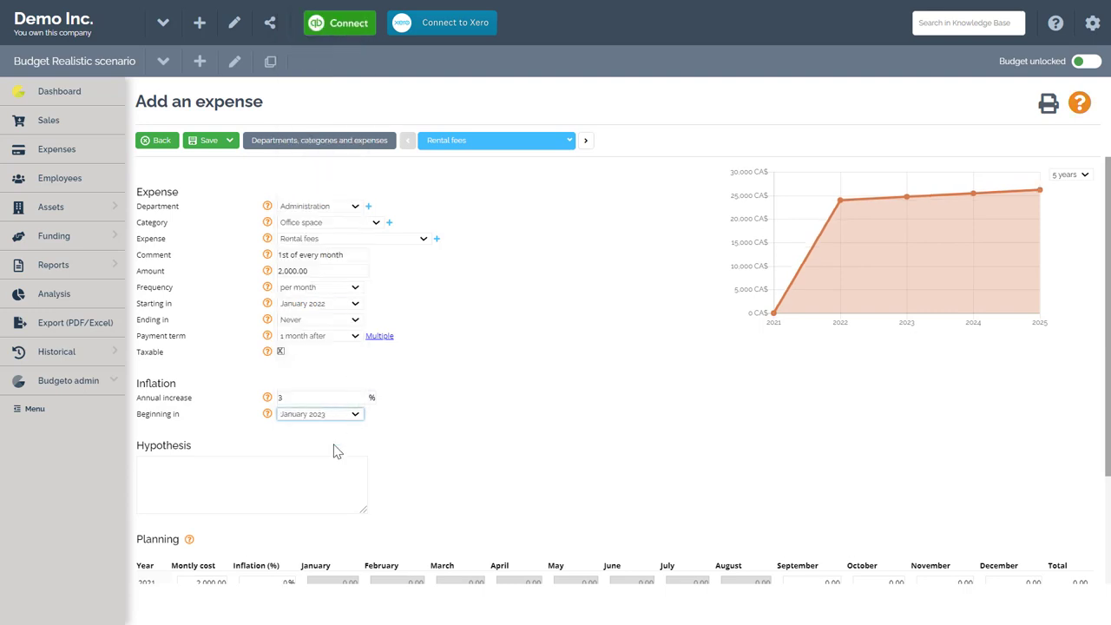
{"action": "scroll", "scroll_direction": "down", "scroll_amount": 3}
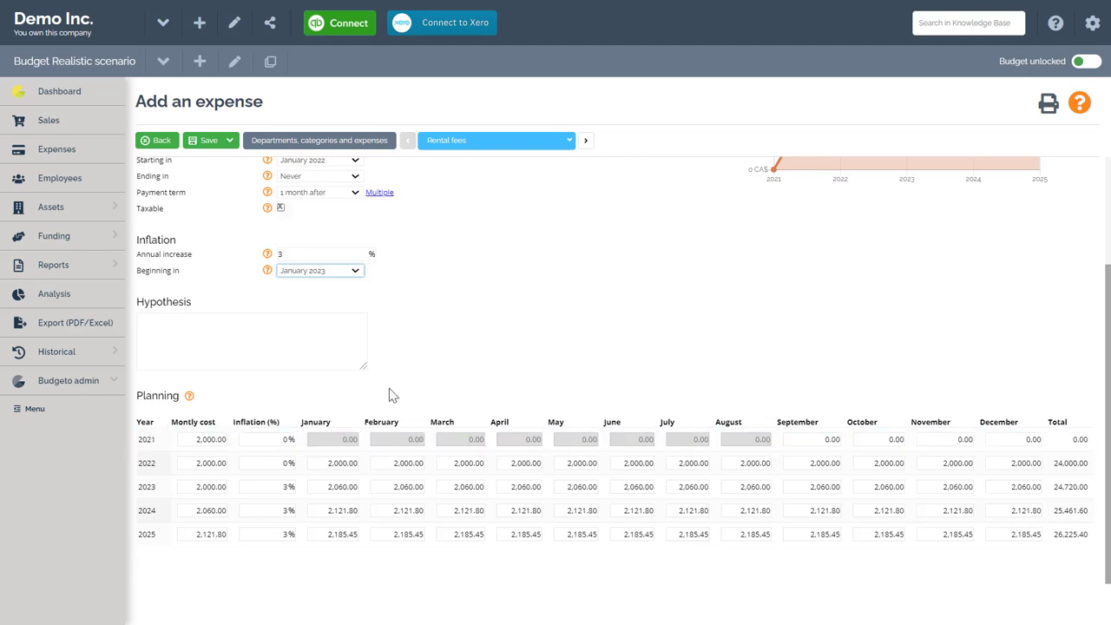
Review the 2022-2025 year rows of the Rental fees planning table
{"action": "left_click", "coordinate": [520, 486]}
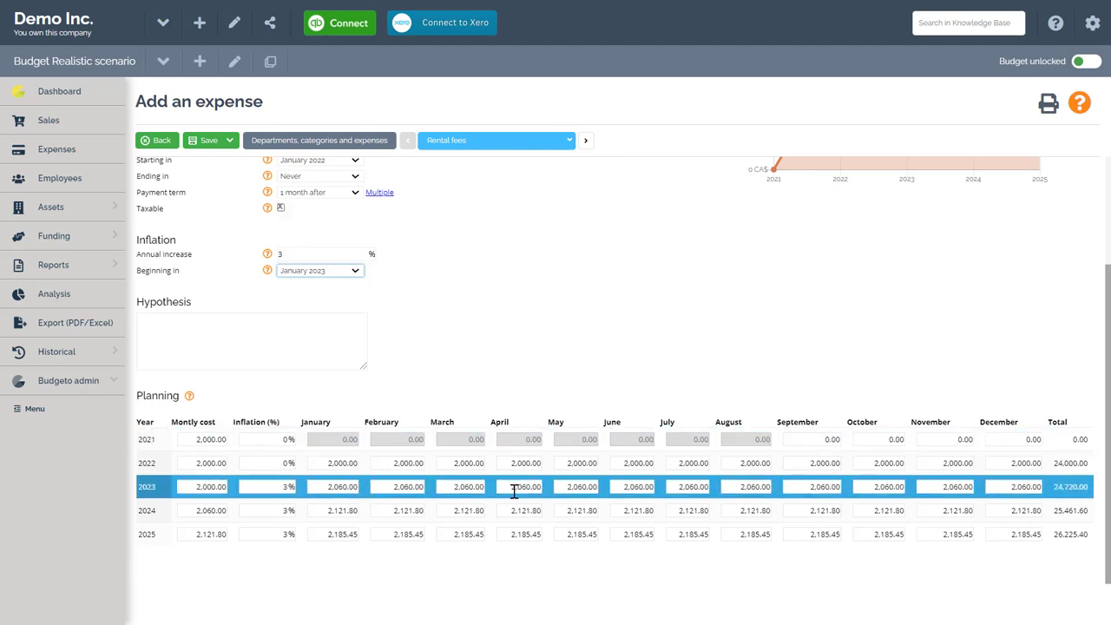
{"action": "left_click", "coordinate": [210, 462]}
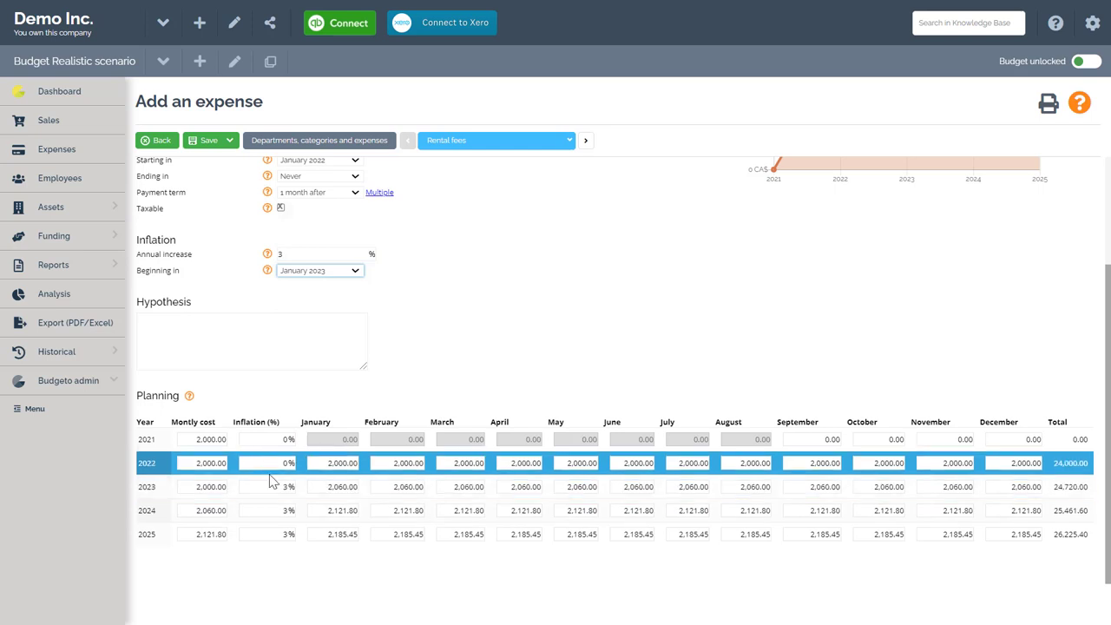
{"action": "left_click", "coordinate": [274, 511]}
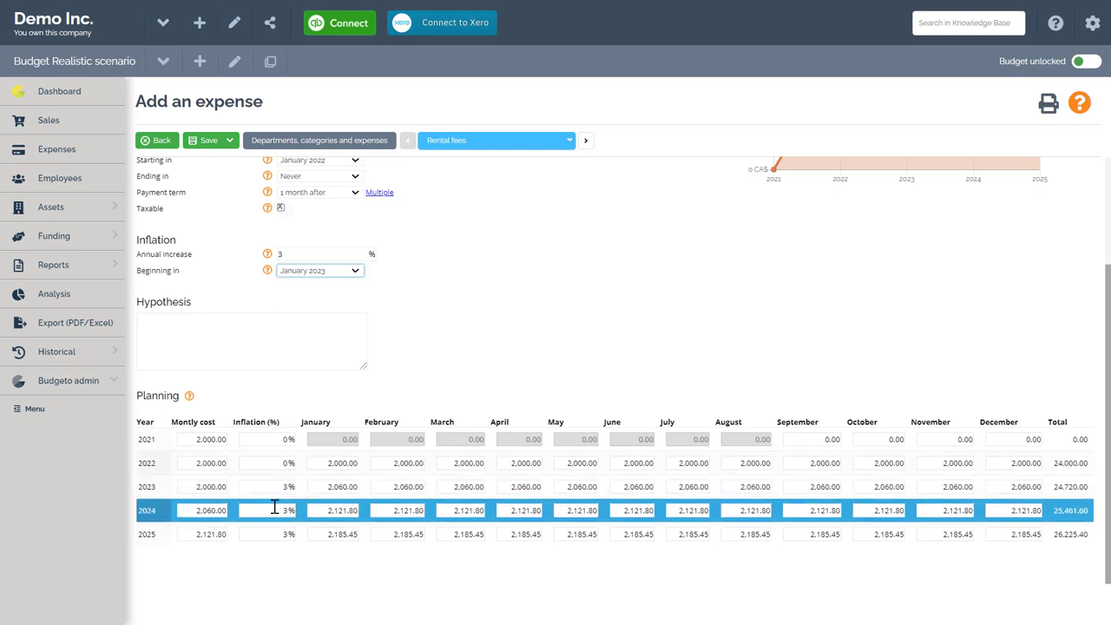
{"action": "left_click", "coordinate": [313, 559]}
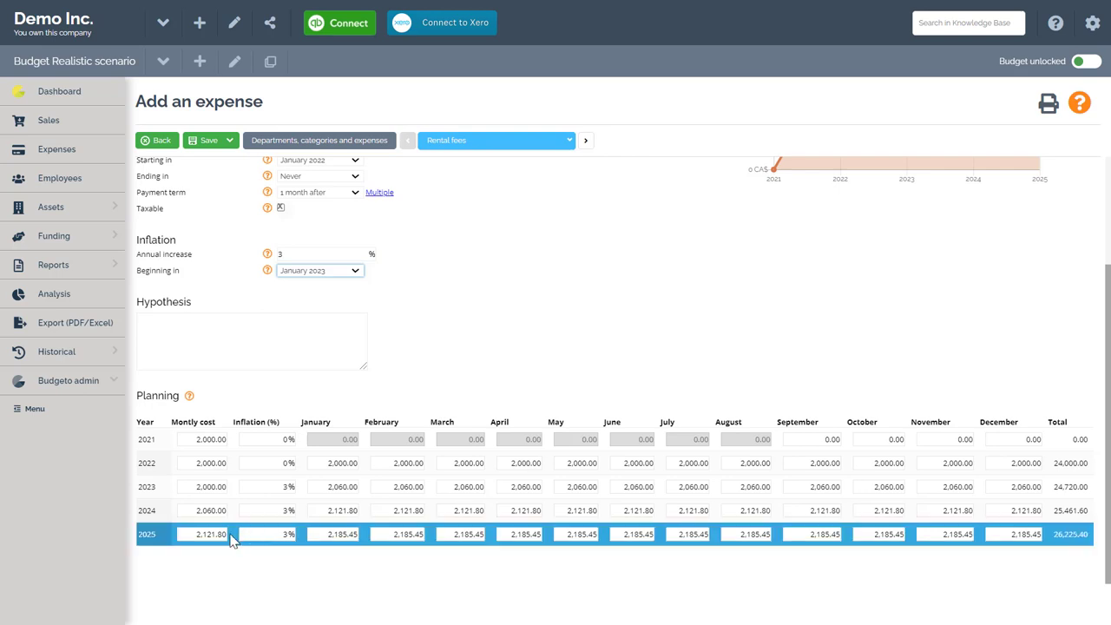
Change the 2025 monthly cost in the plan to 2500 and commit it
{"action": "double_click", "coordinate": [209, 535]}
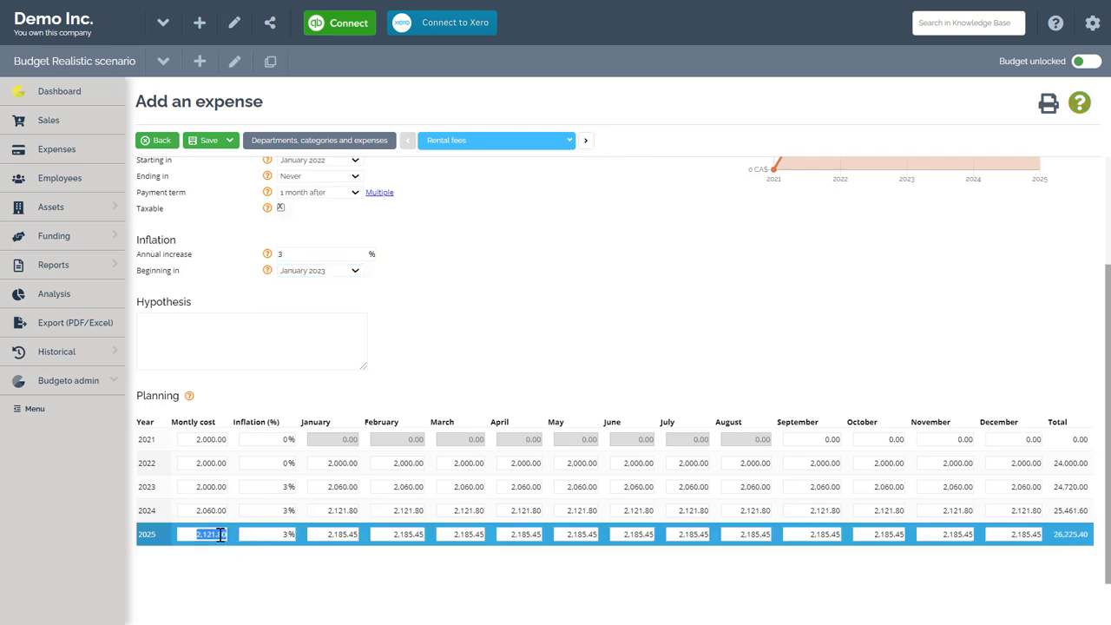
{"action": "type", "text": "2500"}
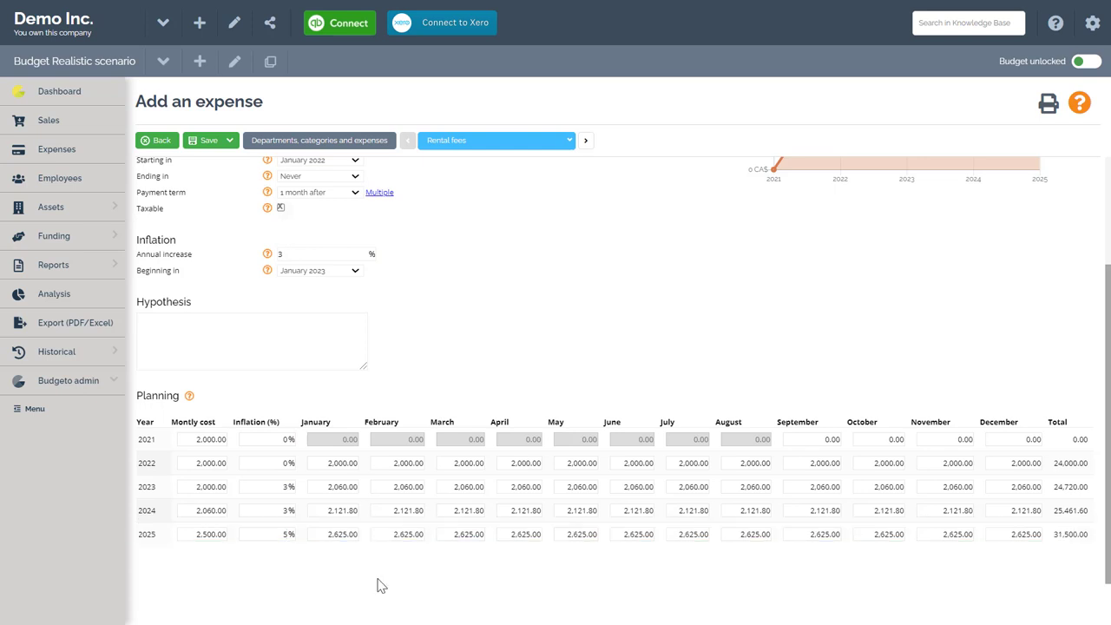
{"action": "left_click", "coordinate": [281, 208]}
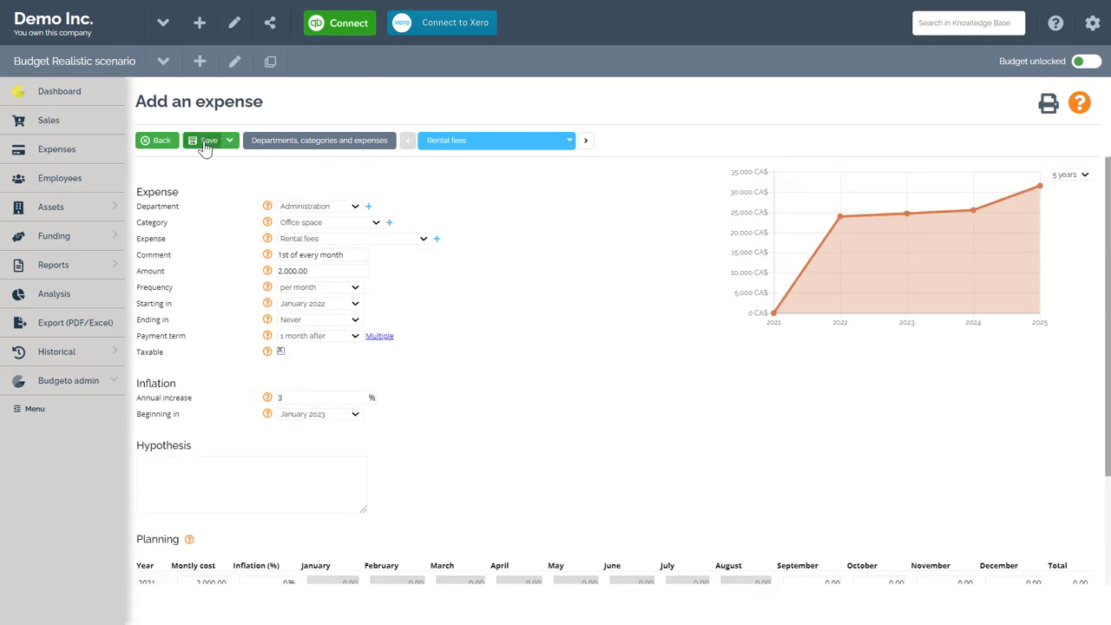
Save the Rental fees expense and return to the Expenses list
{"action": "left_click", "coordinate": [229, 139]}
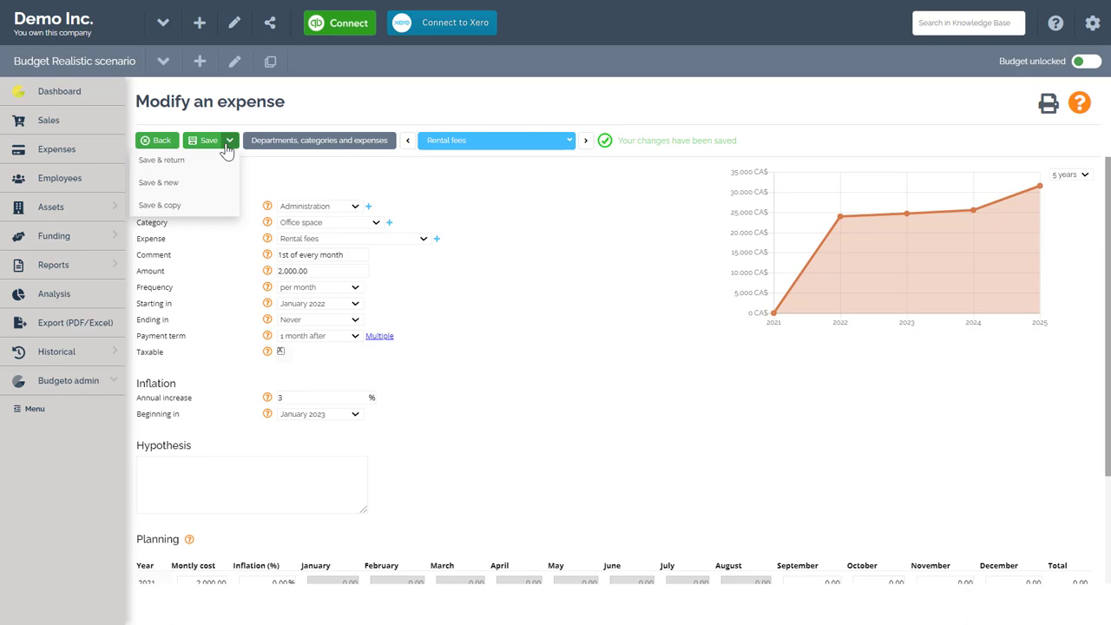
{"action": "left_click", "coordinate": [160, 159]}
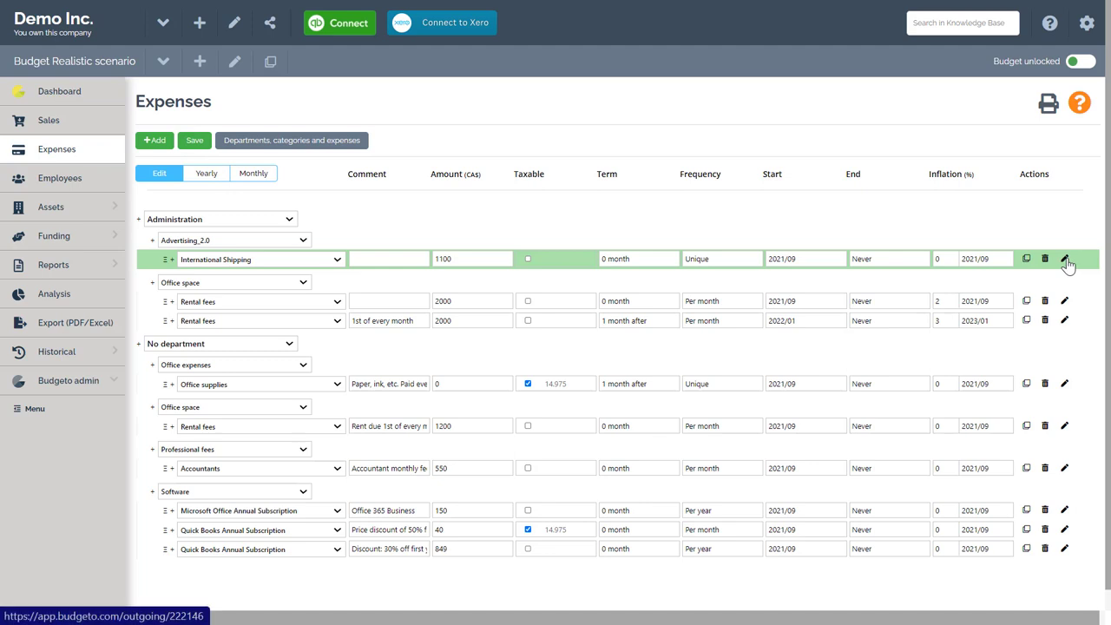
Show expenses as yearly totals and open the International Shipping expense for editing
{"action": "left_click", "coordinate": [204, 173]}
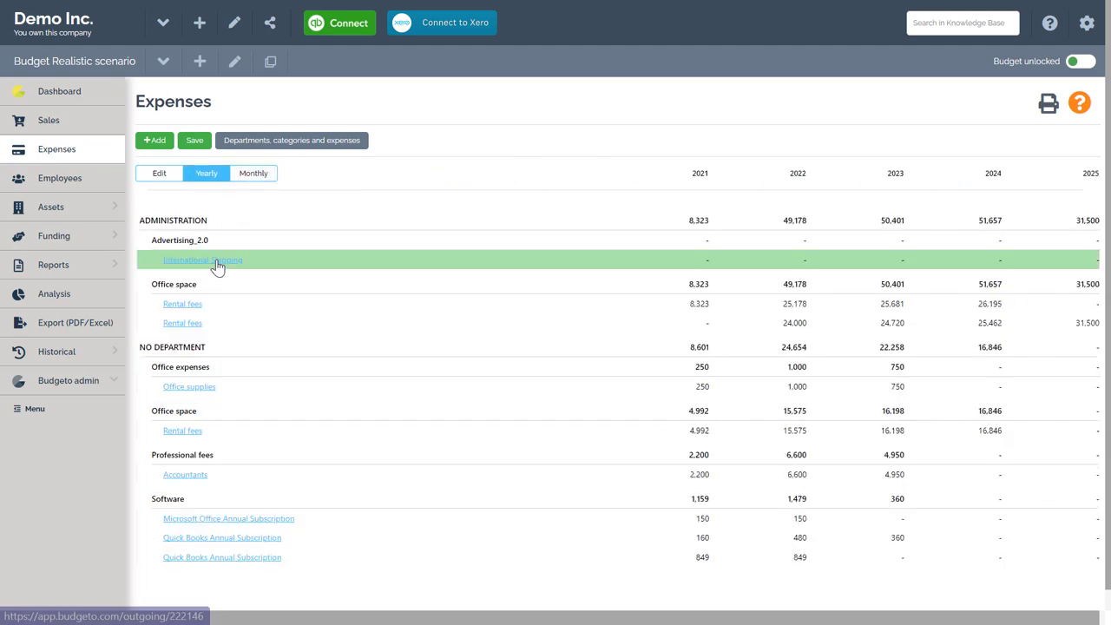
{"action": "left_click", "coordinate": [202, 260]}
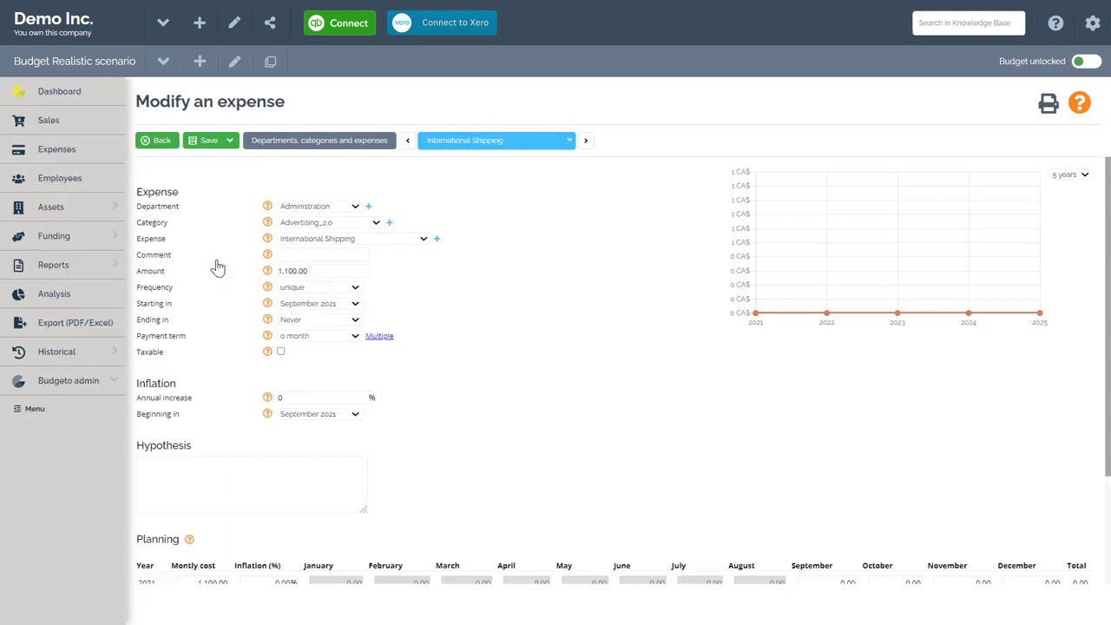
{"action": "left_click", "coordinate": [157, 139]}
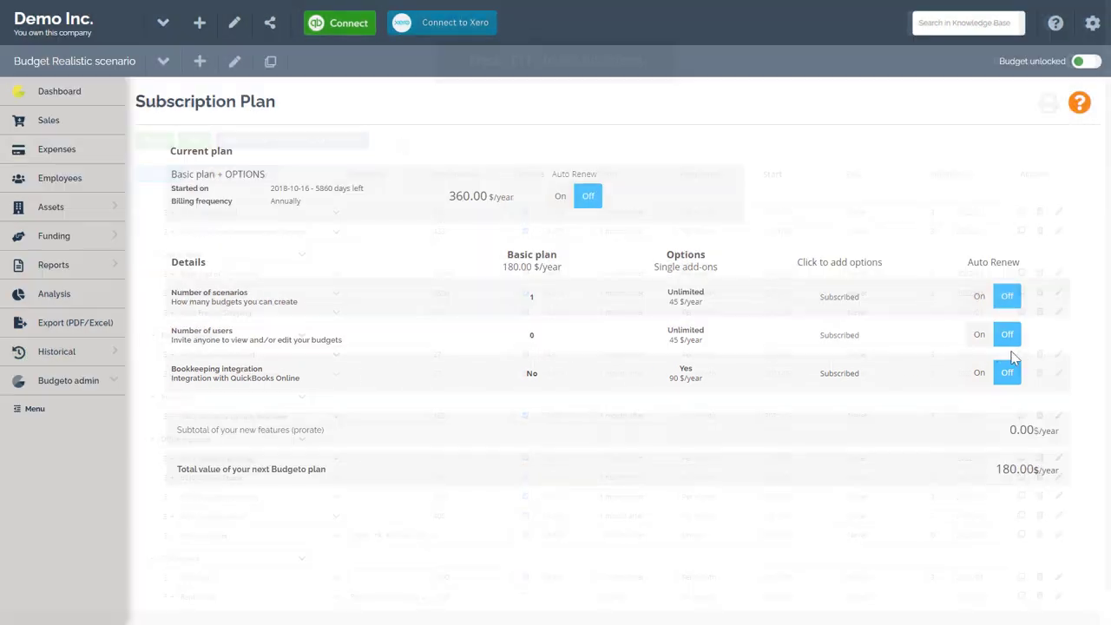
Close the Subscription Plan page and scroll through the Expenses table
{"action": "left_click", "coordinate": [55, 150]}
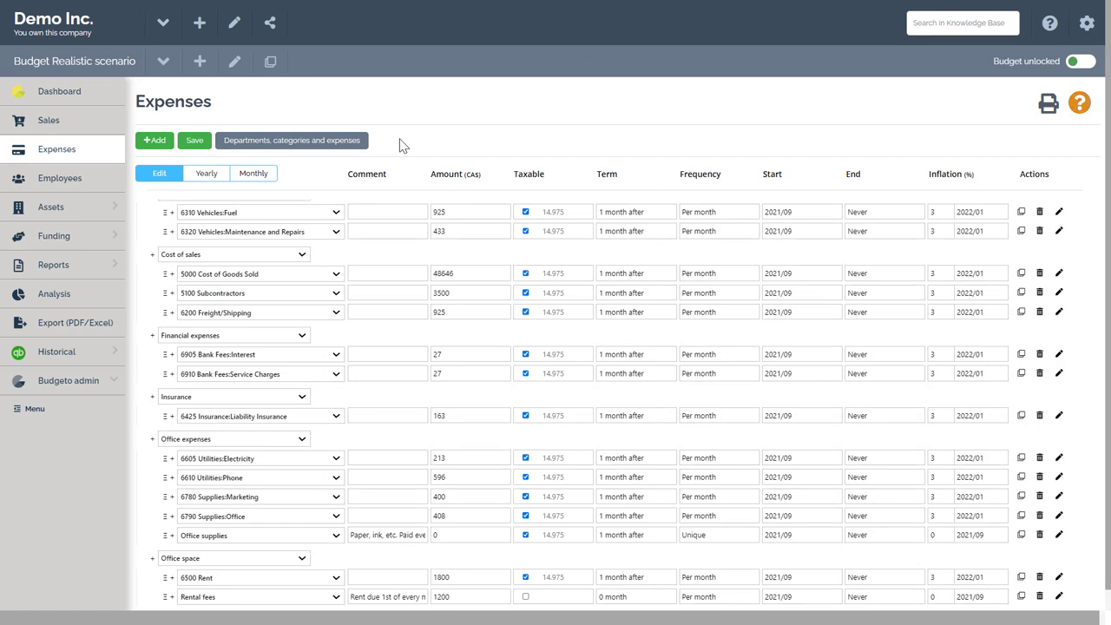
{"action": "mouse_move", "coordinate": [828, 104]}
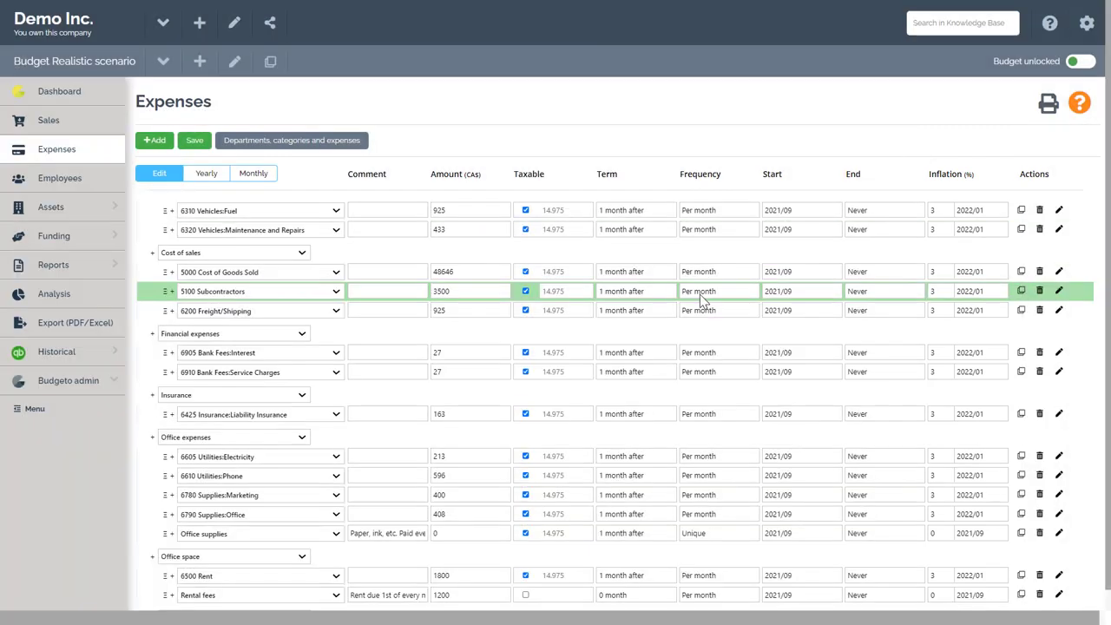
{"action": "scroll", "scroll_direction": "down", "scroll_amount": 3}
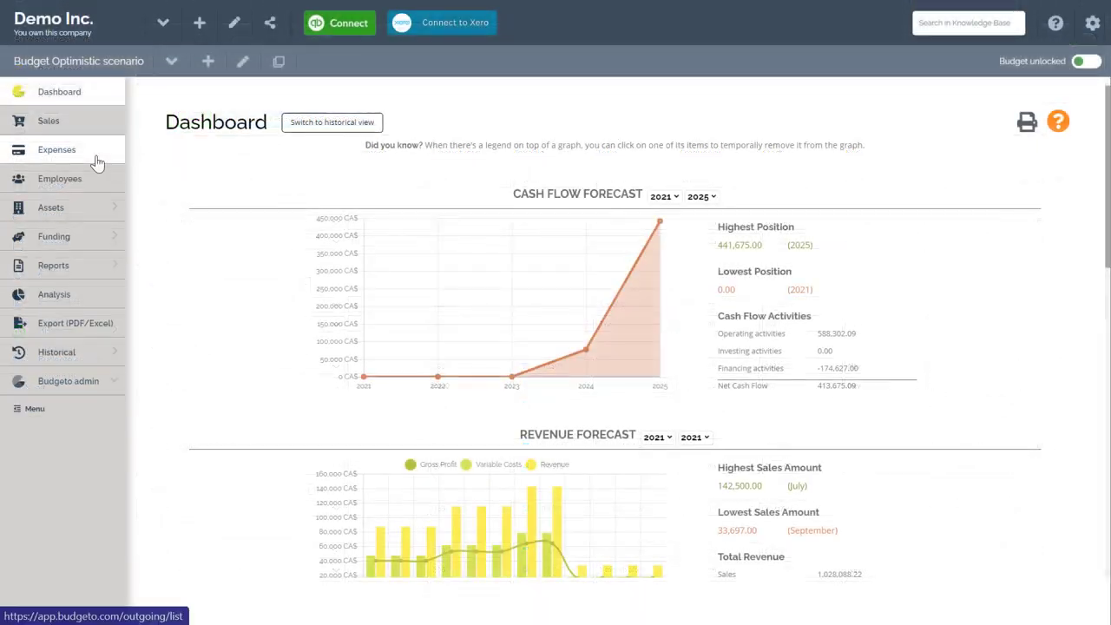
Start a new employee in the Sales department, viewing and dismissing the Add a new department prompt
{"action": "left_click", "coordinate": [60, 177]}
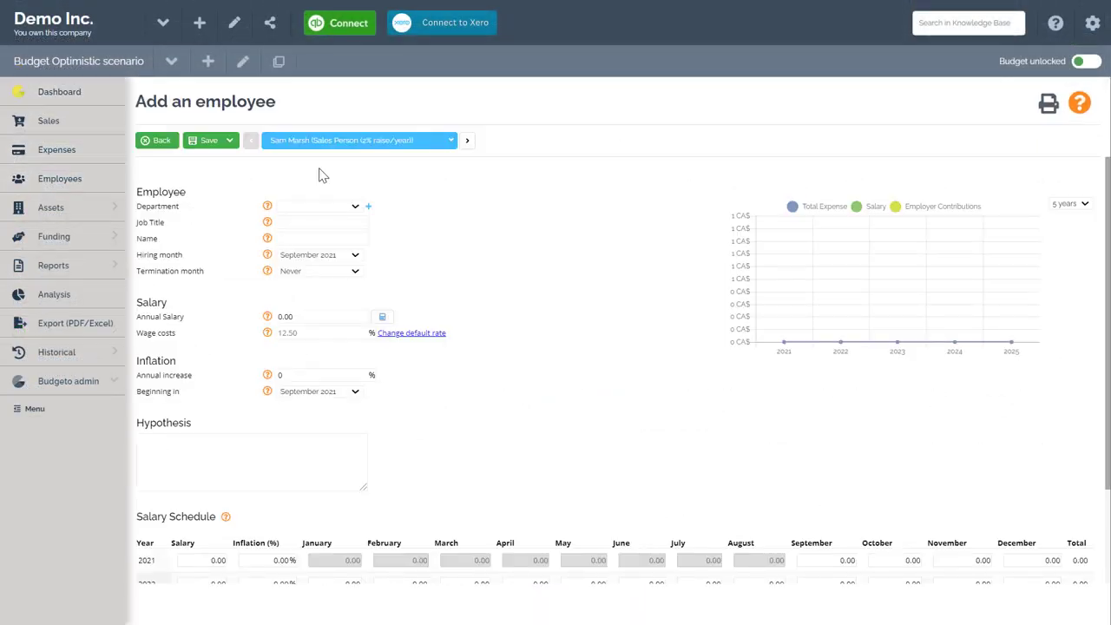
{"action": "left_click", "coordinate": [354, 205]}
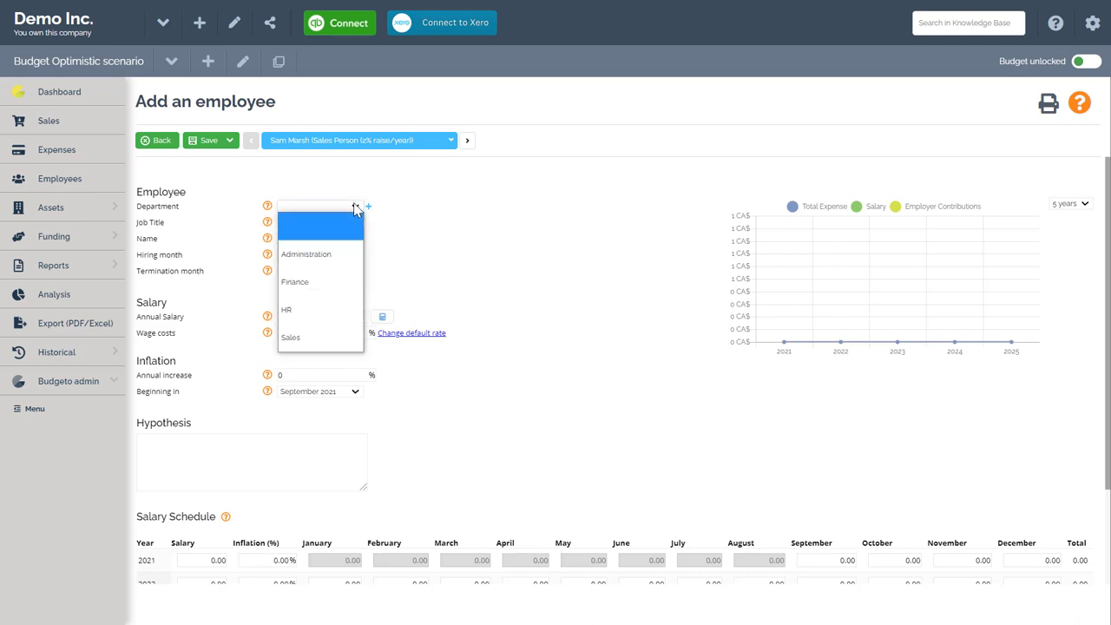
{"action": "left_click", "coordinate": [316, 337]}
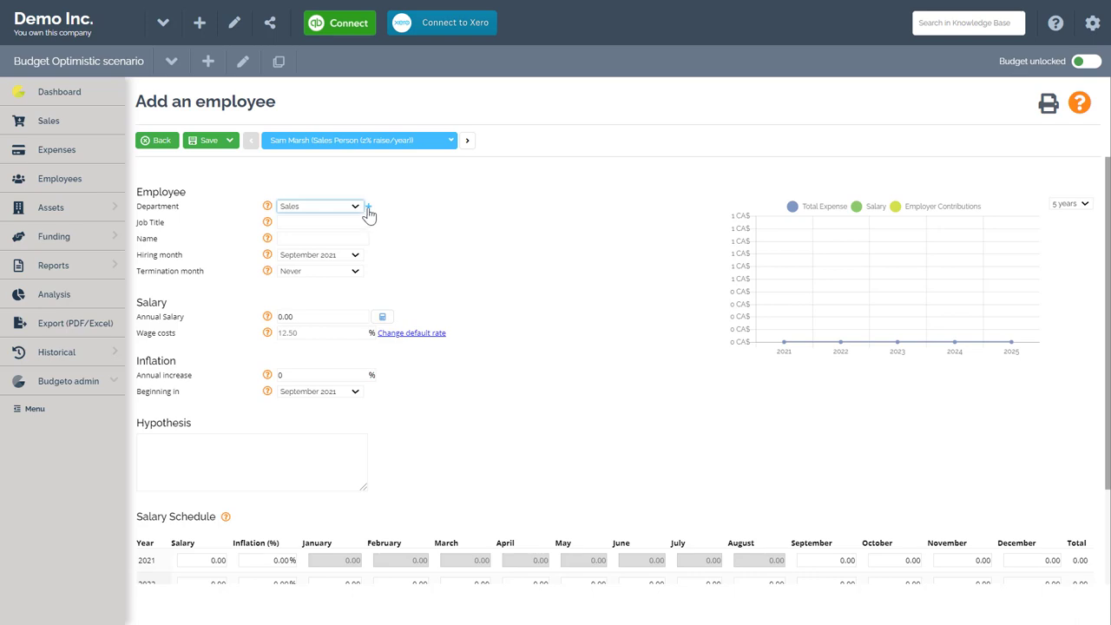
{"action": "left_click", "coordinate": [368, 206]}
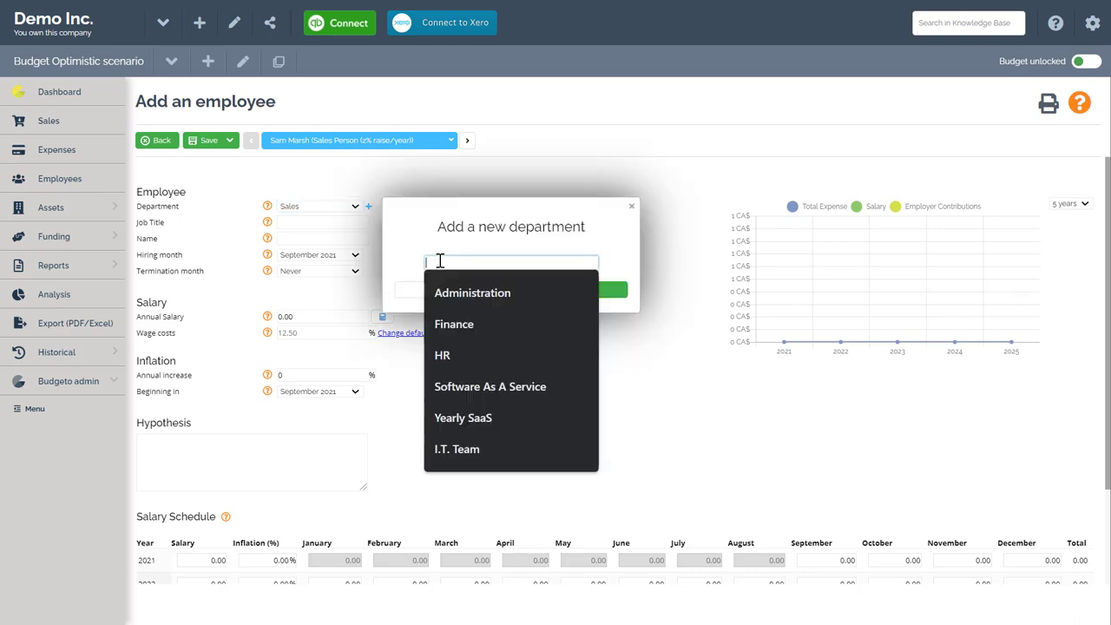
{"action": "left_click", "coordinate": [632, 205]}
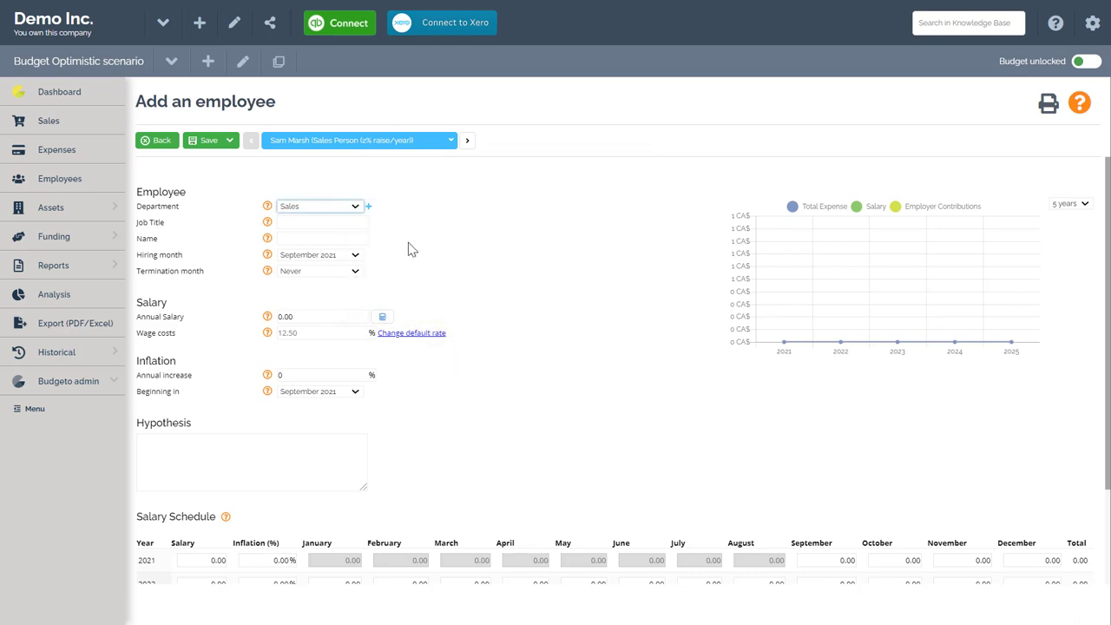
Name the new Salesperson John Doe with a hiring month of January 2022
{"action": "type", "text": "Salesperson"}
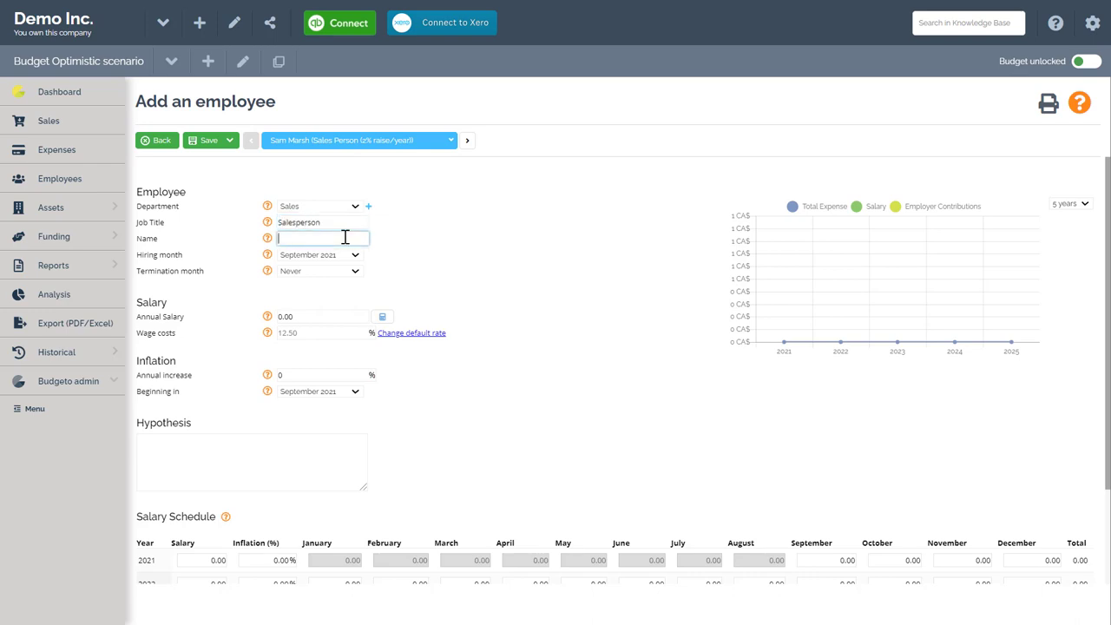
{"action": "type", "text": "John Doe"}
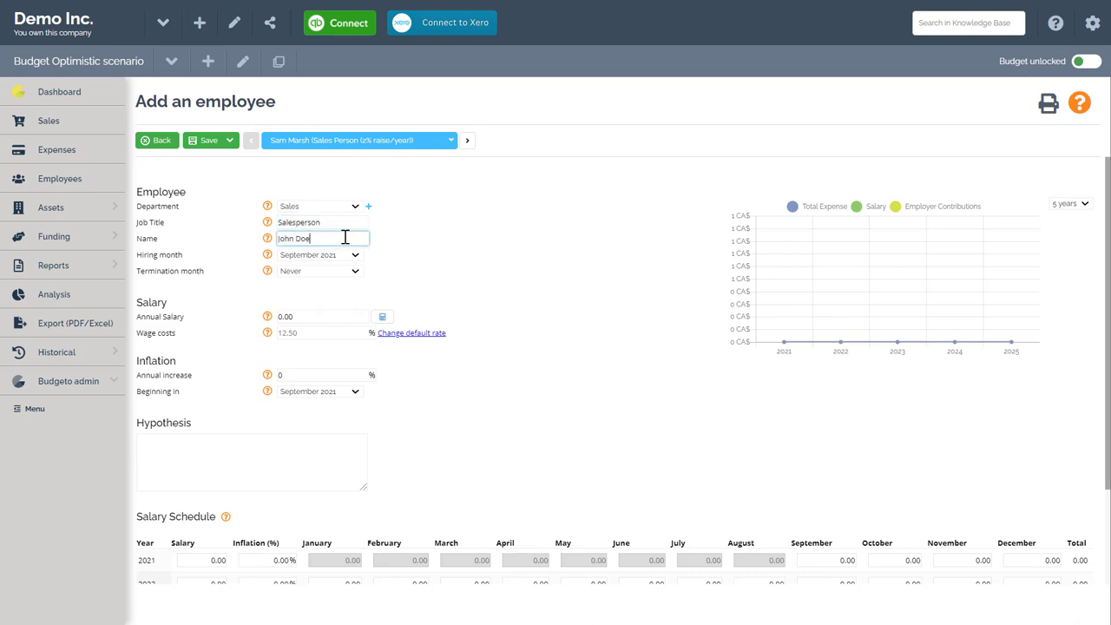
{"action": "left_click", "coordinate": [354, 254]}
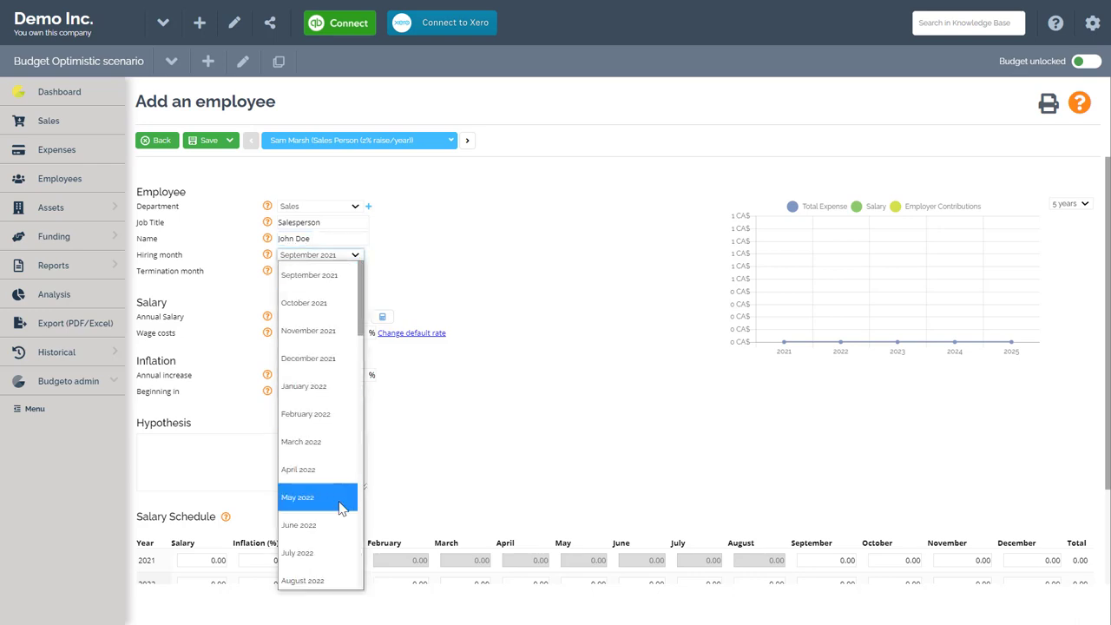
{"action": "left_click", "coordinate": [302, 385]}
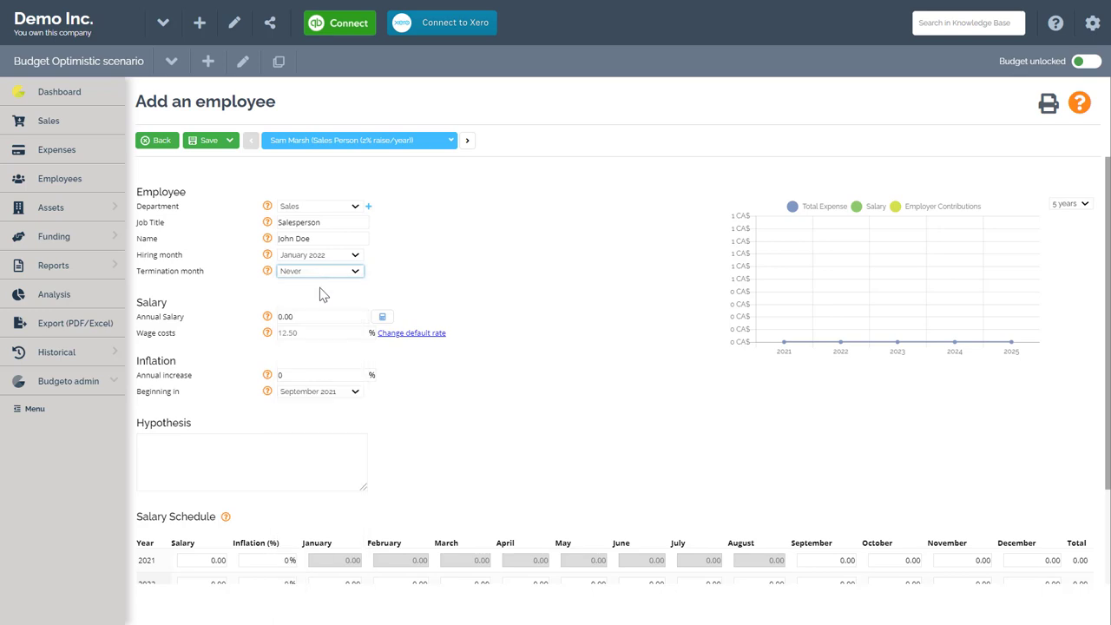
Enter an annual salary of 50,000 and try the salary calculator with 23.00 hourly over 40 hours
{"action": "left_click", "coordinate": [322, 316]}
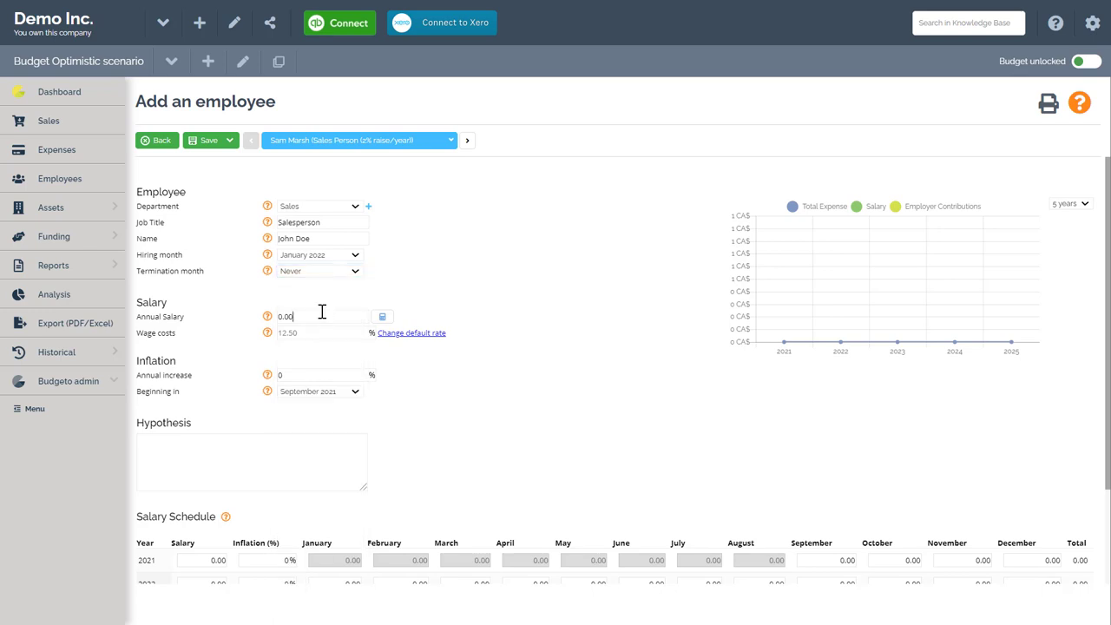
{"action": "type", "text": "50000"}
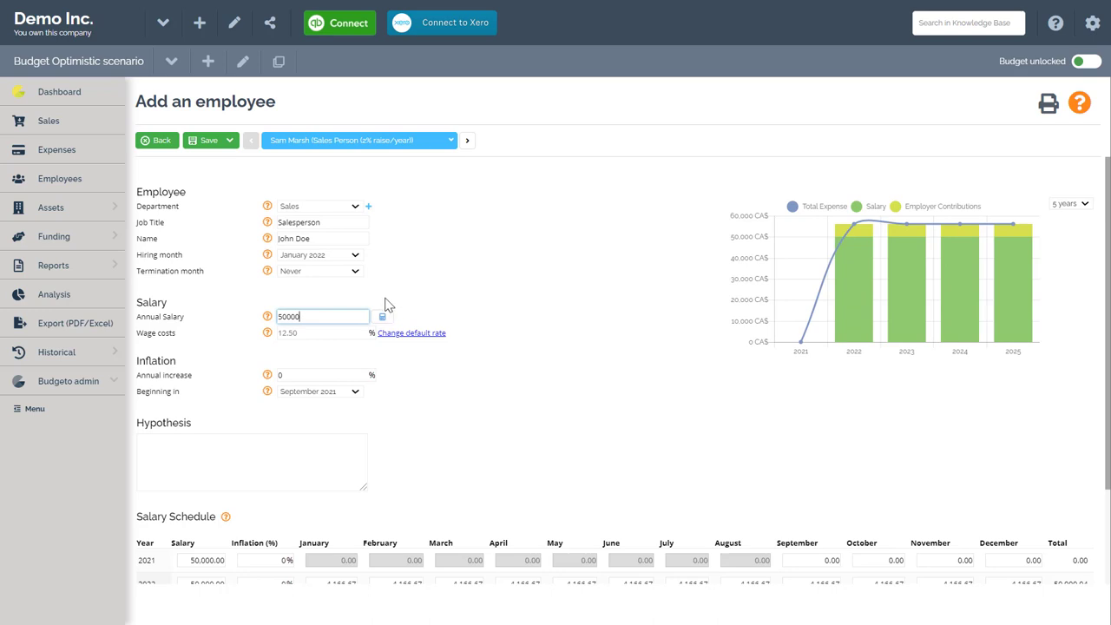
{"action": "left_click", "coordinate": [382, 316]}
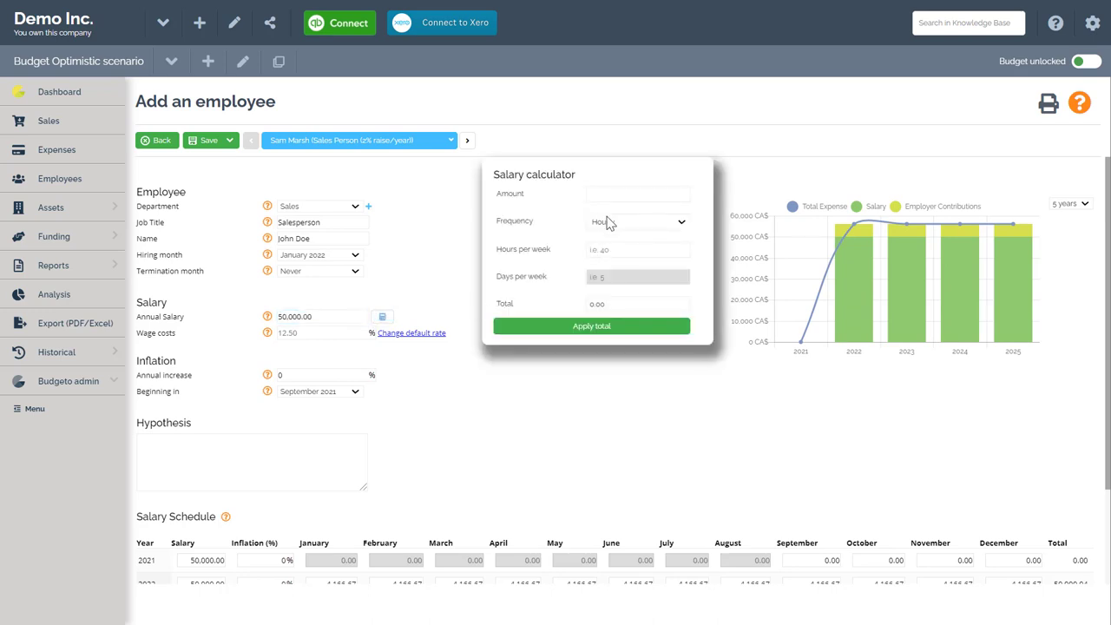
{"action": "left_click", "coordinate": [639, 194]}
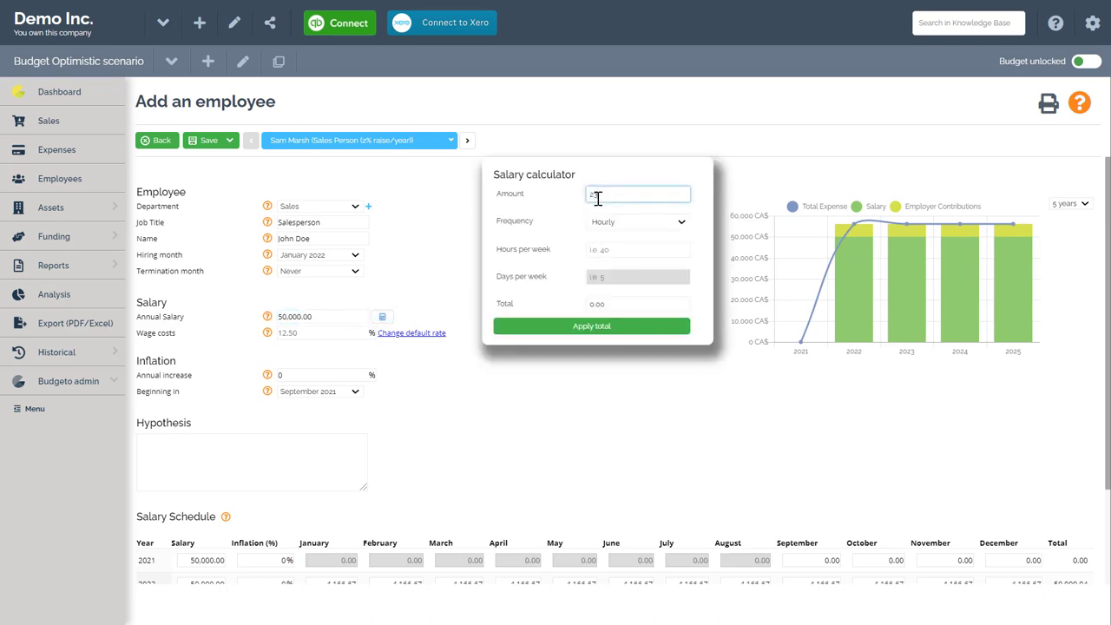
{"action": "type", "text": "23"}
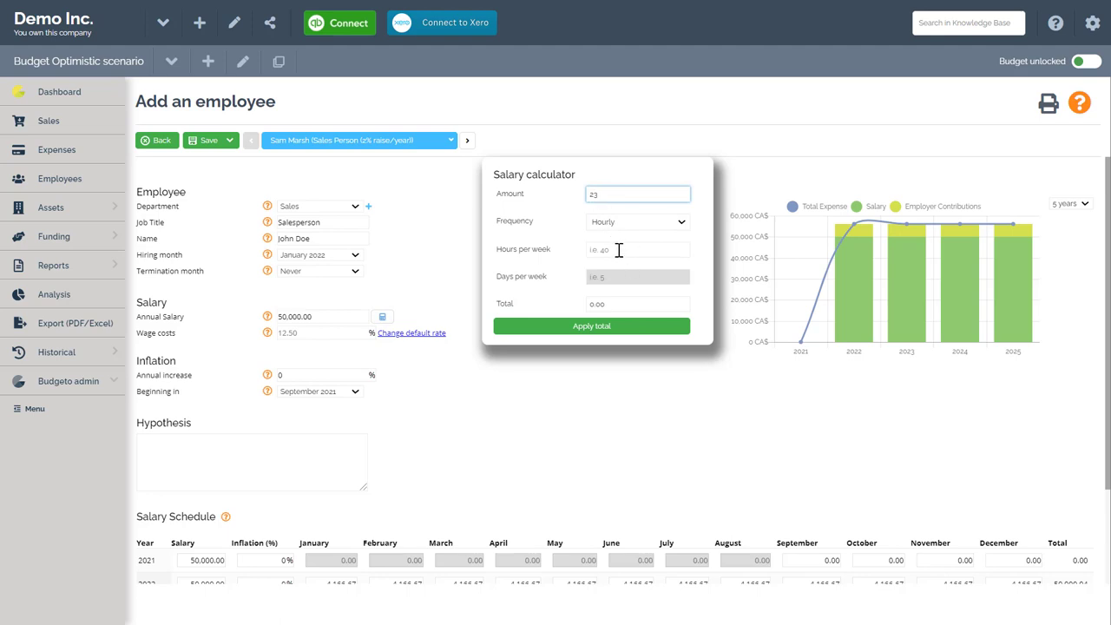
{"action": "type", "text": "40"}
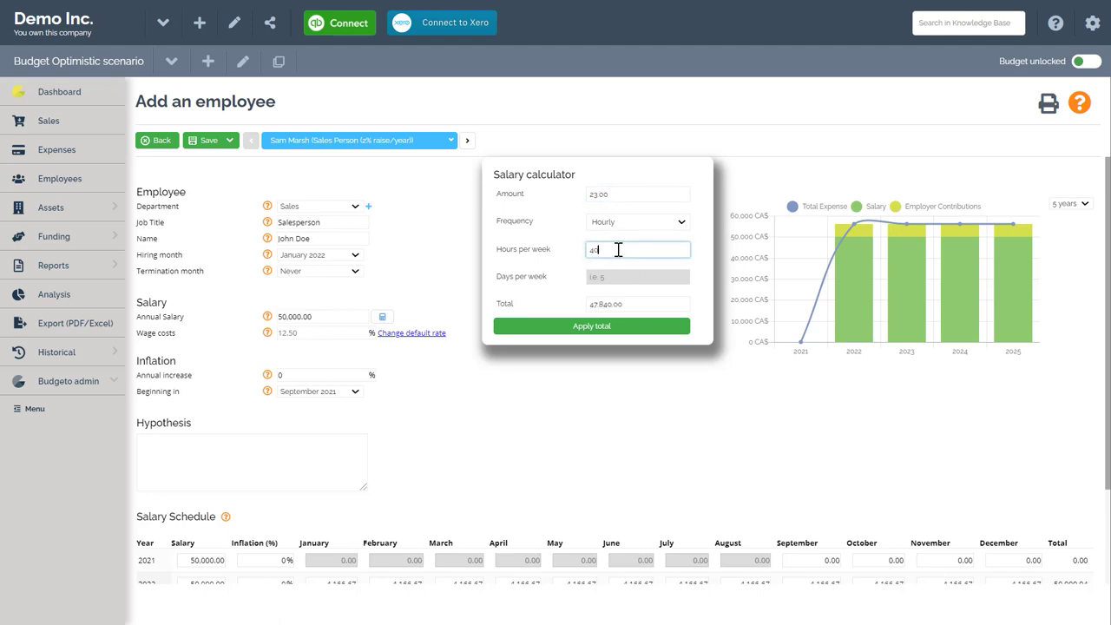
{"action": "mouse_move", "coordinate": [580, 304]}
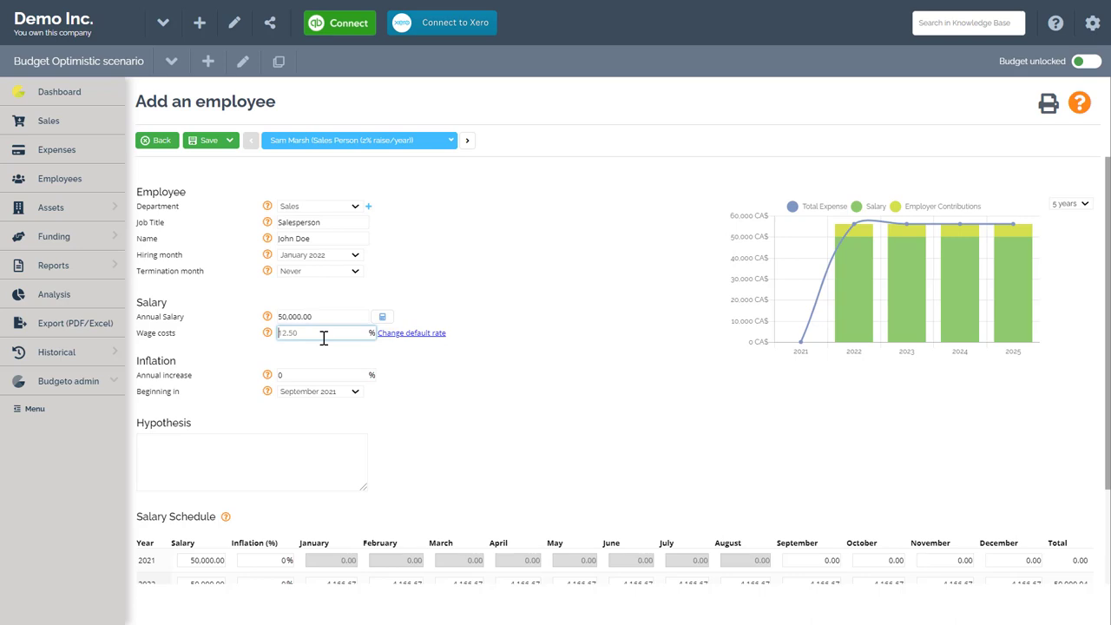
{"action": "mouse_move", "coordinate": [392, 352]}
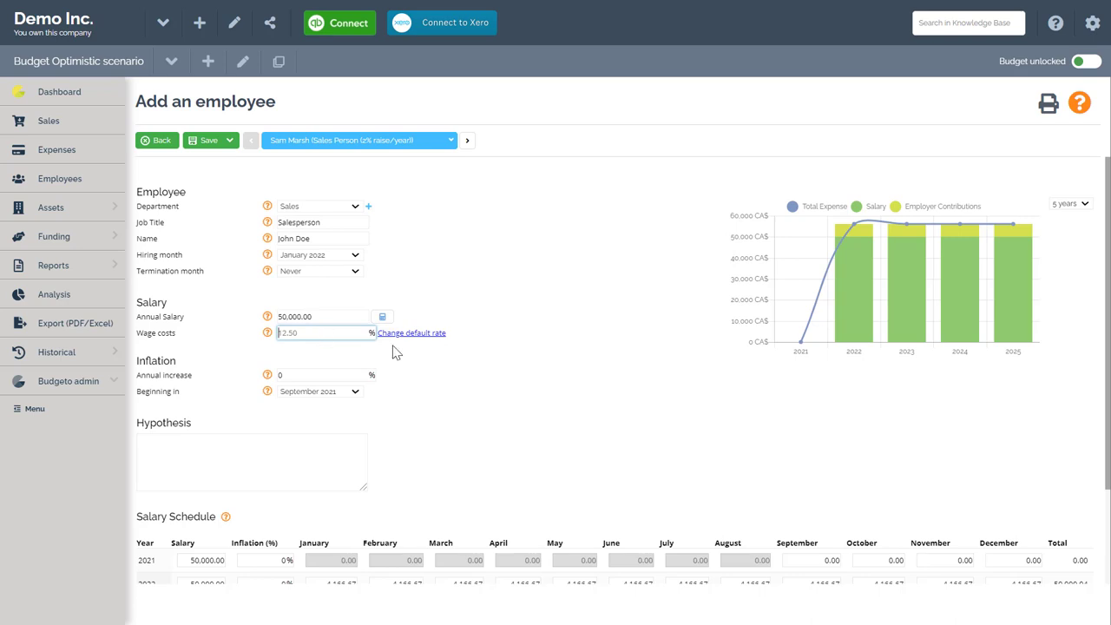
Check the employer contributions rate, then set a 2% annual increase beginning January 2023
{"action": "left_click", "coordinate": [410, 333]}
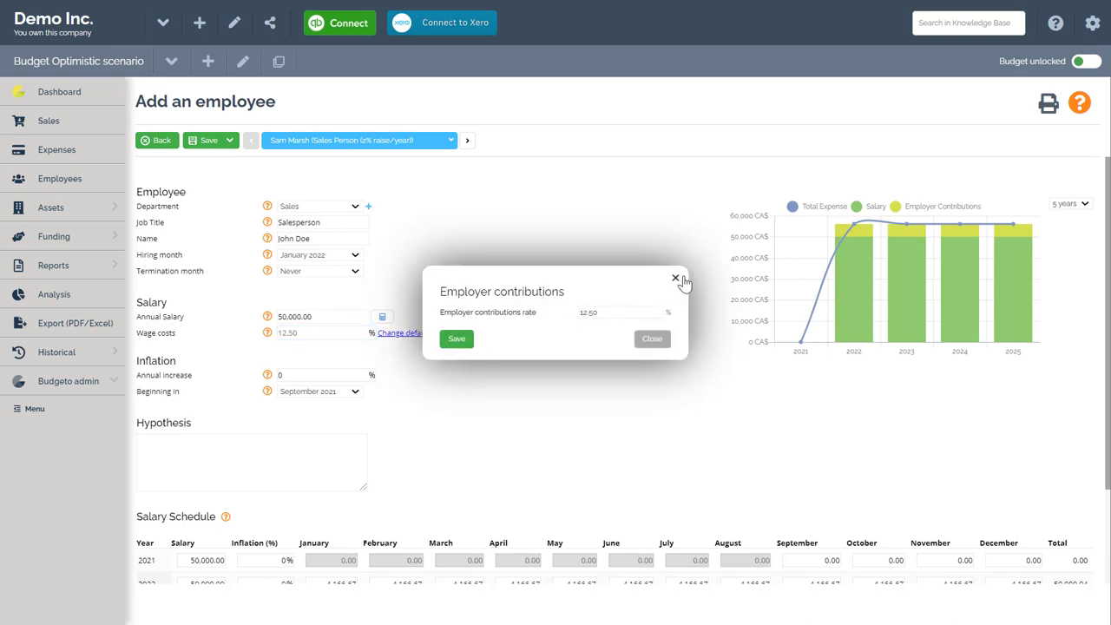
{"action": "left_click", "coordinate": [677, 278]}
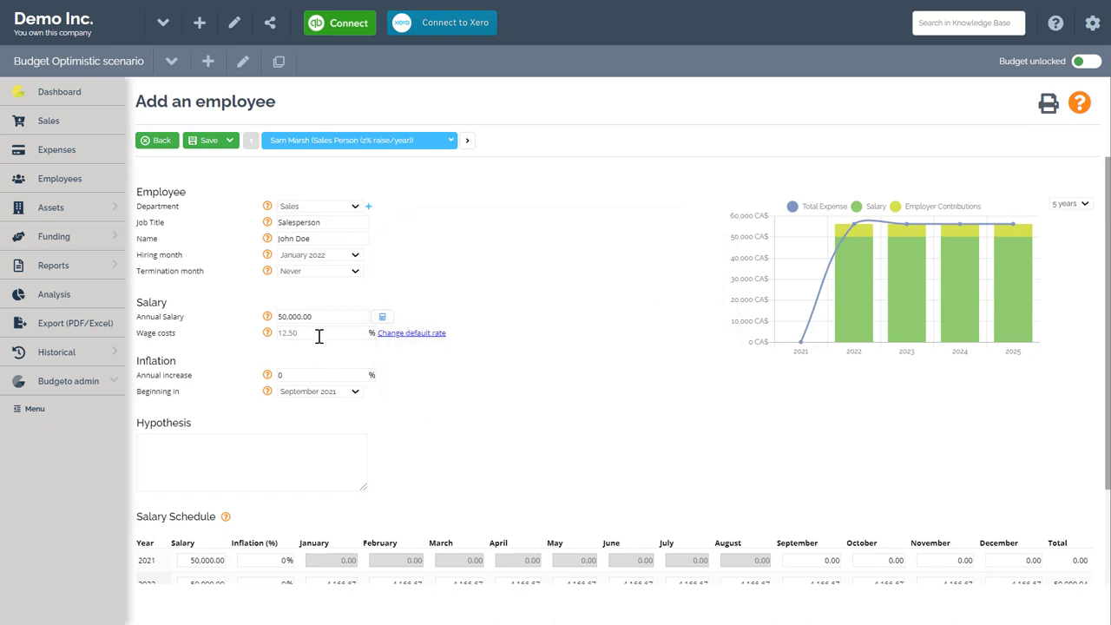
{"action": "left_click", "coordinate": [321, 375]}
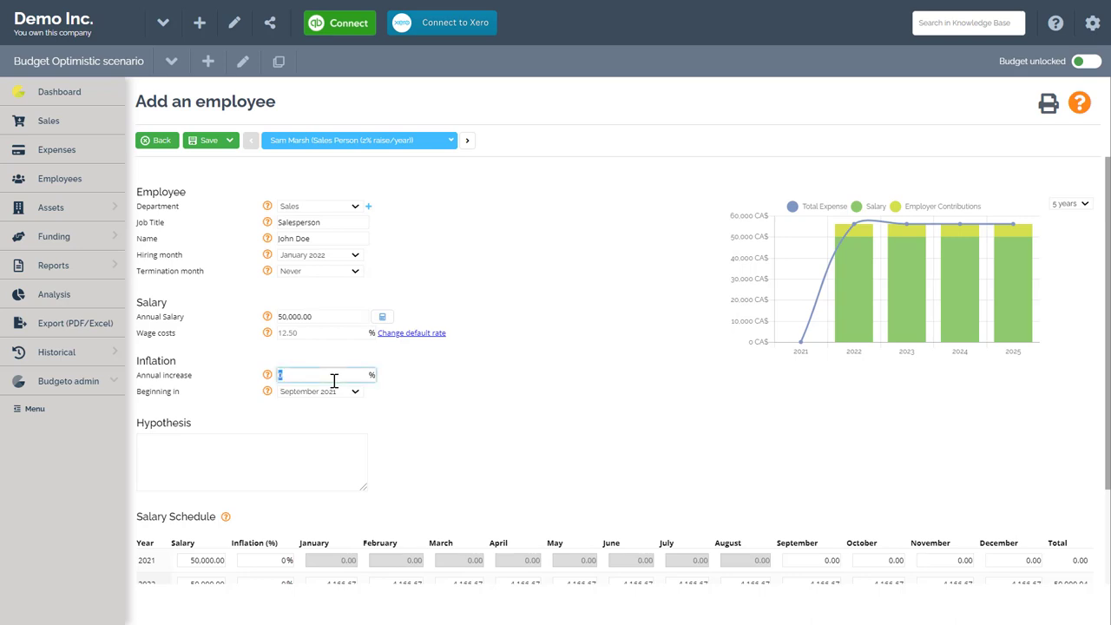
{"action": "left_click", "coordinate": [354, 390]}
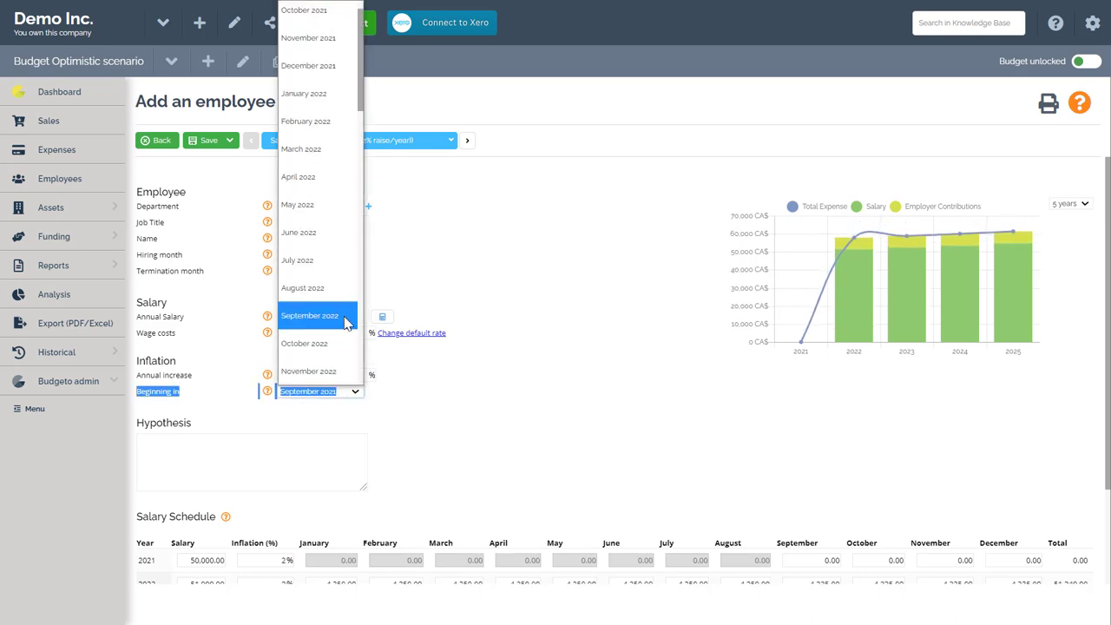
{"action": "left_click", "coordinate": [304, 93]}
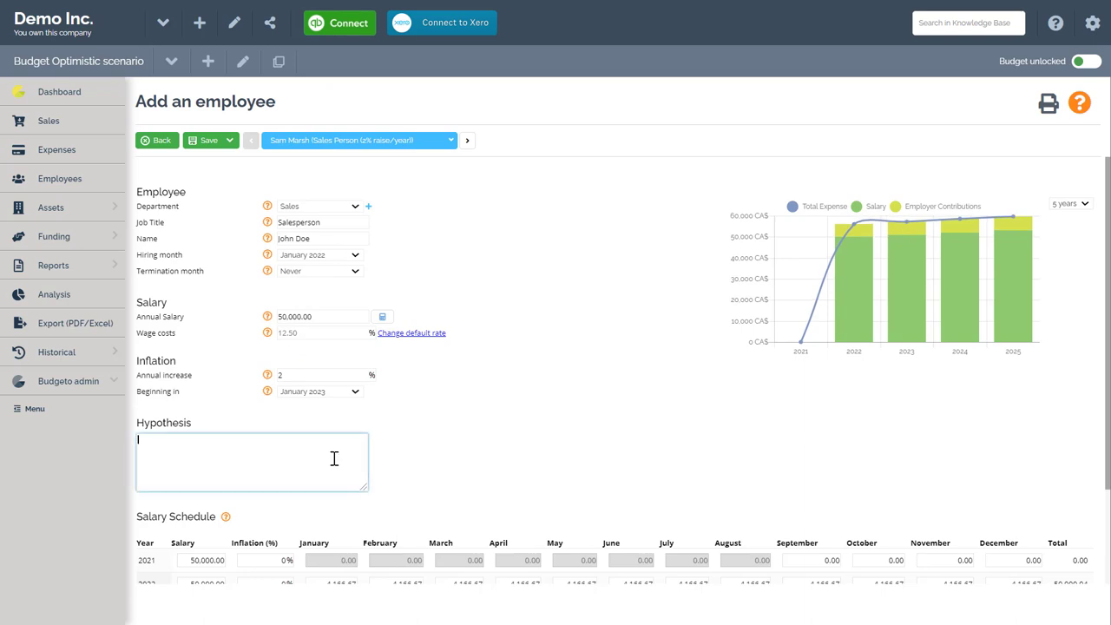
Add the hypothesis note 'To be hired in Jan 2022'
{"action": "type", "text": "To"}
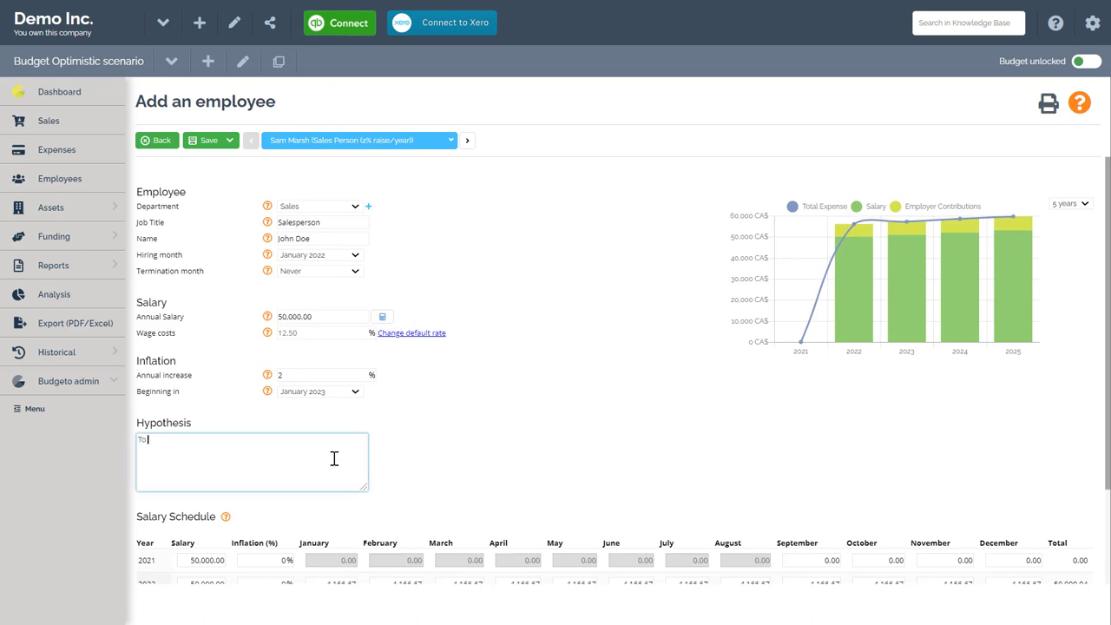
{"action": "type", "text": "be hired in Jan 2022"}
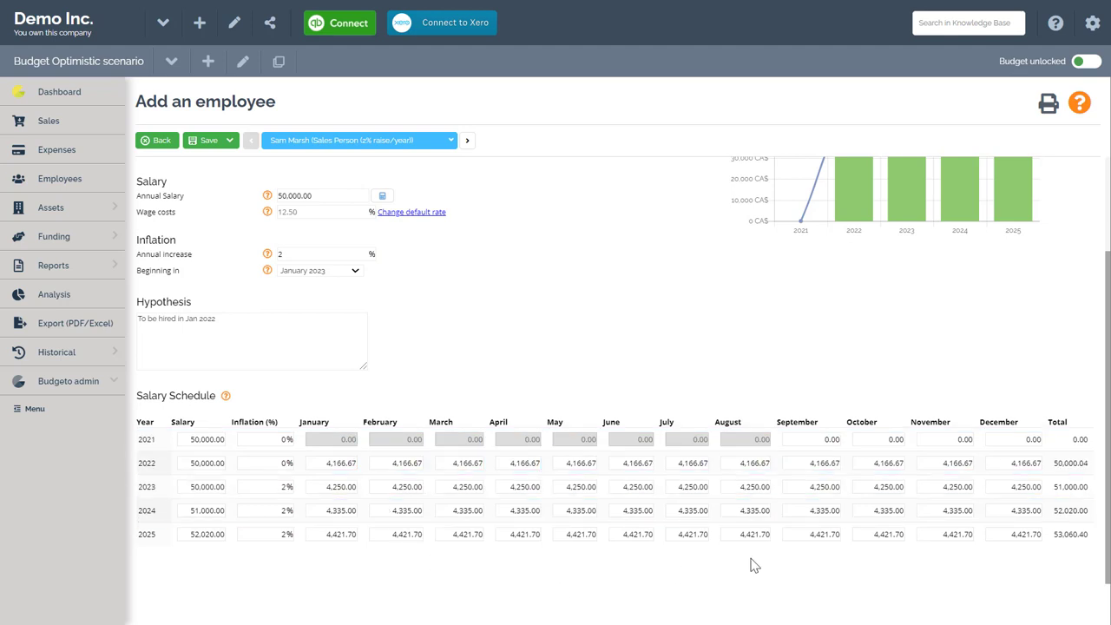
Change the salary schedule inflation to 3% for 2024 and 5% for 2025
{"action": "left_click", "coordinate": [691, 511]}
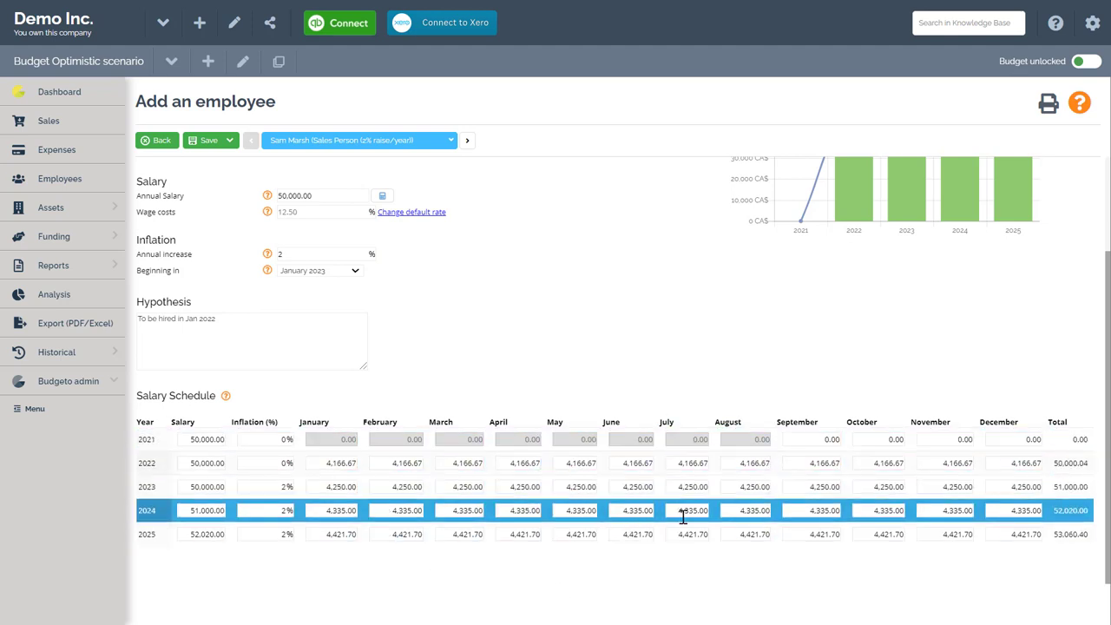
{"action": "left_click", "coordinate": [466, 511]}
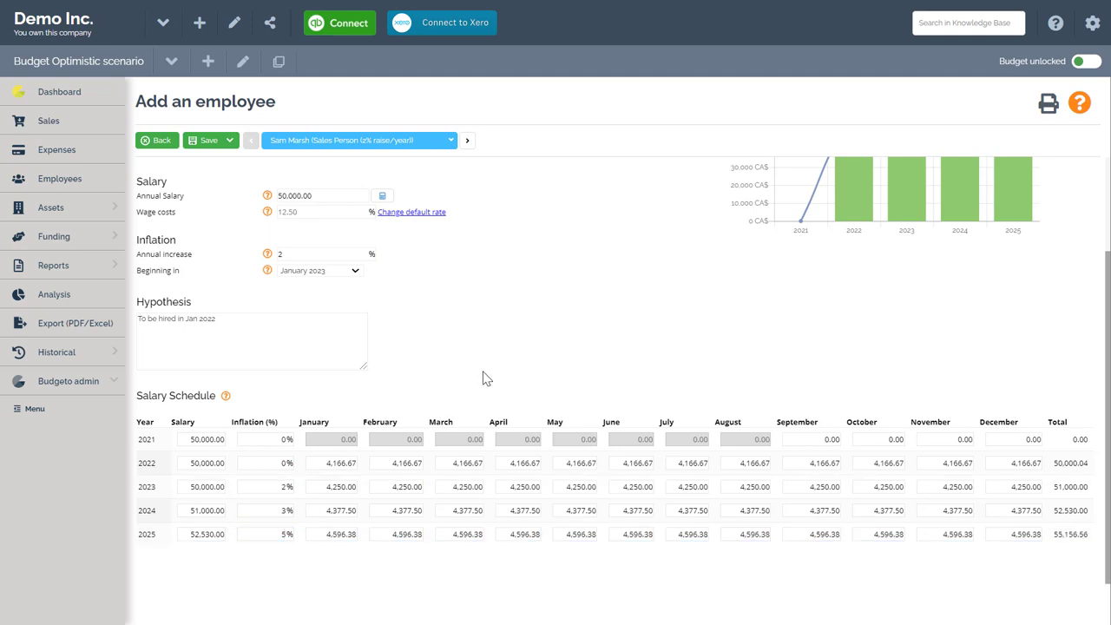
{"action": "mouse_move", "coordinate": [207, 160]}
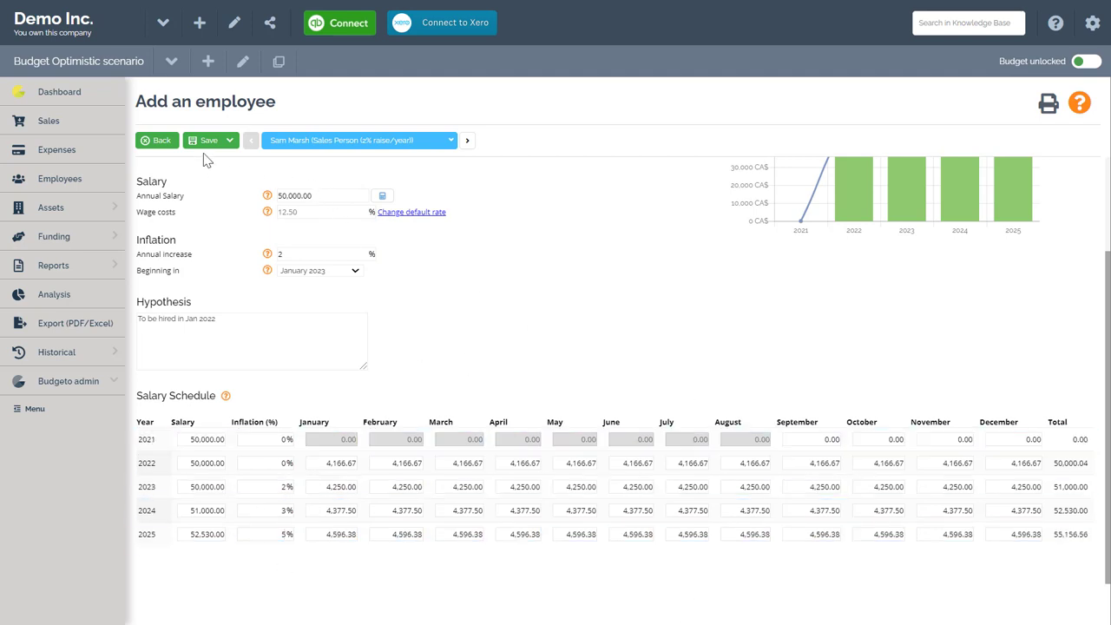
Save the new salesperson, rename the employee to New Hire 1, and review the save options
{"action": "left_click", "coordinate": [209, 139]}
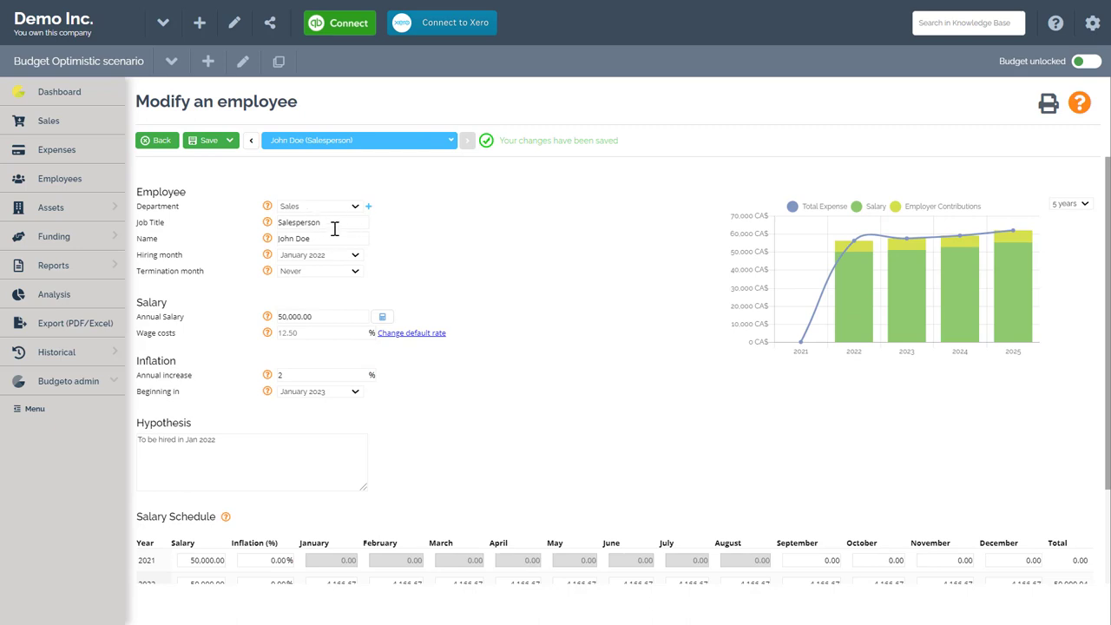
{"action": "left_click", "coordinate": [321, 238]}
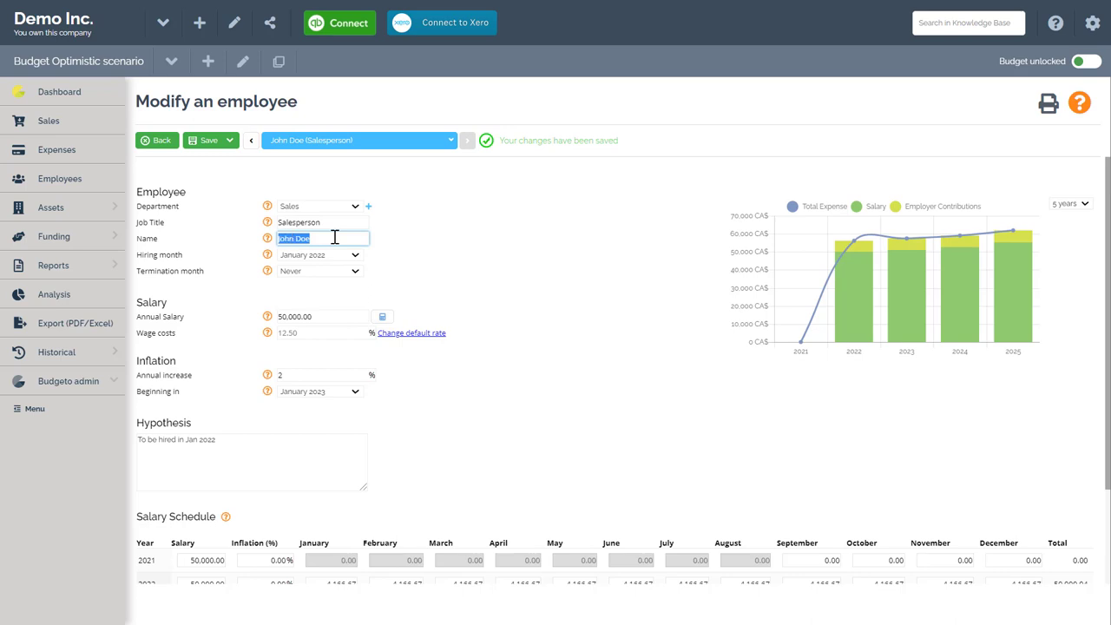
{"action": "type", "text": "New"}
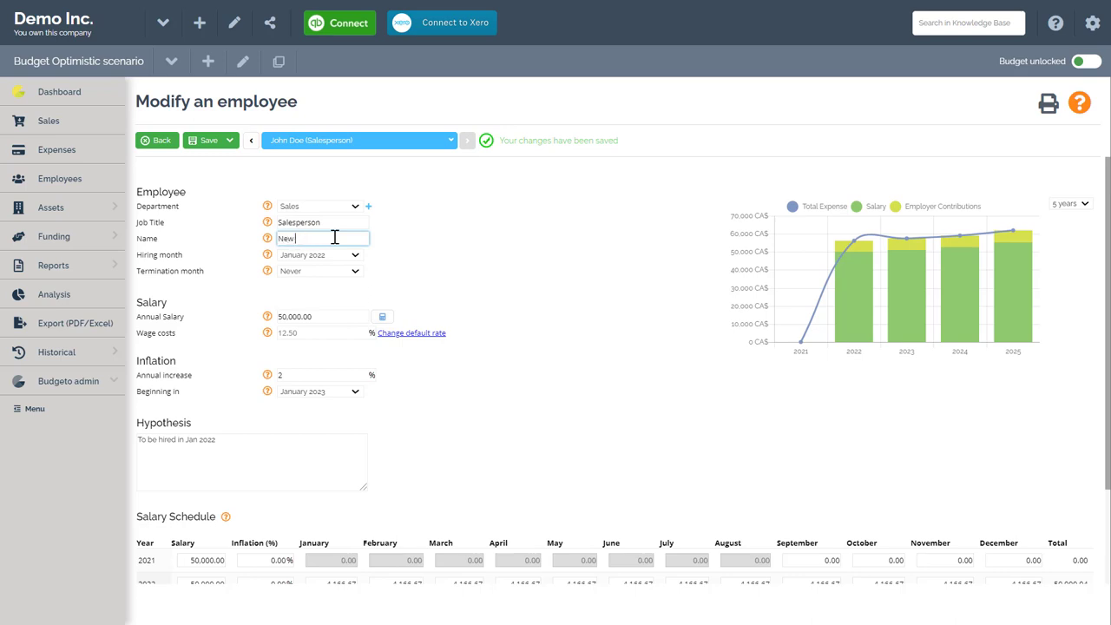
{"action": "type", "text": "Hire 1"}
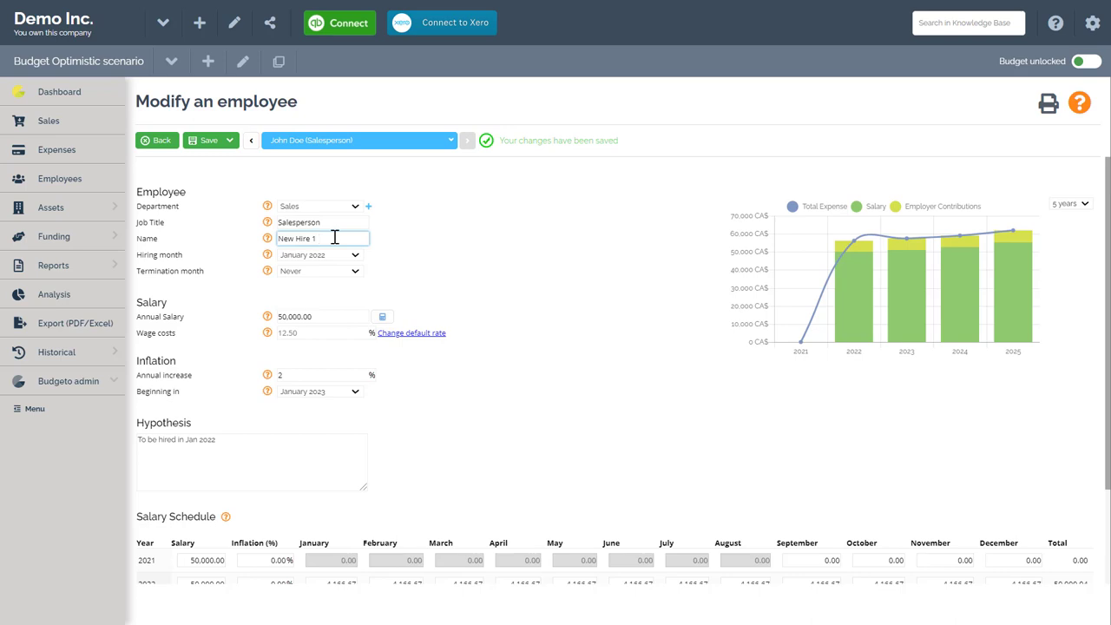
{"action": "left_click", "coordinate": [230, 139]}
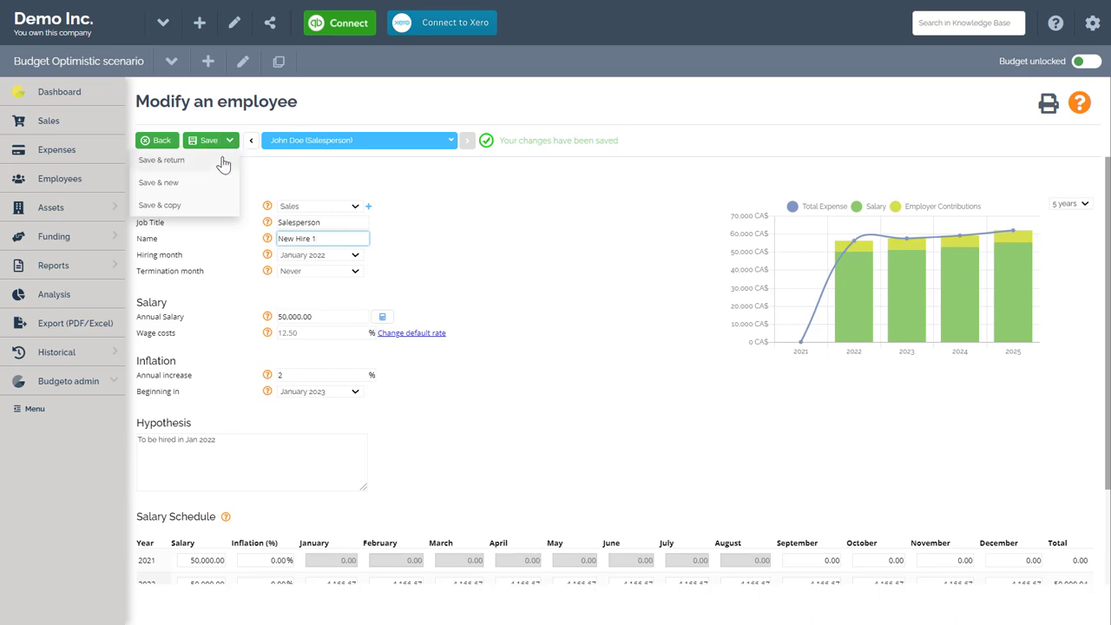
{"action": "mouse_move", "coordinate": [215, 205]}
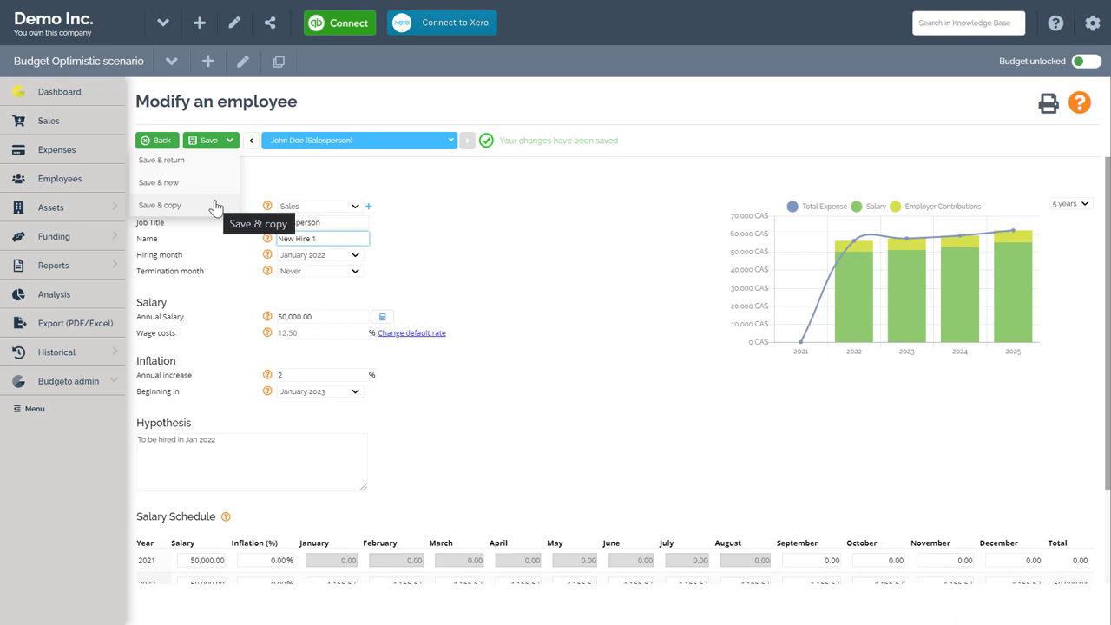
{"action": "left_click", "coordinate": [321, 238]}
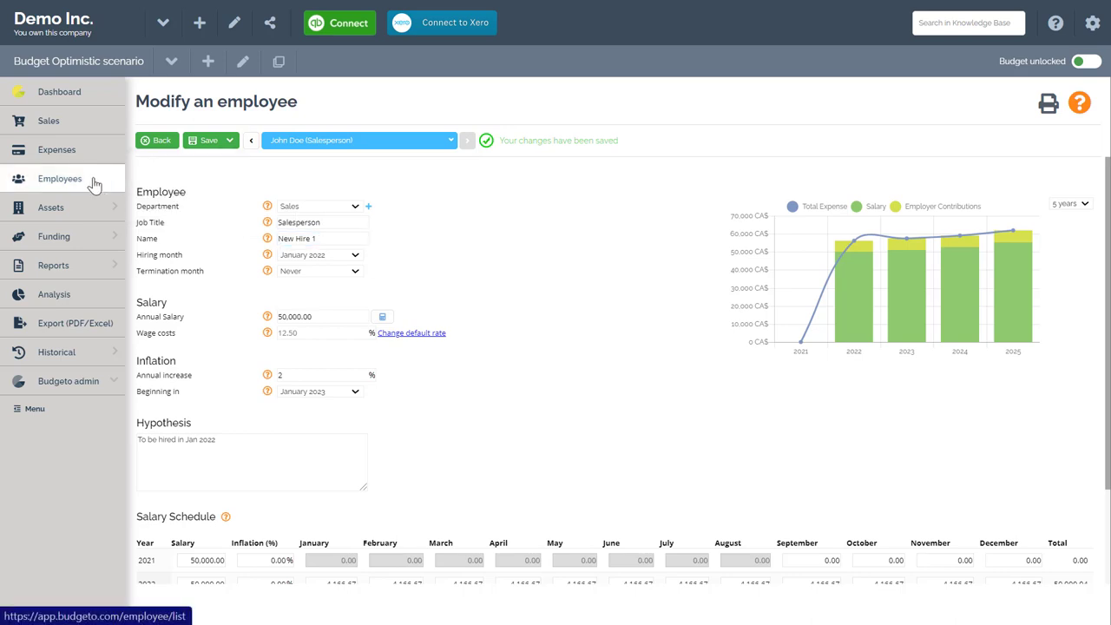
View the employee list as yearly totals, then go into the Salesperson's details
{"action": "left_click", "coordinate": [59, 178]}
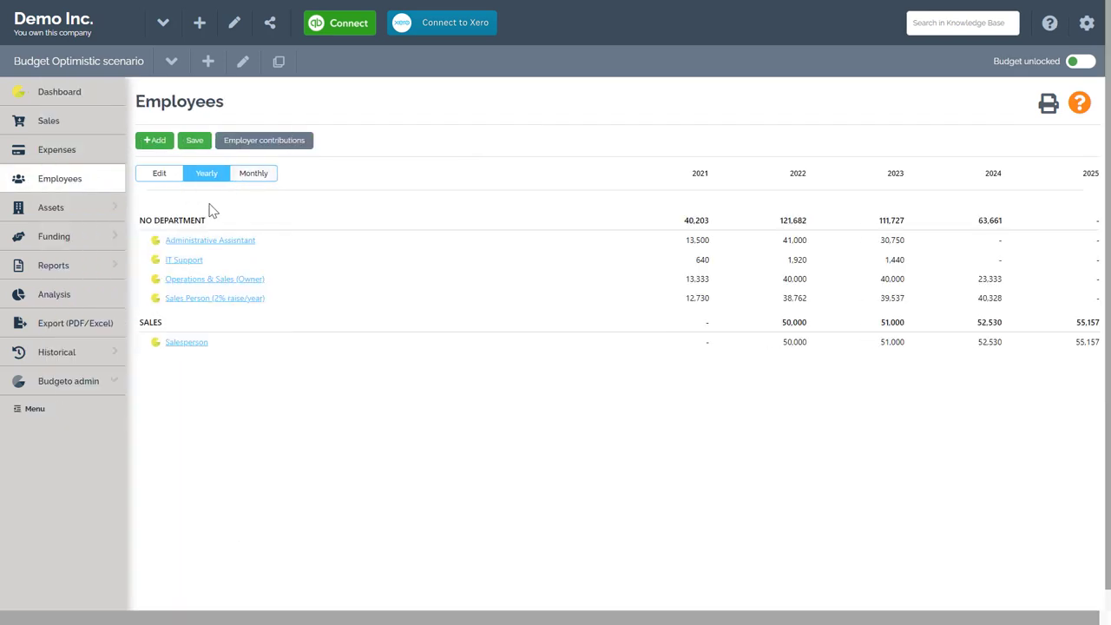
{"action": "left_click", "coordinate": [160, 174]}
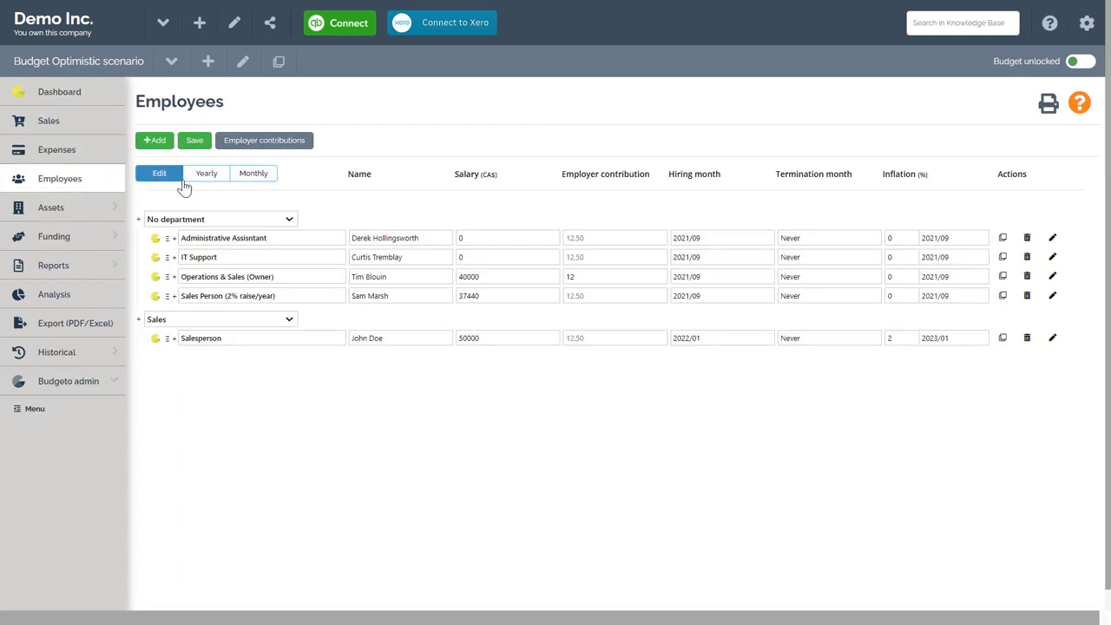
{"action": "mouse_move", "coordinate": [367, 239]}
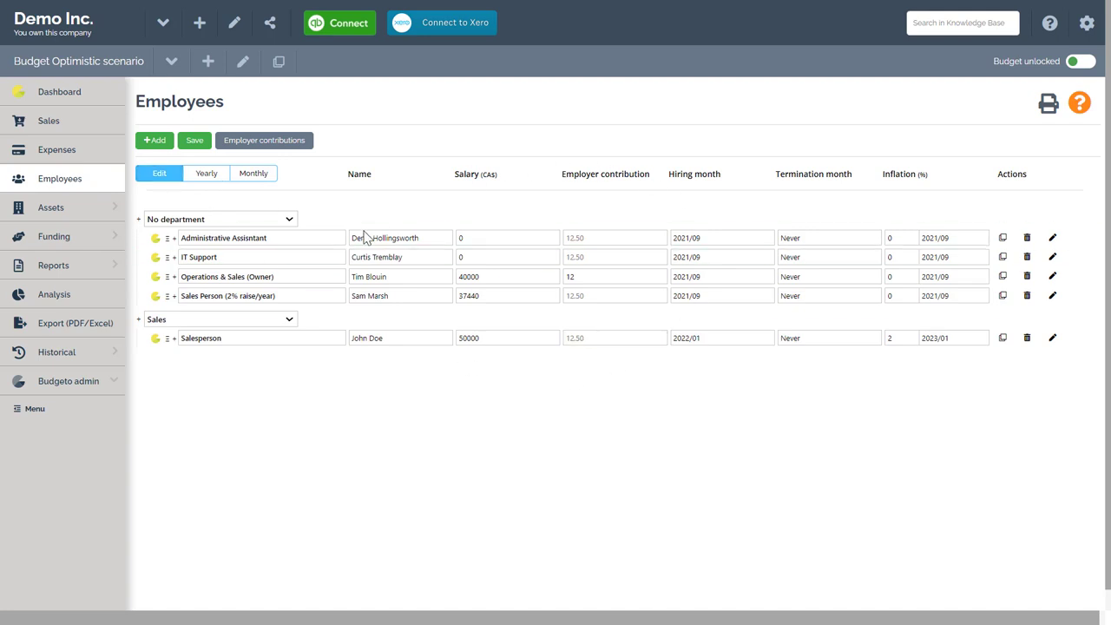
{"action": "mouse_move", "coordinate": [564, 413]}
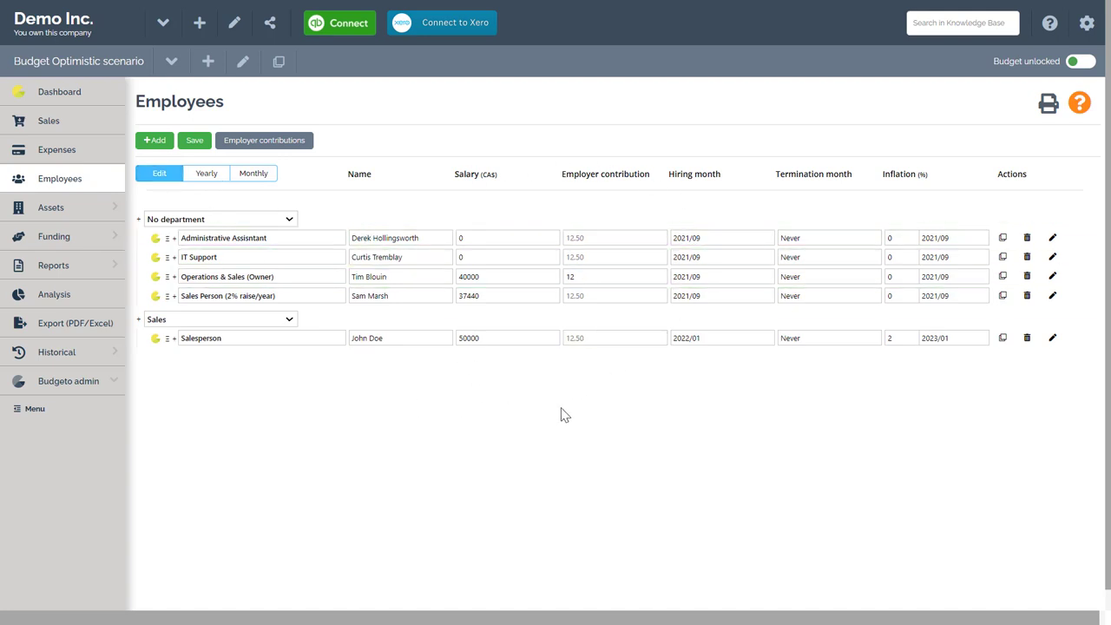
{"action": "mouse_move", "coordinate": [1053, 236]}
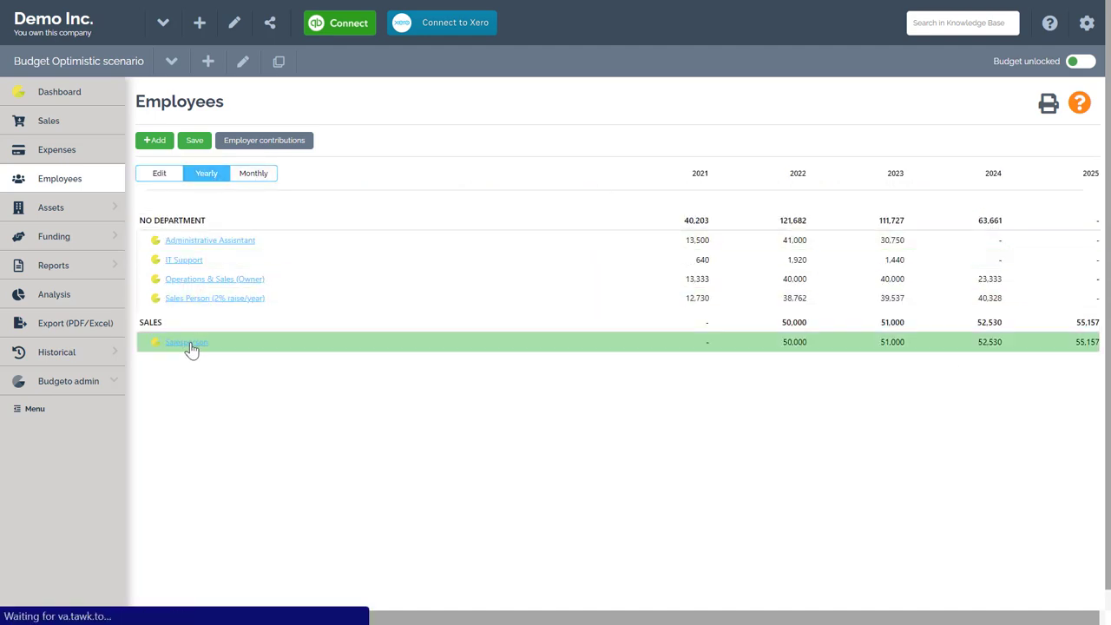
{"action": "left_click", "coordinate": [59, 90]}
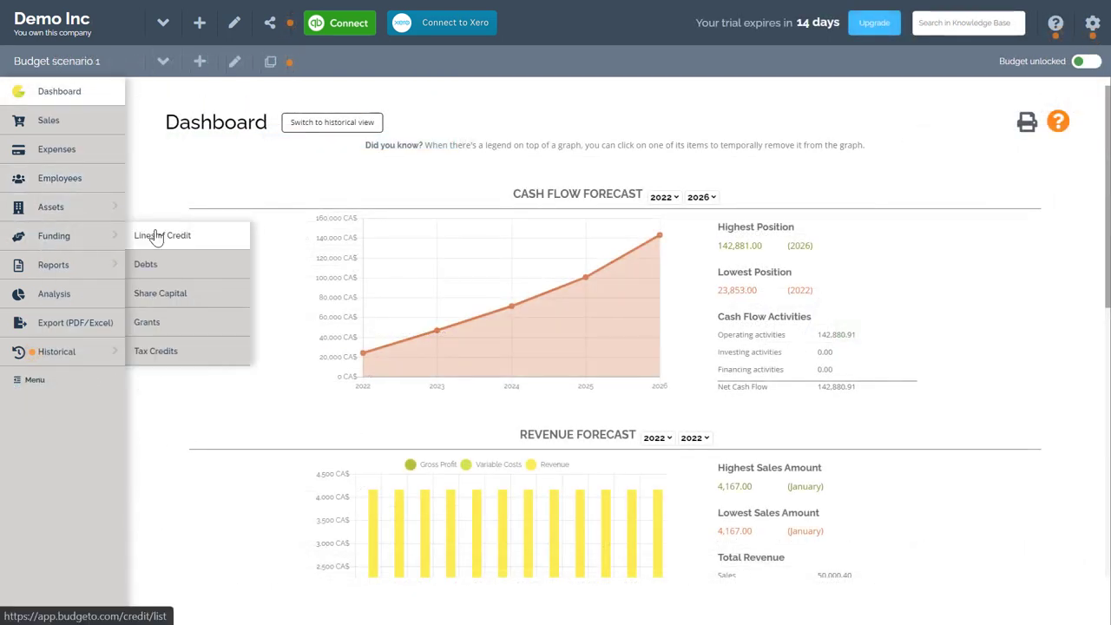
{"action": "mouse_move", "coordinate": [160, 292]}
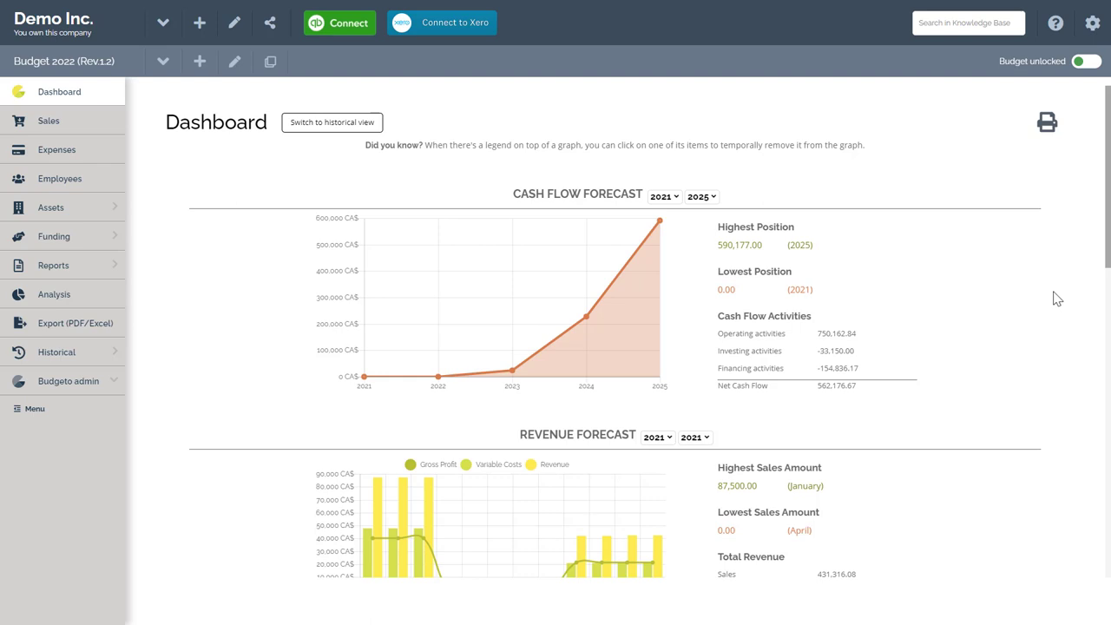
{"action": "mouse_move", "coordinate": [341, 250]}
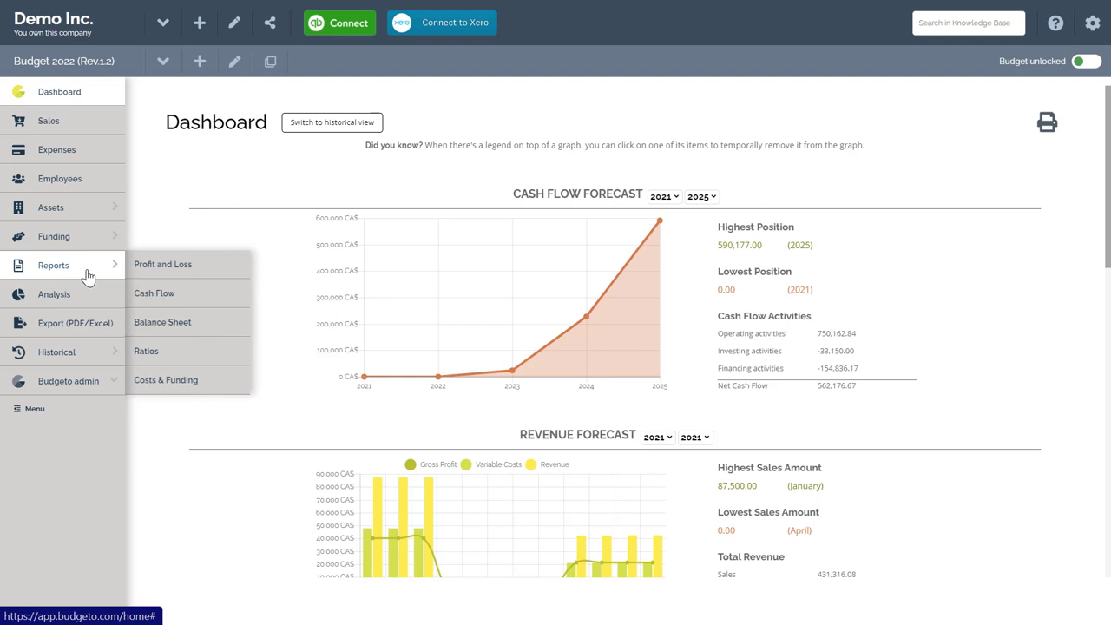
{"action": "mouse_move", "coordinate": [163, 322]}
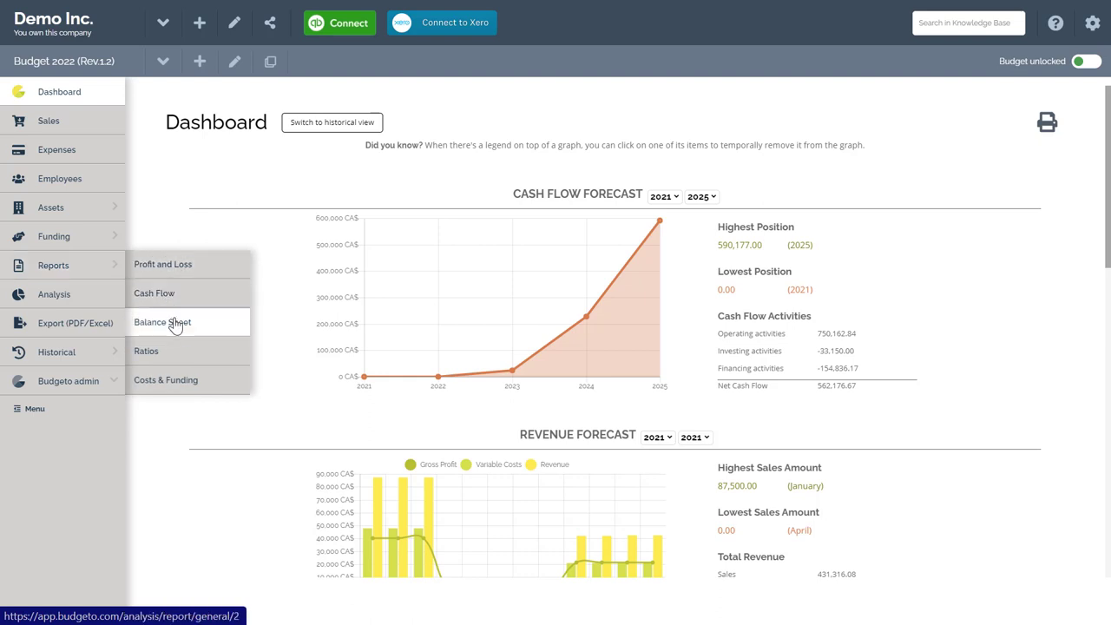
Review Profit and Loss at summary and full detail, then enter the Finance Calculator XCE-47 (Manual) sale
{"action": "left_click", "coordinate": [163, 264]}
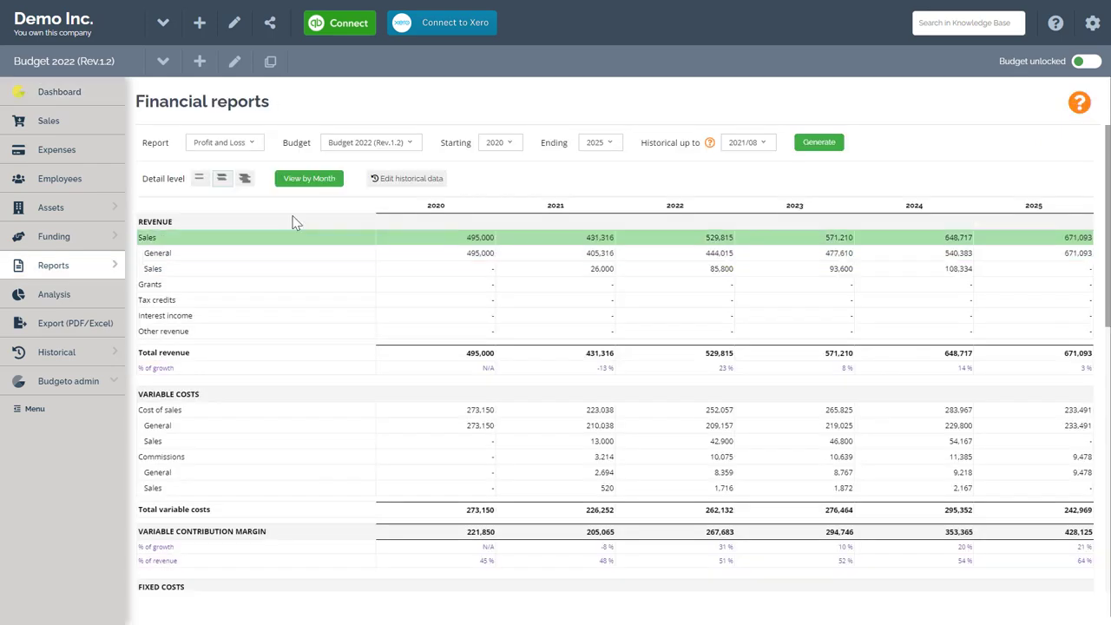
{"action": "left_click", "coordinate": [246, 177]}
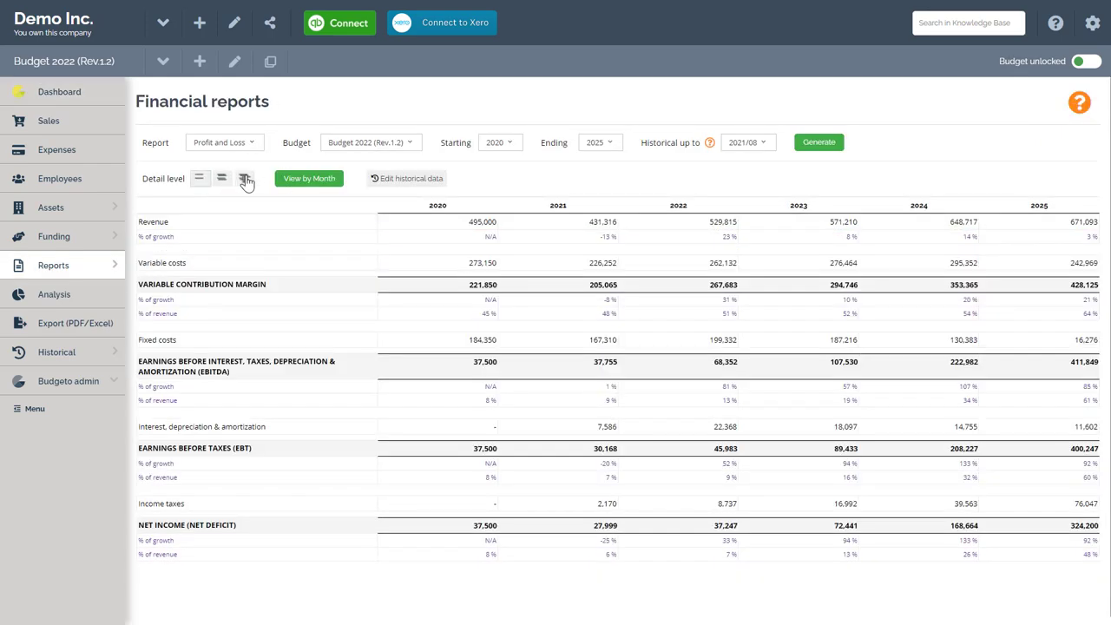
{"action": "left_click", "coordinate": [245, 177]}
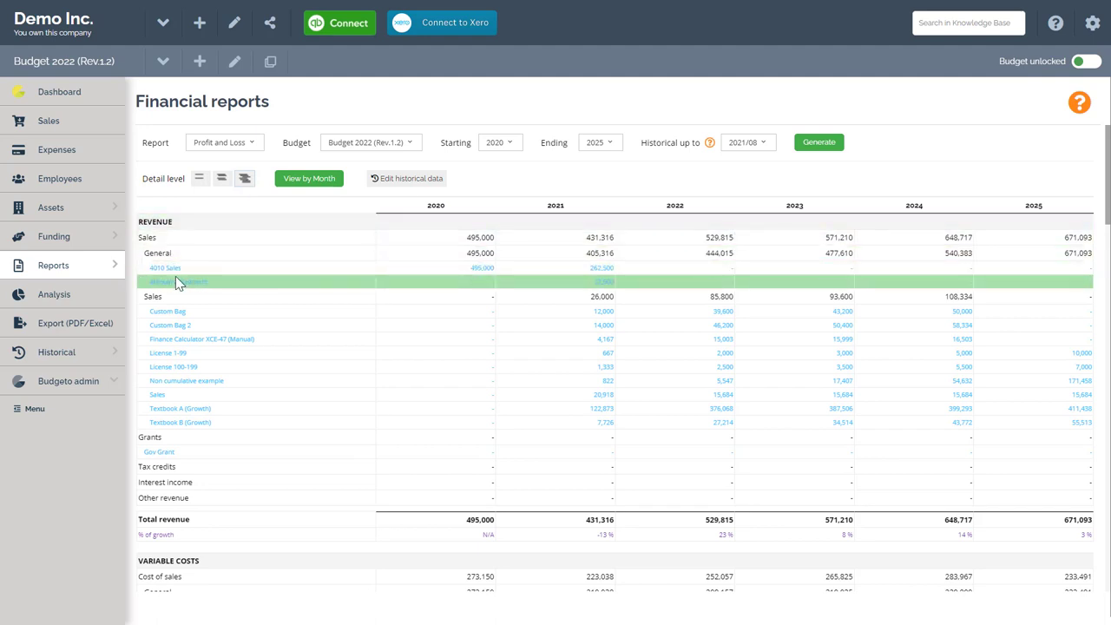
{"action": "left_click", "coordinate": [201, 338]}
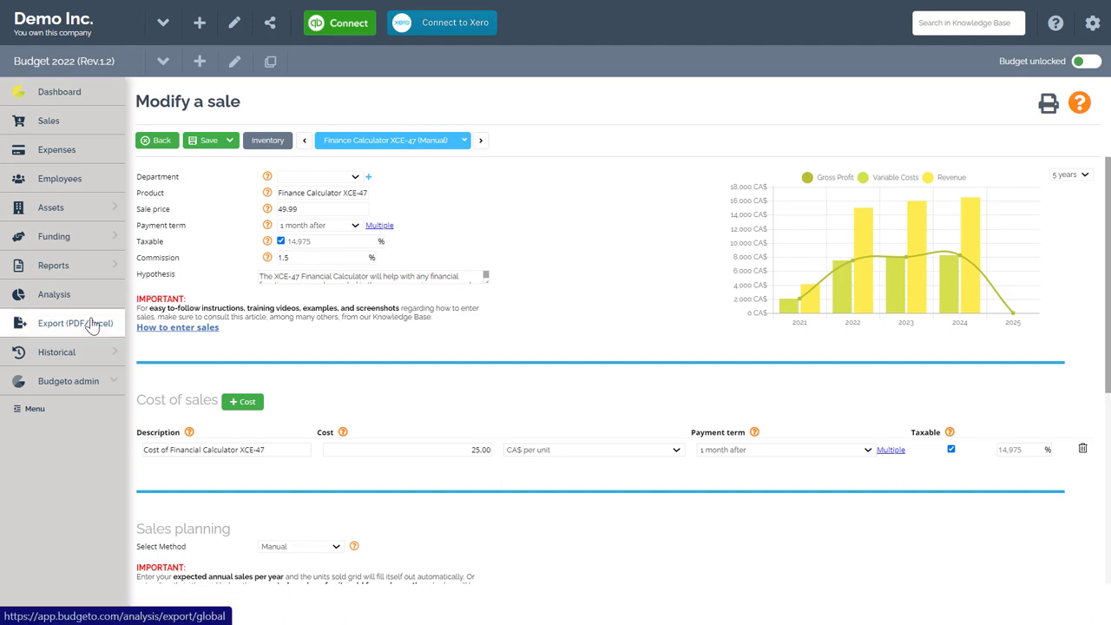
Set up five report rows on the Export (PDF/Excel) page
{"action": "left_click", "coordinate": [74, 323]}
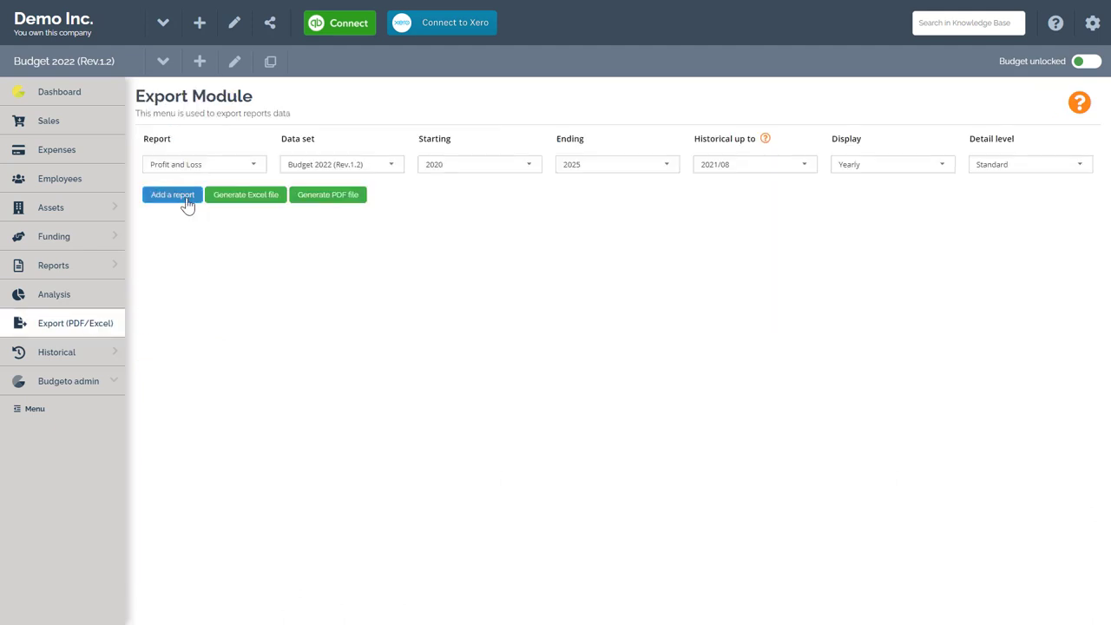
{"action": "left_click", "coordinate": [172, 195]}
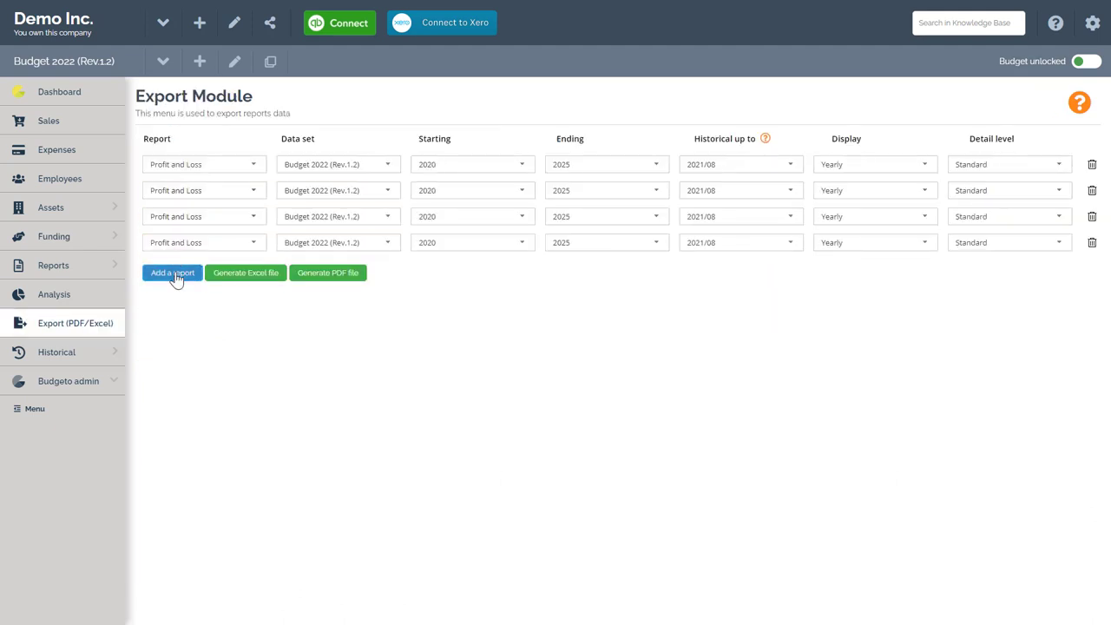
{"action": "left_click", "coordinate": [172, 273]}
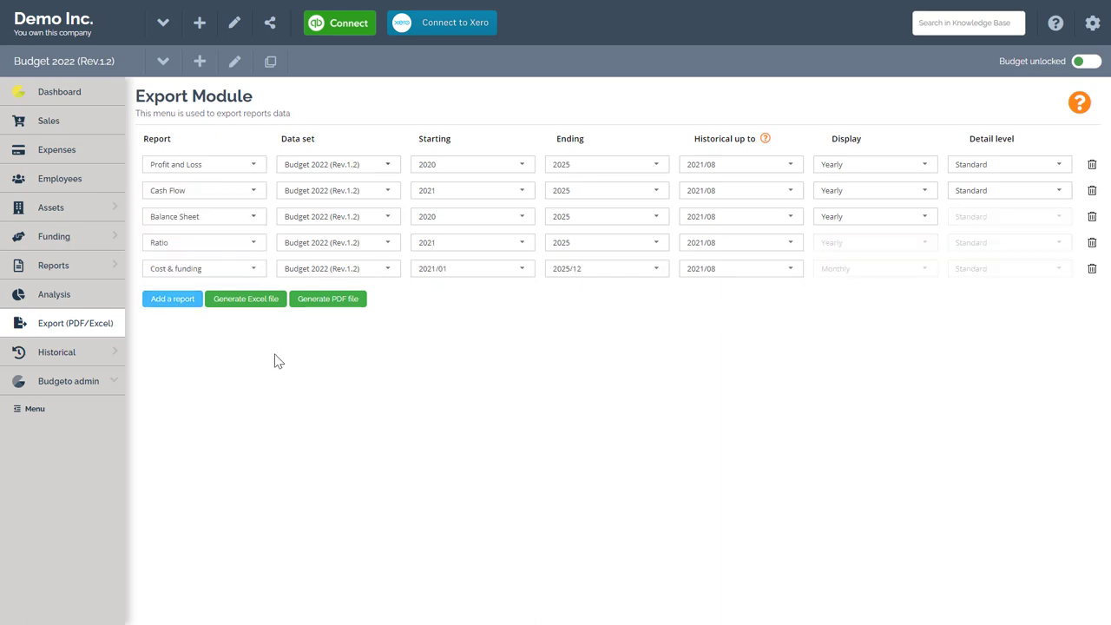
{"action": "mouse_move", "coordinate": [365, 163]}
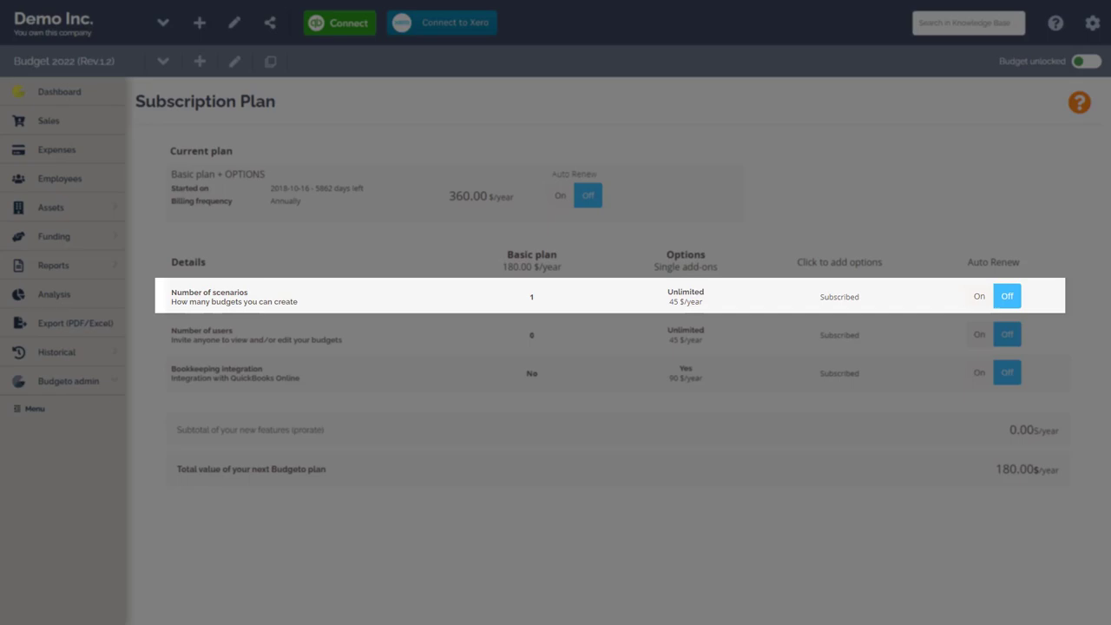
{"action": "left_click", "coordinate": [75, 323]}
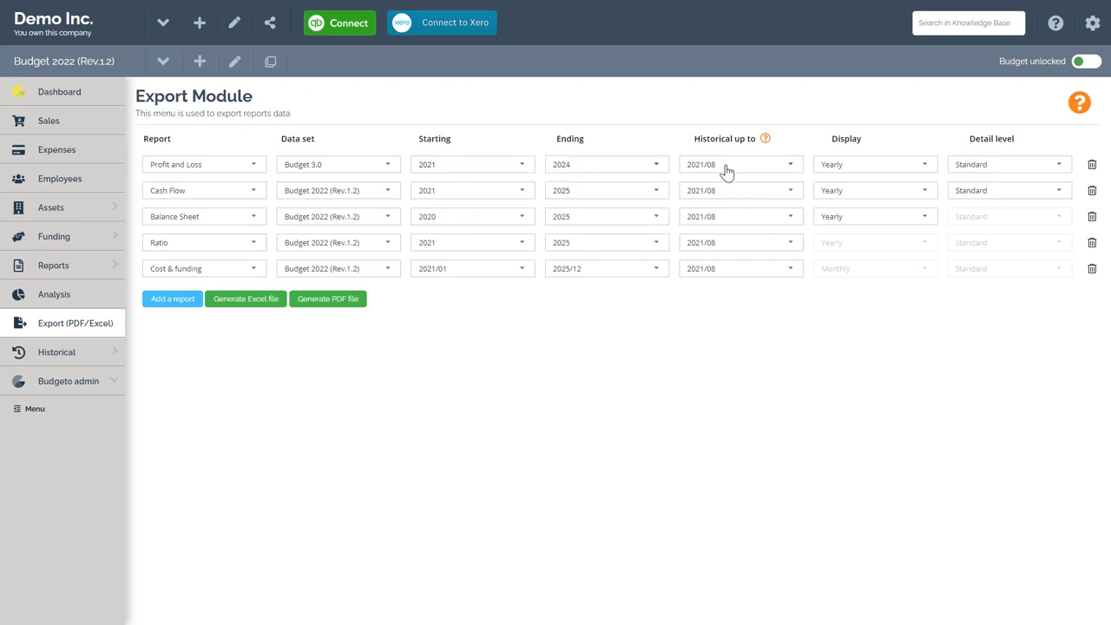
Configure Profit and Loss with historical data to 2021/08, monthly, full detail, and generate the PDF
{"action": "left_click", "coordinate": [740, 164]}
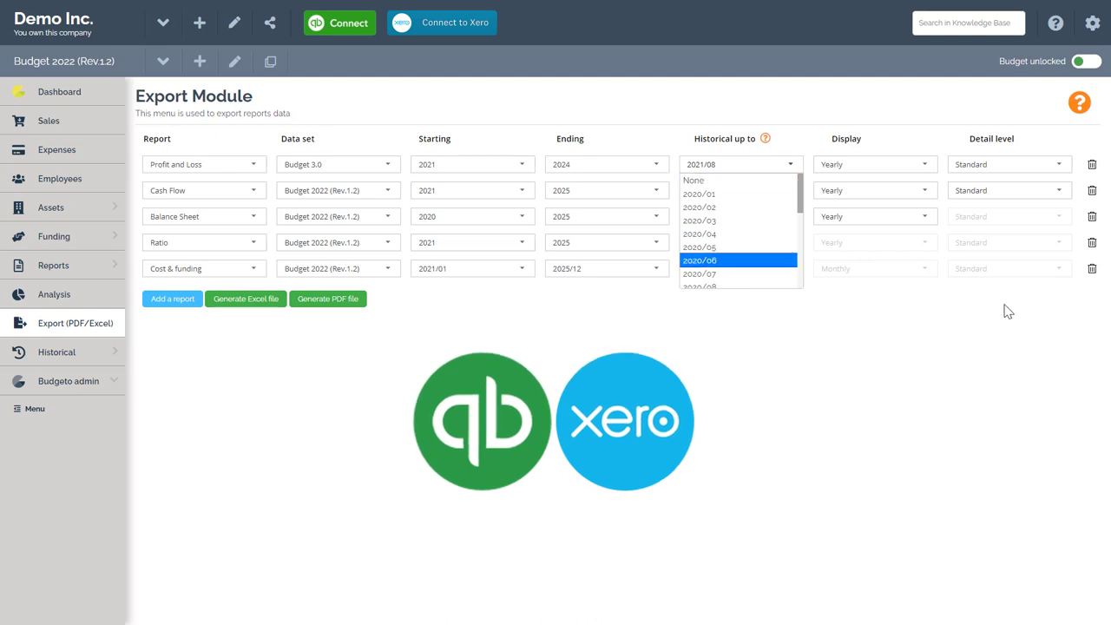
{"action": "left_click", "coordinate": [1055, 22]}
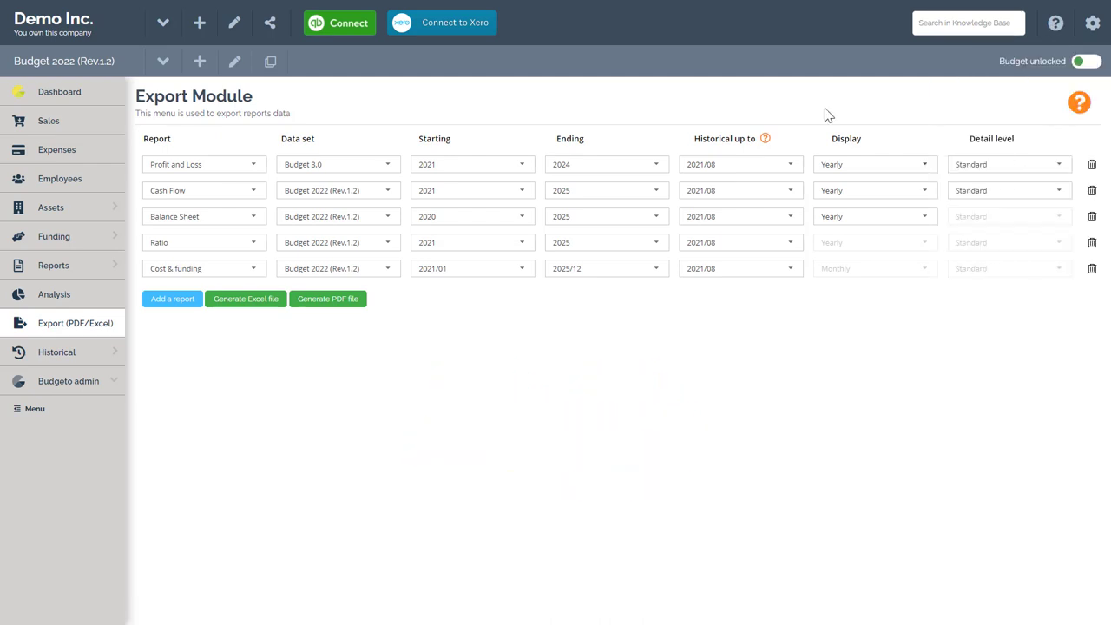
{"action": "mouse_move", "coordinate": [878, 151]}
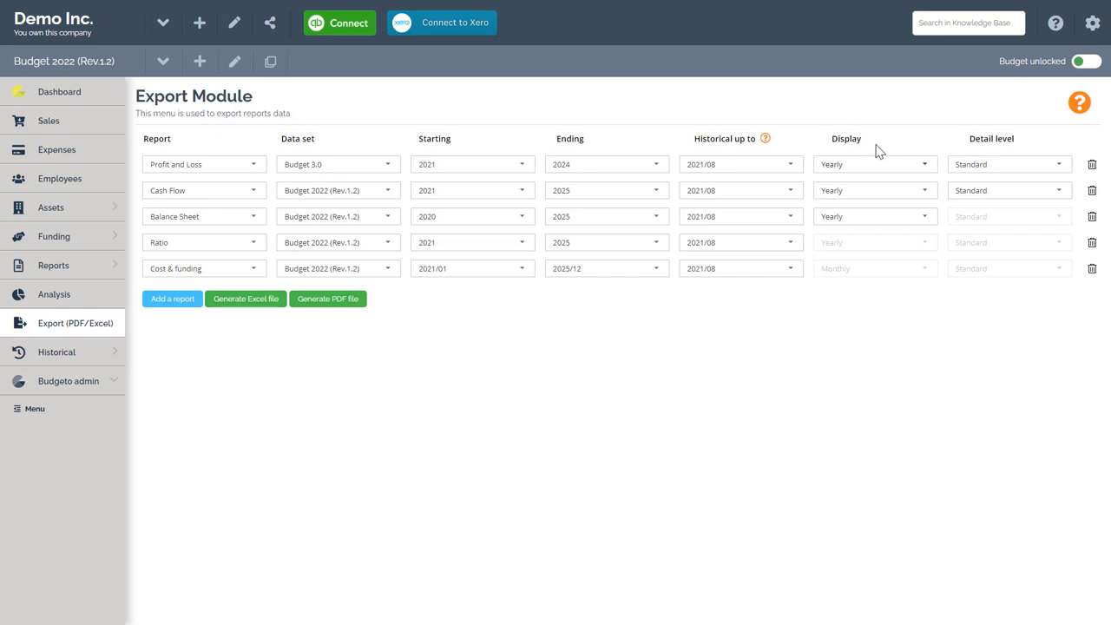
{"action": "left_click", "coordinate": [872, 163]}
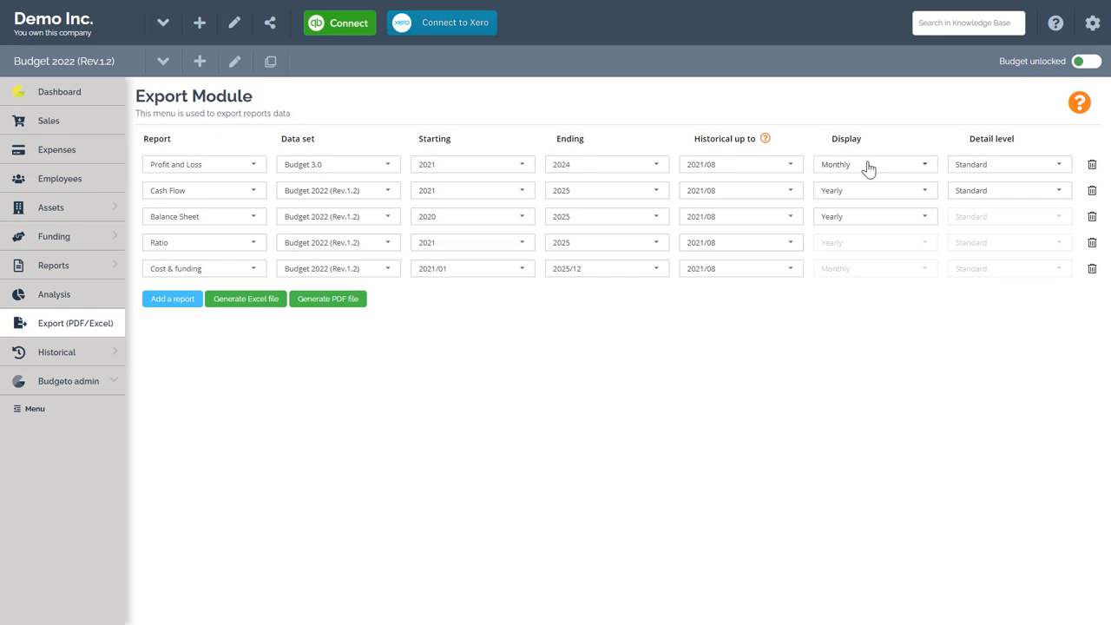
{"action": "mouse_move", "coordinate": [1010, 166]}
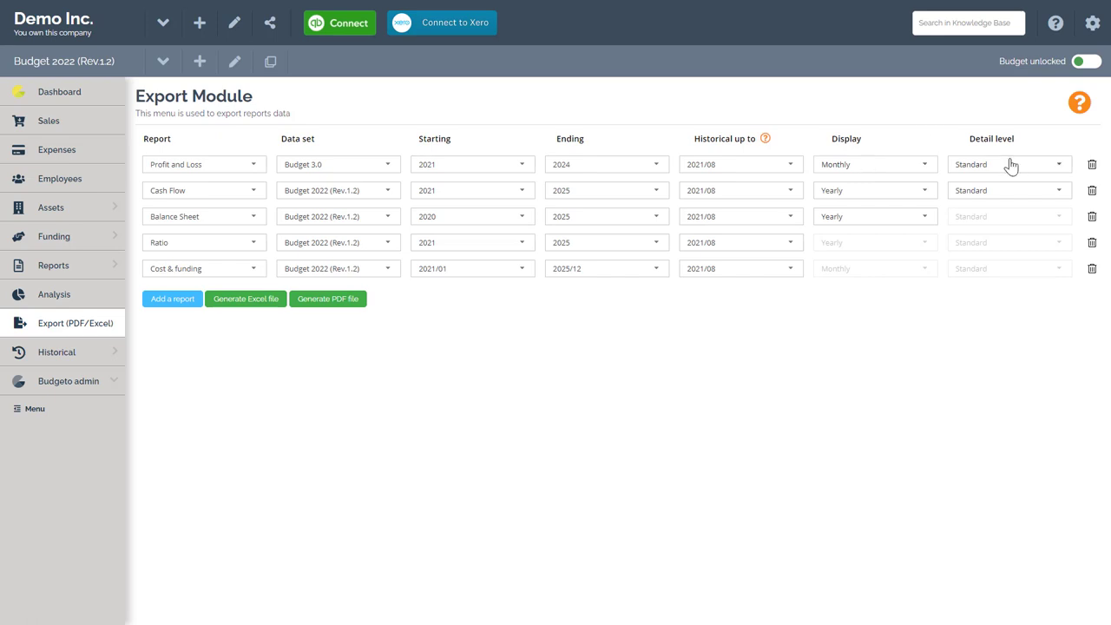
{"action": "left_click", "coordinate": [1007, 163]}
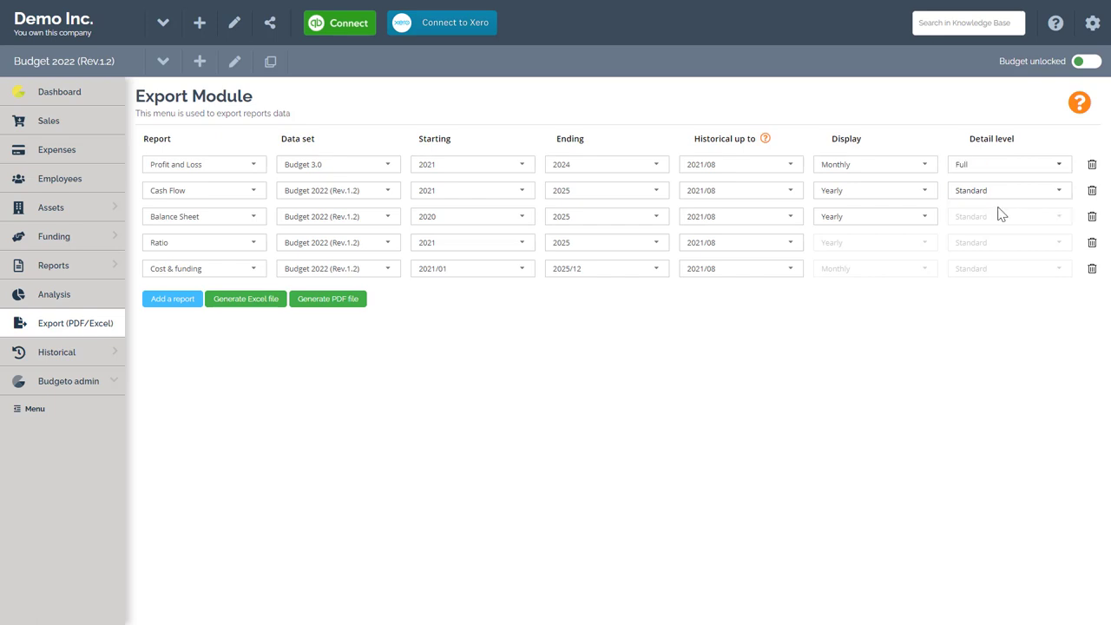
{"action": "mouse_move", "coordinate": [599, 361]}
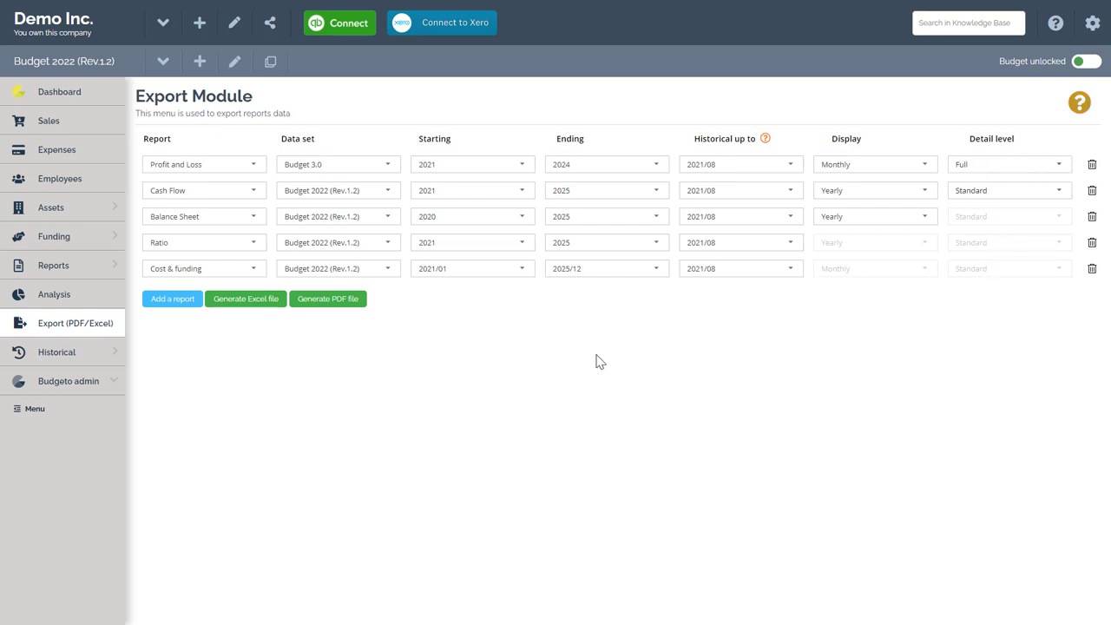
{"action": "mouse_move", "coordinate": [215, 375]}
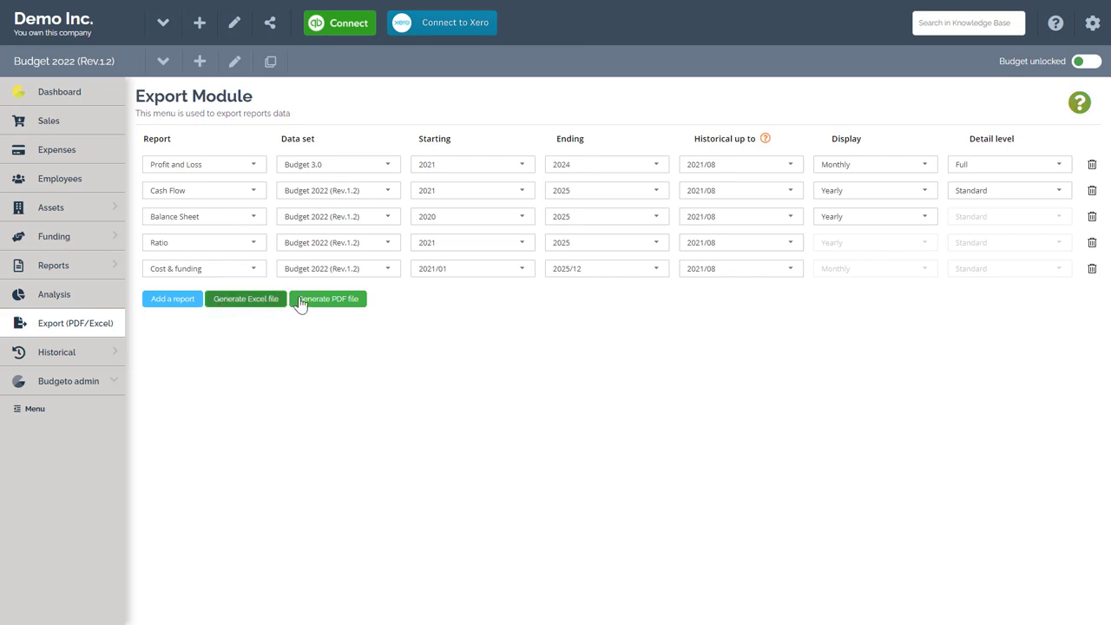
{"action": "left_click", "coordinate": [327, 299]}
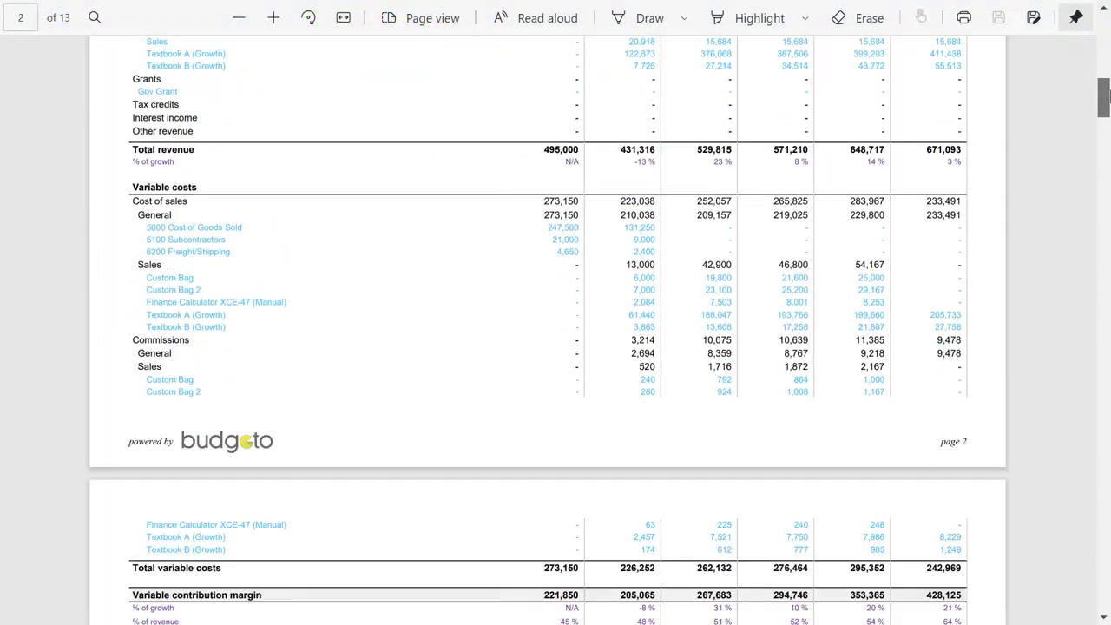
{"action": "left_click", "coordinate": [556, 608]}
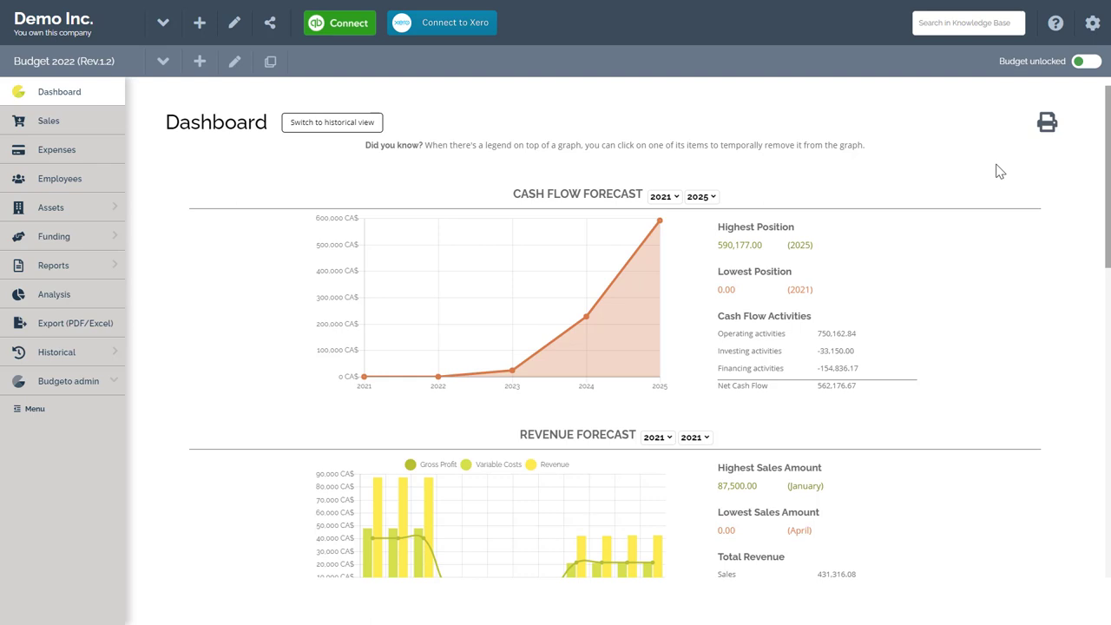
{"action": "mouse_move", "coordinate": [1047, 121]}
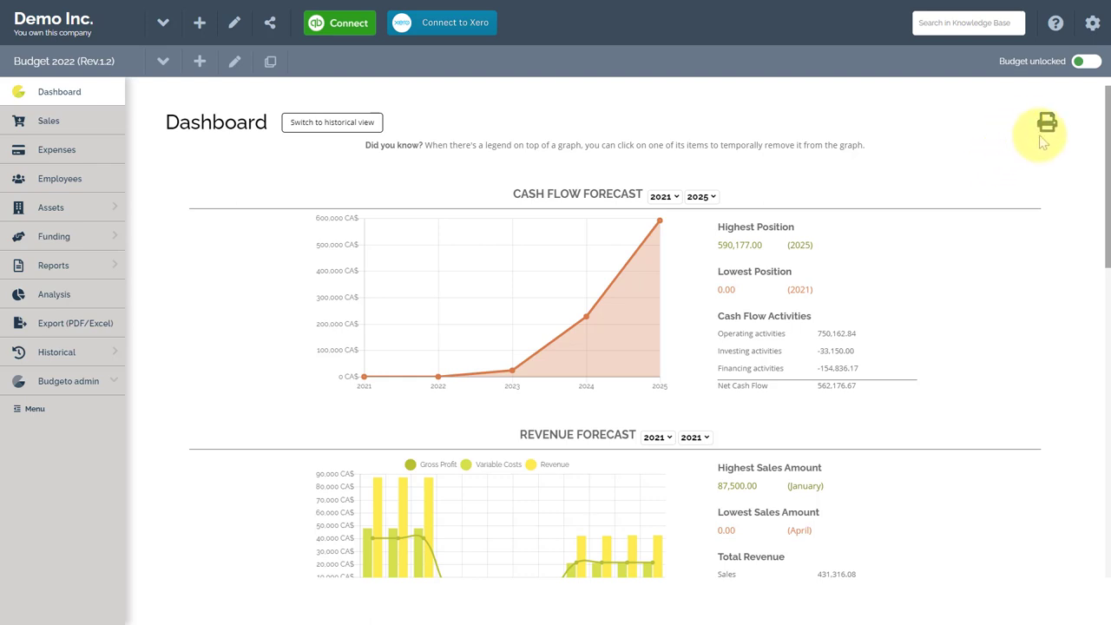
{"action": "left_click", "coordinate": [1046, 121]}
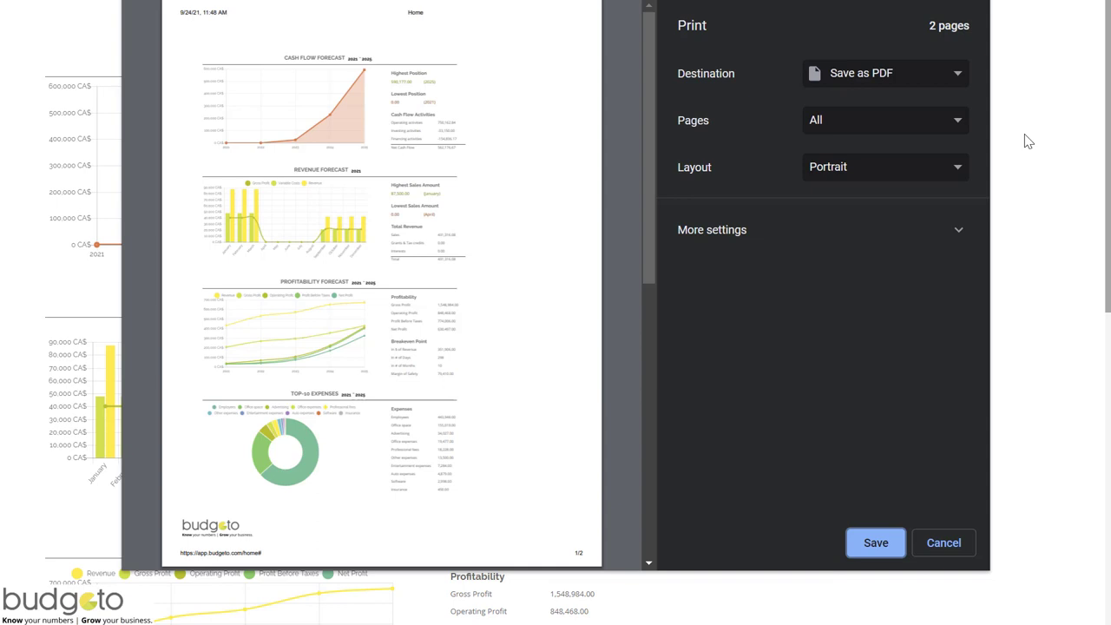
{"action": "mouse_move", "coordinate": [1061, 473]}
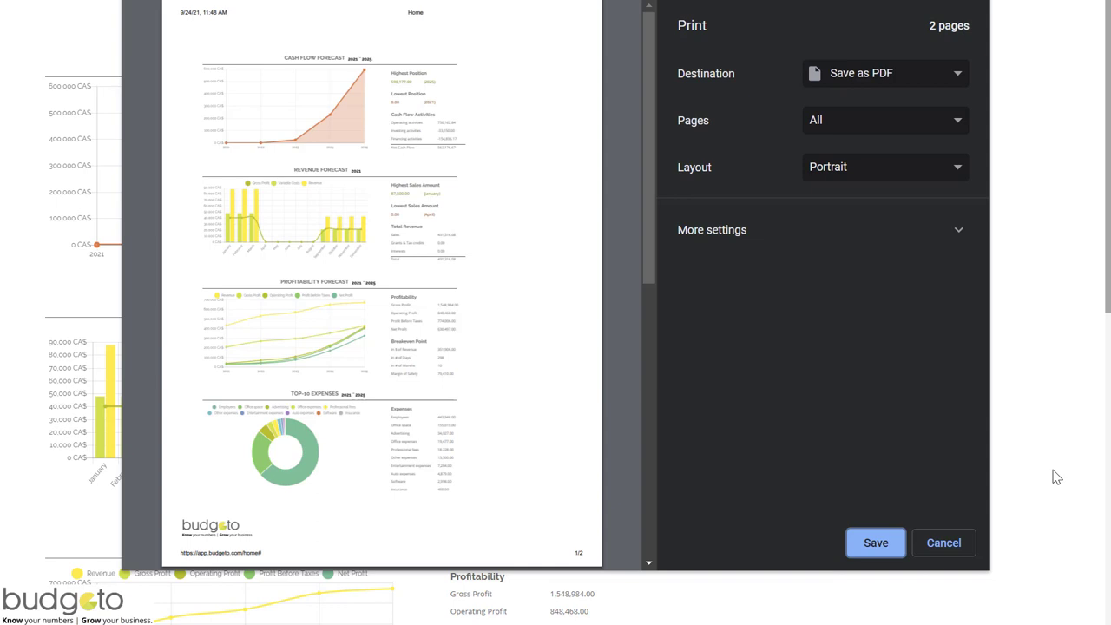
{"action": "mouse_move", "coordinate": [945, 542]}
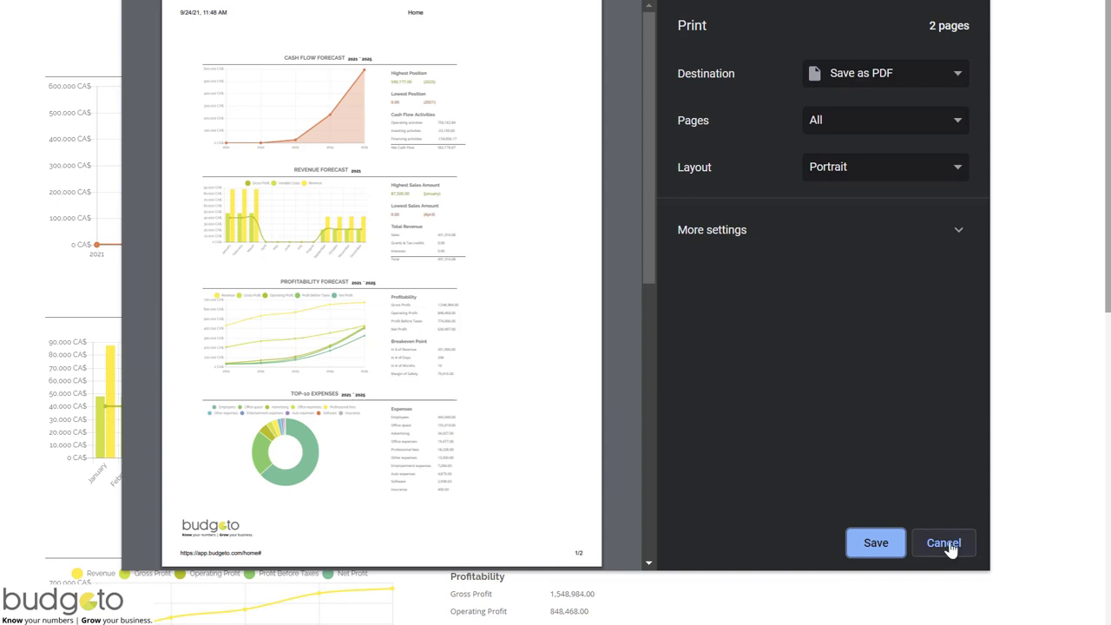
{"action": "left_click", "coordinate": [943, 542]}
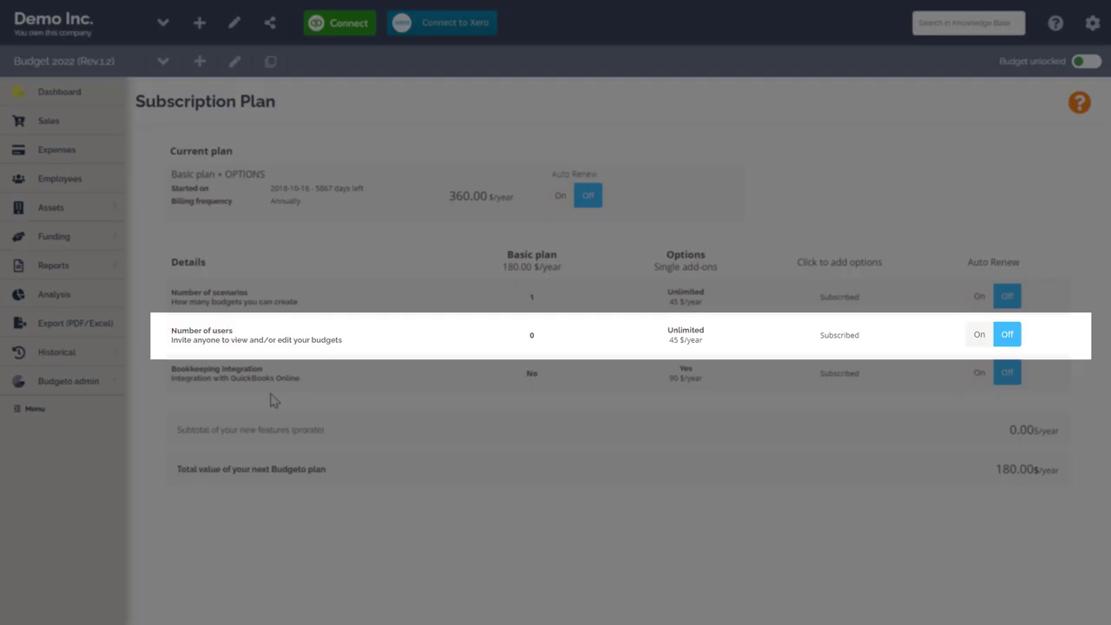
{"action": "mouse_move", "coordinate": [889, 326]}
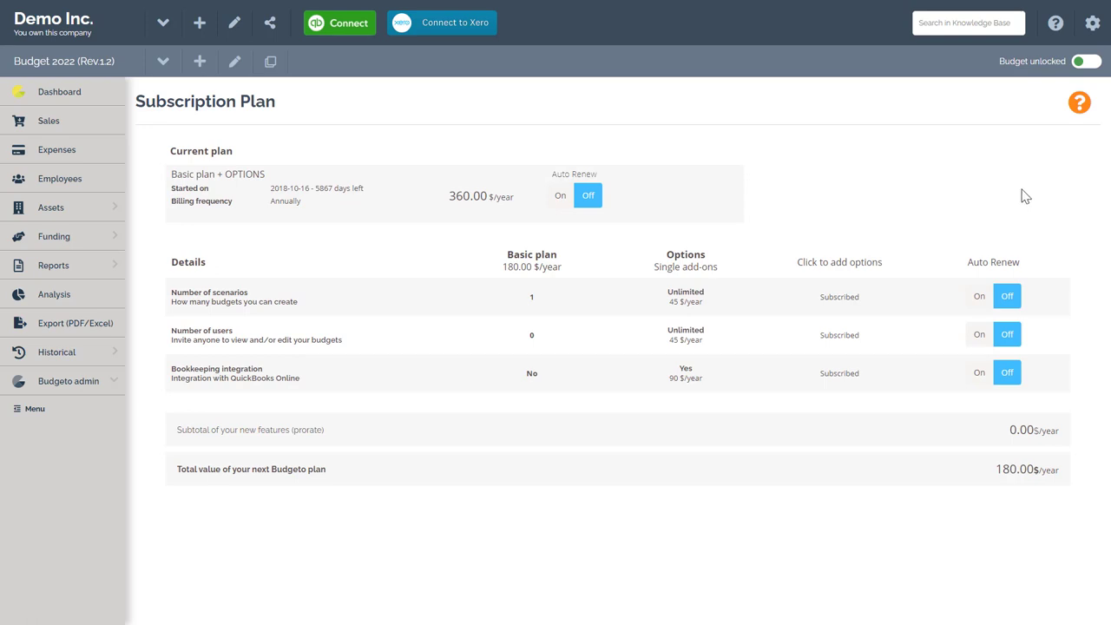
Return from the Subscription Plan page to the Demo Inc dashboard
{"action": "left_click", "coordinate": [59, 90]}
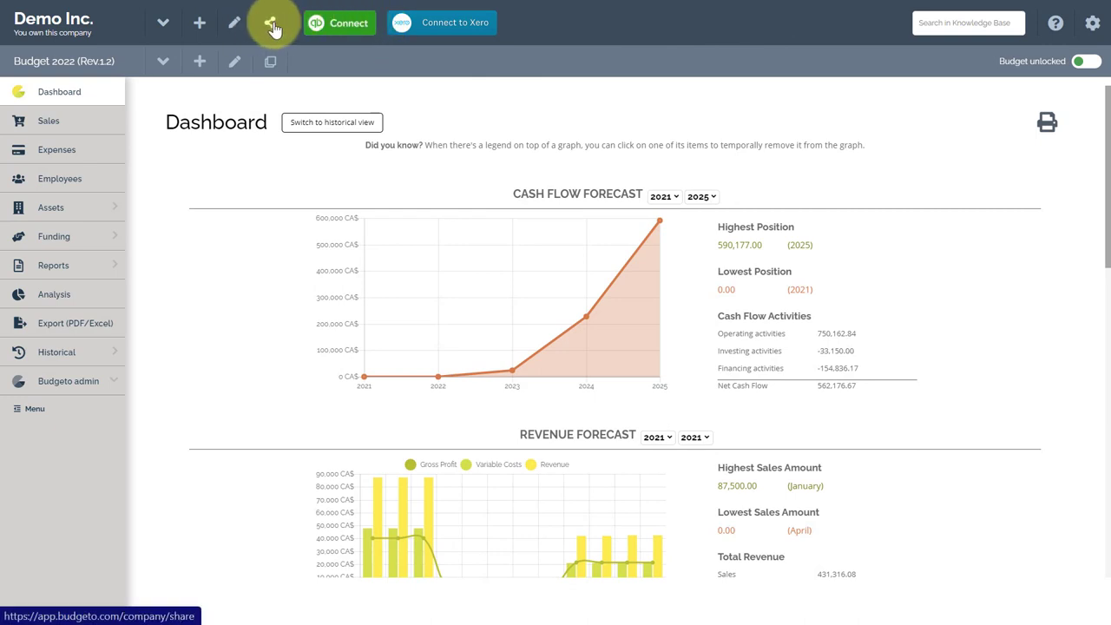
{"action": "left_click", "coordinate": [272, 23]}
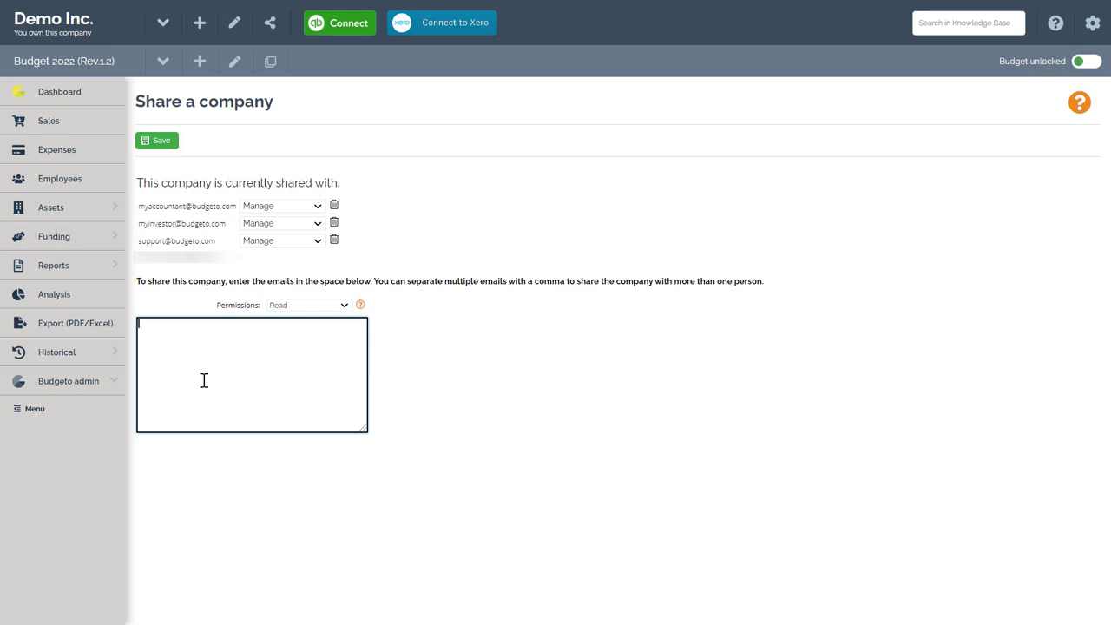
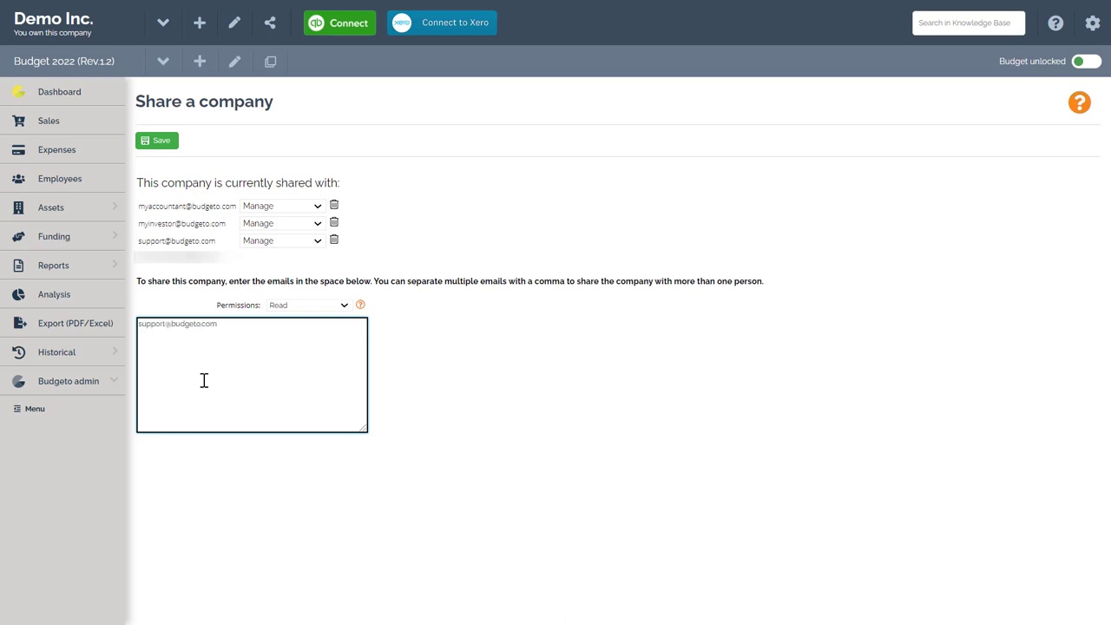
{"action": "mouse_move", "coordinate": [311, 318]}
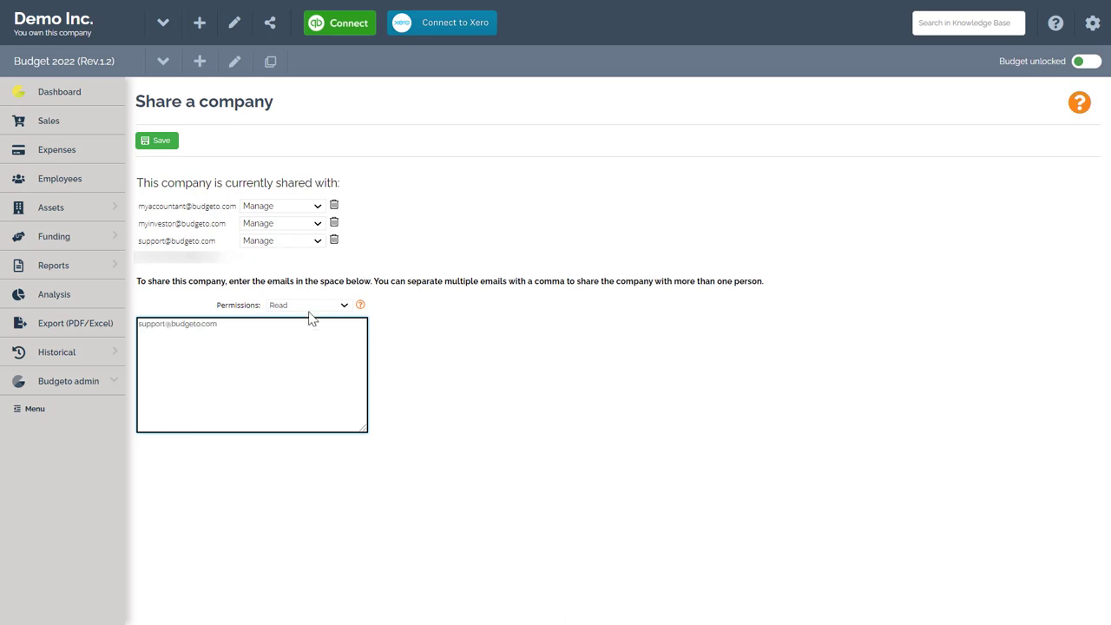
{"action": "mouse_move", "coordinate": [313, 308]}
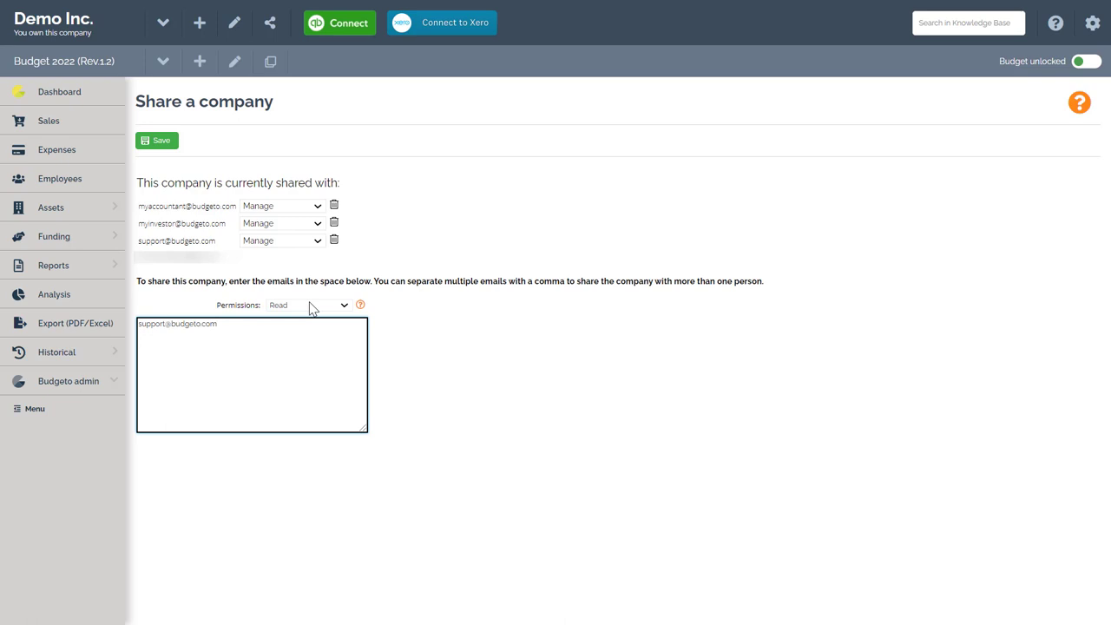
{"action": "left_click", "coordinate": [309, 306]}
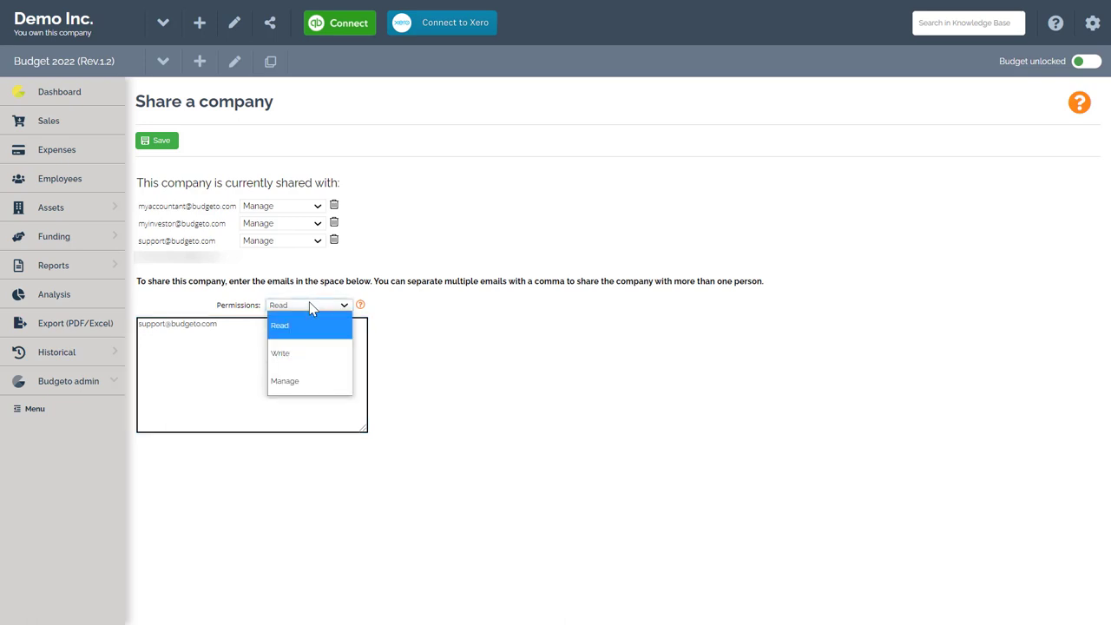
{"action": "mouse_move", "coordinate": [315, 353]}
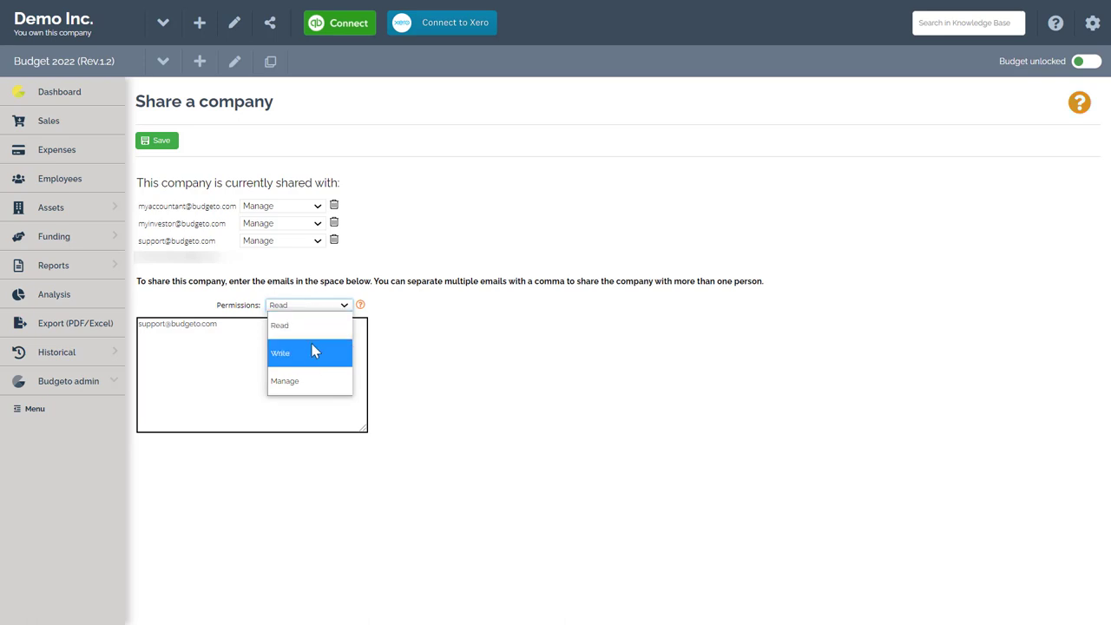
{"action": "mouse_move", "coordinate": [309, 382]}
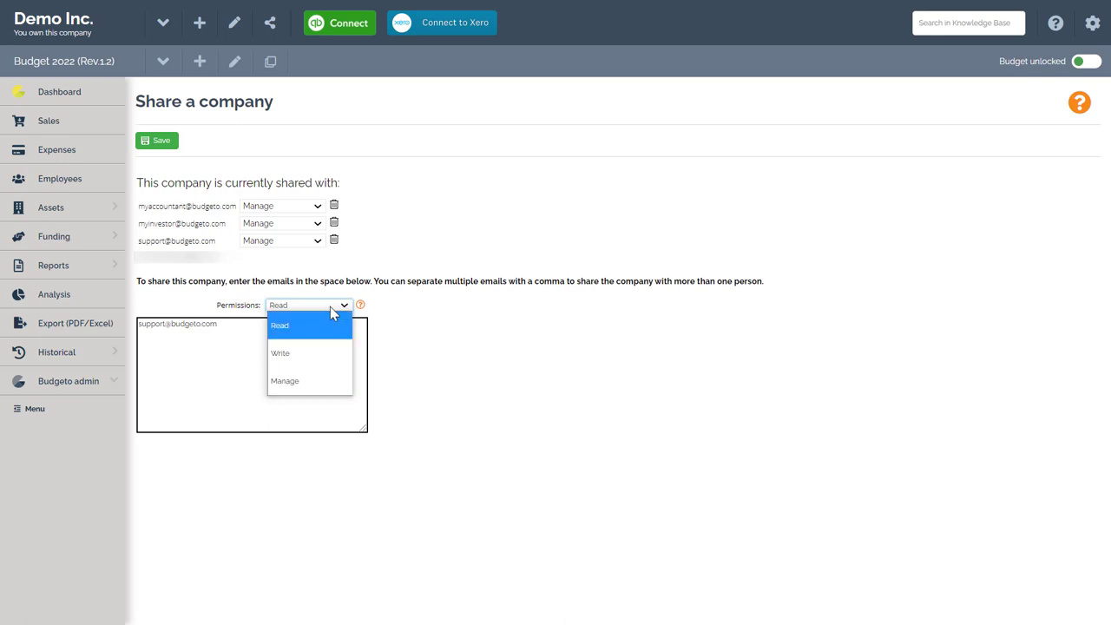
{"action": "left_click", "coordinate": [285, 381]}
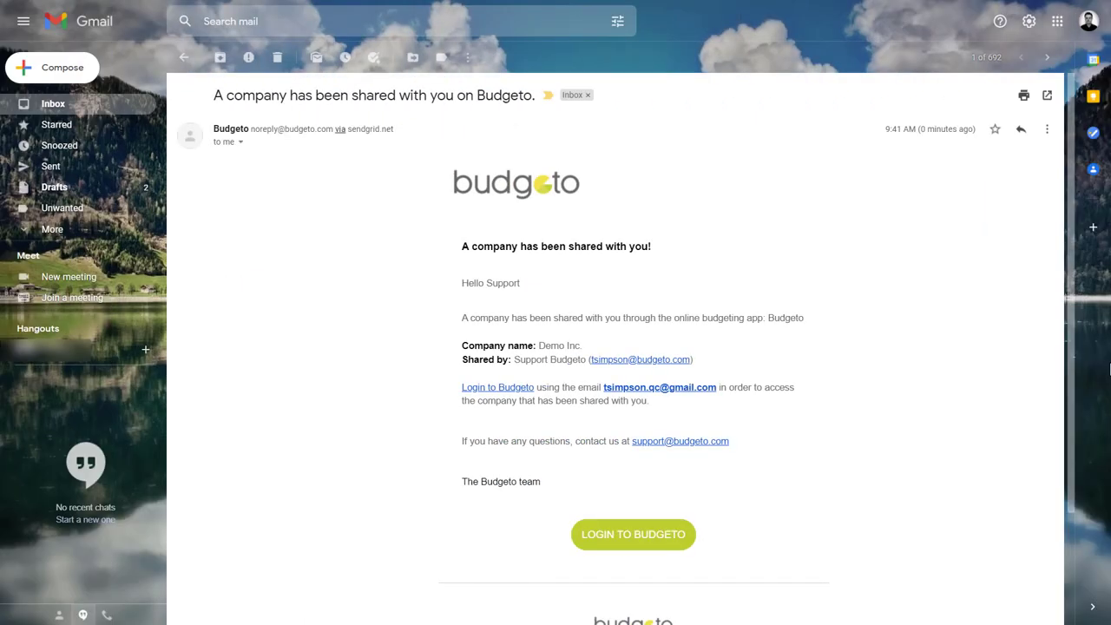
{"action": "mouse_move", "coordinate": [688, 193]}
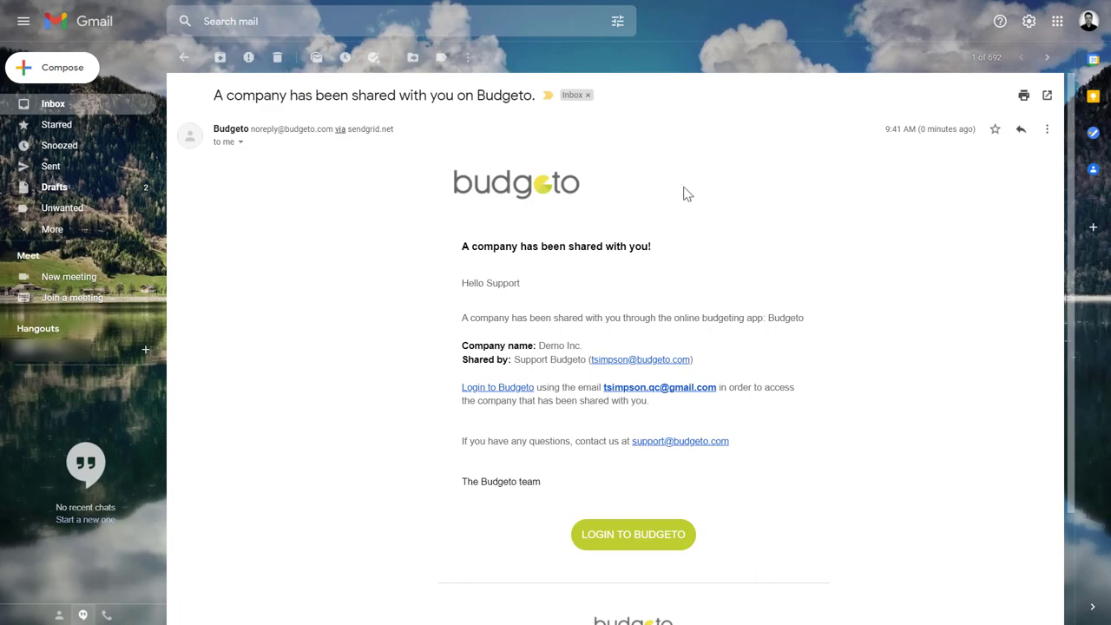
{"action": "mouse_move", "coordinate": [535, 216]}
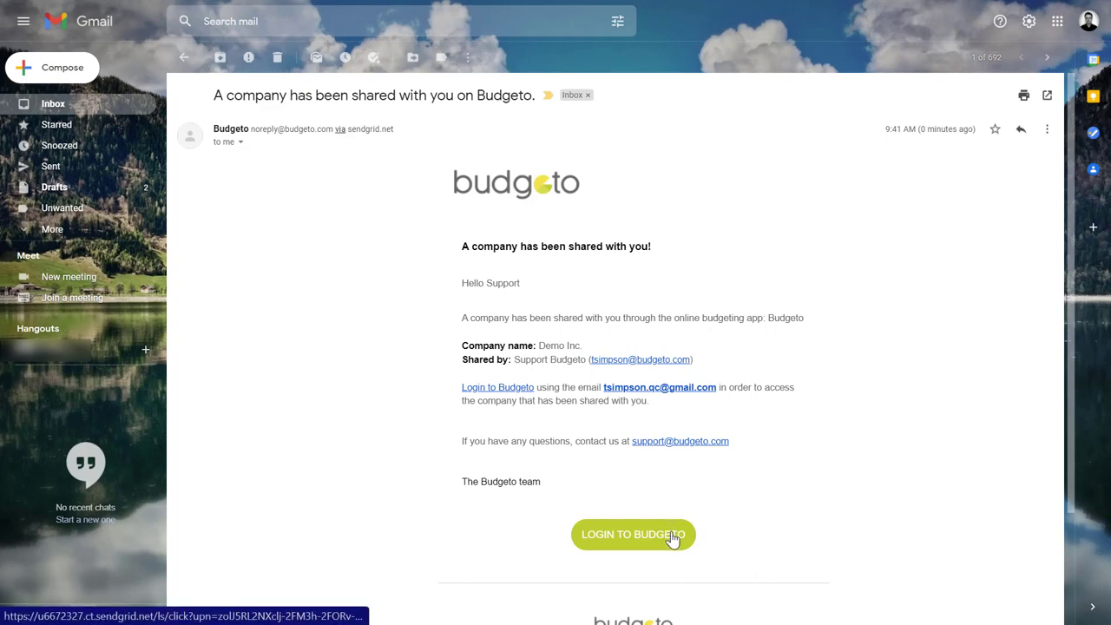
Follow the sharing email's LOGIN TO BUDGETO link to the sign-up page
{"action": "left_click", "coordinate": [632, 535]}
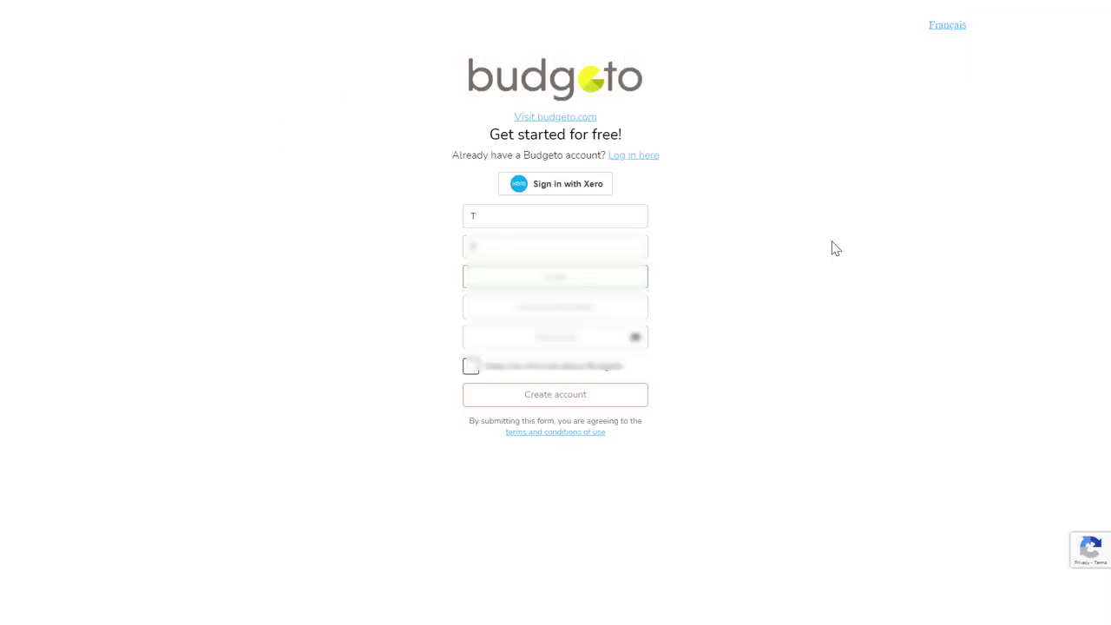
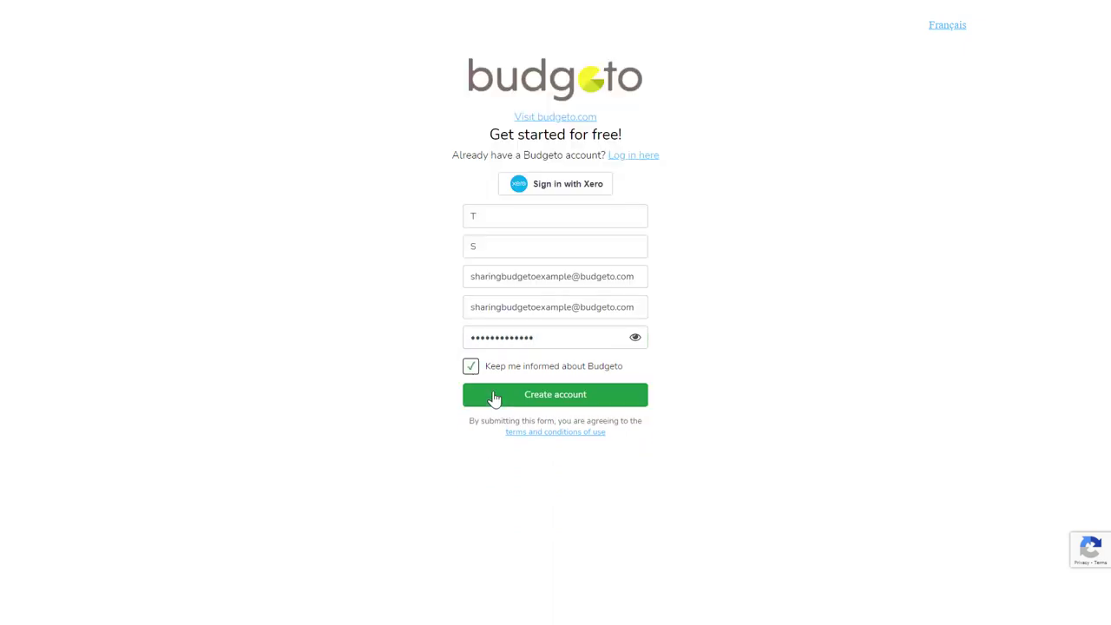
{"action": "left_click", "coordinate": [556, 395]}
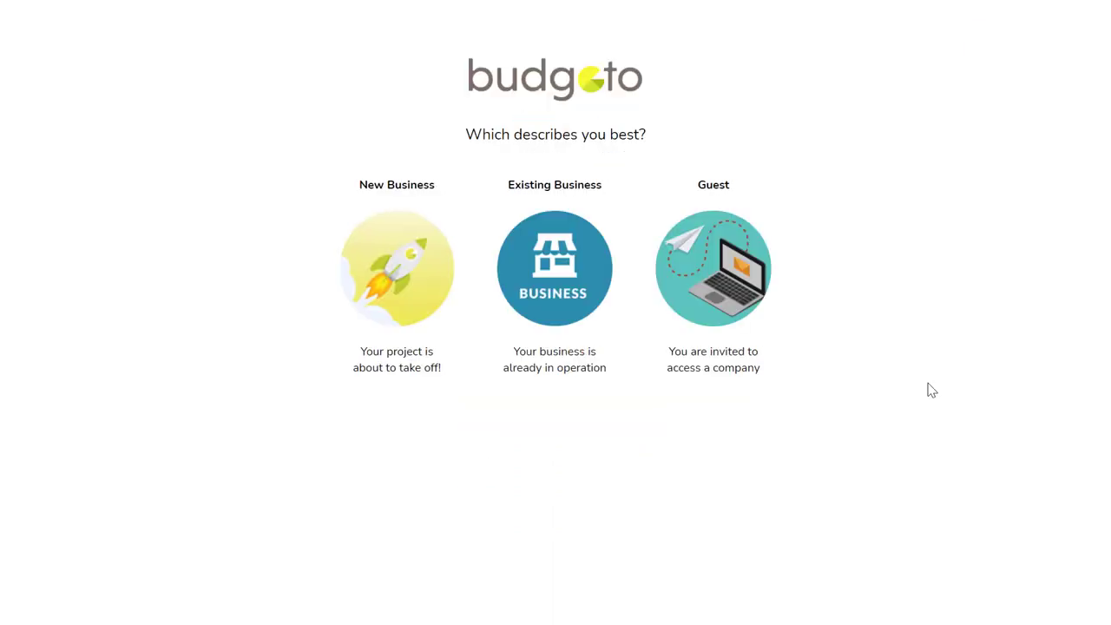
{"action": "left_click", "coordinate": [556, 267]}
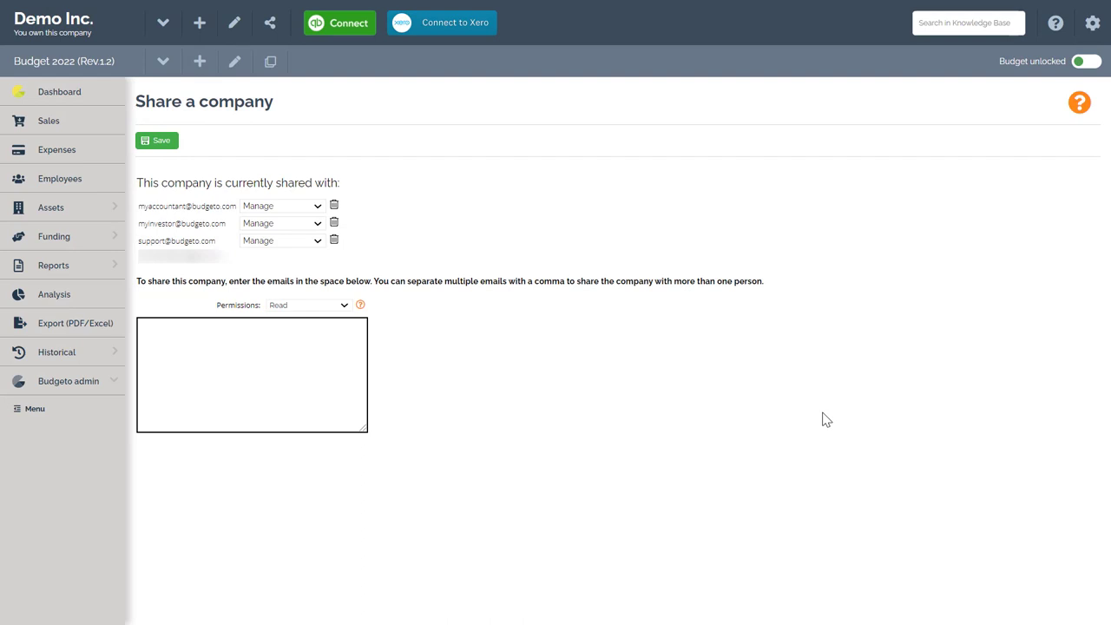
{"action": "mouse_move", "coordinate": [320, 218]}
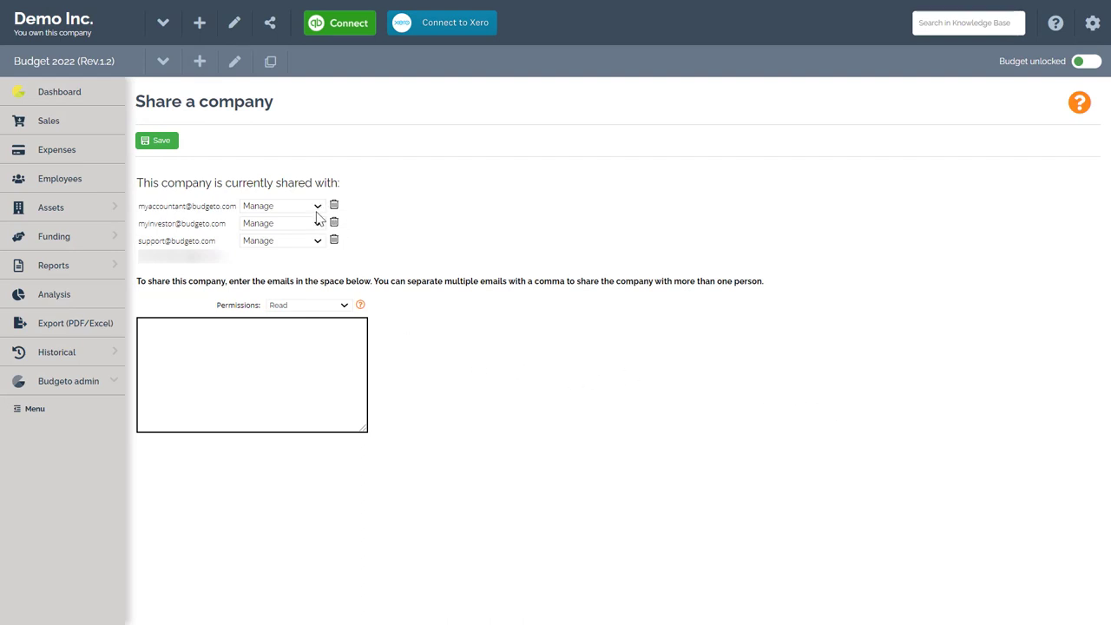
{"action": "mouse_move", "coordinate": [361, 59]}
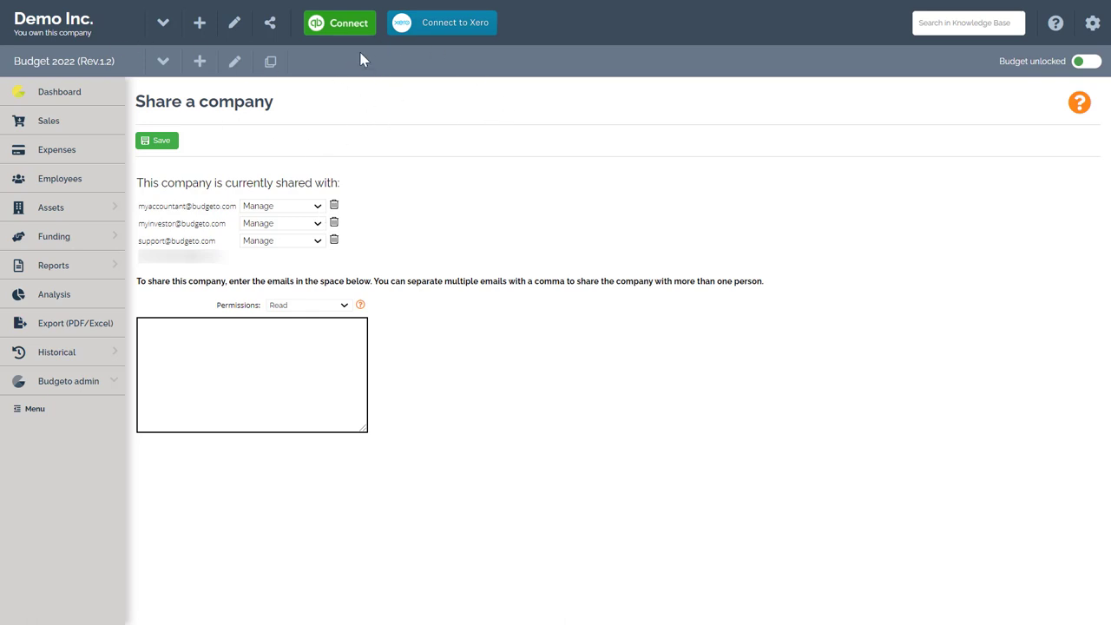
{"action": "mouse_move", "coordinate": [316, 243]}
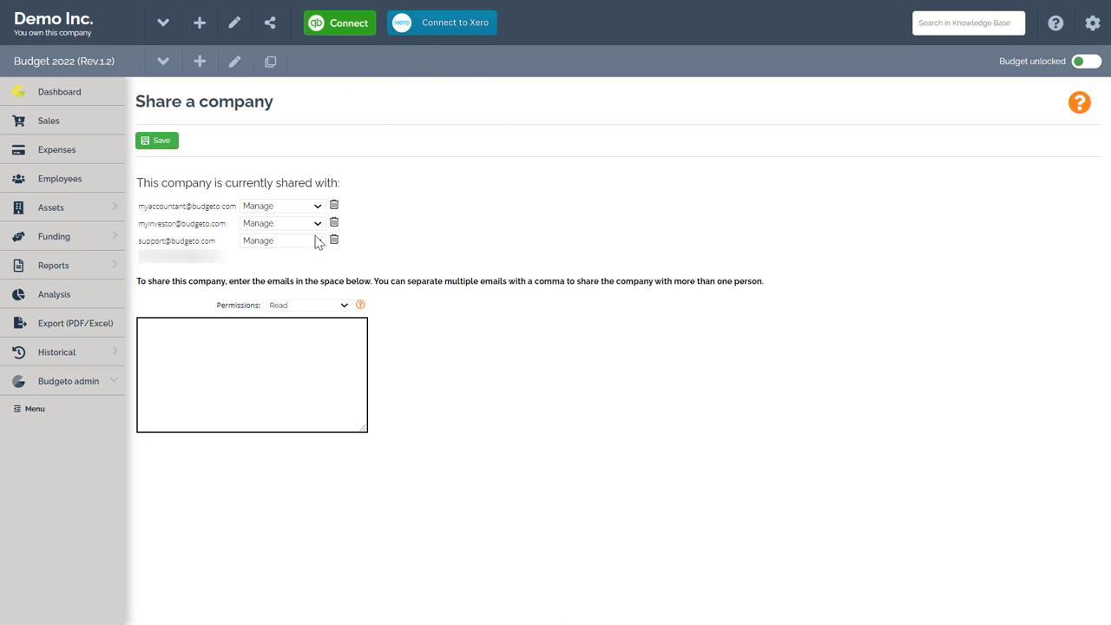
Give the third shared user Write permission and save, then delete that user and save again
{"action": "left_click", "coordinate": [281, 240]}
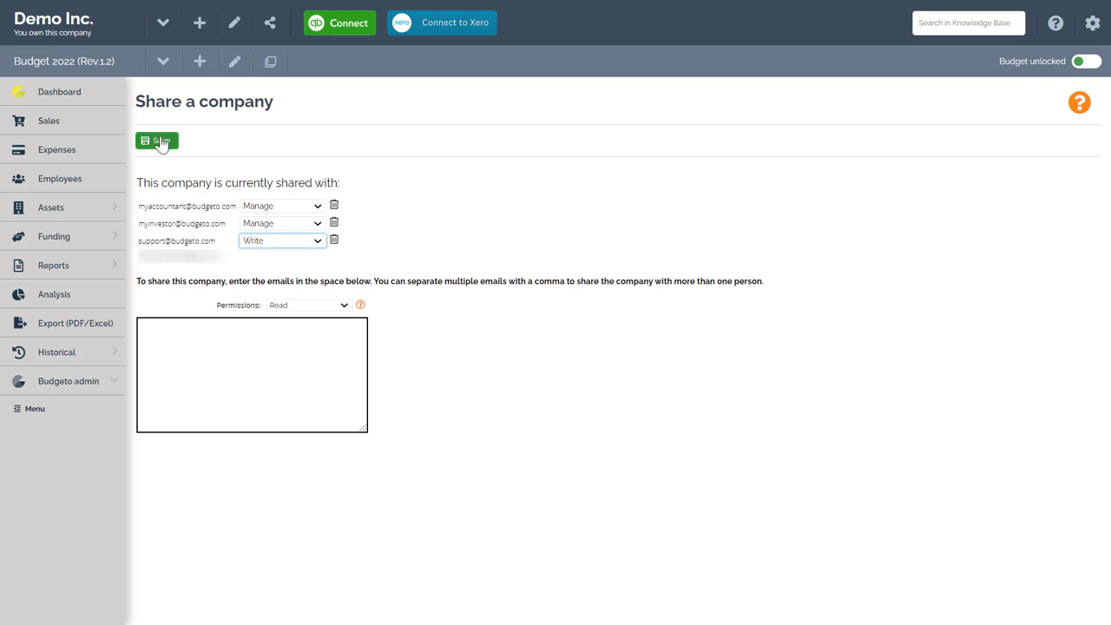
{"action": "left_click", "coordinate": [156, 141]}
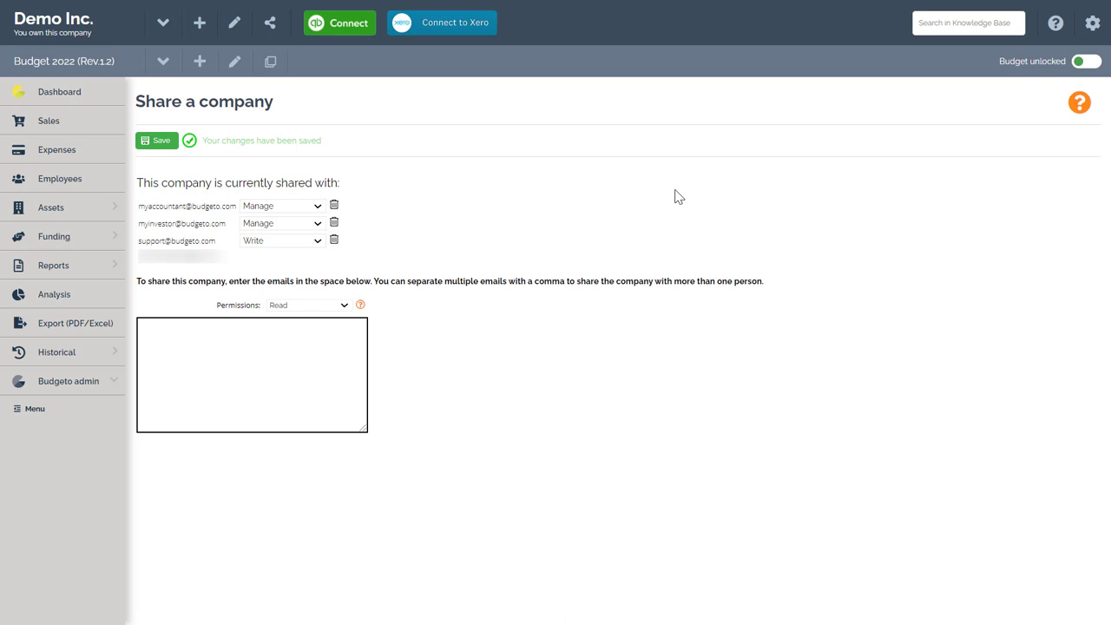
{"action": "mouse_move", "coordinate": [509, 167]}
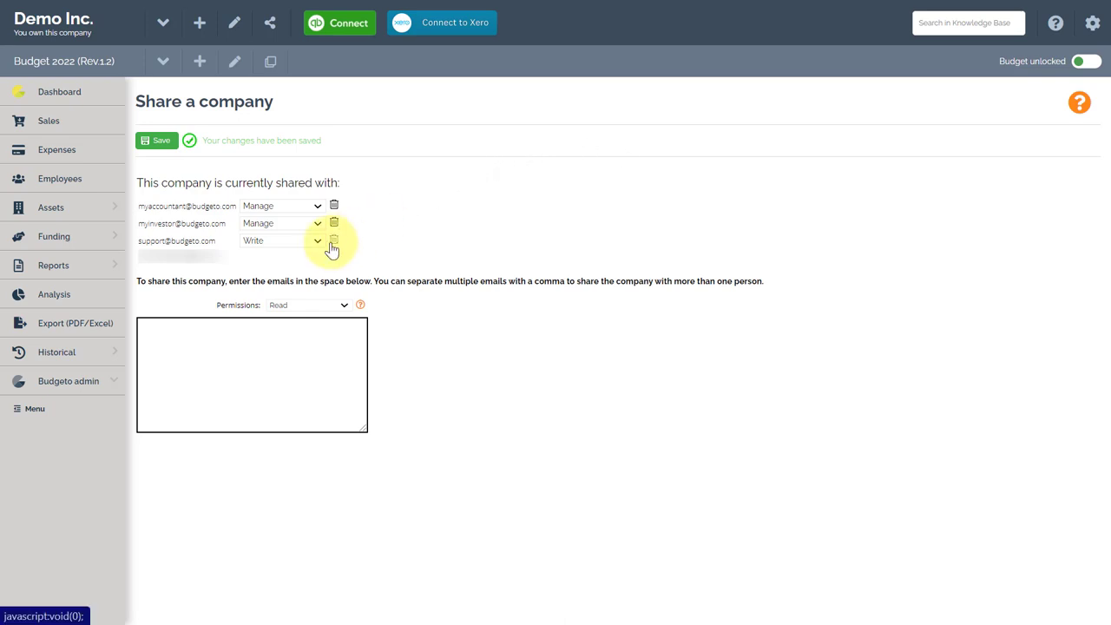
{"action": "left_click", "coordinate": [333, 240]}
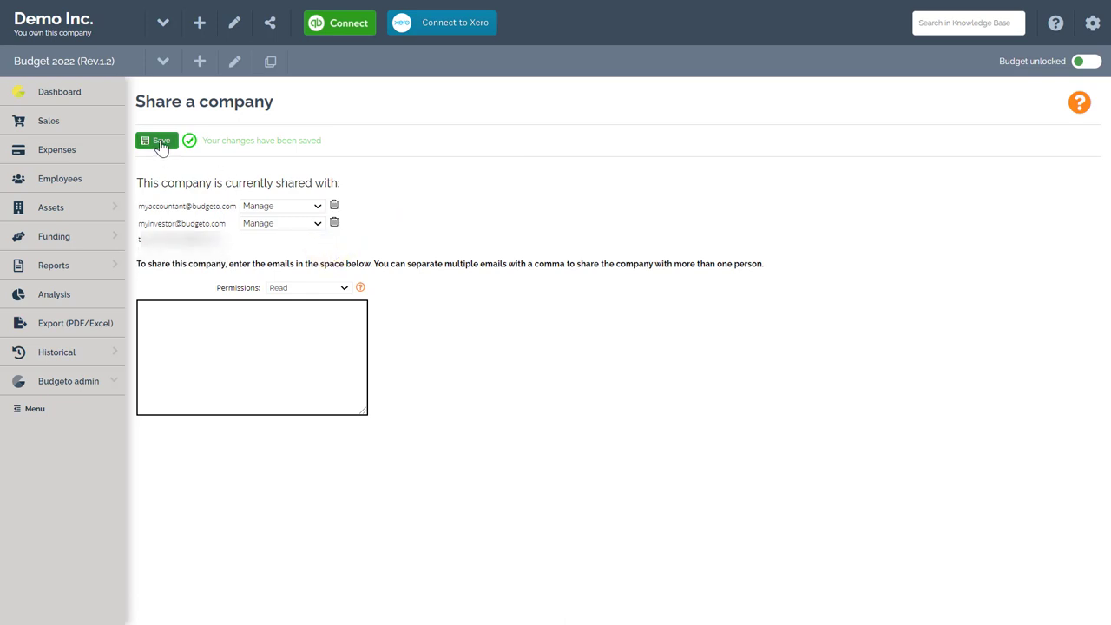
{"action": "left_click", "coordinate": [59, 90]}
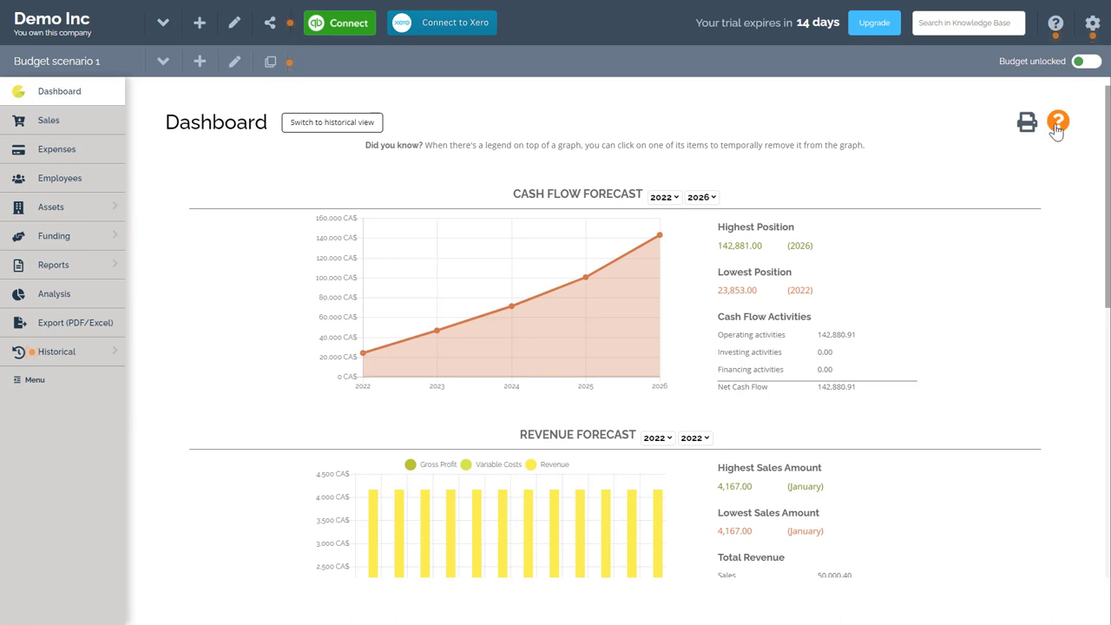
Reach the Knowledge Base through the help and support menus and scroll its article categories
{"action": "left_click", "coordinate": [1059, 122]}
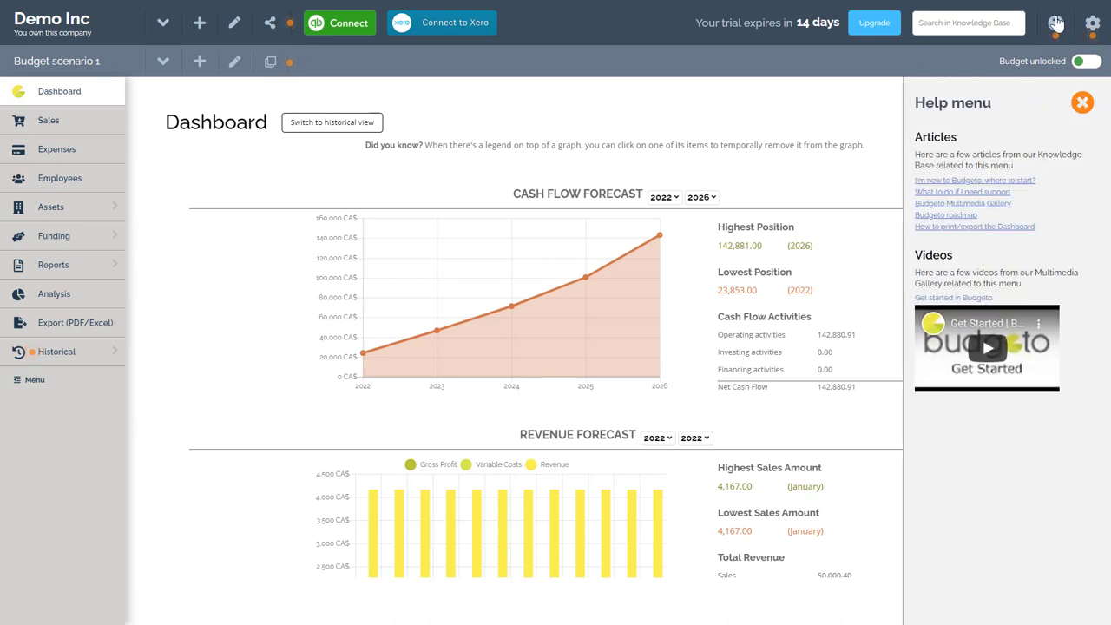
{"action": "left_click", "coordinate": [1055, 22]}
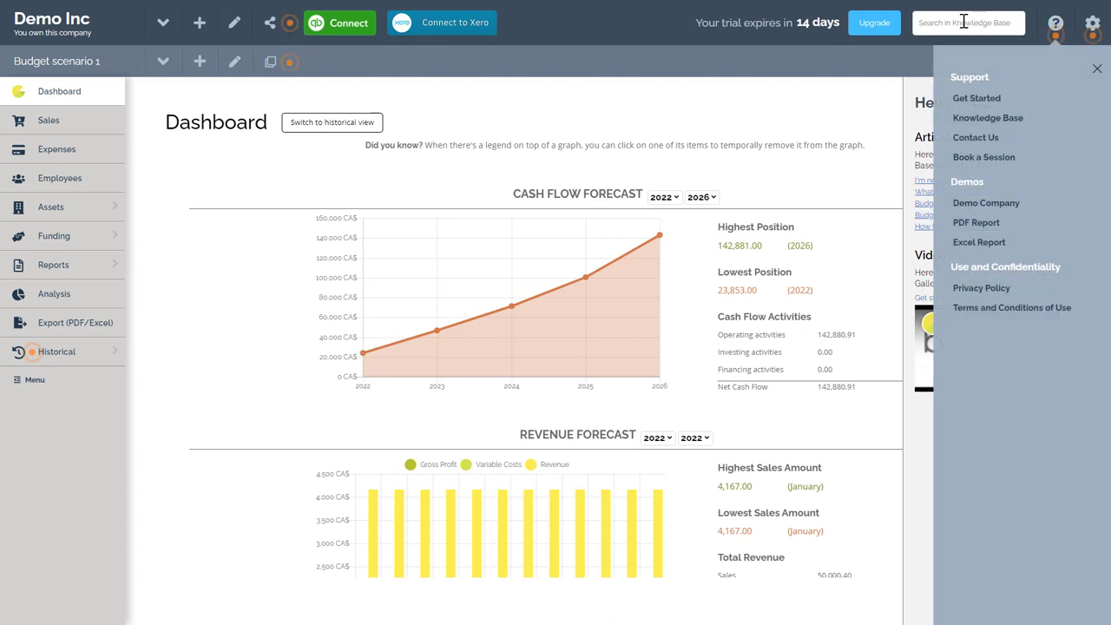
{"action": "left_click", "coordinate": [986, 118]}
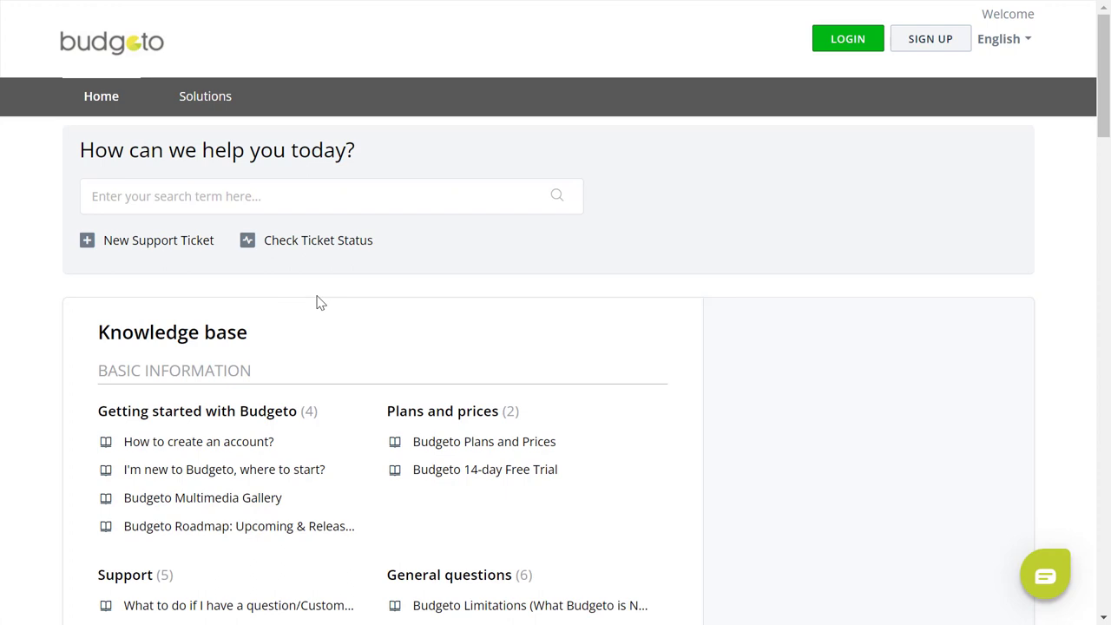
{"action": "scroll", "scroll_direction": "down", "scroll_amount": 3}
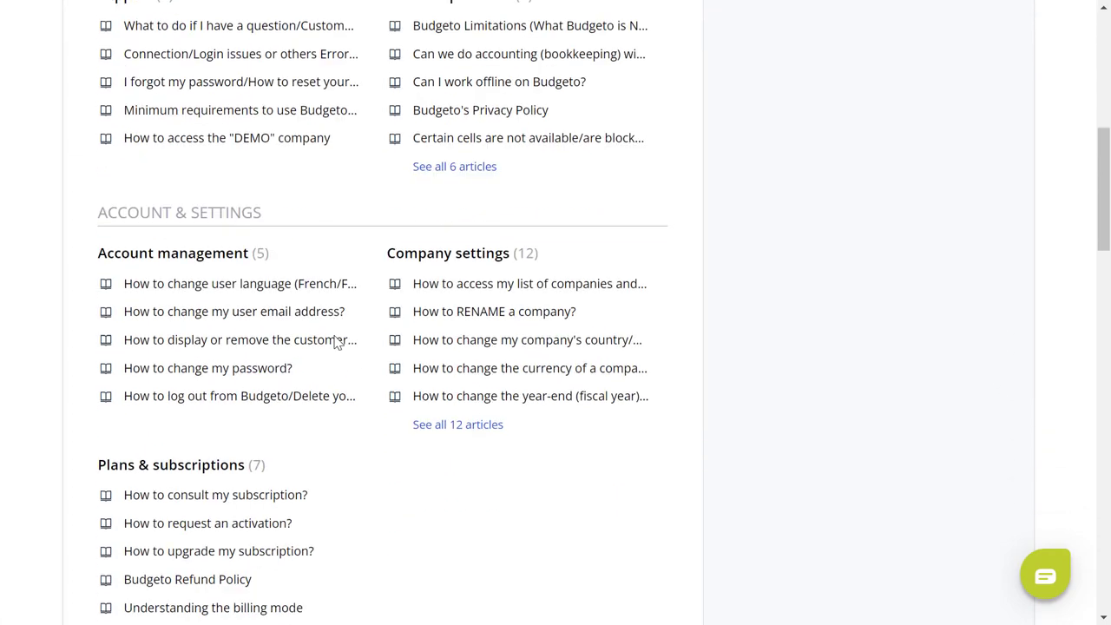
{"action": "scroll", "scroll_direction": "down", "scroll_amount": 3}
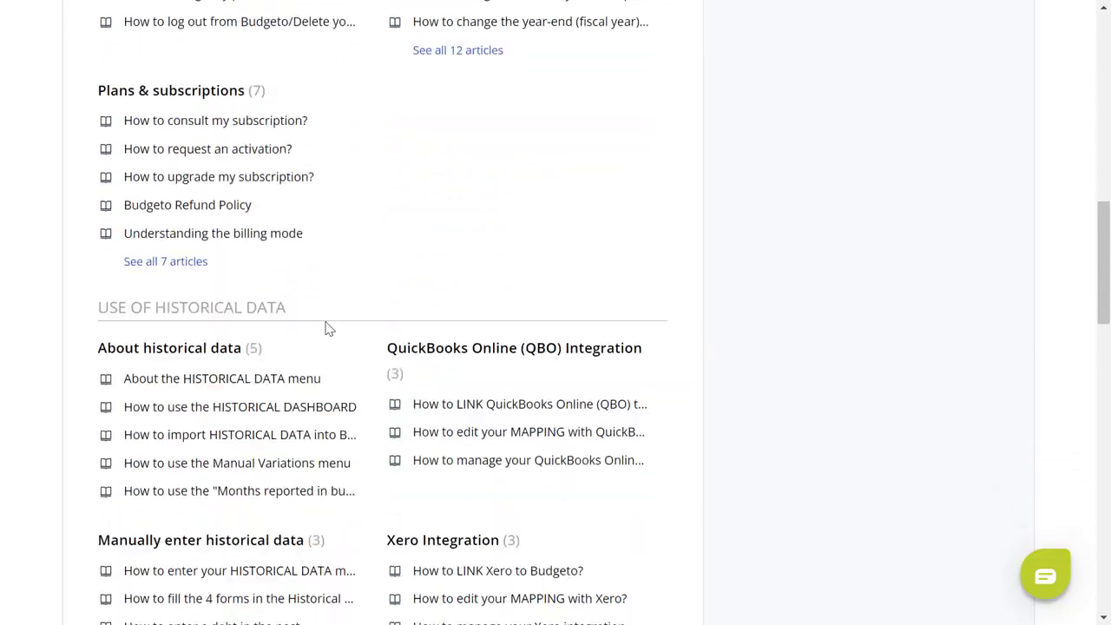